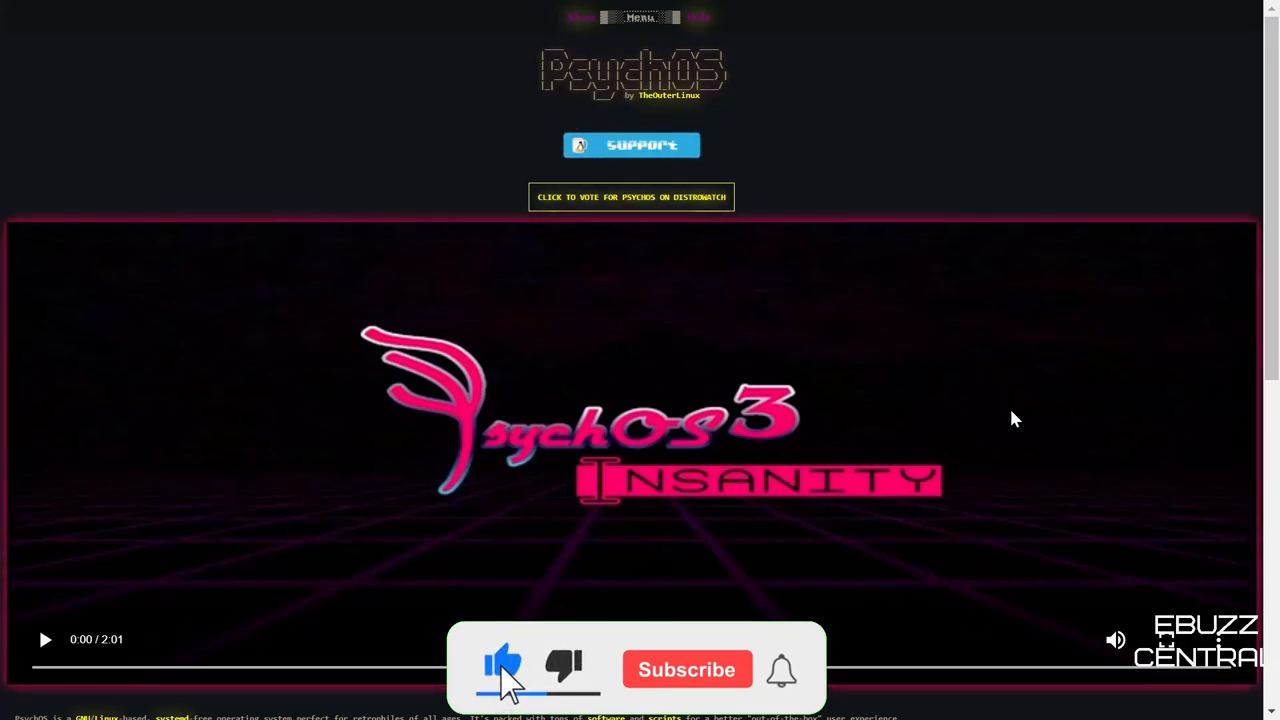
# - Scroll the PsychOS homepage past the intro video to the DOCS, SCREENSHOTS and REPORT ISSUE links
pyautogui.click(688, 668)
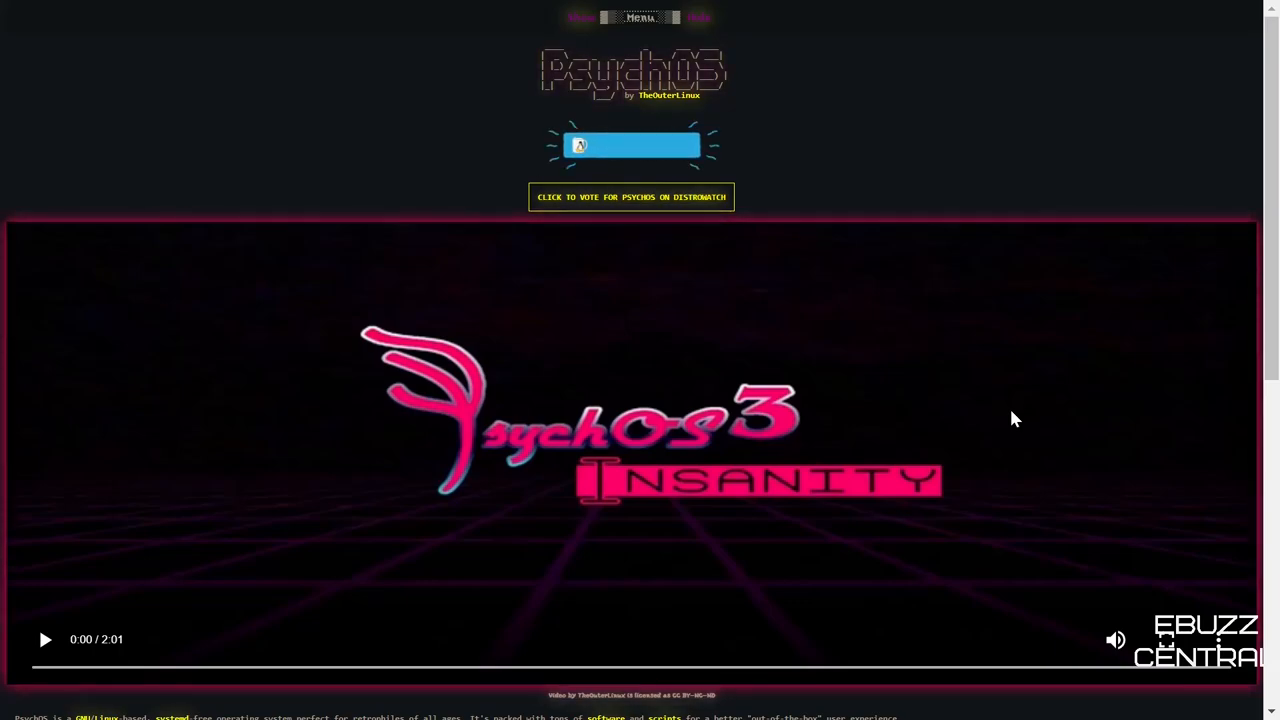
pyautogui.scroll(-3)
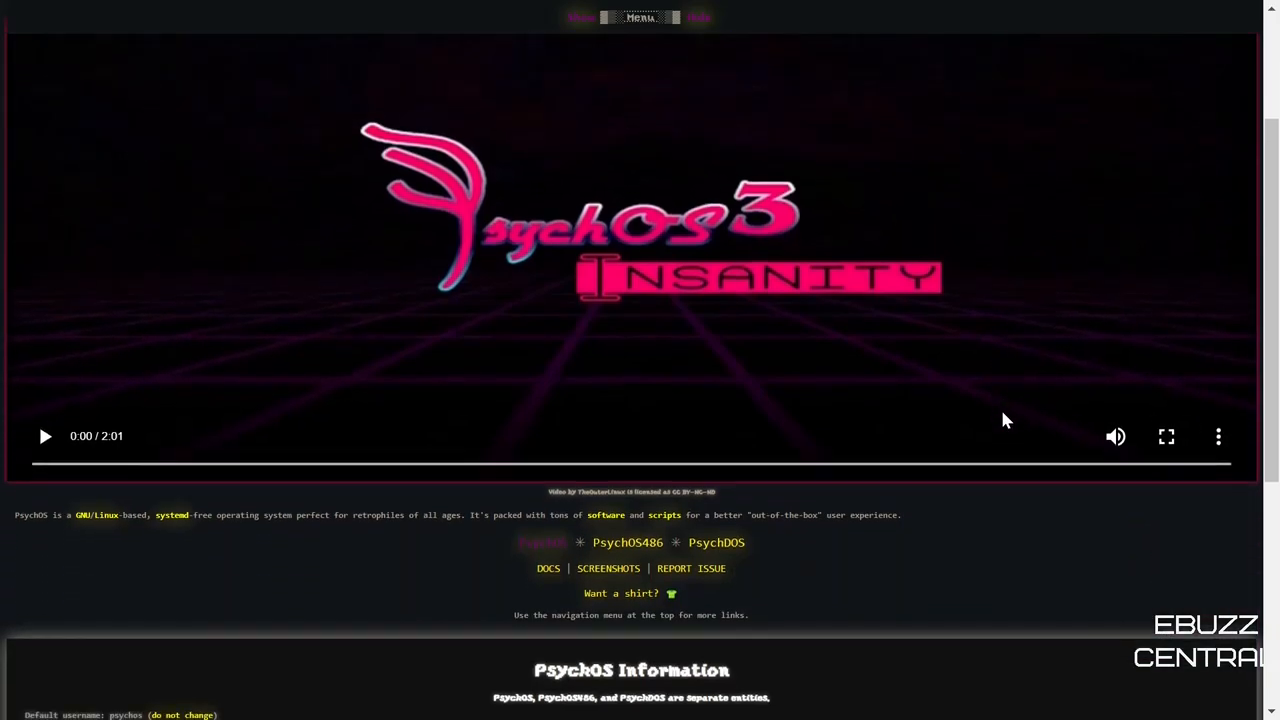
pyautogui.scroll(-3)
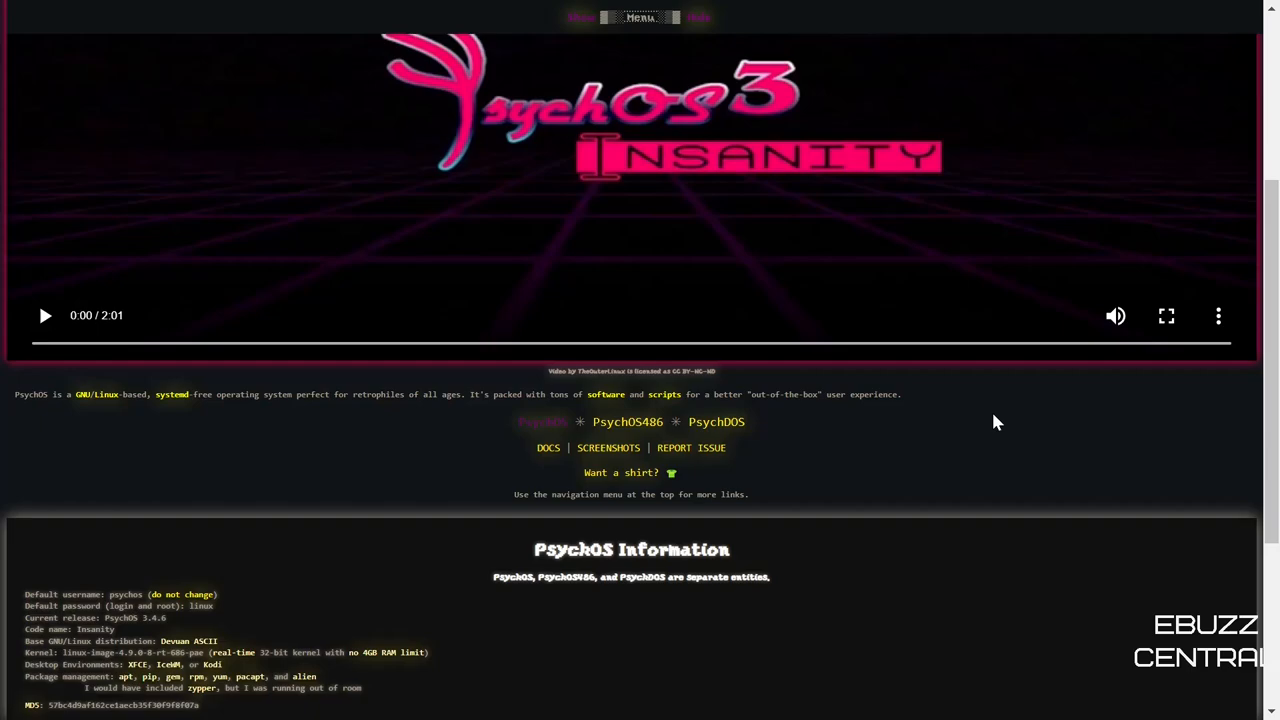
pyautogui.moveTo(744, 432)
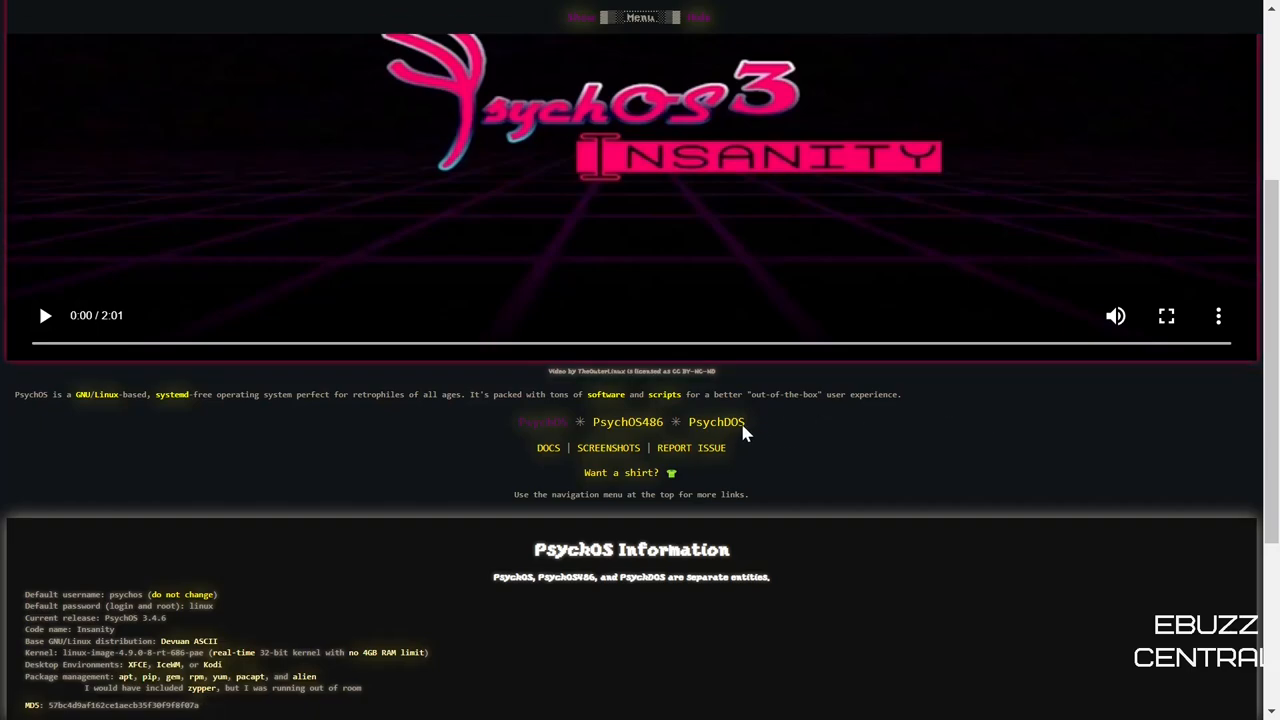
pyautogui.moveTo(716, 422)
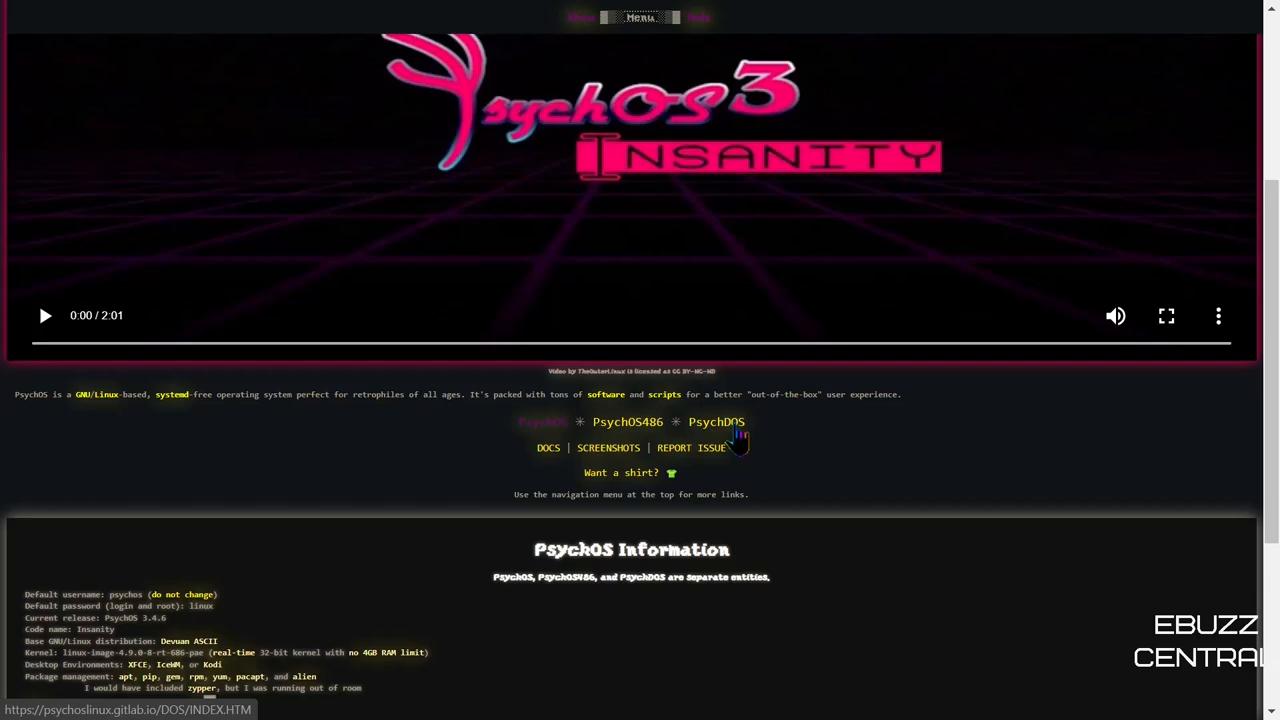
pyautogui.moveTo(750, 436)
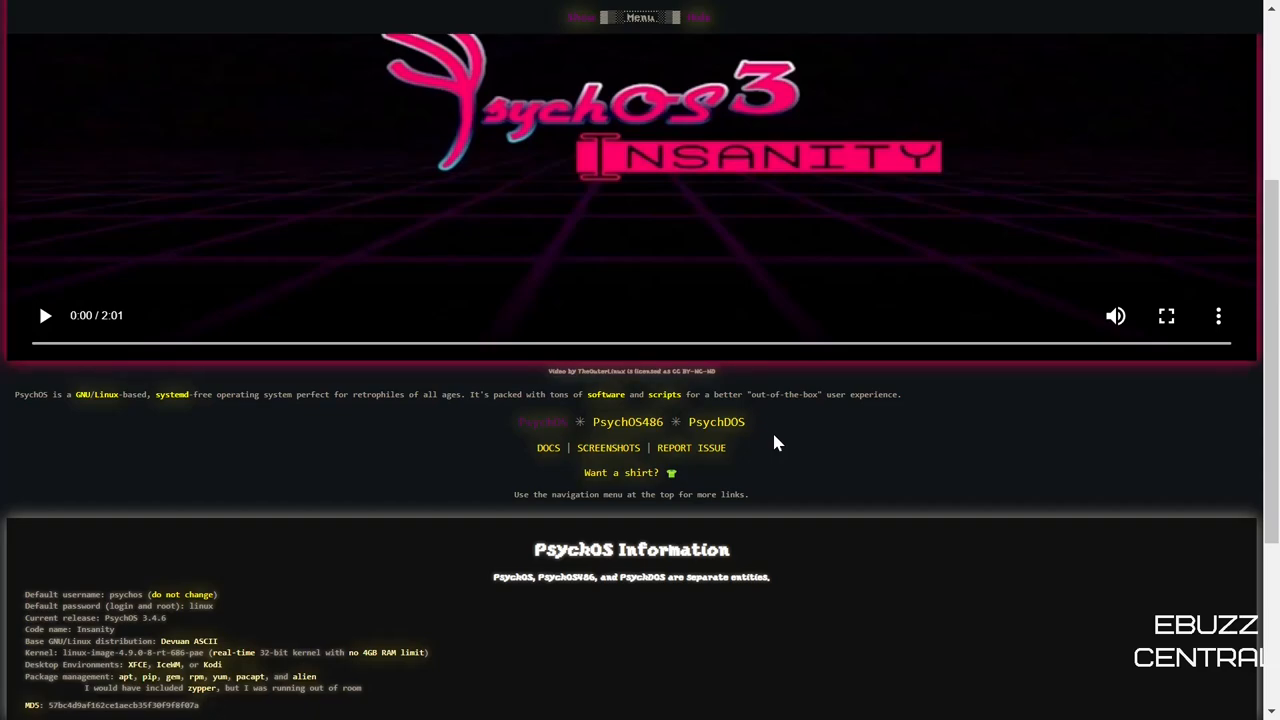
# - Scroll further down to the 3.8GB ISO contents list and the Contact section
pyautogui.scroll(-3)
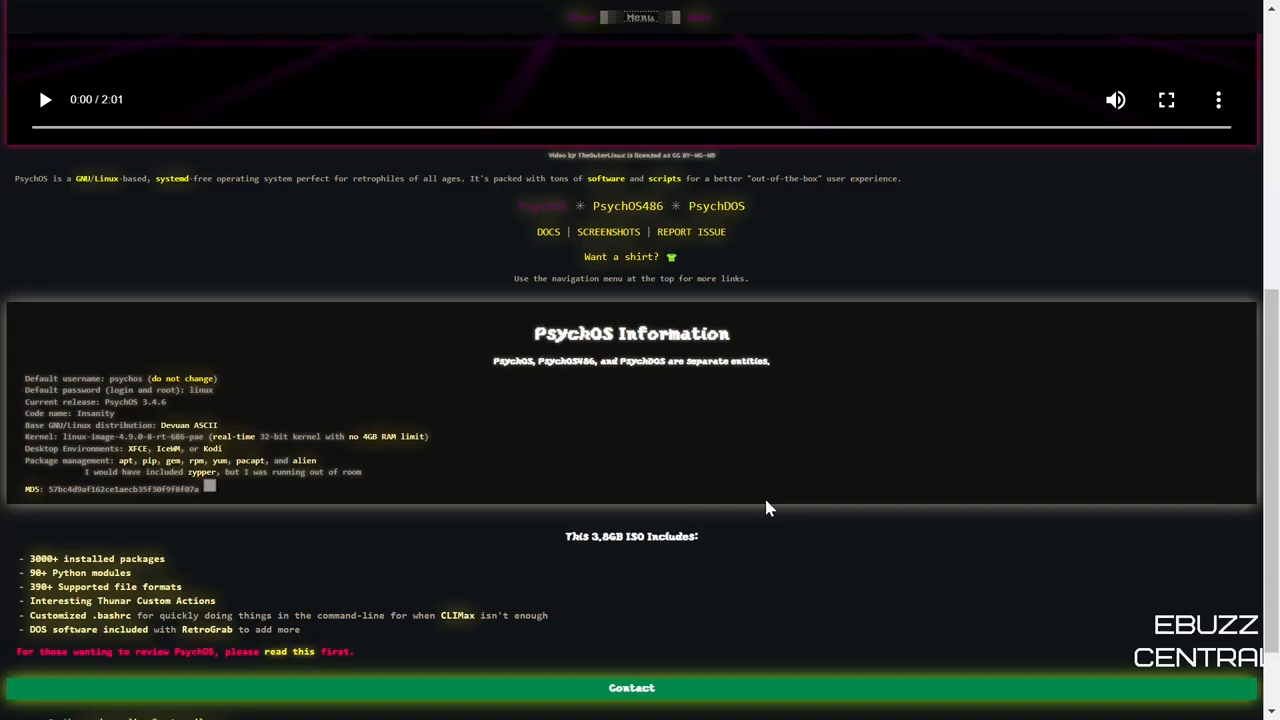
pyautogui.moveTo(444, 458)
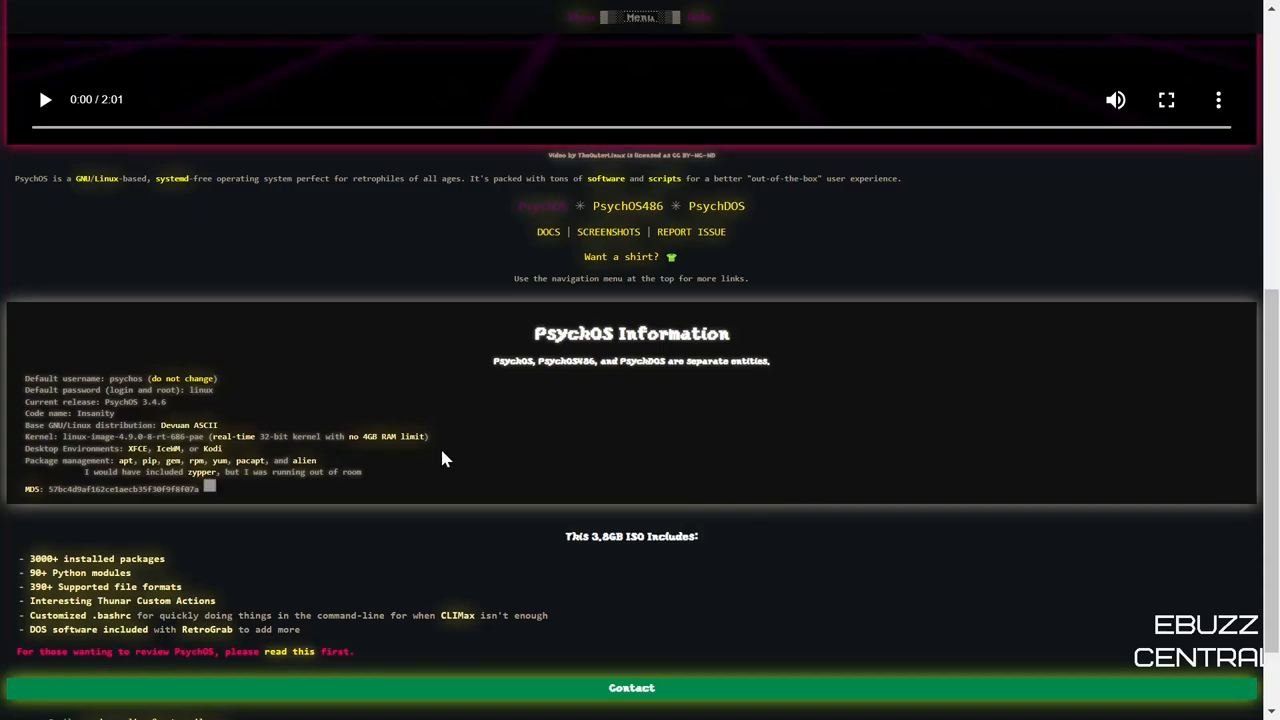
pyautogui.moveTo(666, 406)
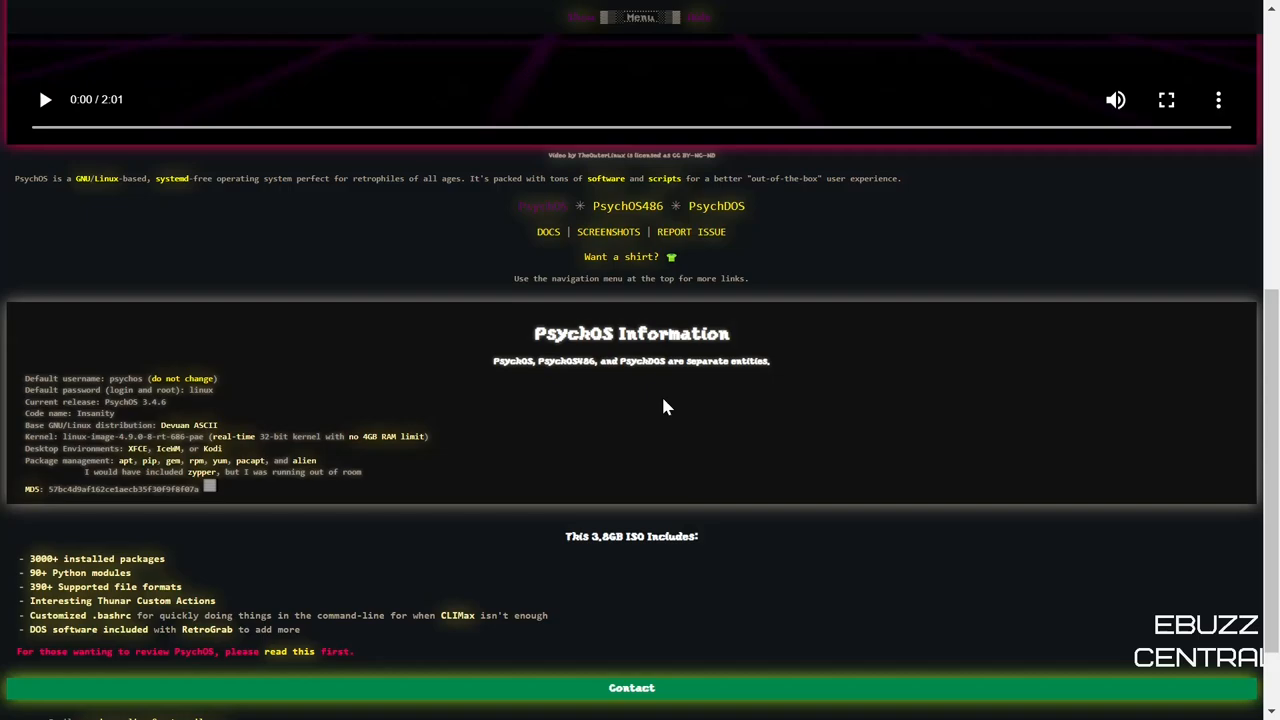
pyautogui.scroll(-3)
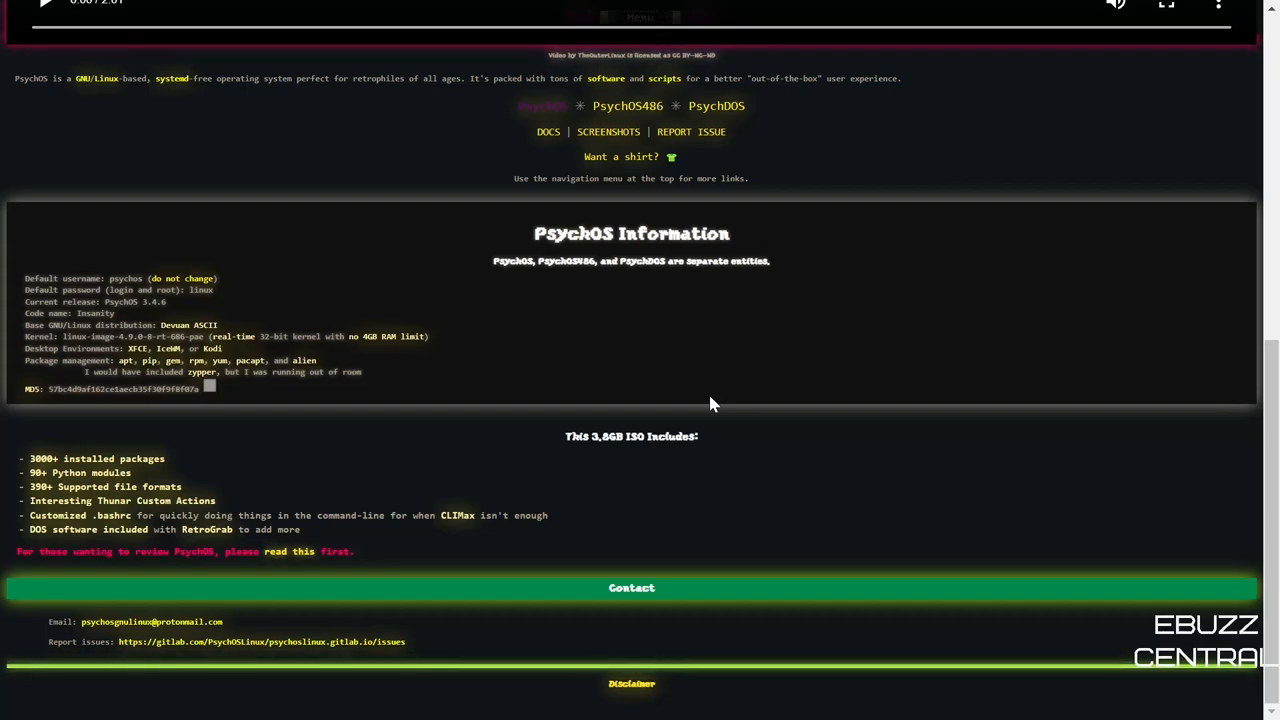
pyautogui.moveTo(716, 408)
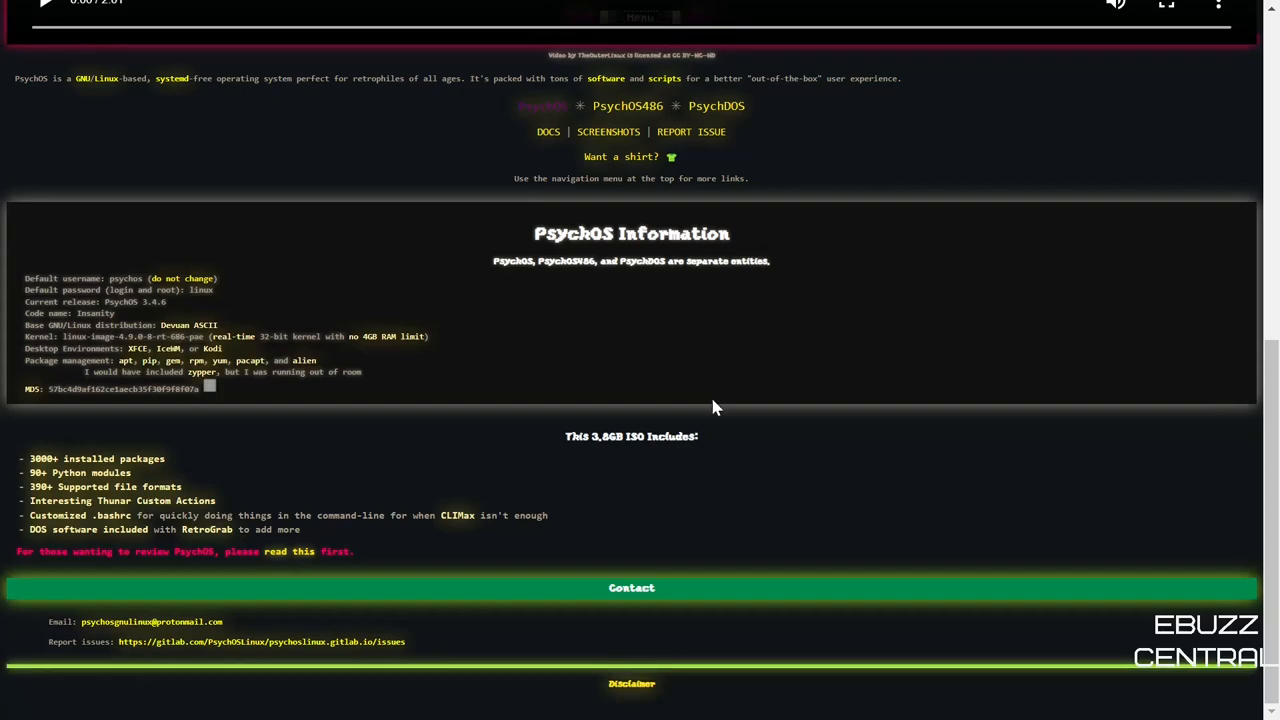
pyautogui.moveTo(122, 372)
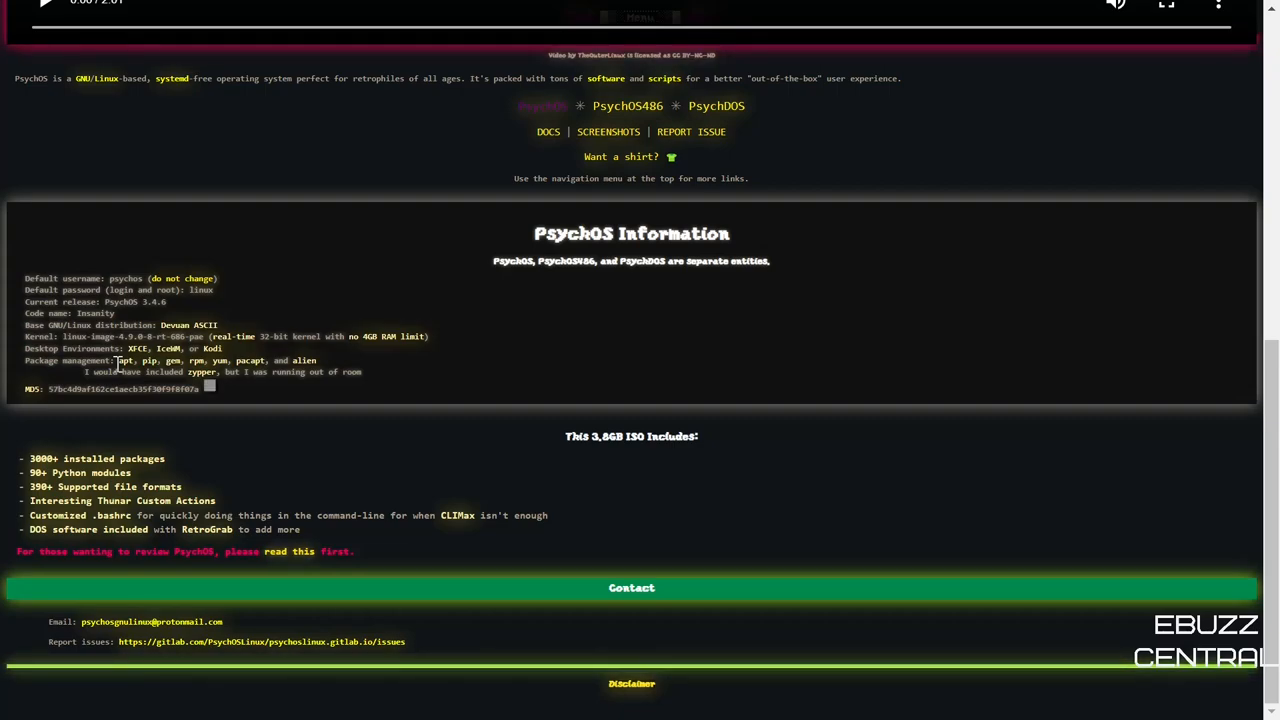
pyautogui.moveTo(204, 378)
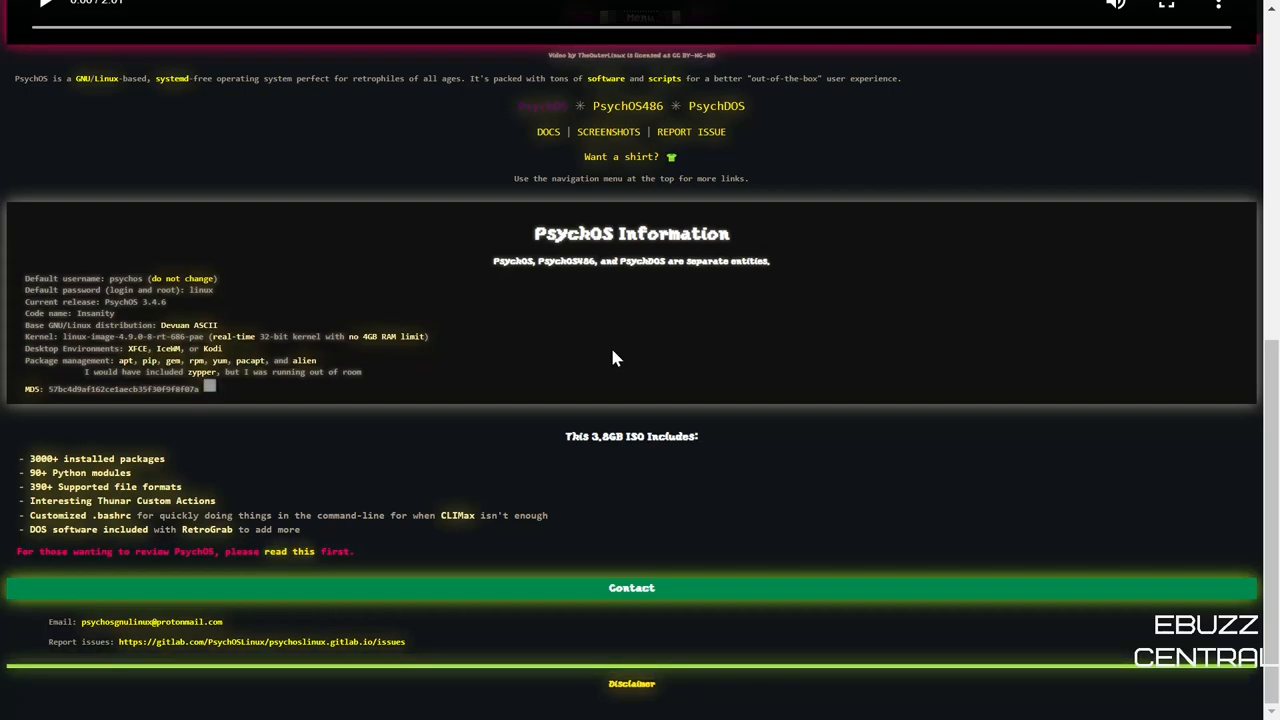
pyautogui.moveTo(600, 396)
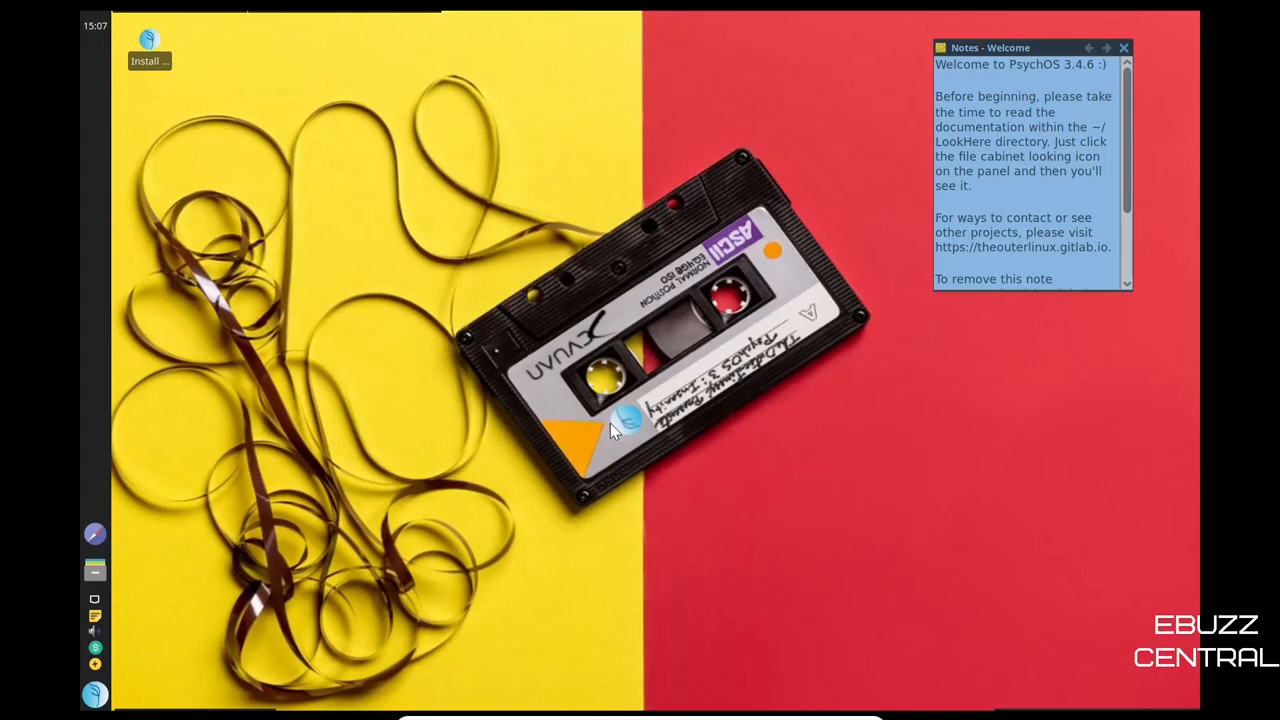
pyautogui.moveTo(950, 360)
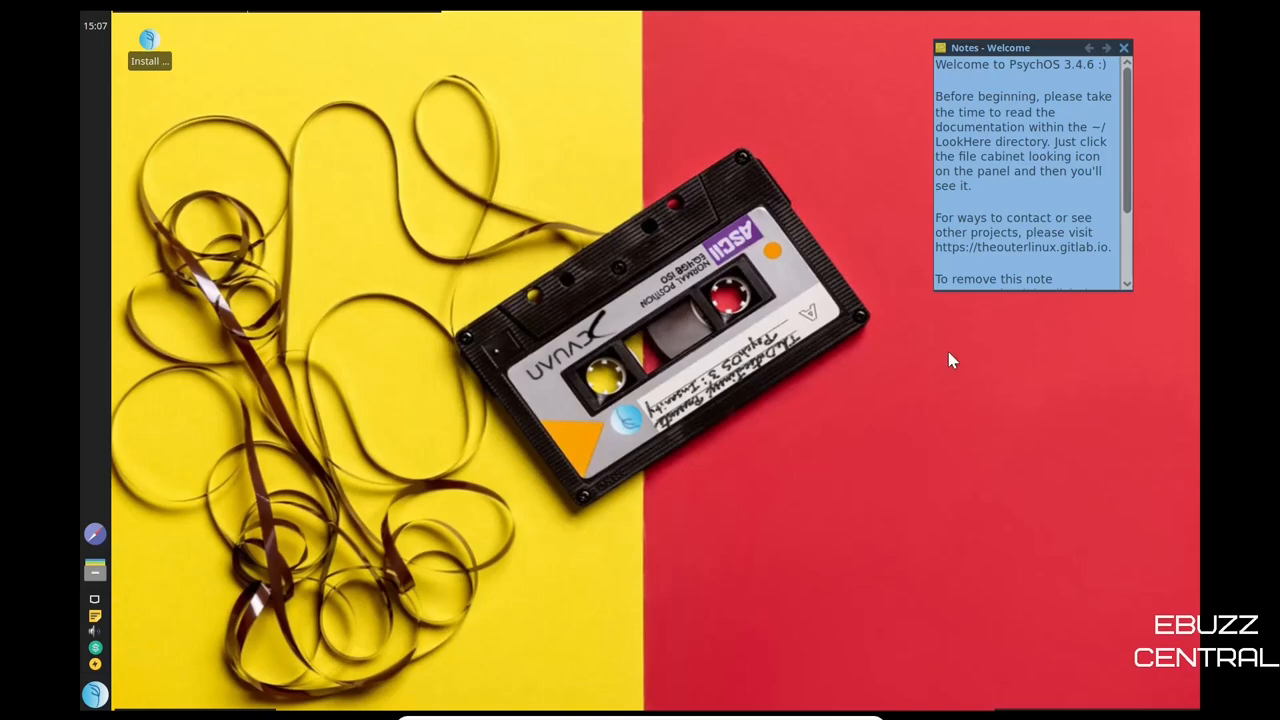
# - Move the Notes - Welcome window to the centre and scroll through its text
pyautogui.moveTo(1030, 48); pyautogui.dragTo(736, 86)
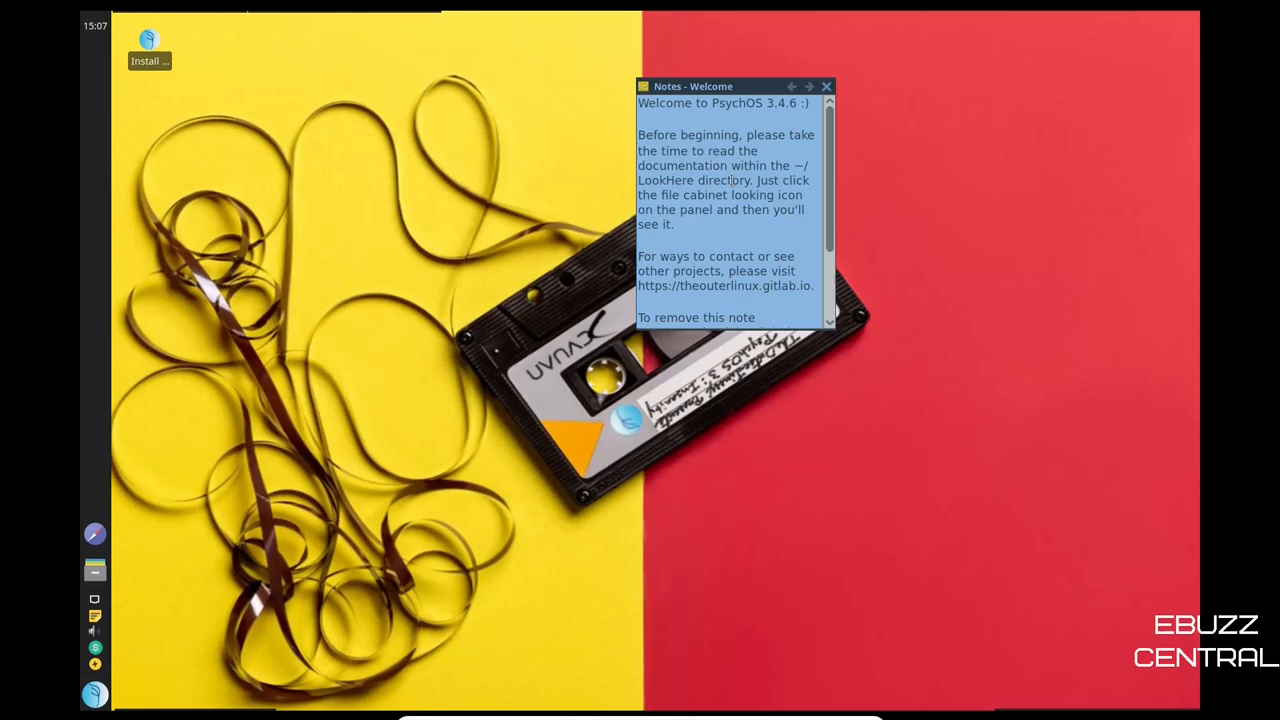
pyautogui.scroll(-3)
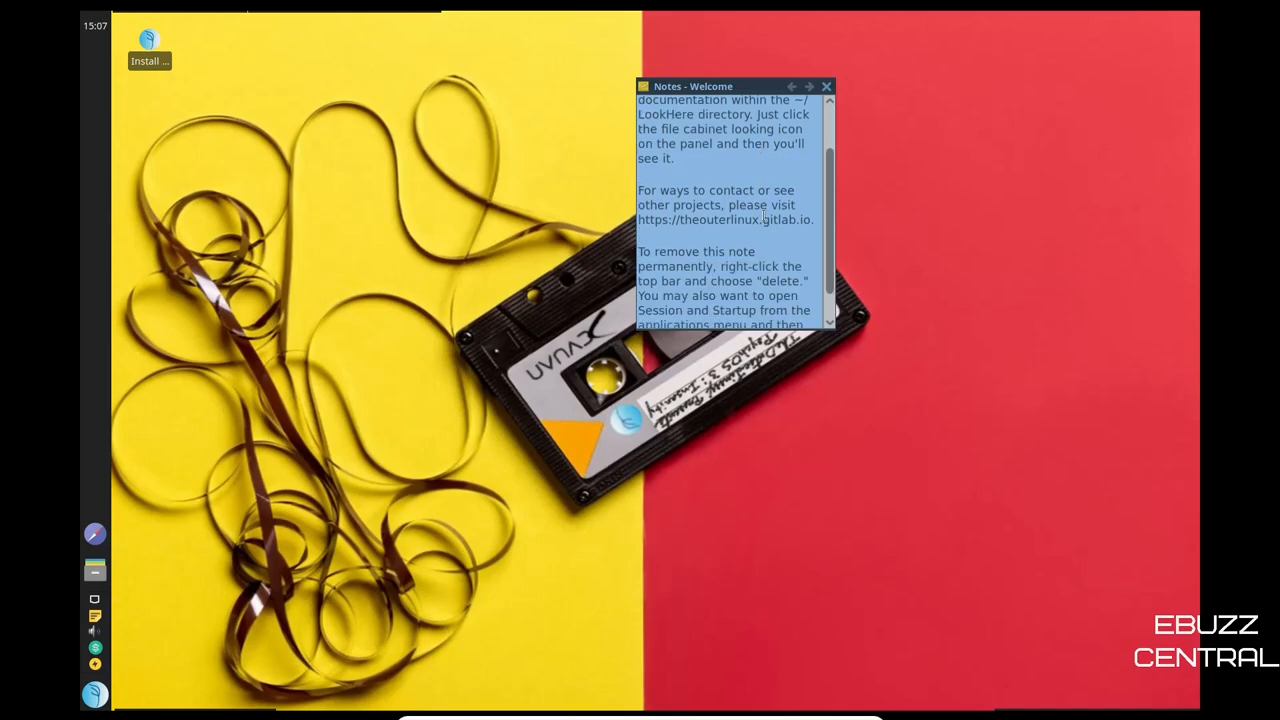
pyautogui.scroll(-3)
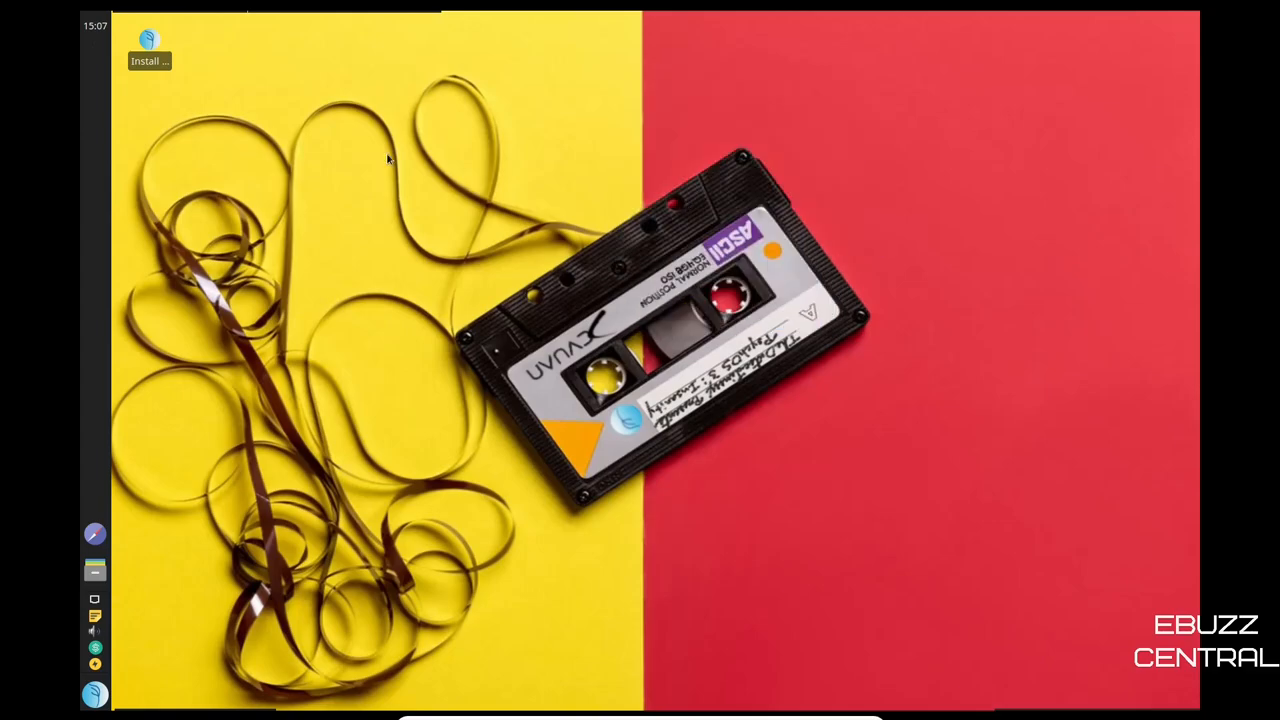
pyautogui.moveTo(628, 432)
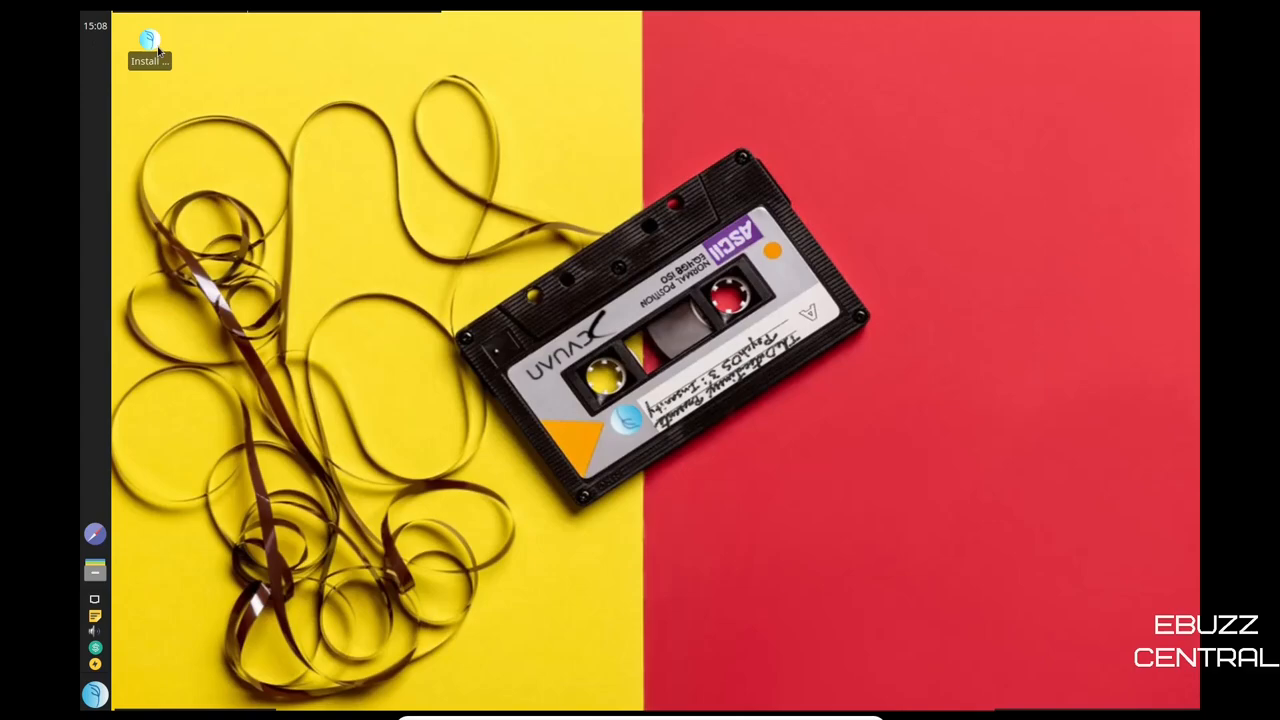
pyautogui.moveTo(716, 324)
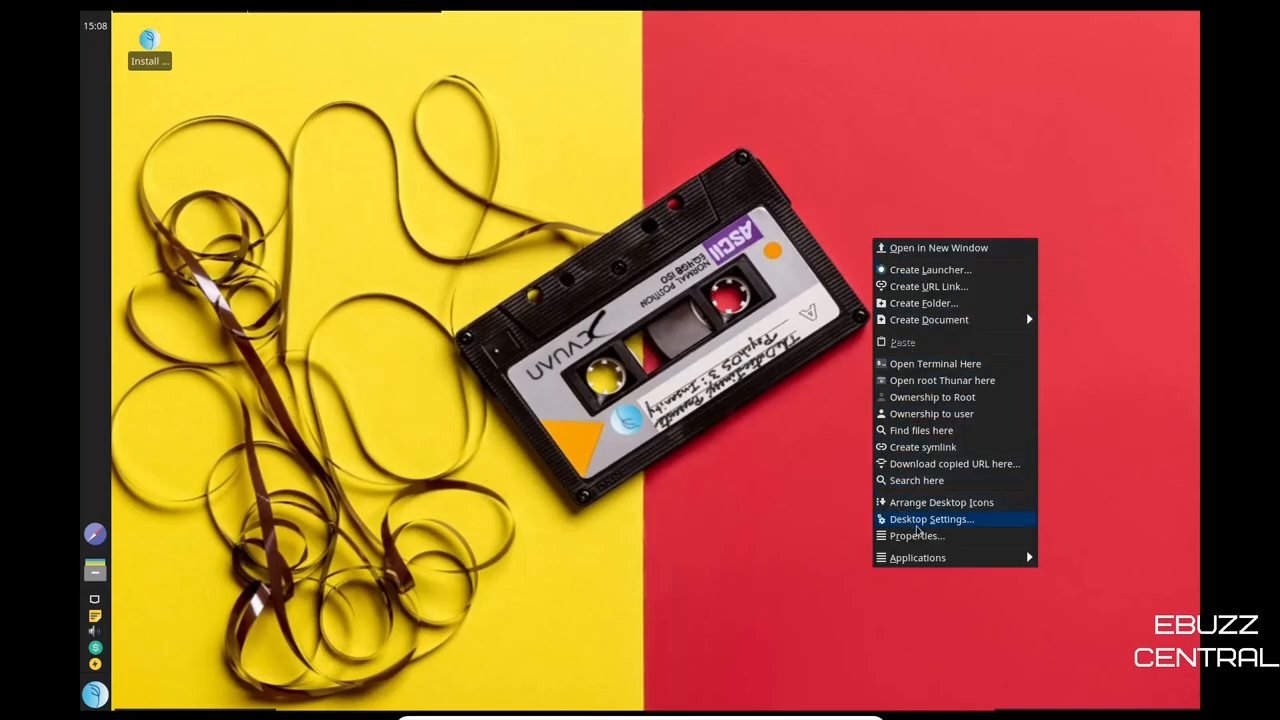
# - Try the sunglasses image as wallpaper, moving the settings window aside to preview it
pyautogui.click(932, 518)
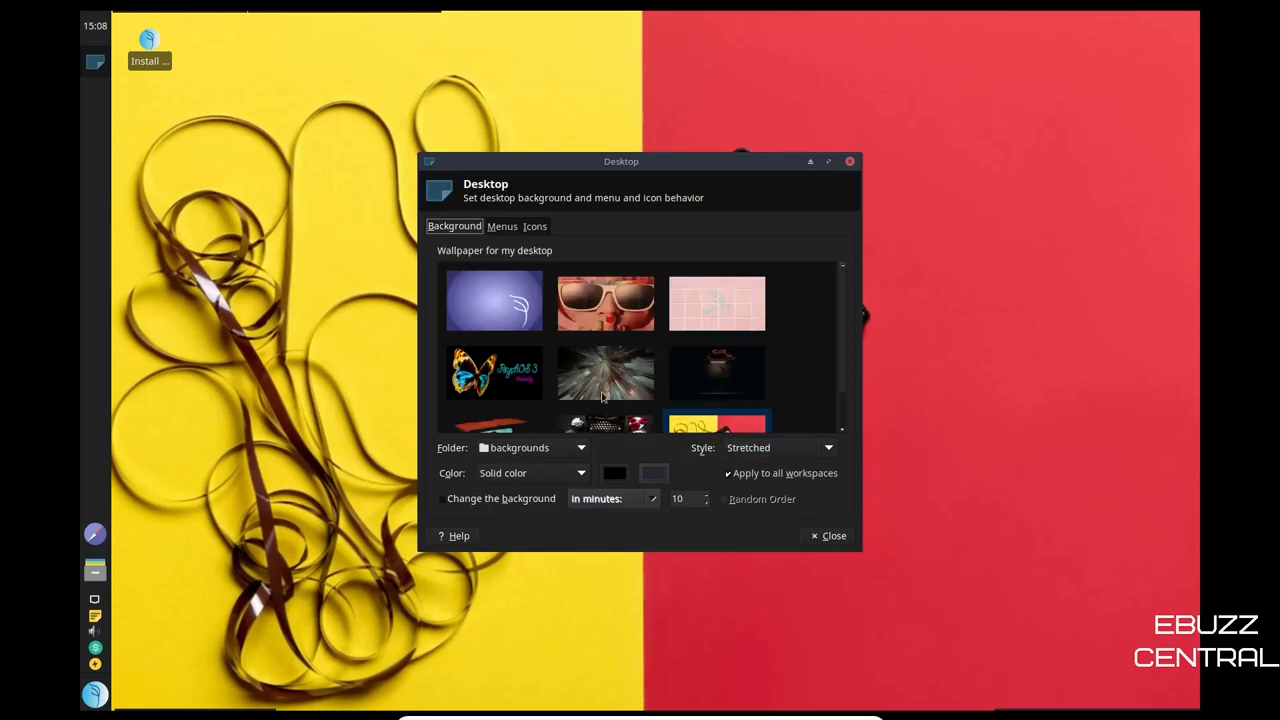
pyautogui.click(494, 302)
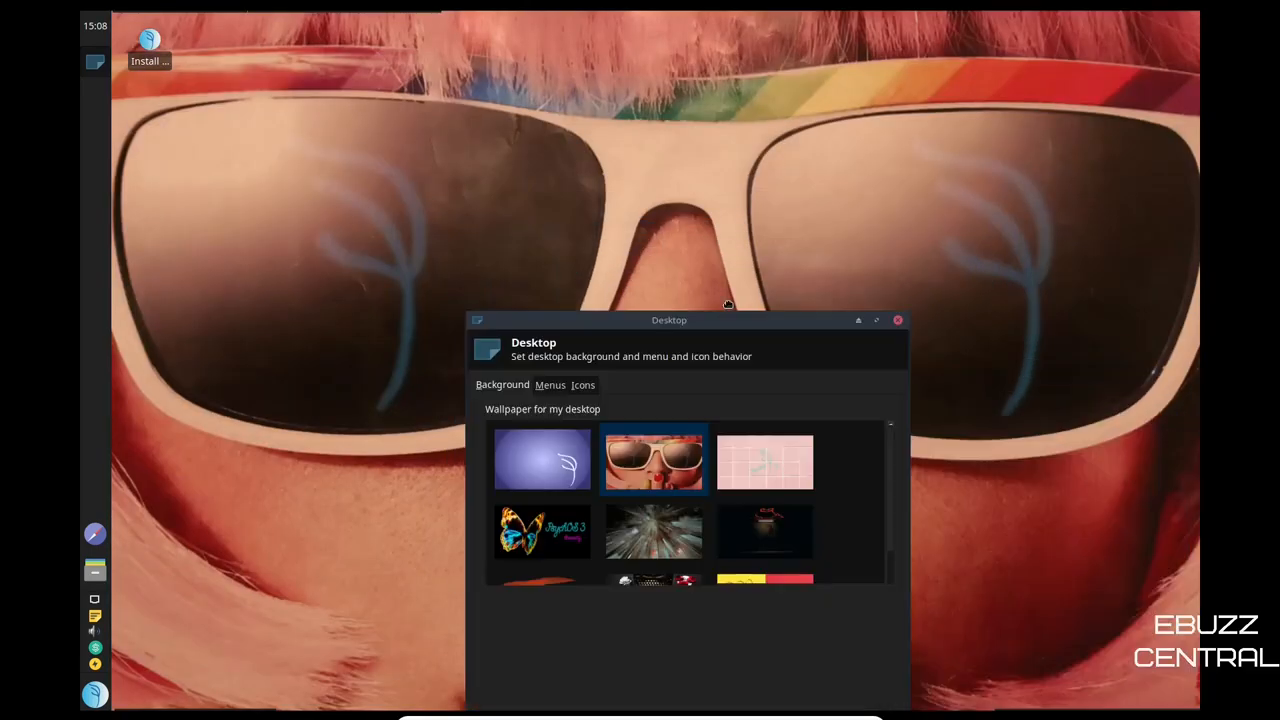
pyautogui.moveTo(668, 320); pyautogui.dragTo(540, 186)
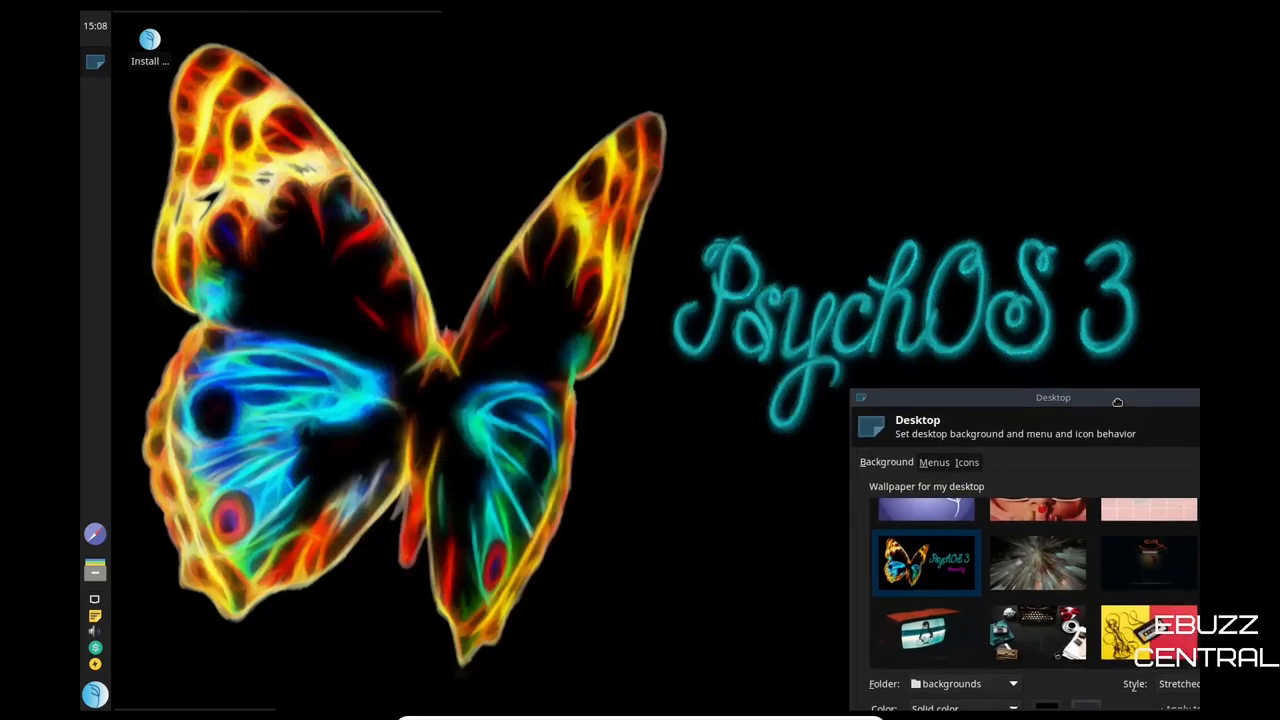
pyautogui.moveTo(1052, 396); pyautogui.dragTo(668, 140)
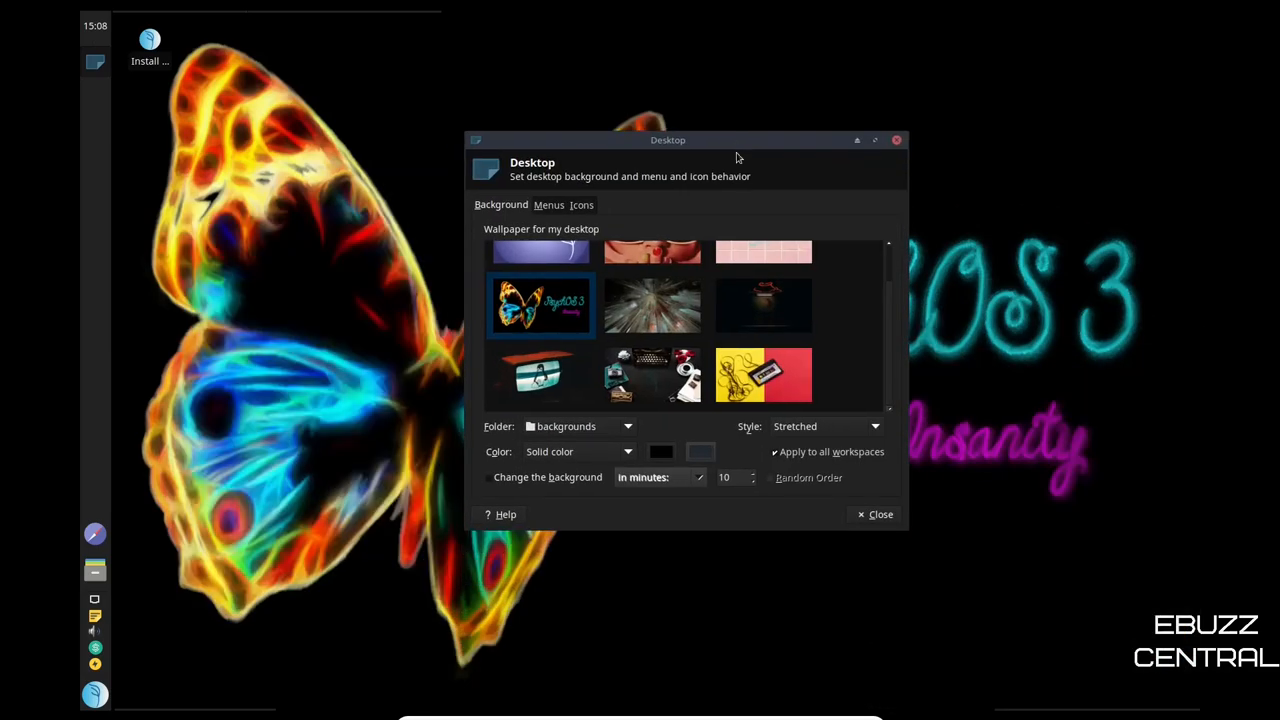
# - Switch the wallpaper to the old television image and preview it on the desktop
pyautogui.click(540, 376)
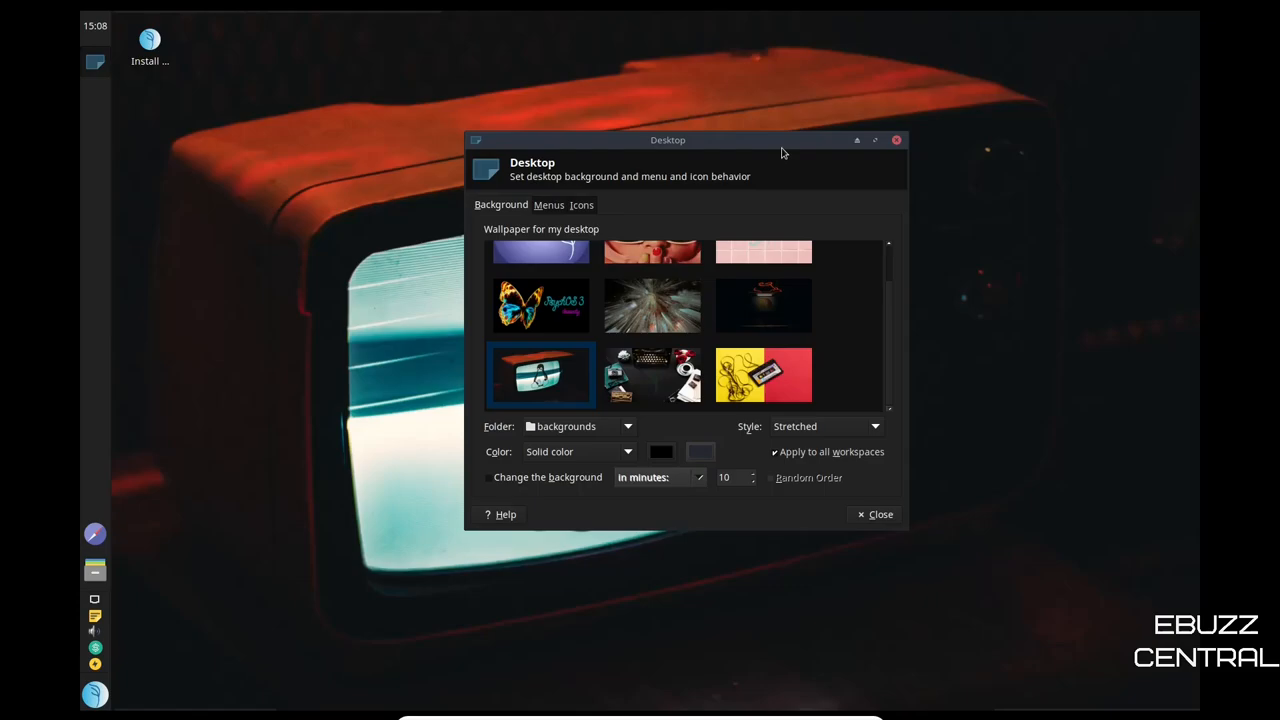
pyautogui.moveTo(668, 140); pyautogui.dragTo(838, 386)
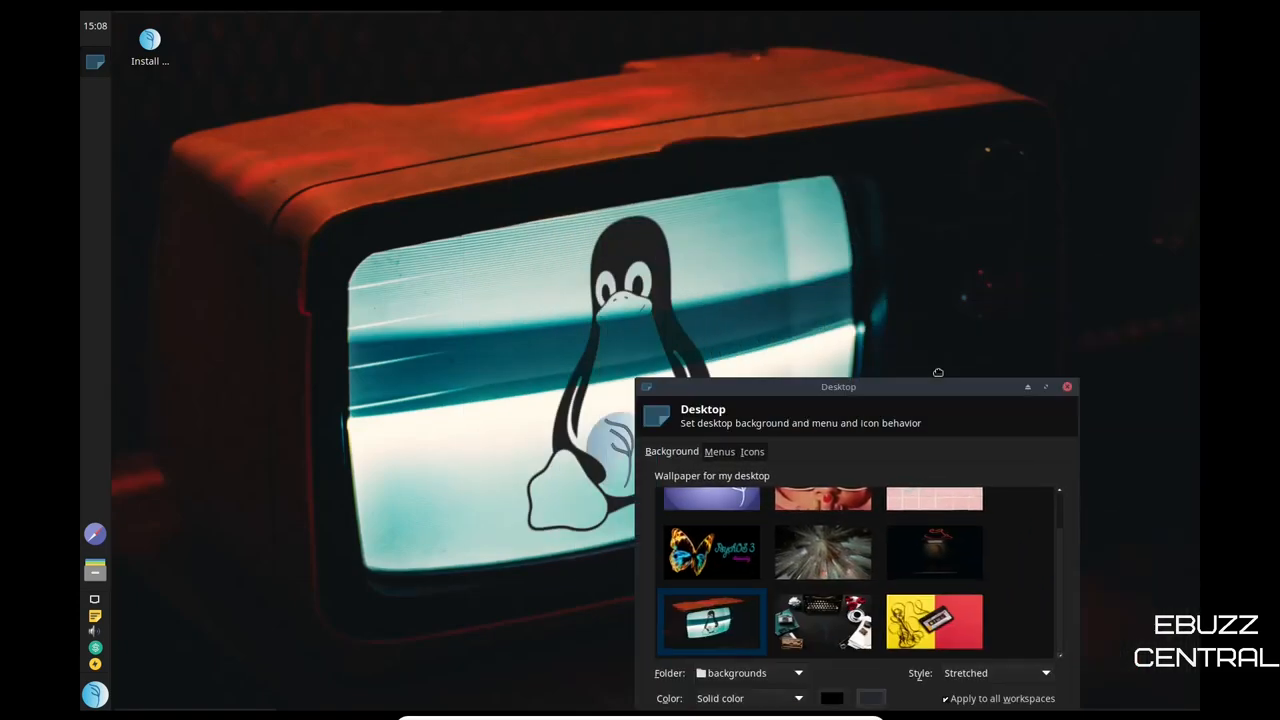
pyautogui.moveTo(838, 386); pyautogui.dragTo(562, 138)
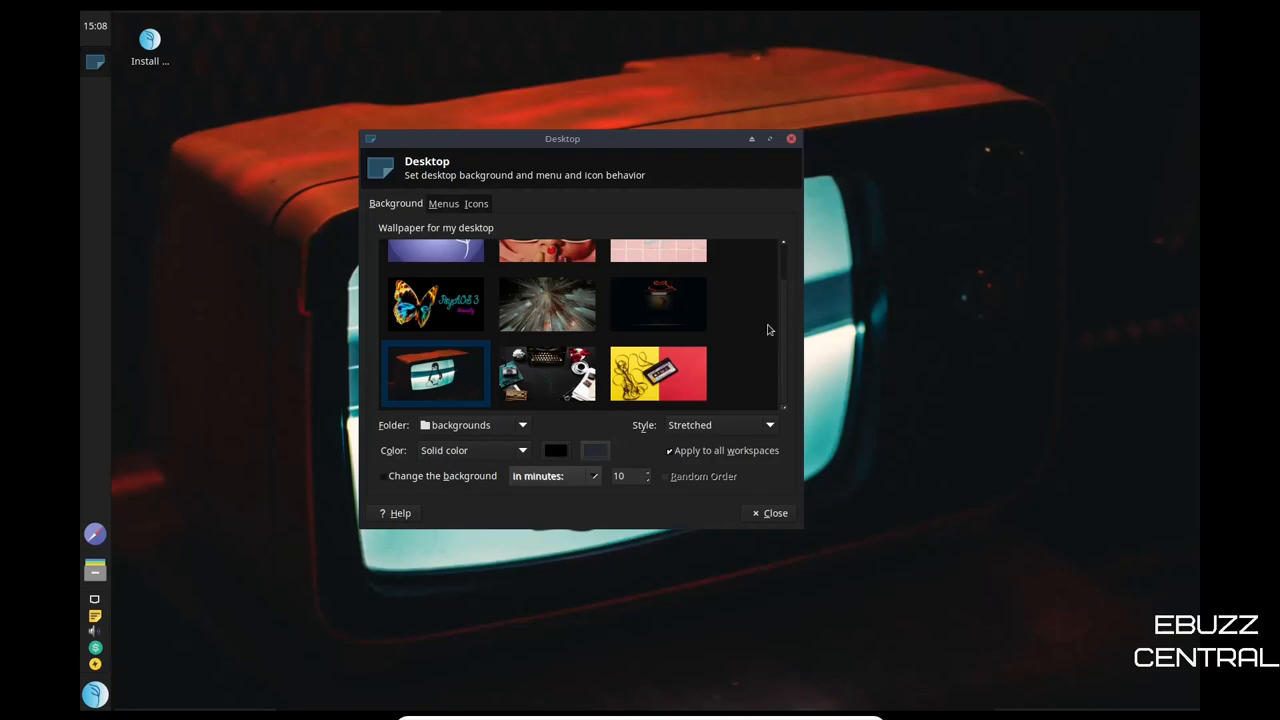
# - Review the colour mode and scaling style choices, keeping the wallpaper Stretched
pyautogui.click(470, 450)
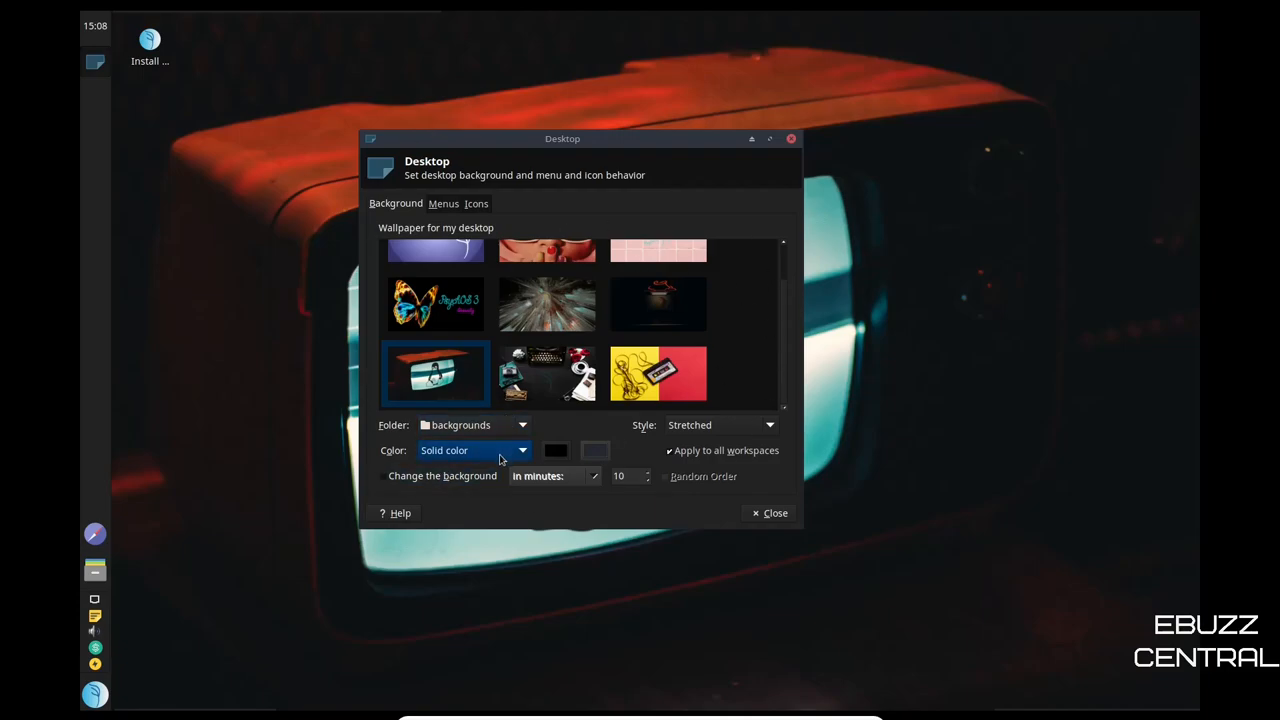
pyautogui.moveTo(424, 482)
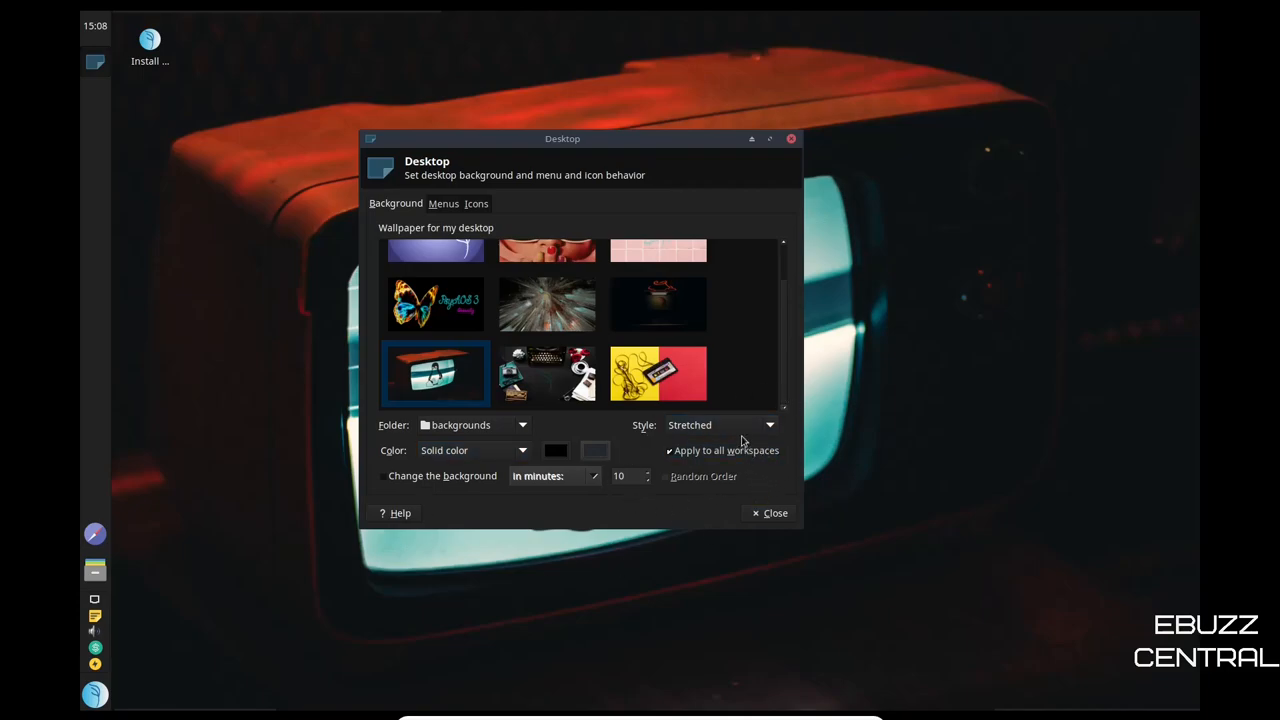
pyautogui.click(764, 424)
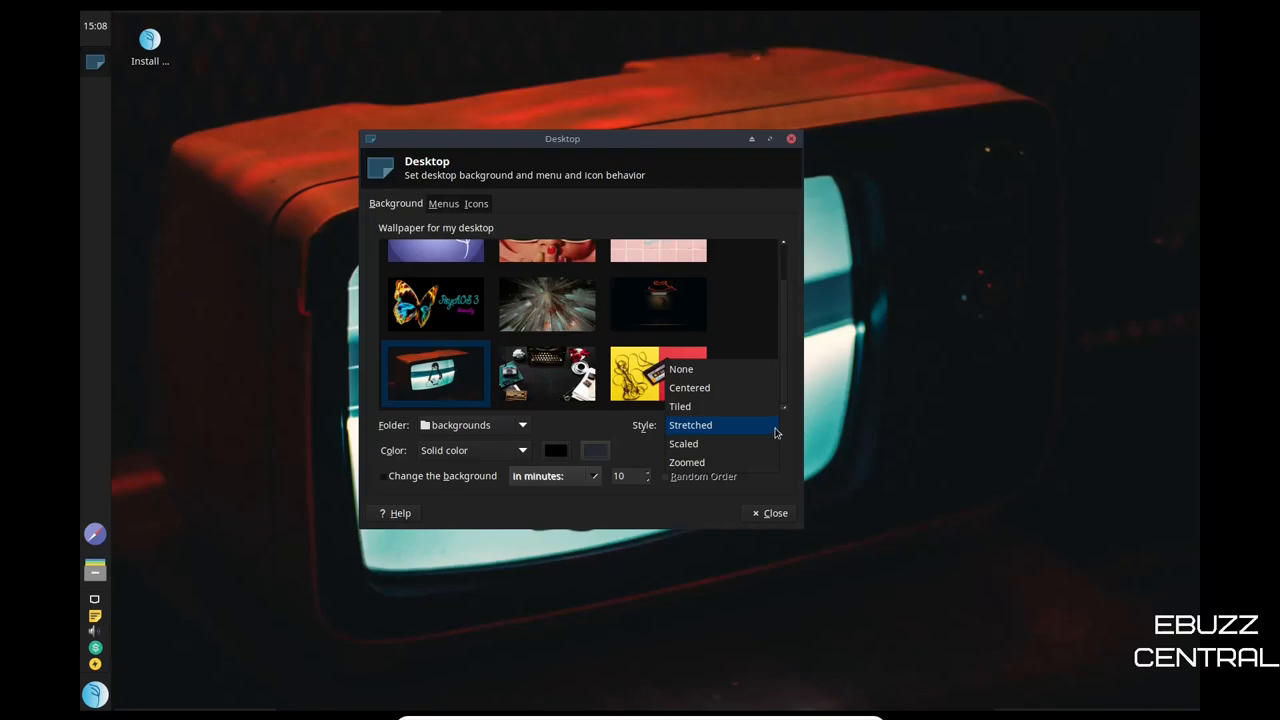
pyautogui.click(690, 424)
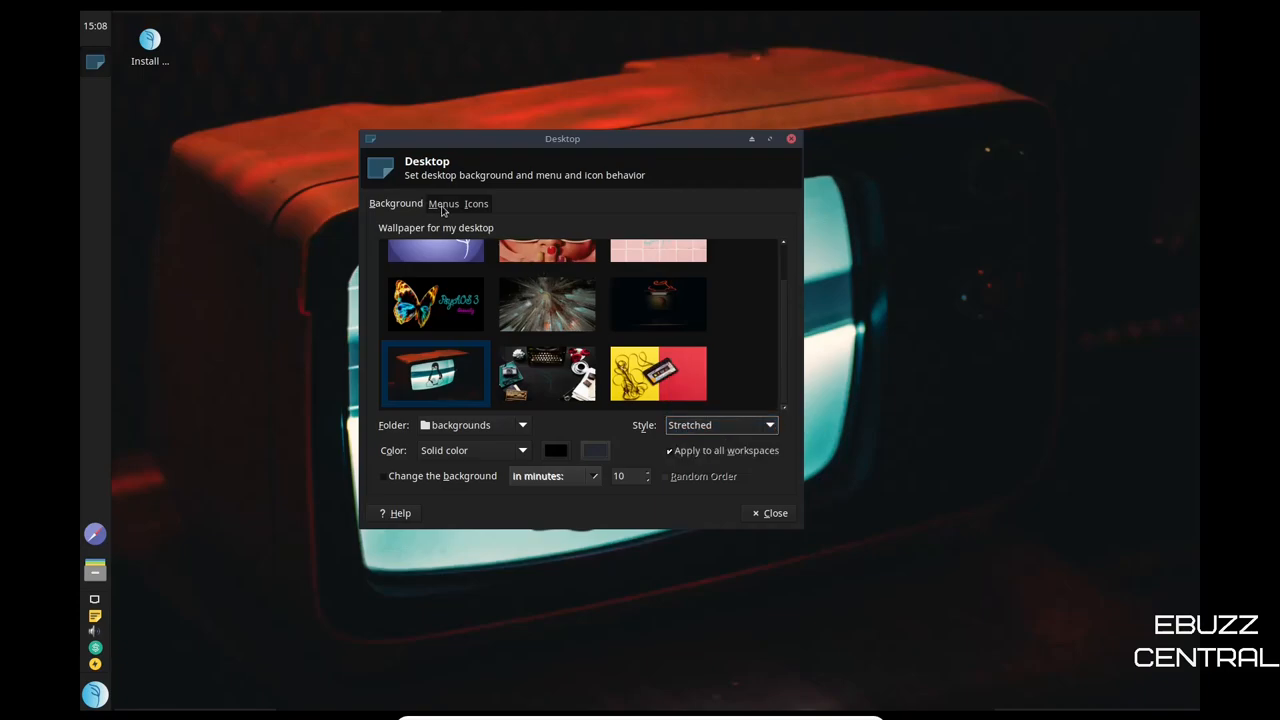
# - Review the Menus options, then raise the desktop icon size to 39 on the Icons tab
pyautogui.click(444, 204)
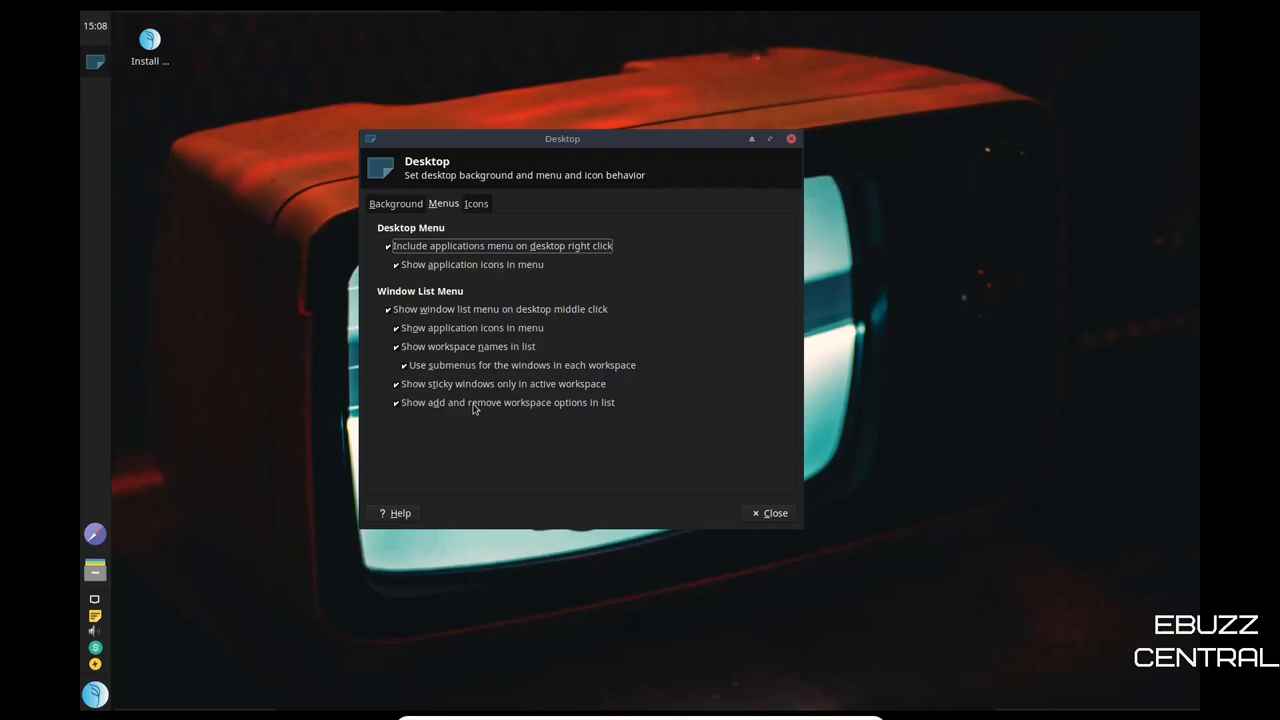
pyautogui.click(472, 328)
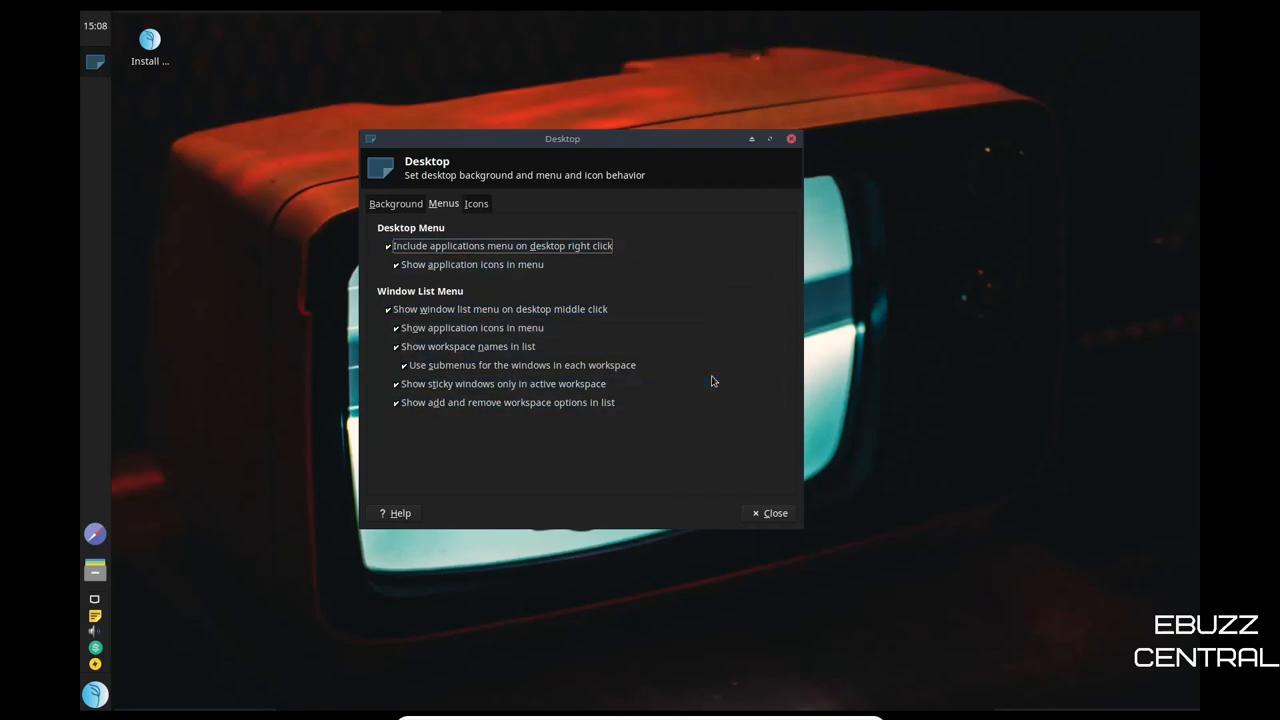
pyautogui.moveTo(712, 380)
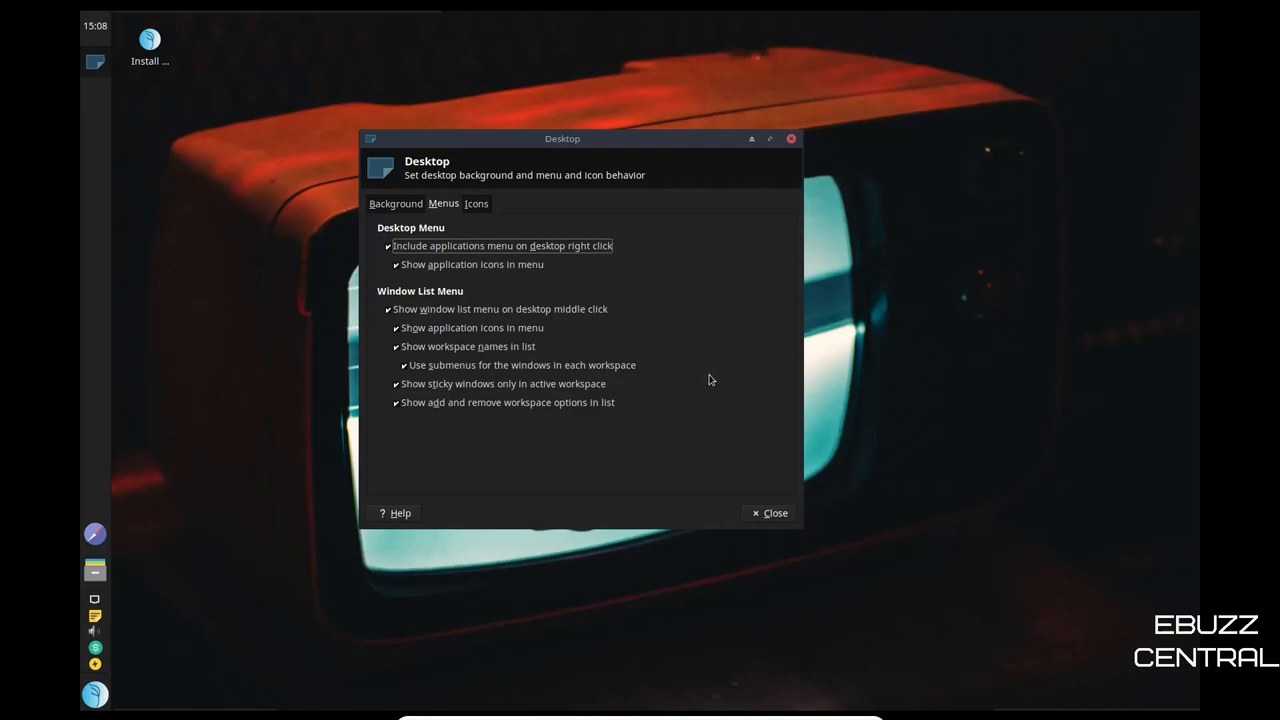
pyautogui.moveTo(504, 242)
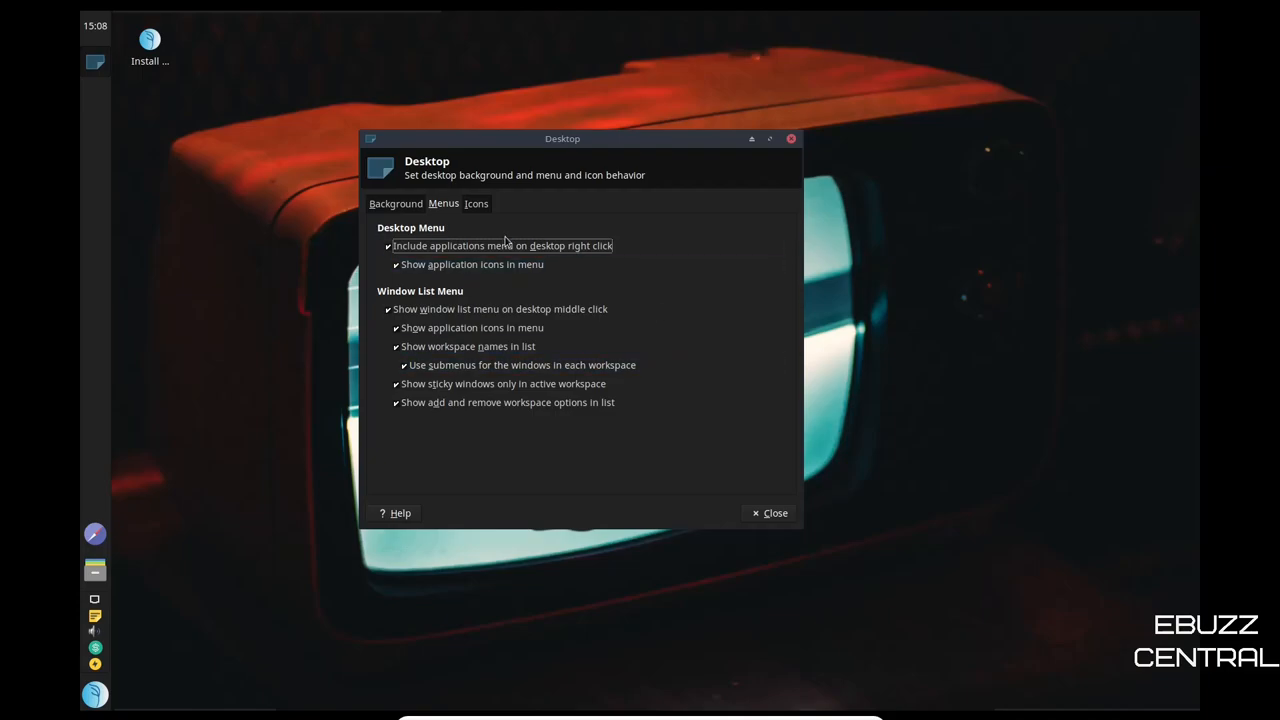
pyautogui.moveTo(484, 210)
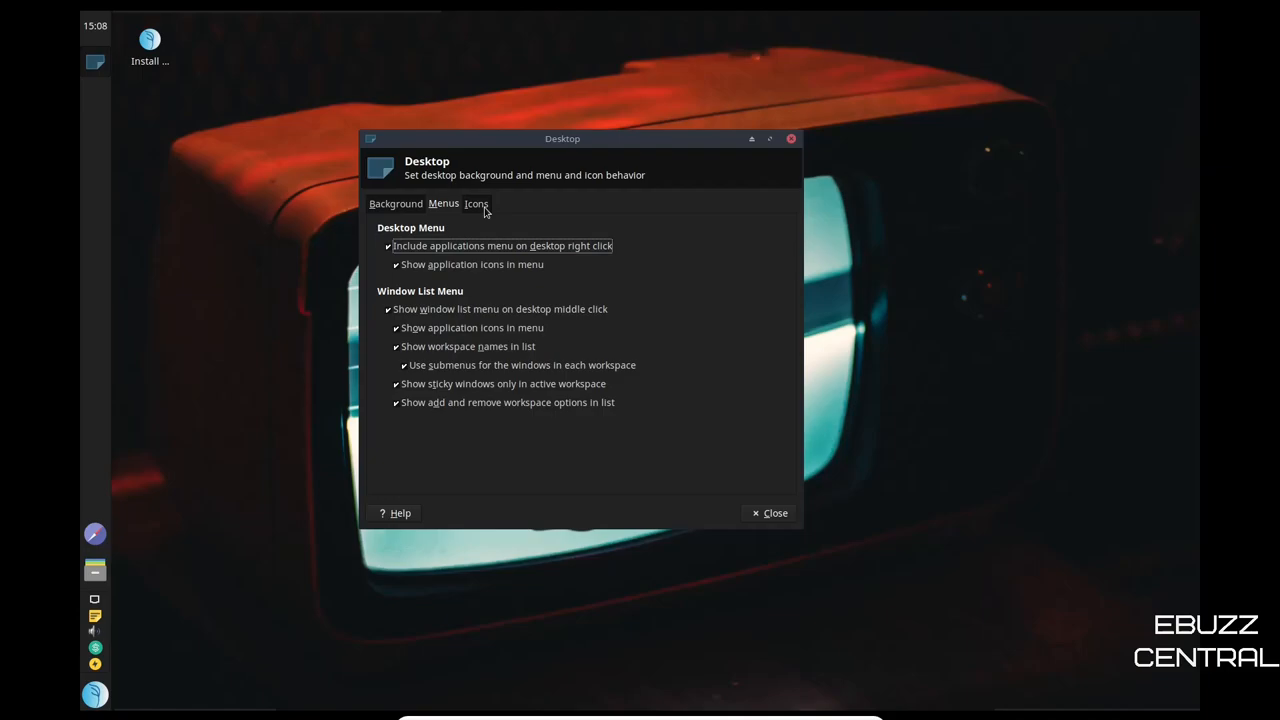
pyautogui.click(476, 204)
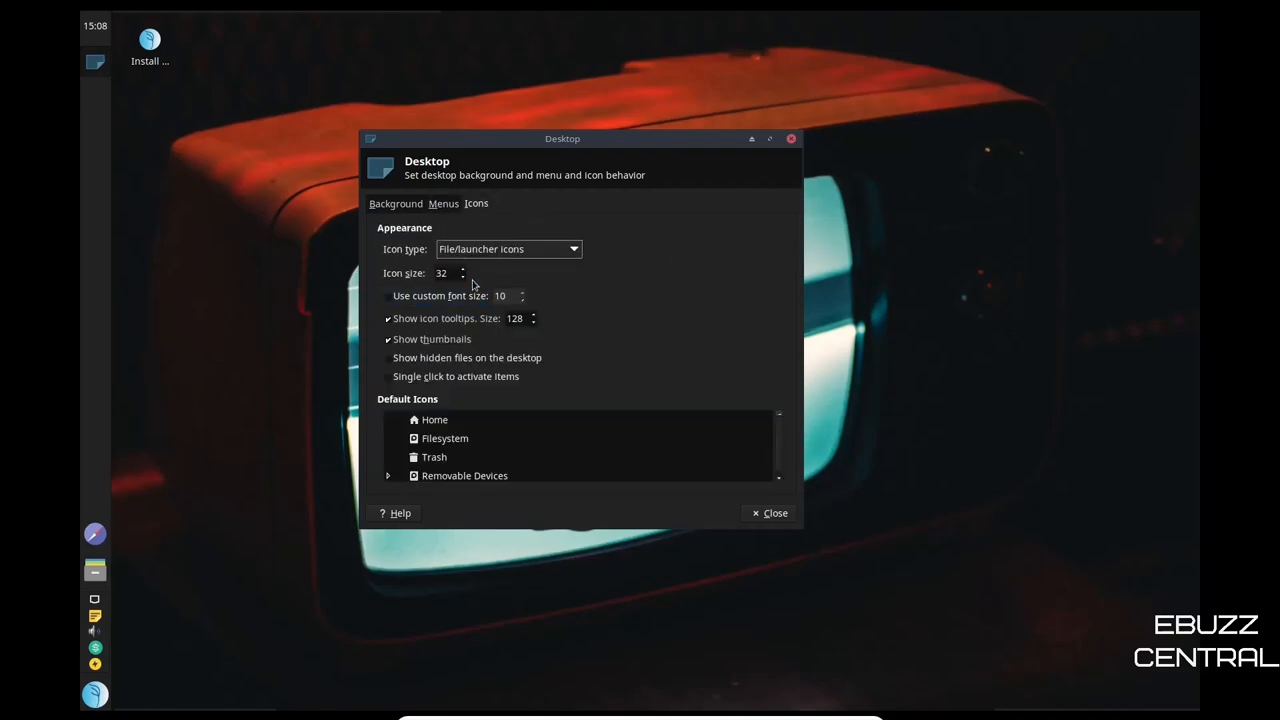
pyautogui.click(460, 268)
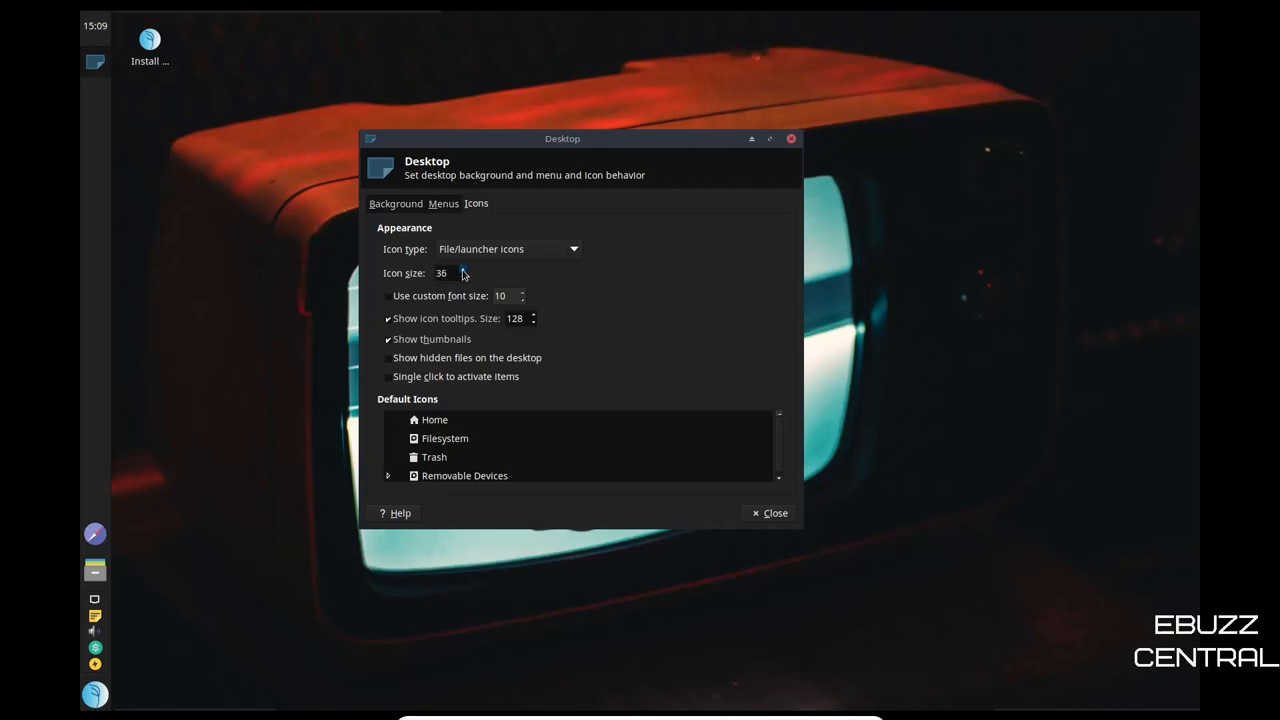
pyautogui.click(464, 268)
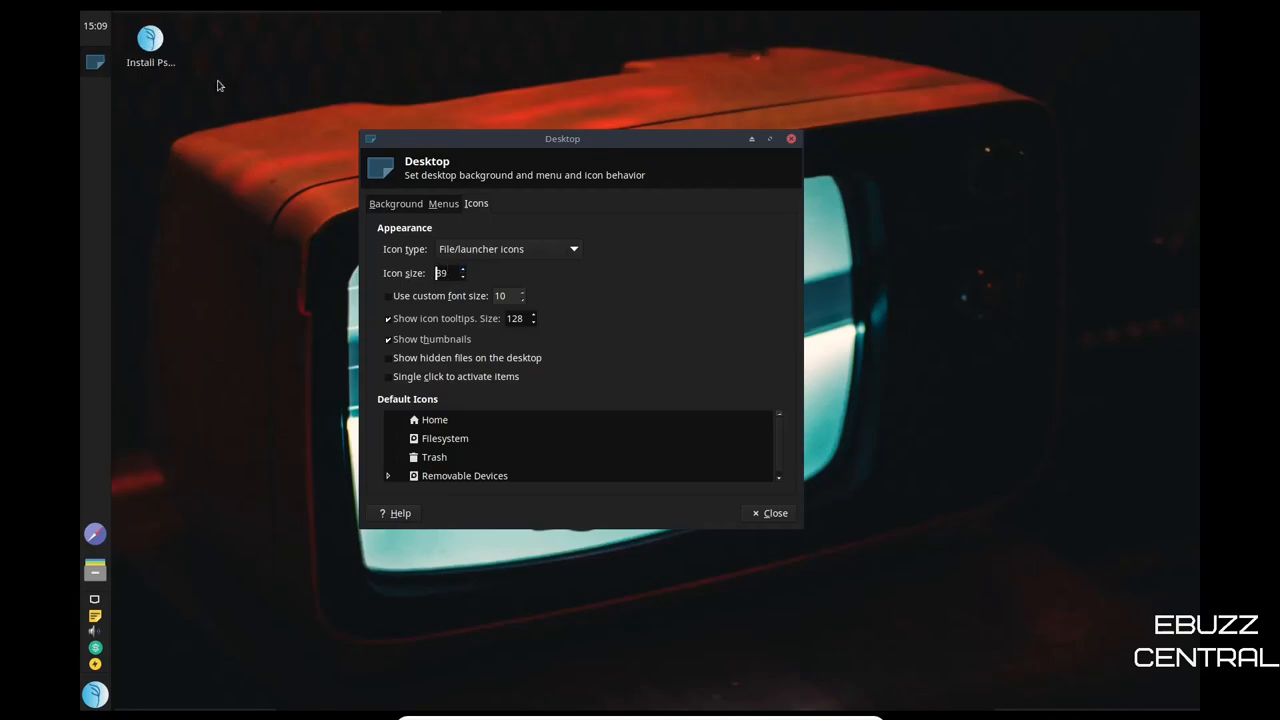
pyautogui.moveTo(660, 256)
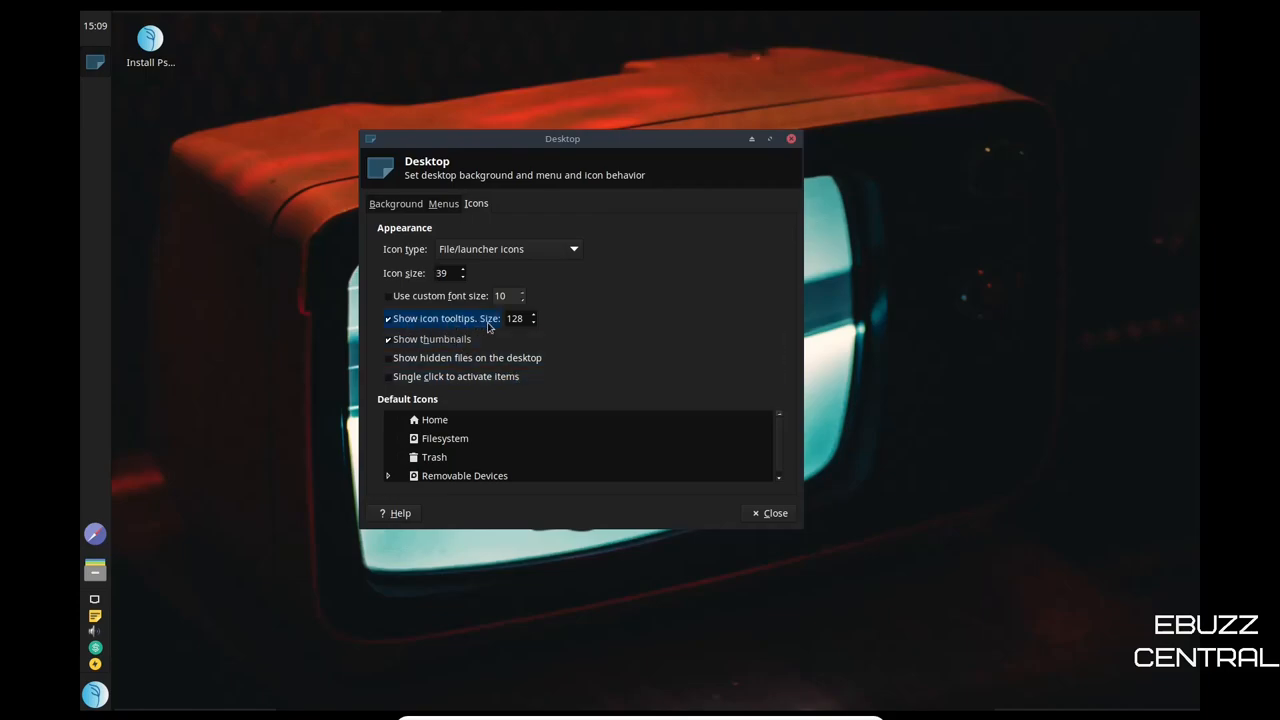
# - Show the Home, Filesystem and Trash icons on the desktop
pyautogui.click(400, 420)
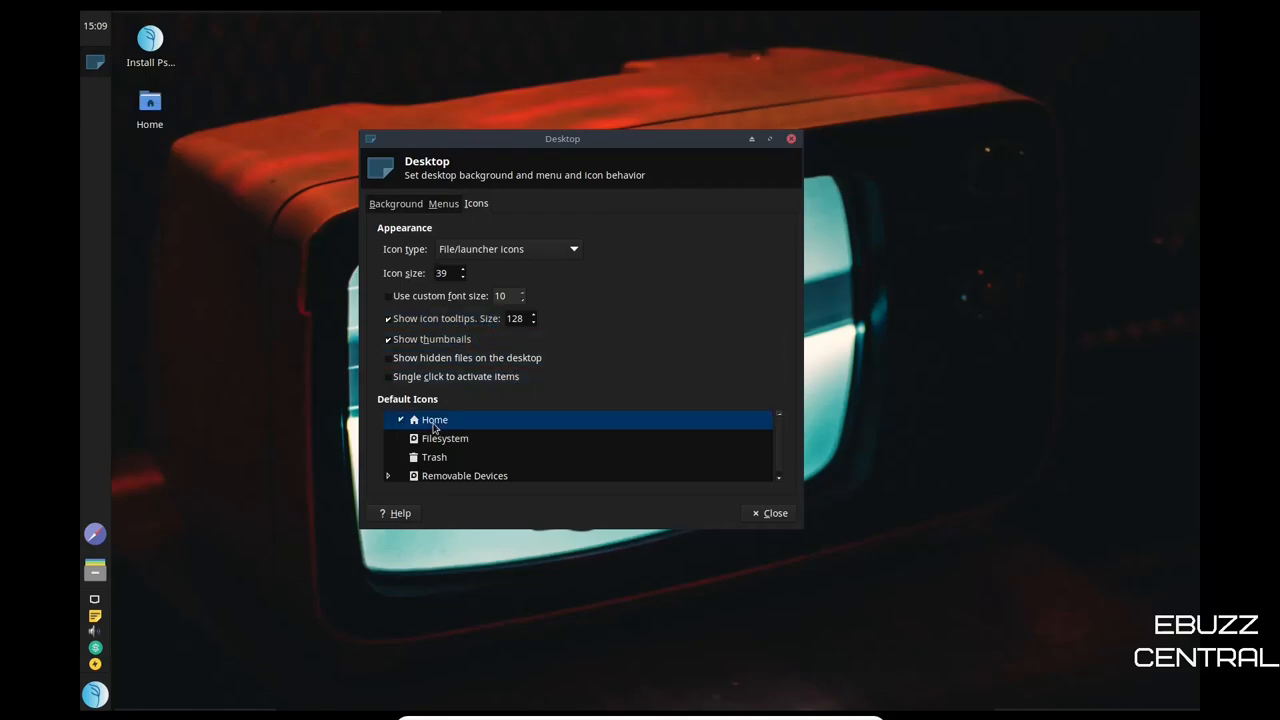
pyautogui.click(400, 456)
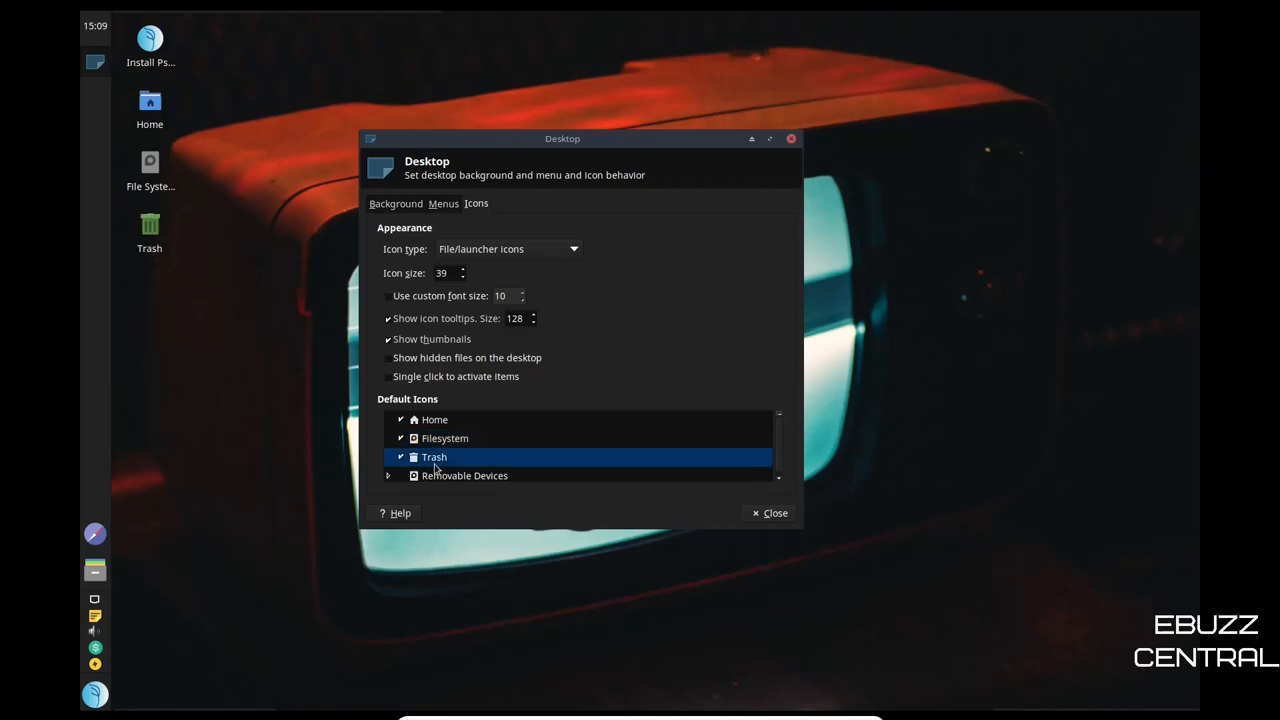
pyautogui.moveTo(296, 354)
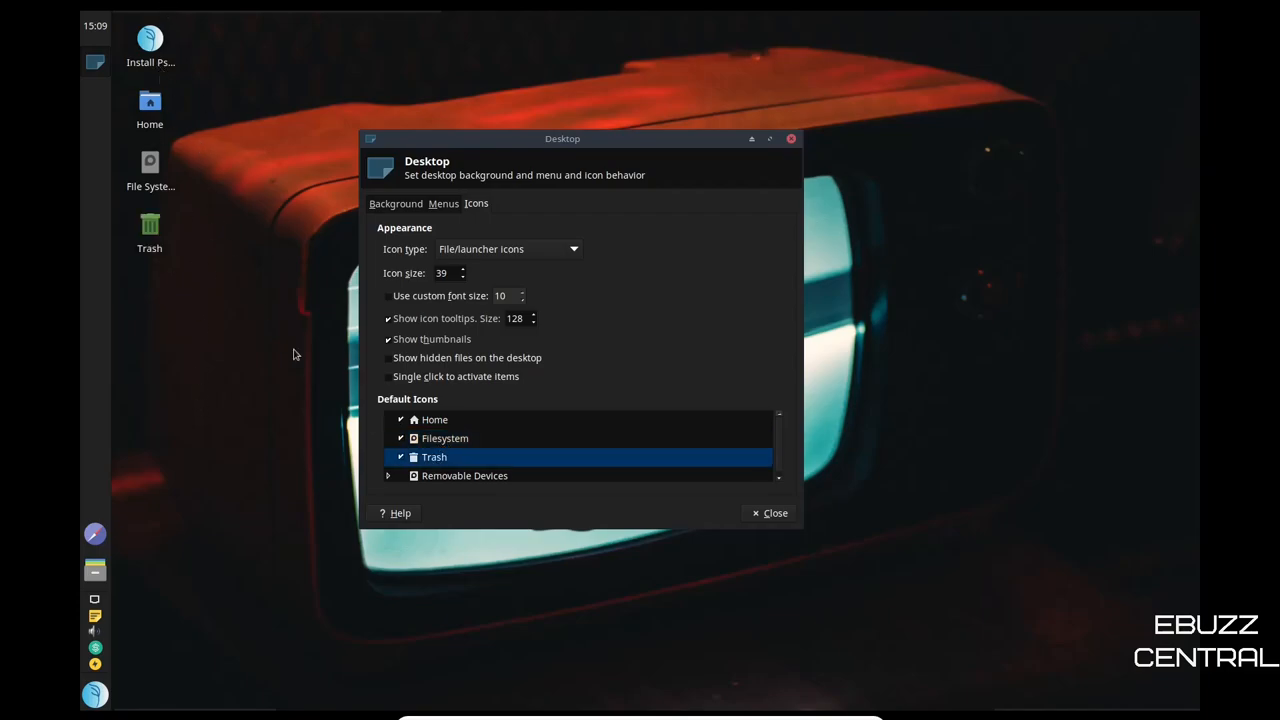
pyautogui.click(400, 438)
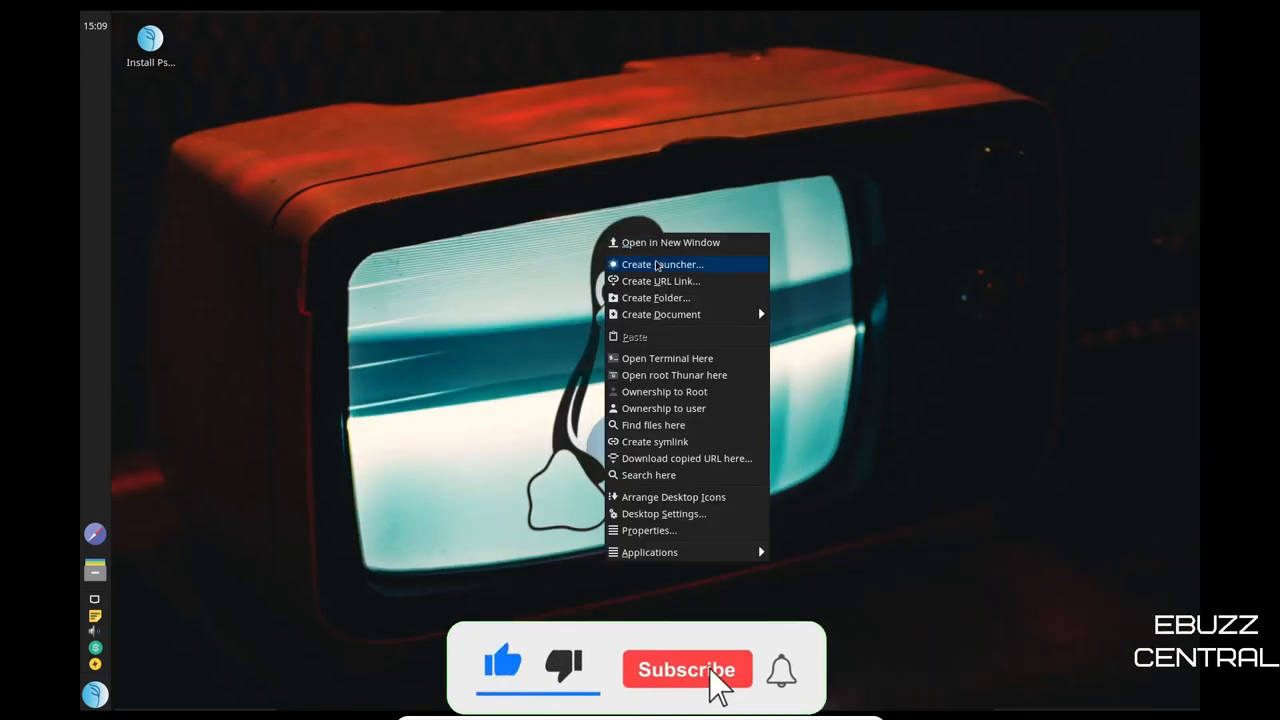
pyautogui.moveTo(662, 280)
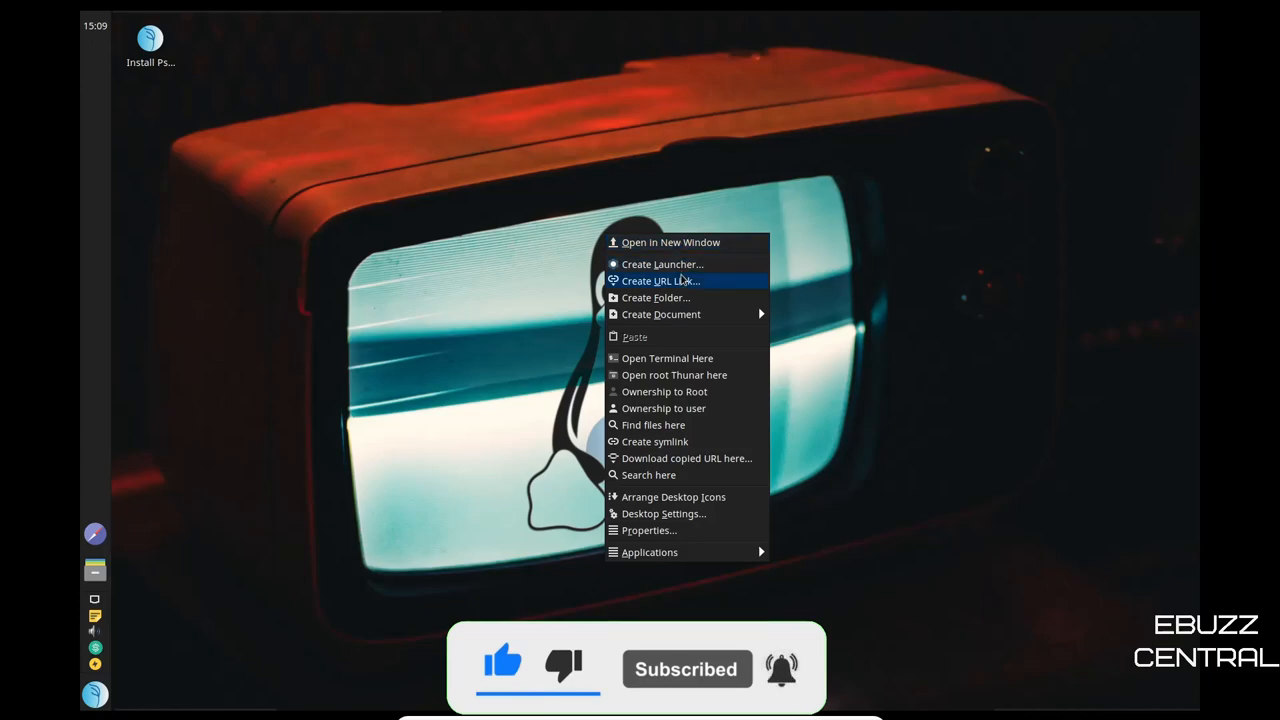
pyautogui.moveTo(680, 314)
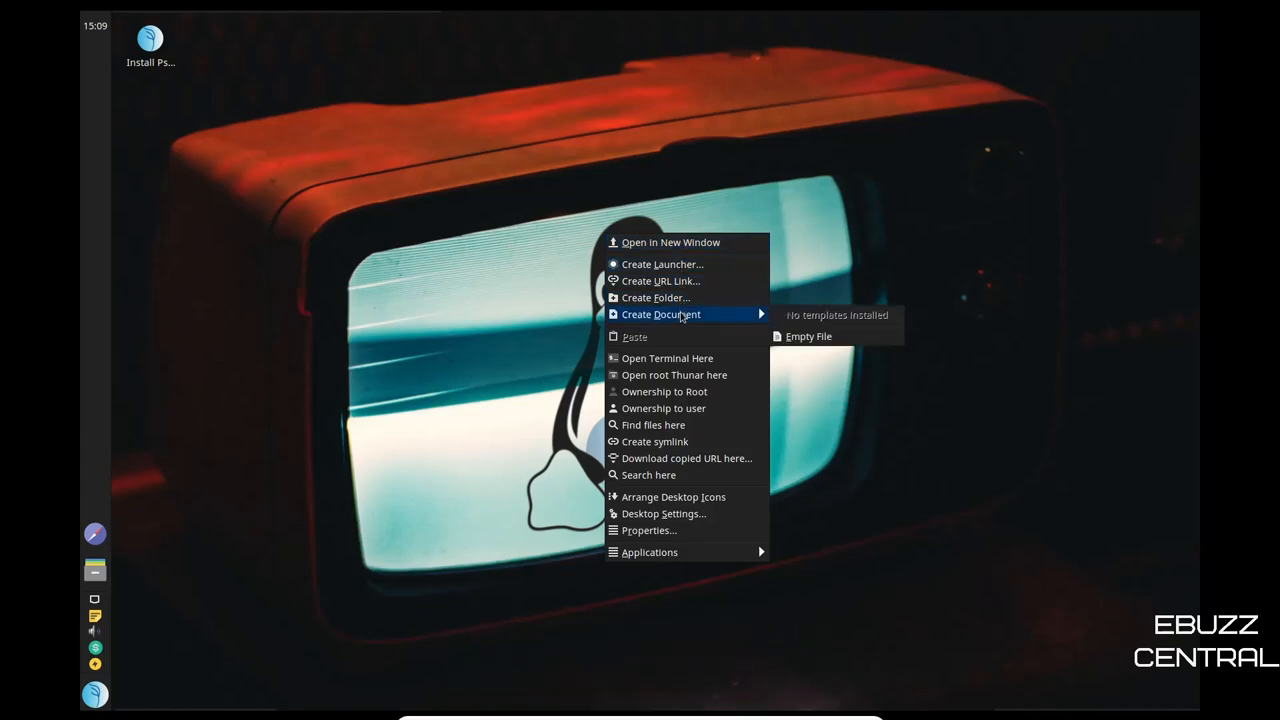
pyautogui.moveTo(674, 376)
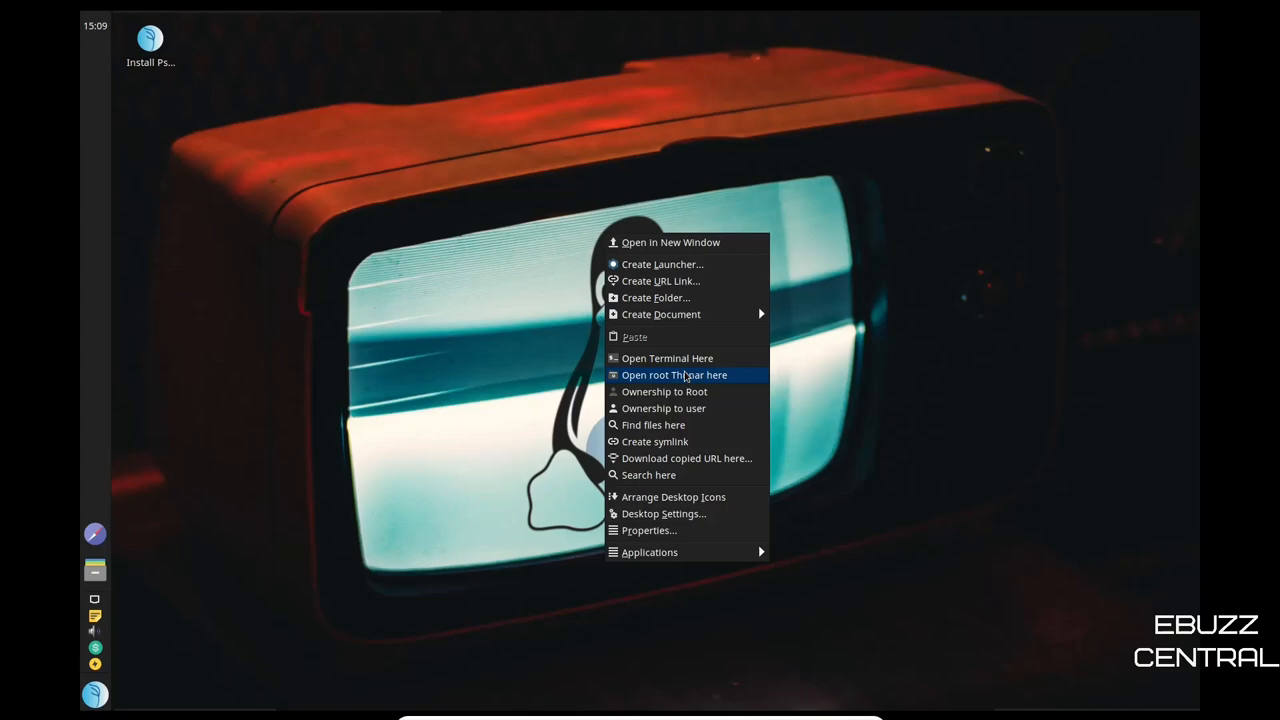
# - Launch a terminal in the Desktop folder from the desktop menu
pyautogui.click(668, 358)
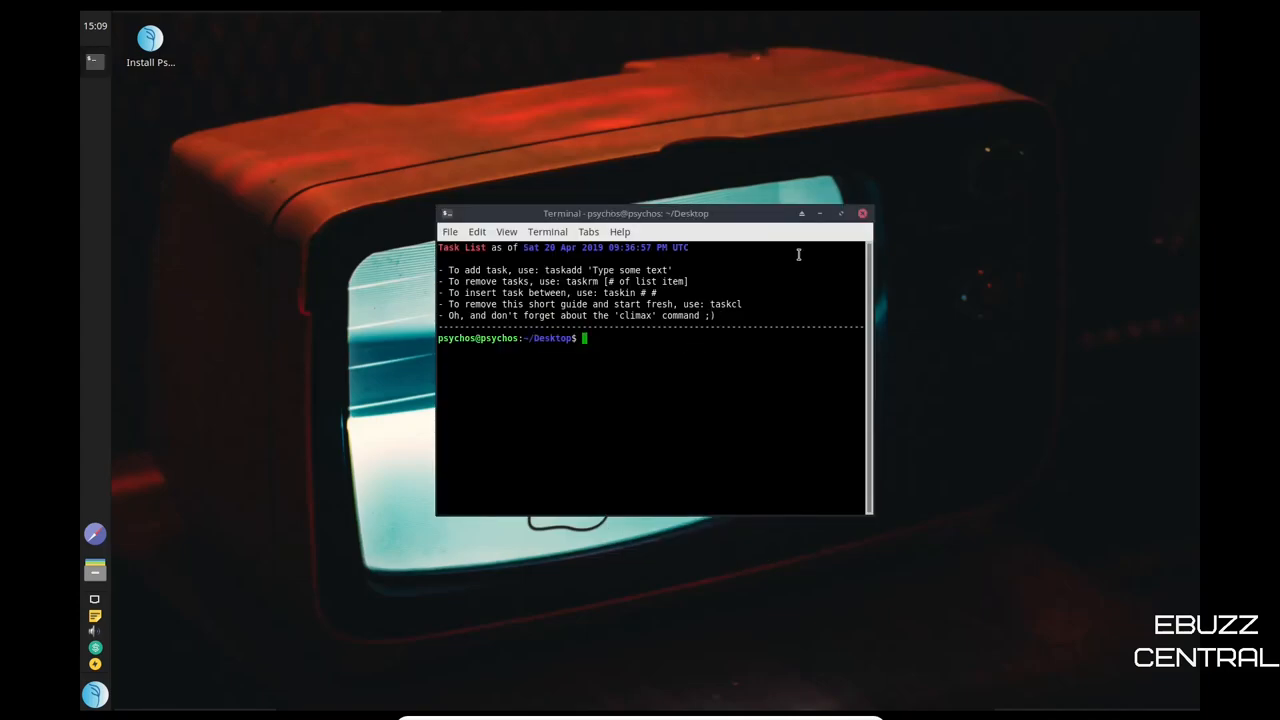
# - Run the top process monitor in the terminal
pyautogui.write('top')
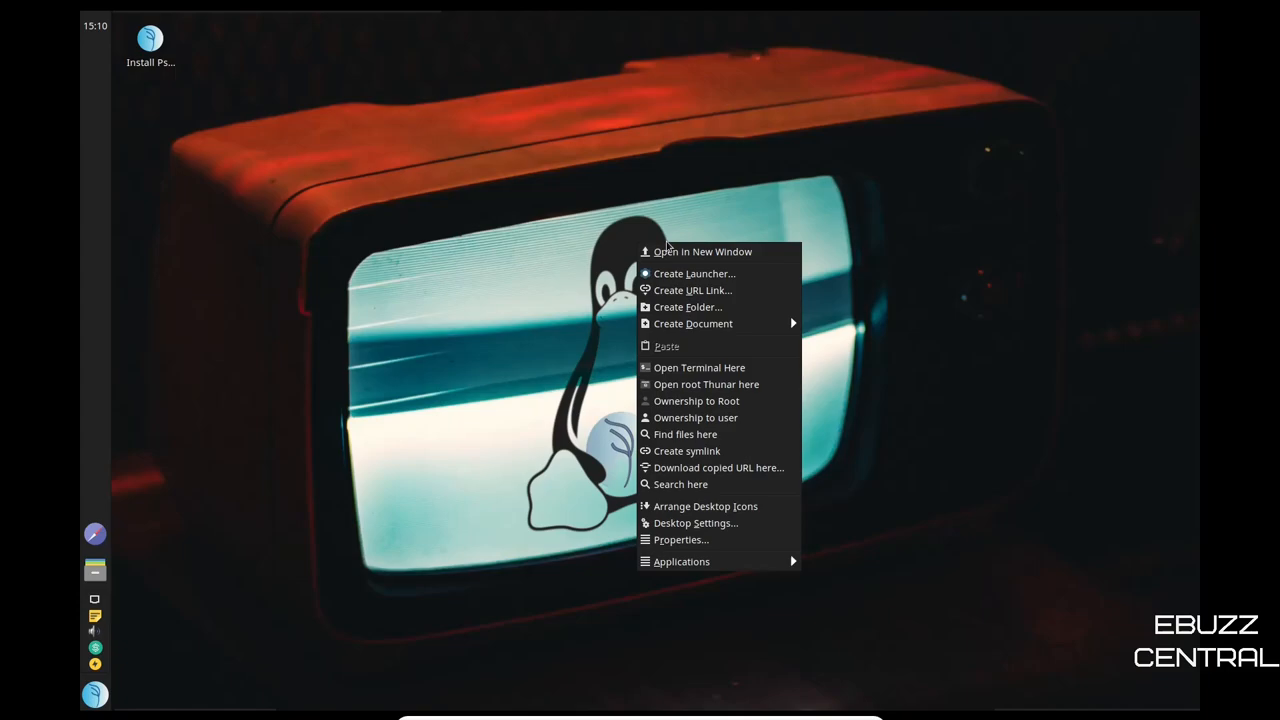
pyautogui.moveTo(696, 400)
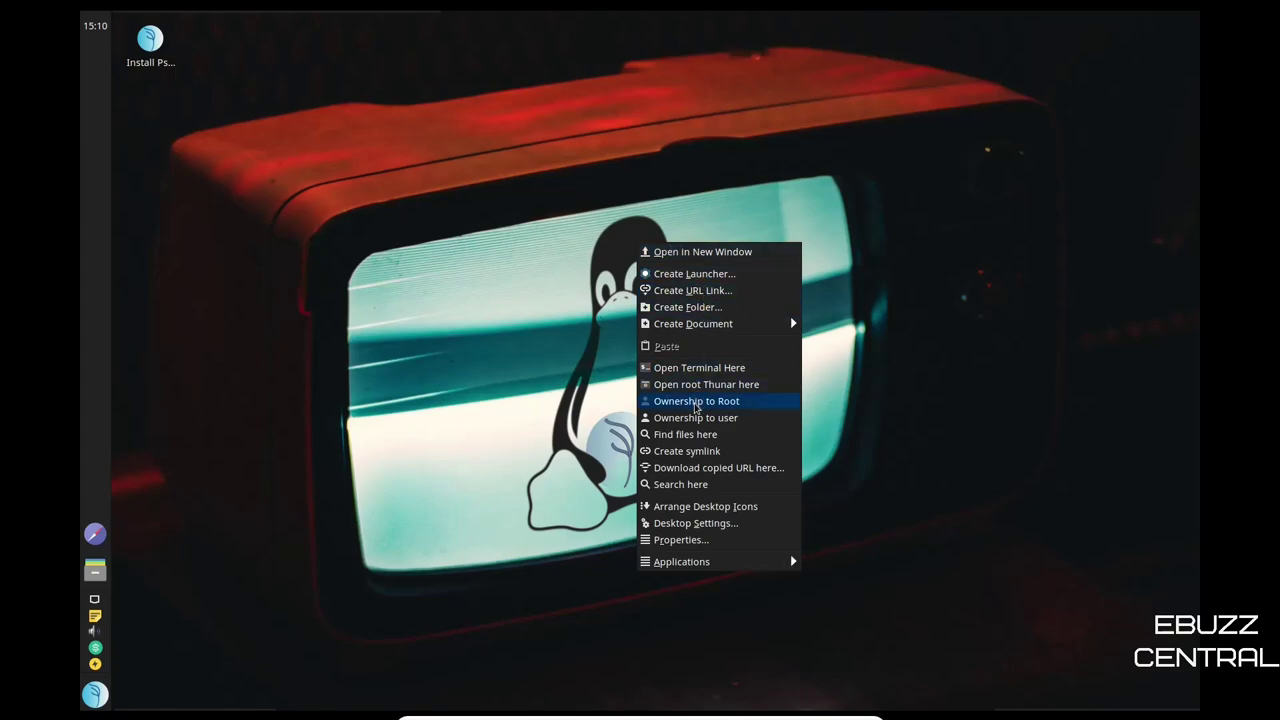
pyautogui.moveTo(696, 468)
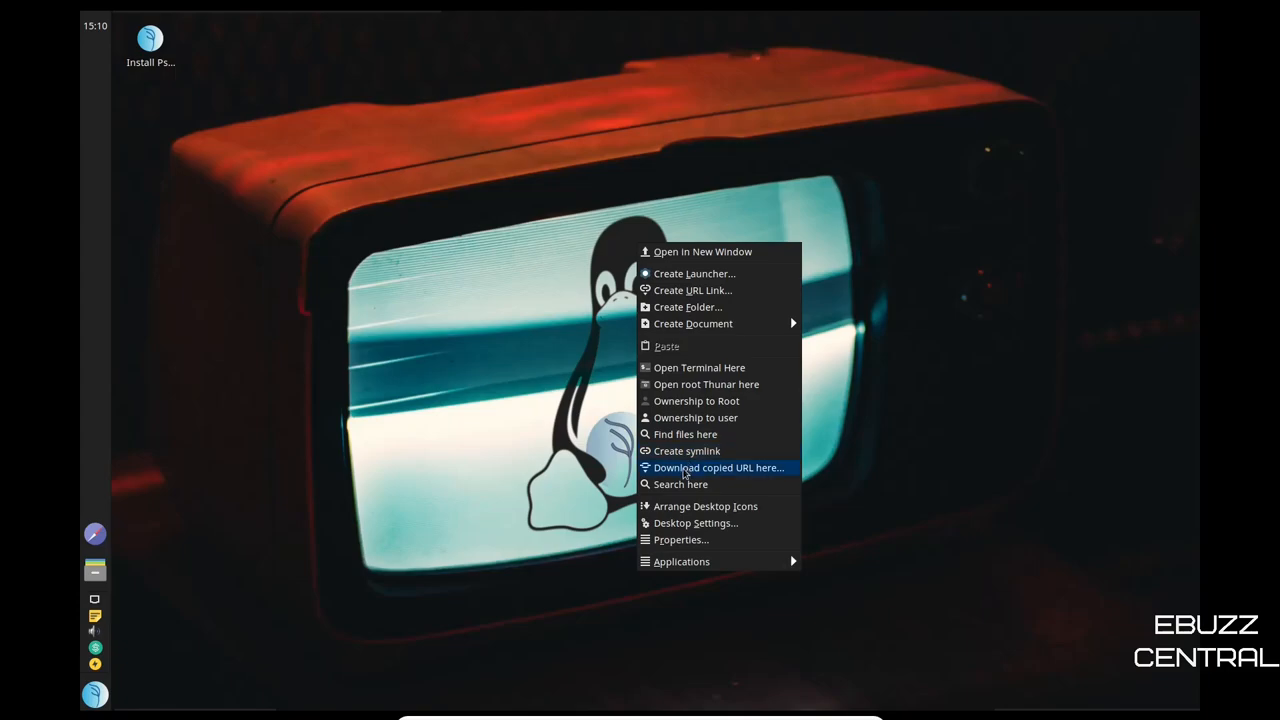
pyautogui.moveTo(706, 506)
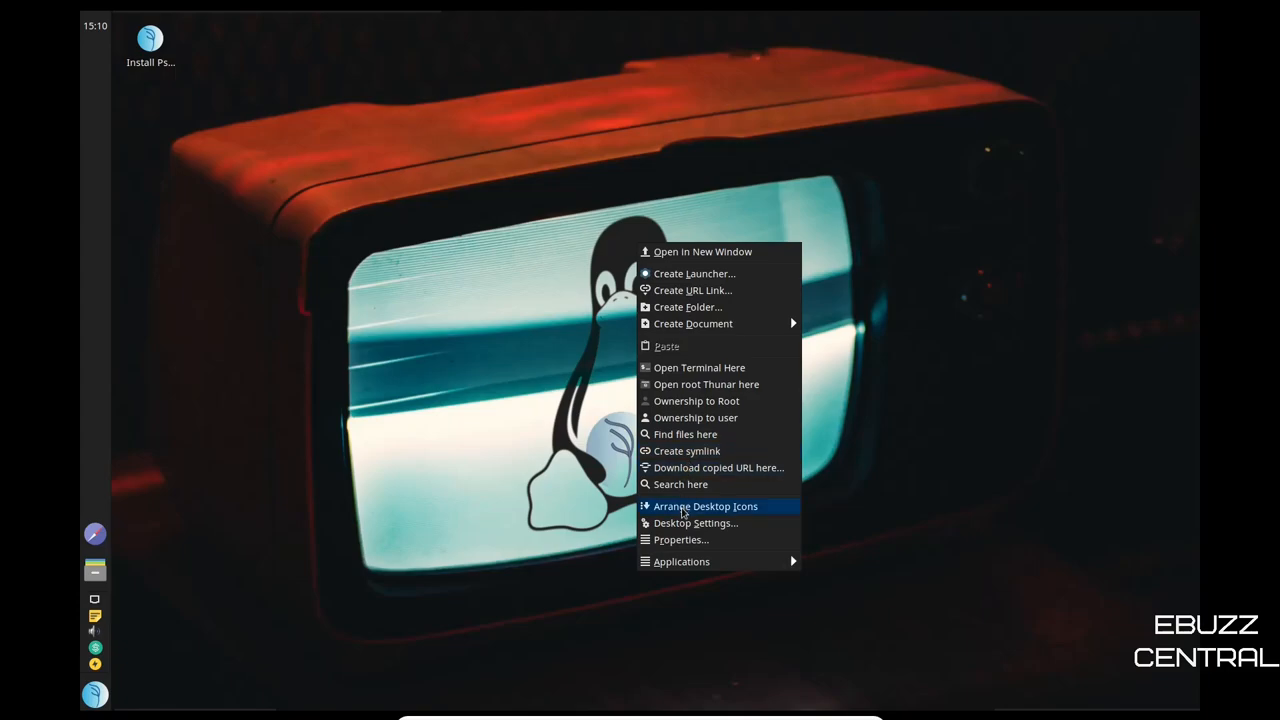
pyautogui.click(680, 540)
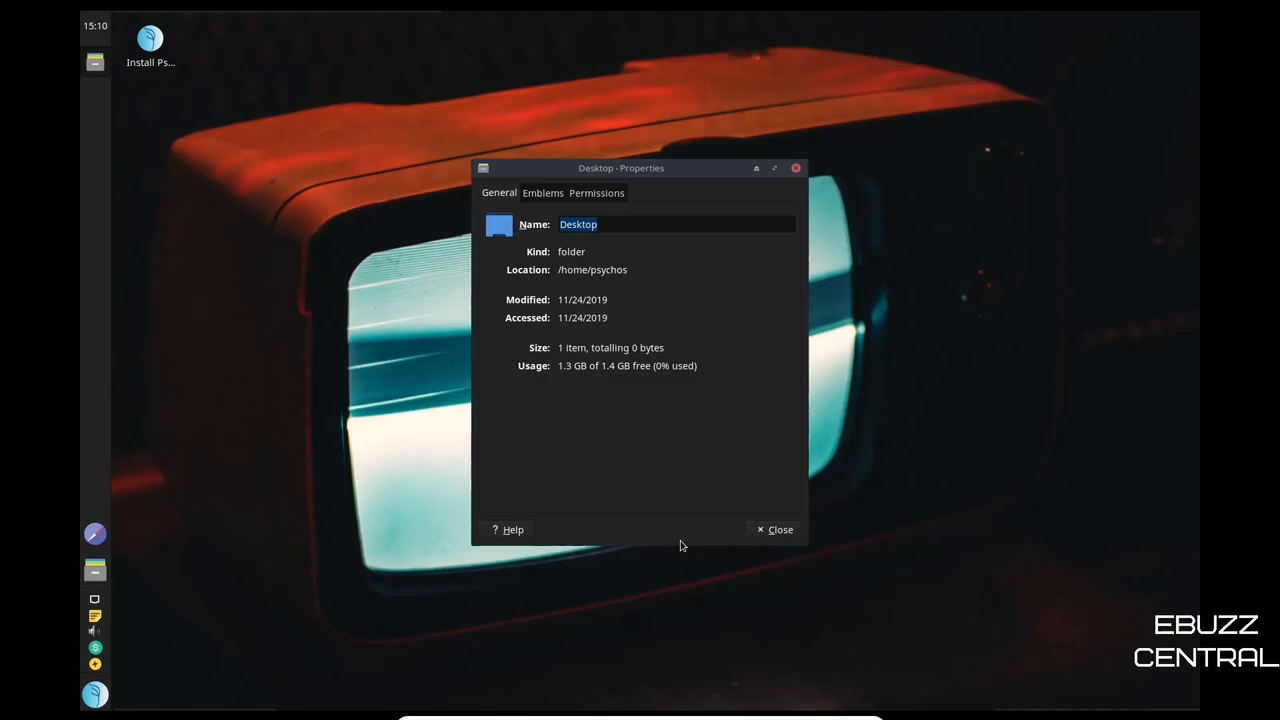
pyautogui.moveTo(848, 178)
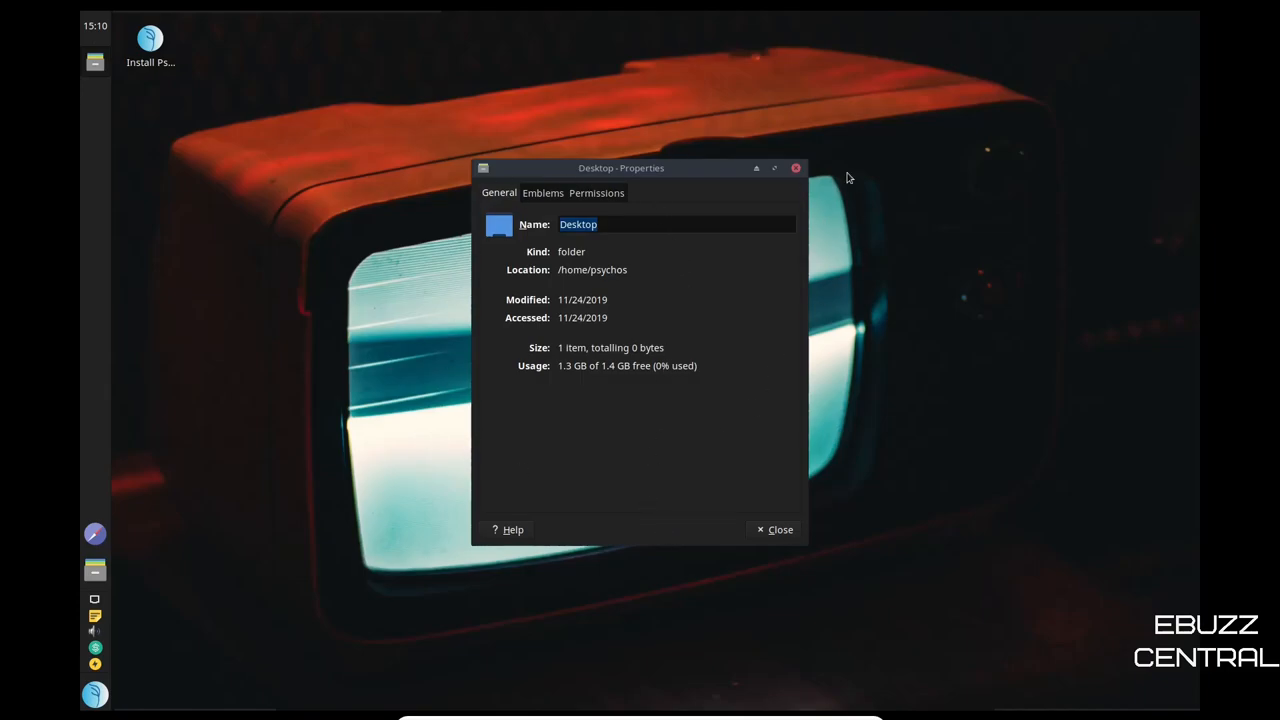
pyautogui.click(780, 530)
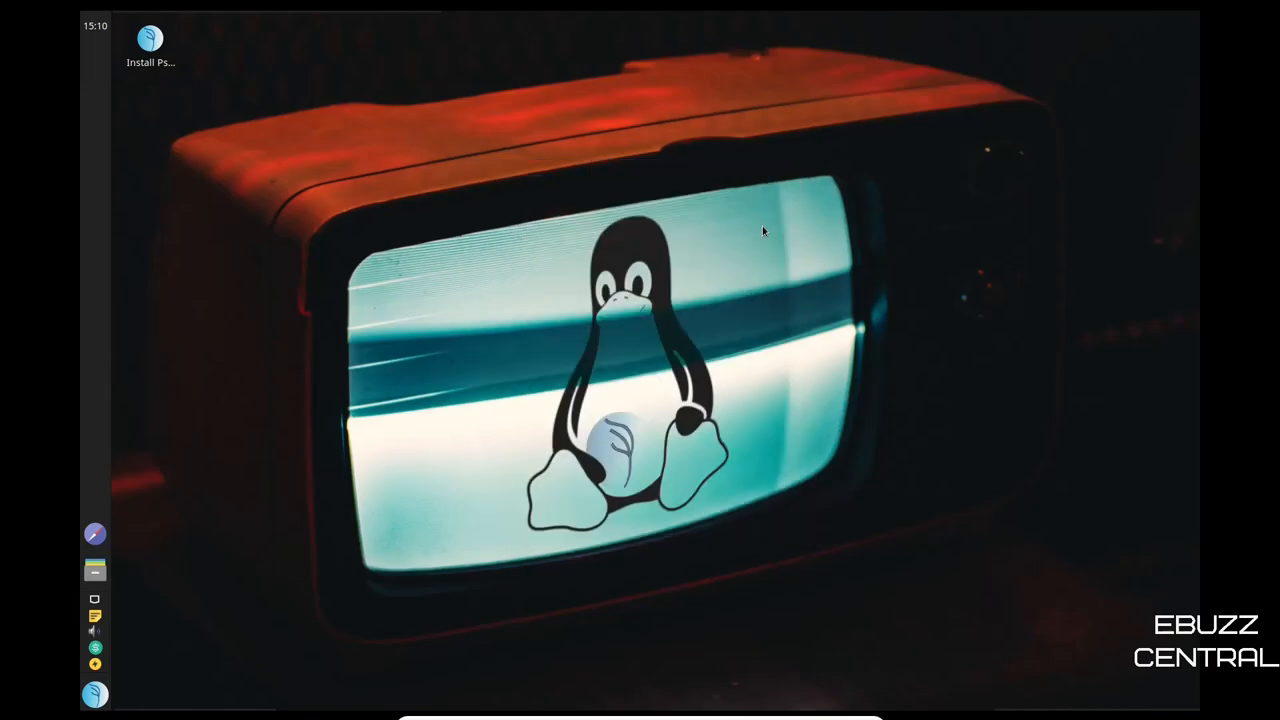
pyautogui.moveTo(684, 200)
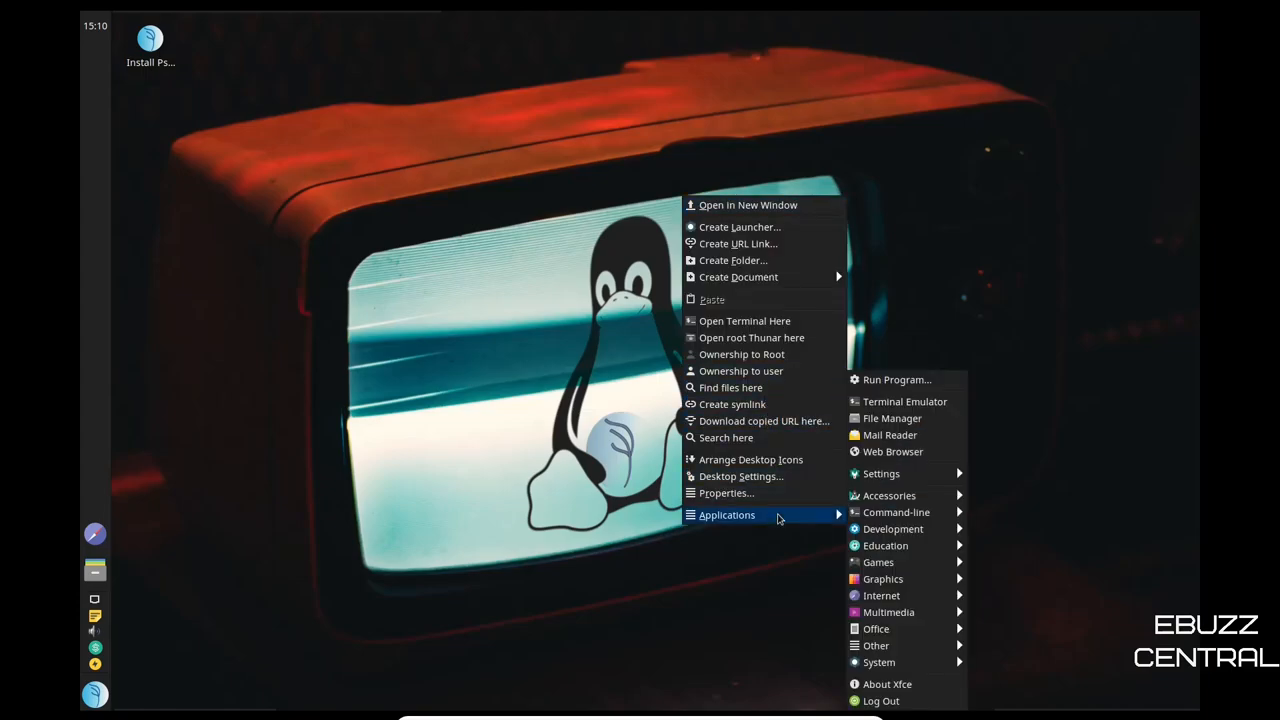
pyautogui.moveTo(922, 496)
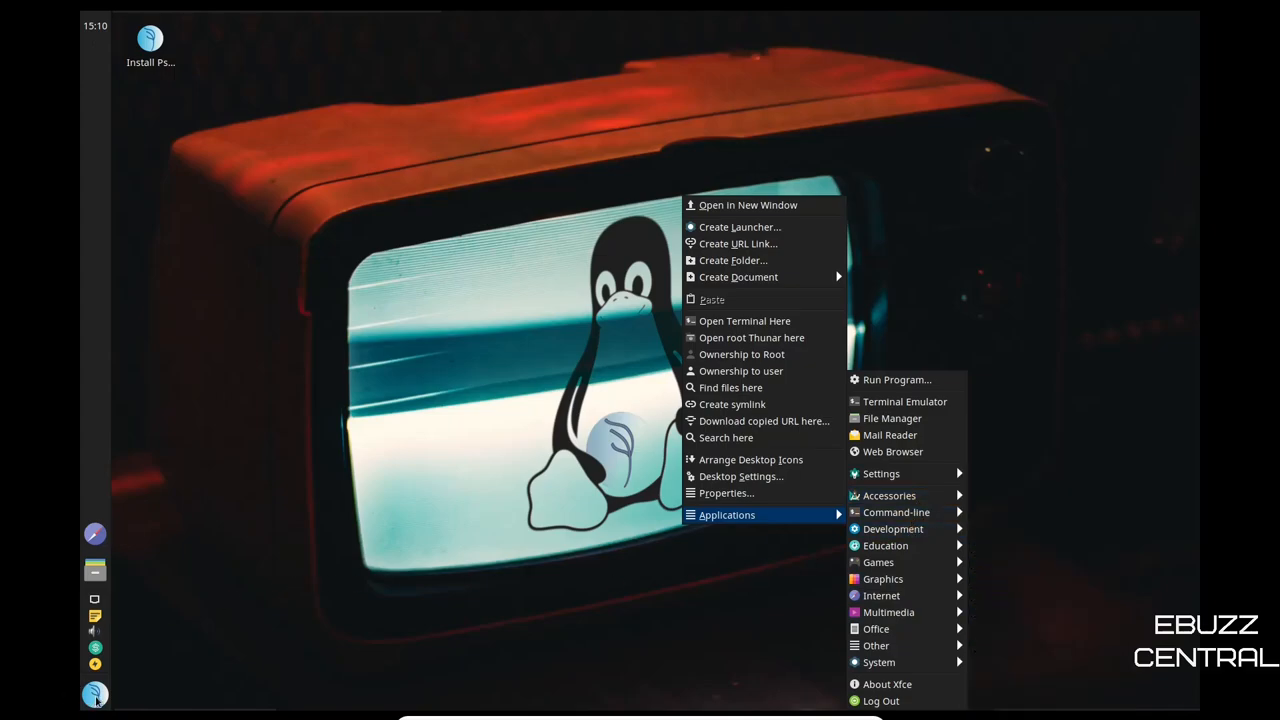
pyautogui.click(58, 500)
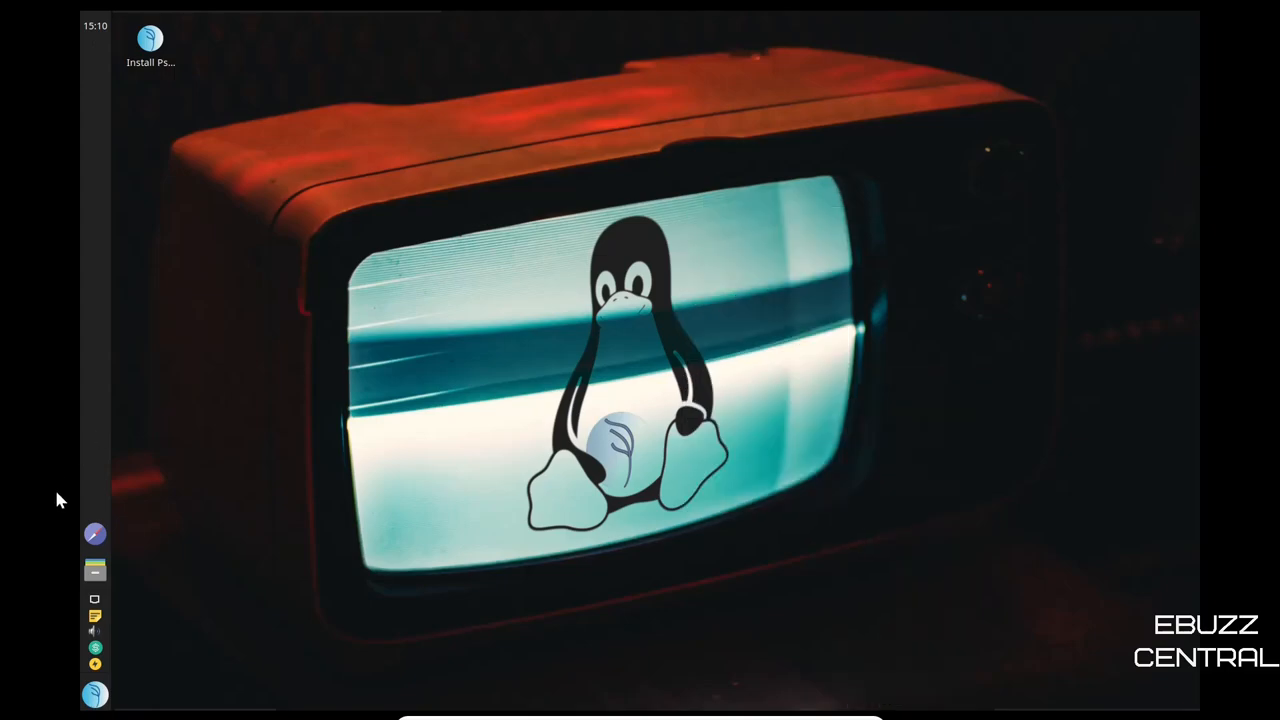
pyautogui.moveTo(94, 534)
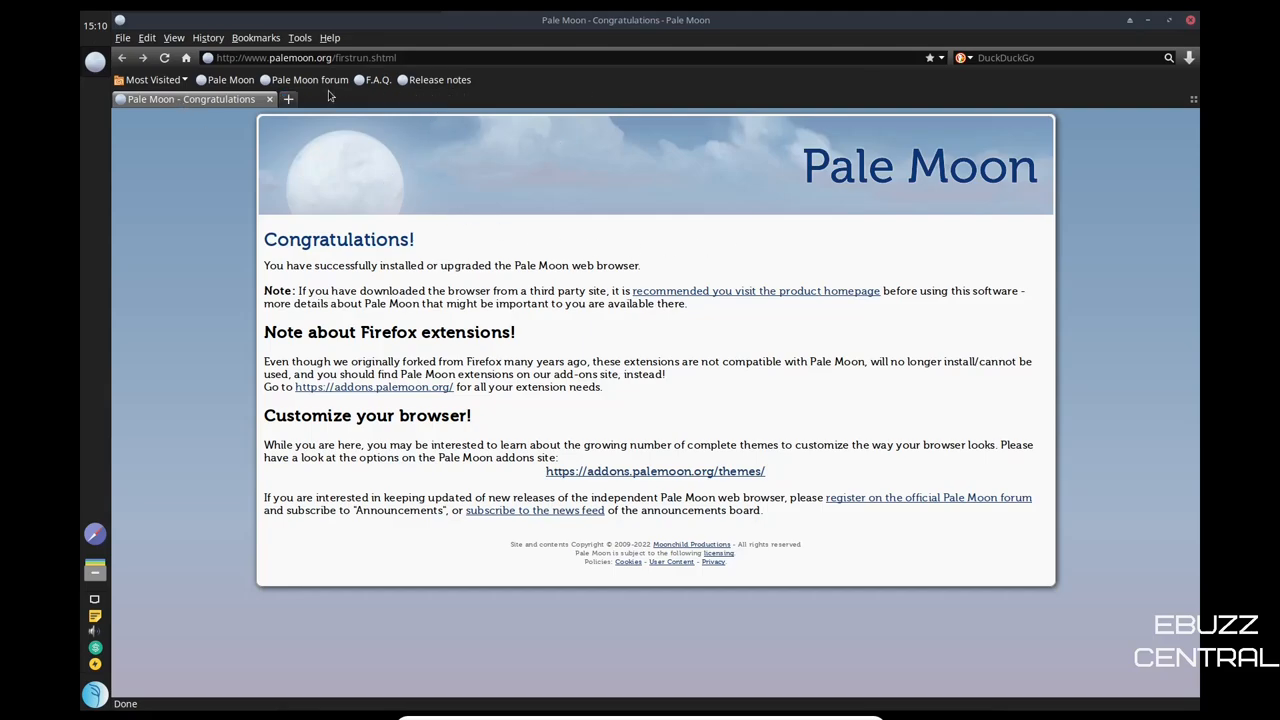
pyautogui.moveTo(604, 264)
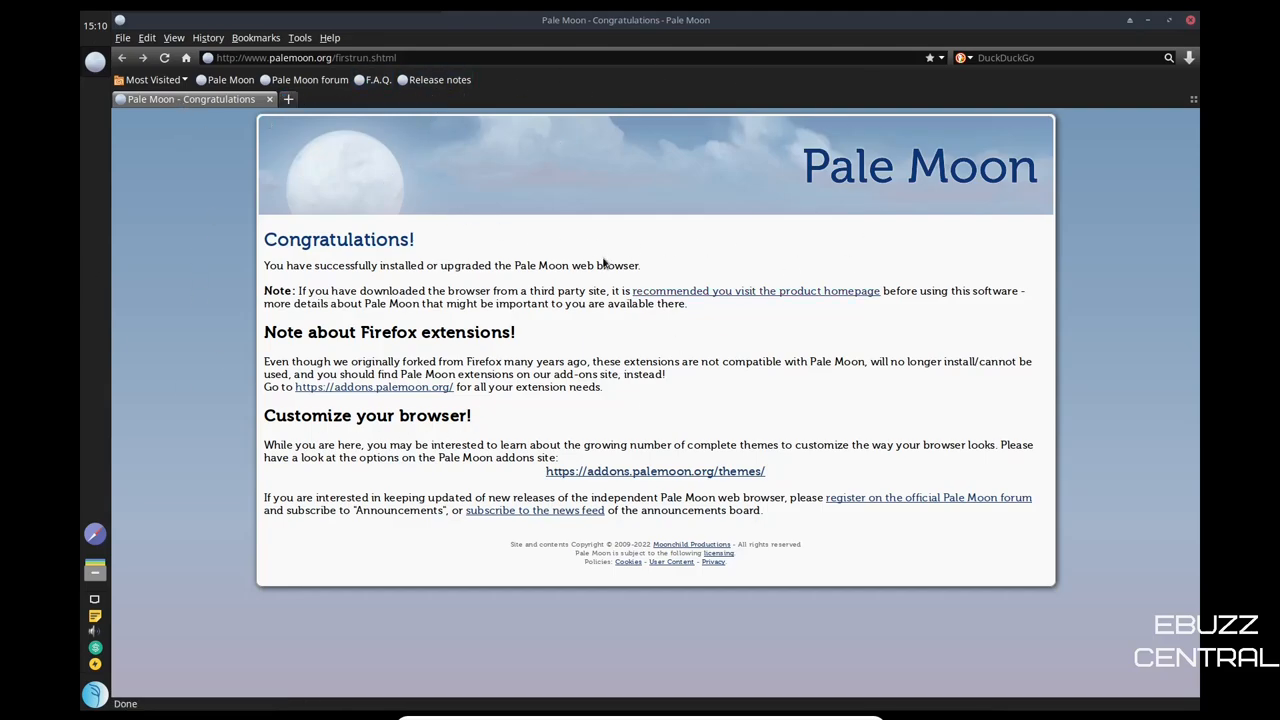
pyautogui.moveTo(746, 232)
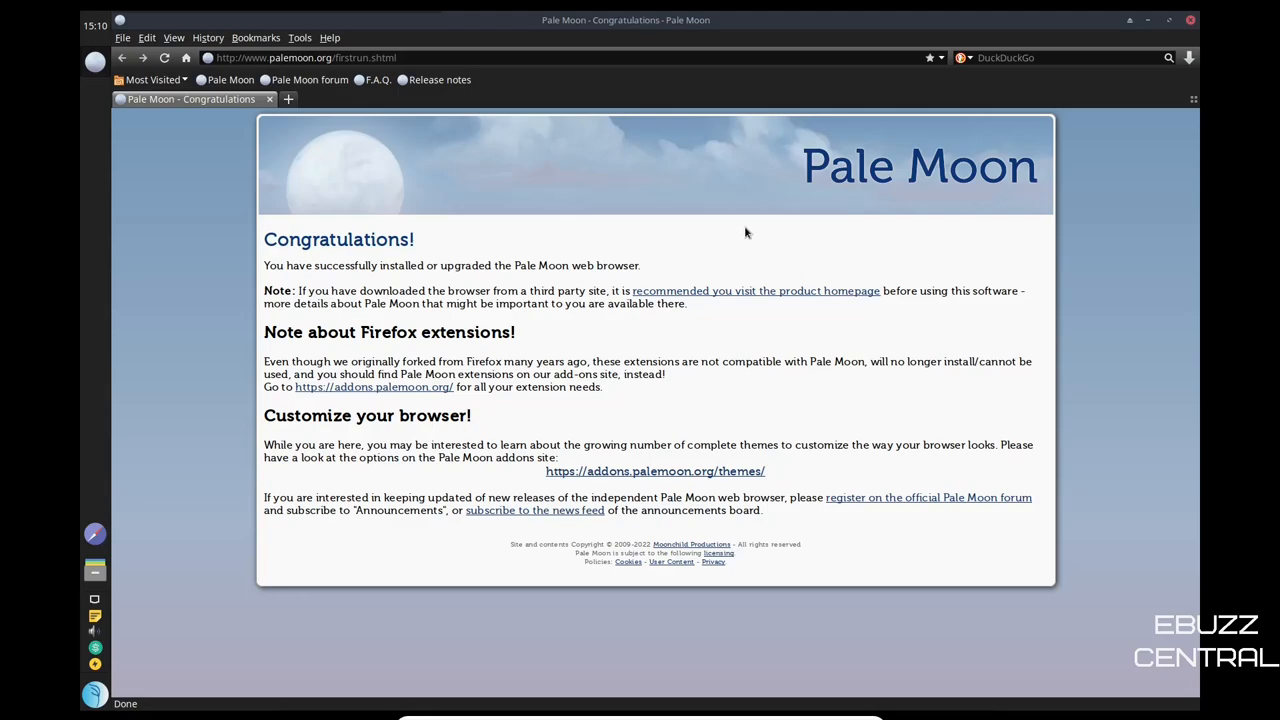
# - Start a search for 'ebuzz' from the Pale Moon address bar
pyautogui.click(310, 56)
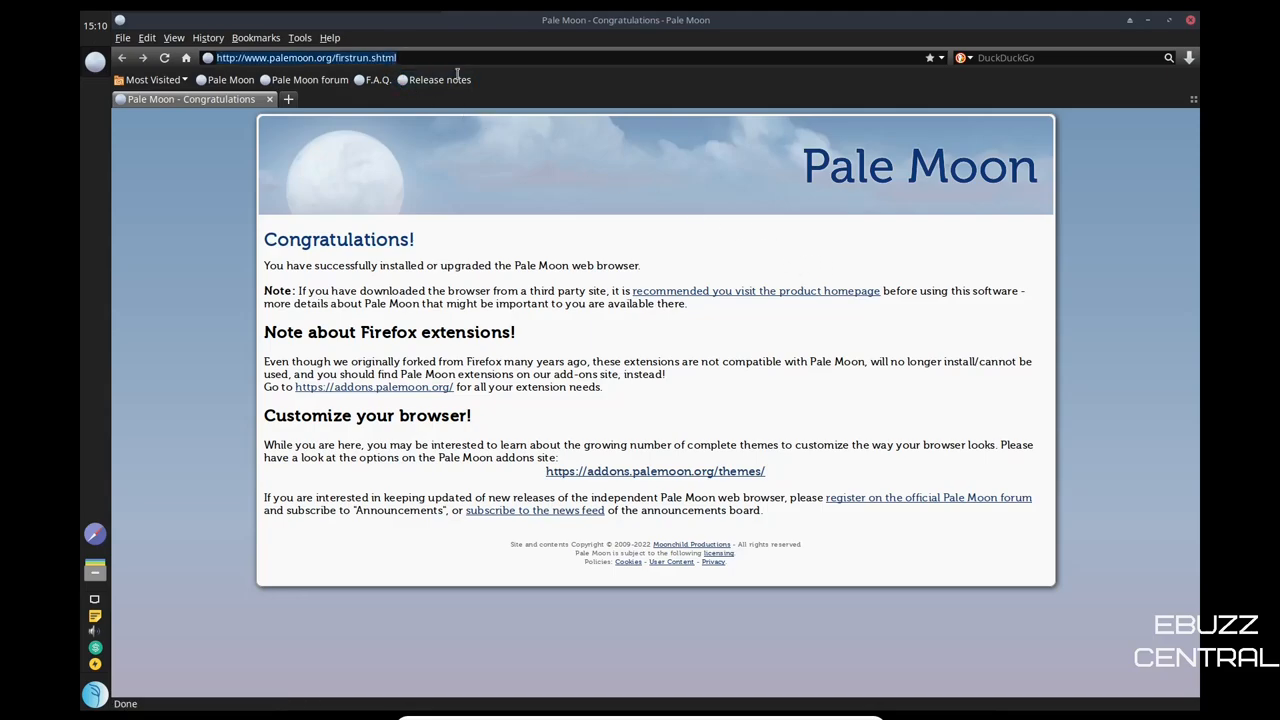
pyautogui.write('ebuzz+central&ia=web')
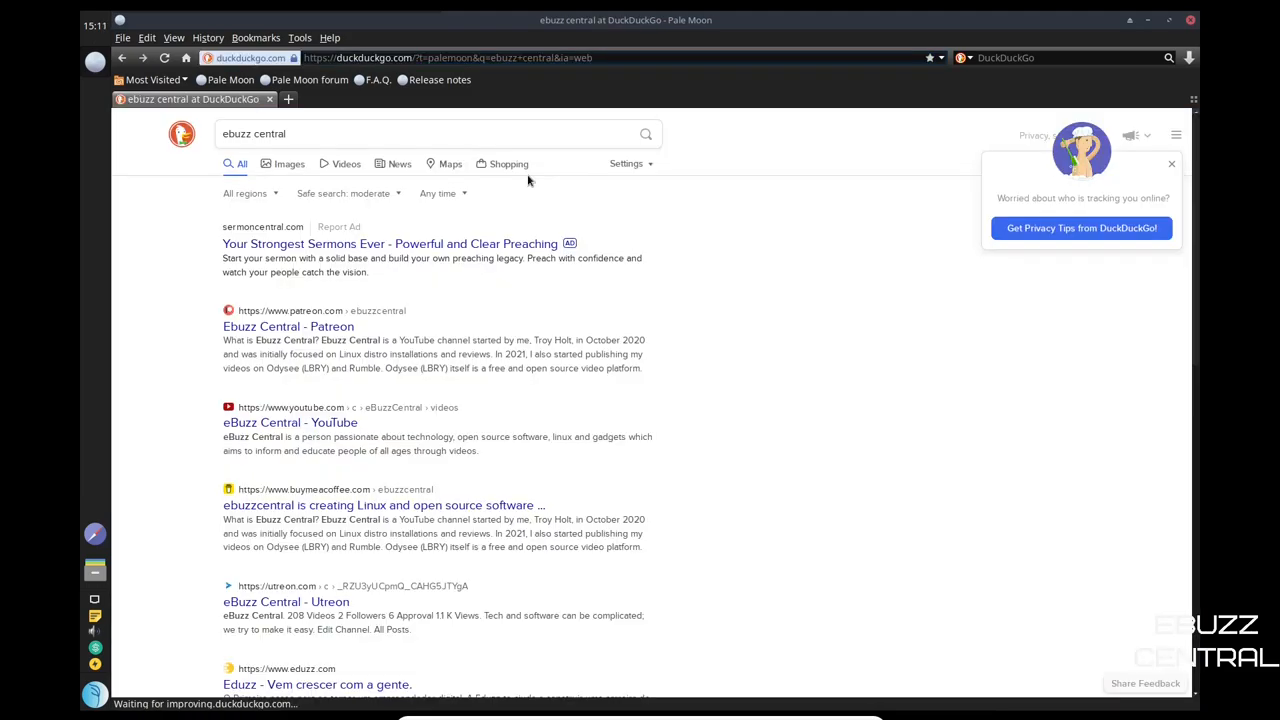
pyautogui.moveTo(320, 328)
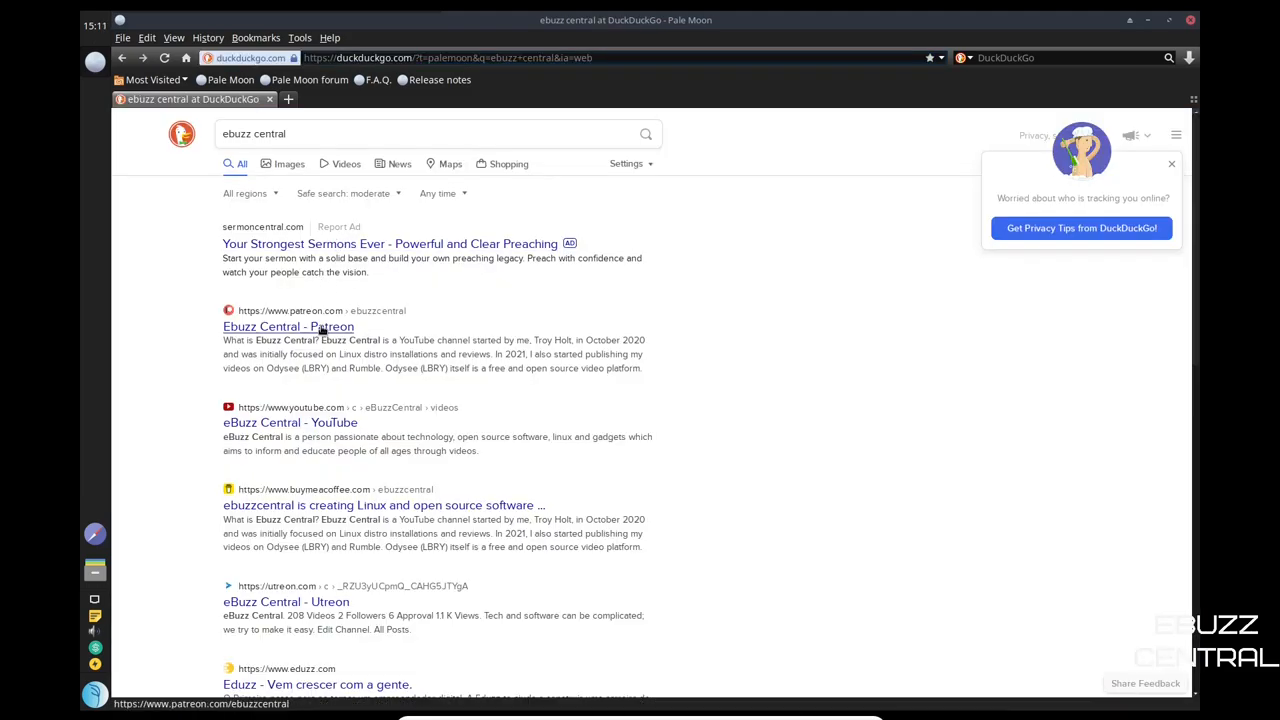
# - Scroll through the DuckDuckGo results for 'ebuzz central' and return to the browser start page
pyautogui.scroll(-3)
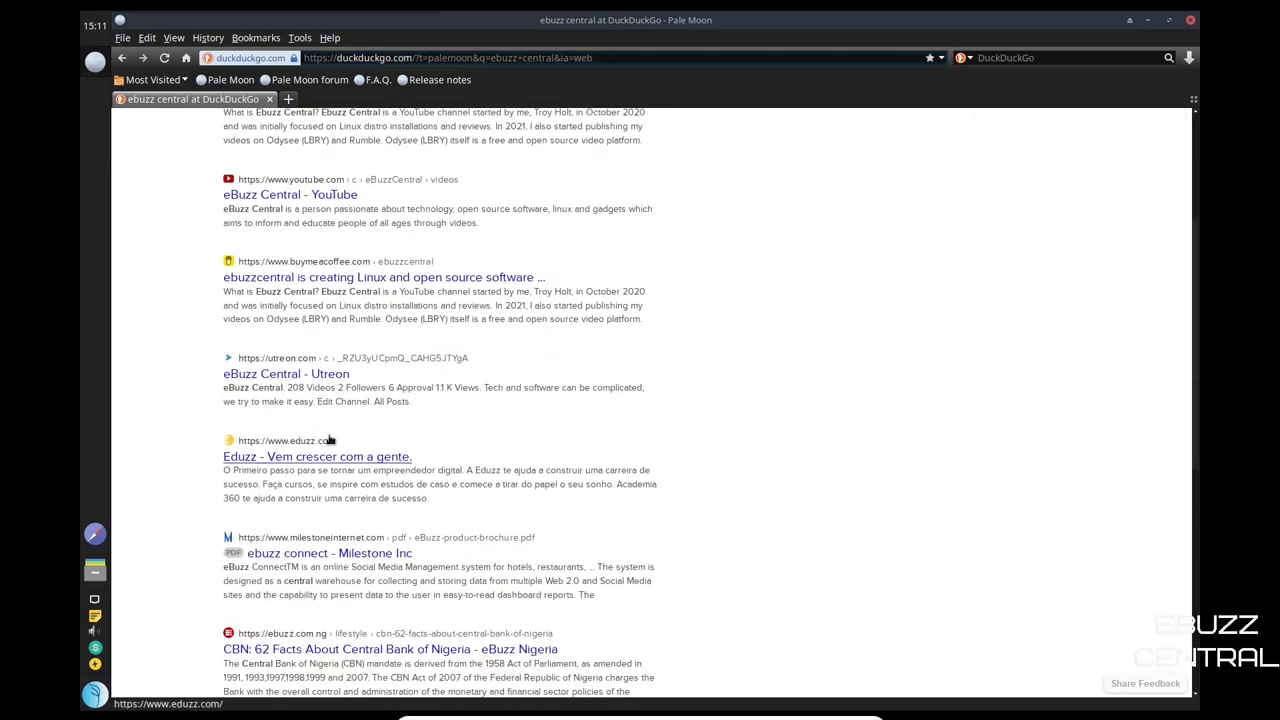
pyautogui.scroll(-3)
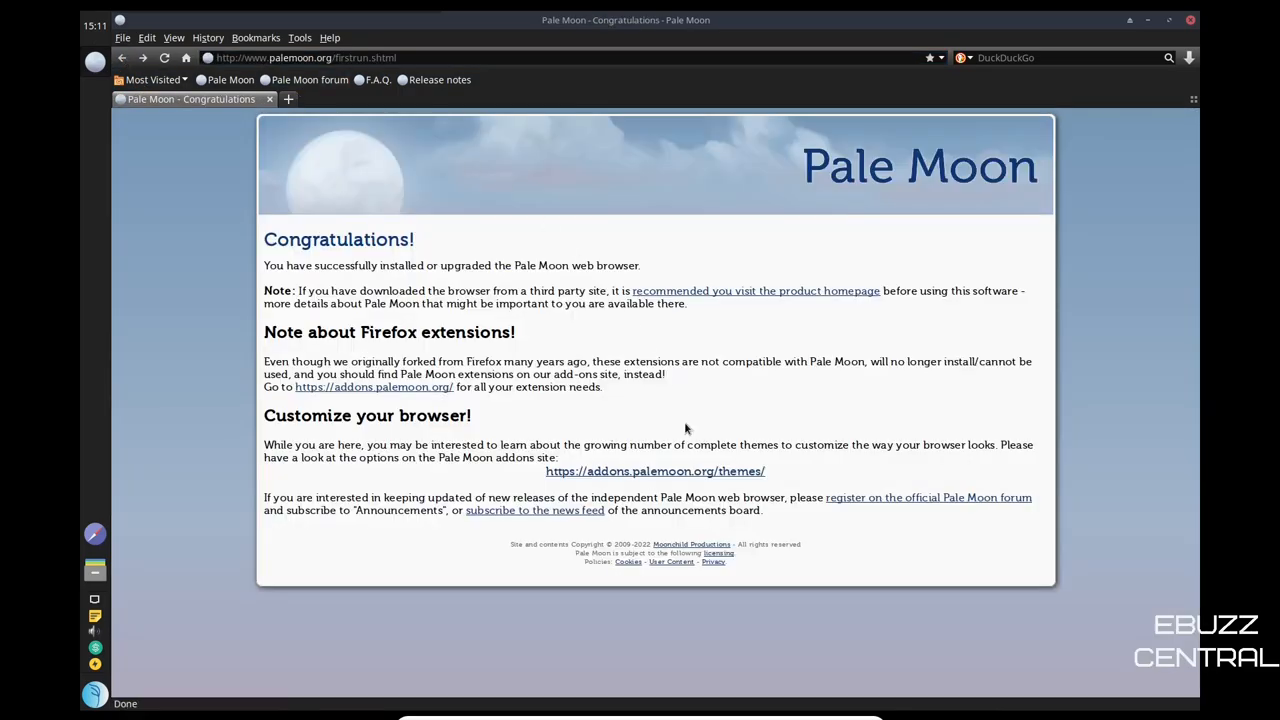
pyautogui.click(186, 56)
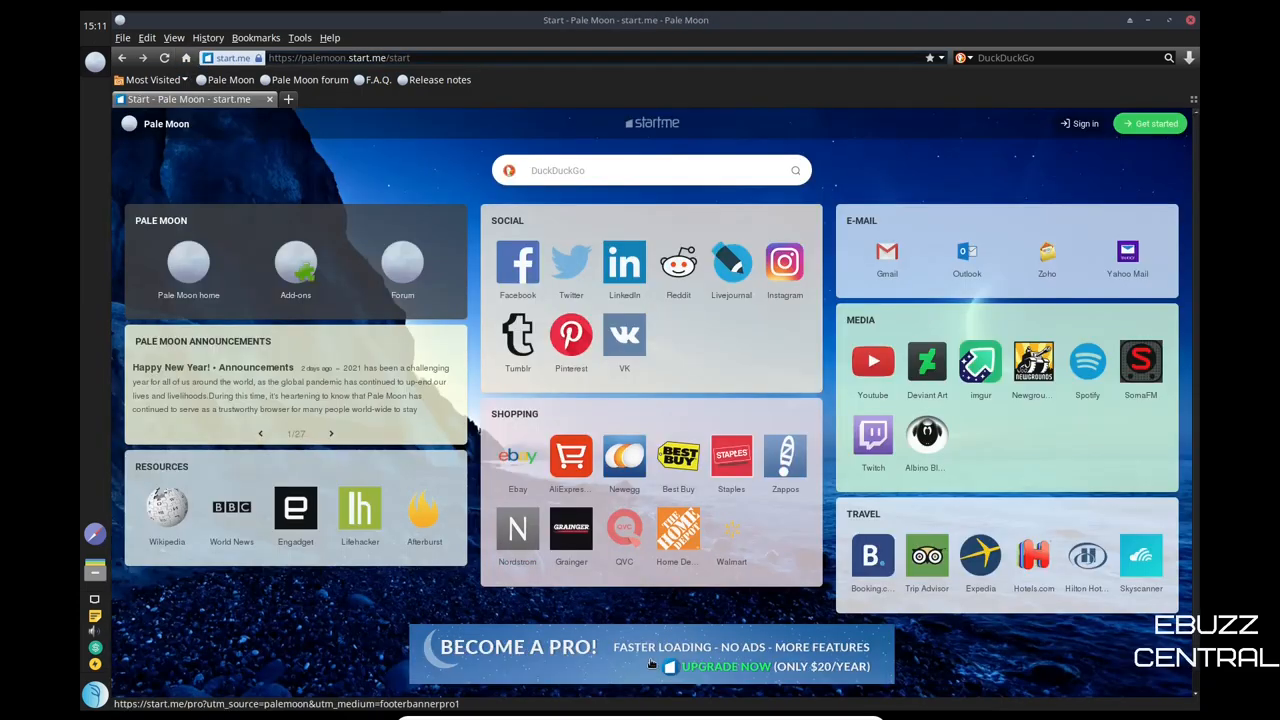
pyautogui.moveTo(730, 668)
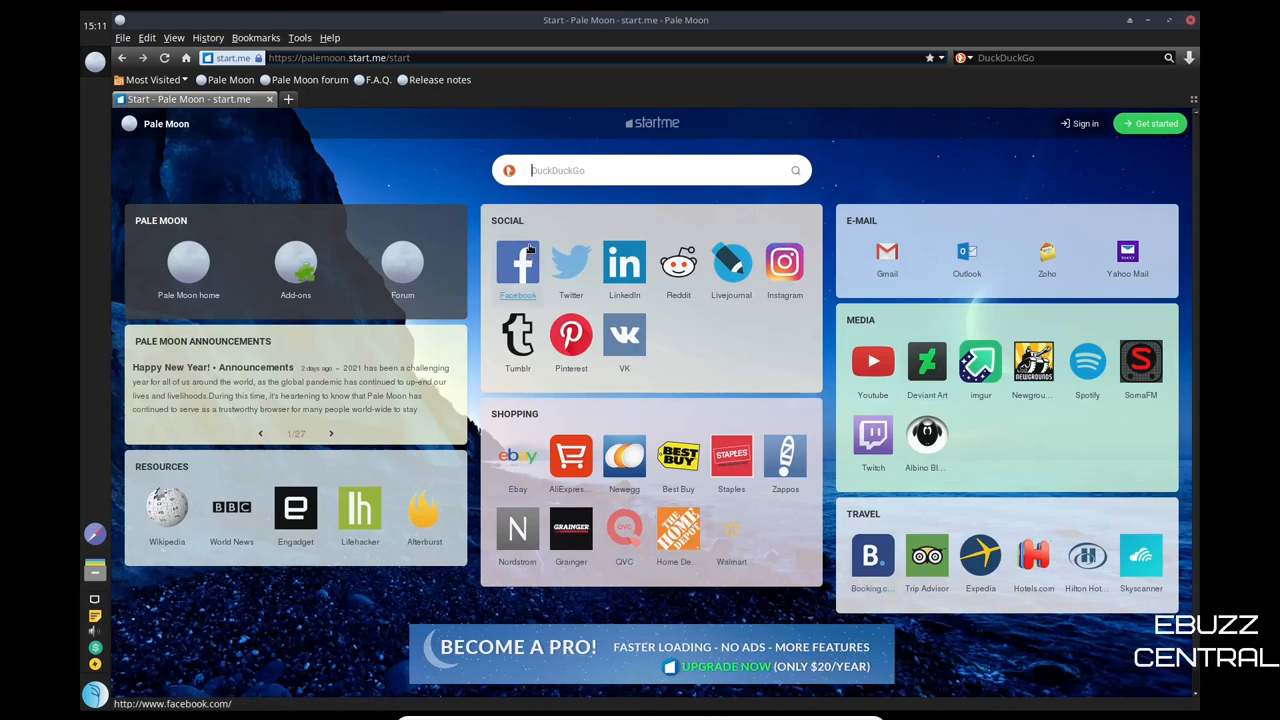
pyautogui.moveTo(516, 264)
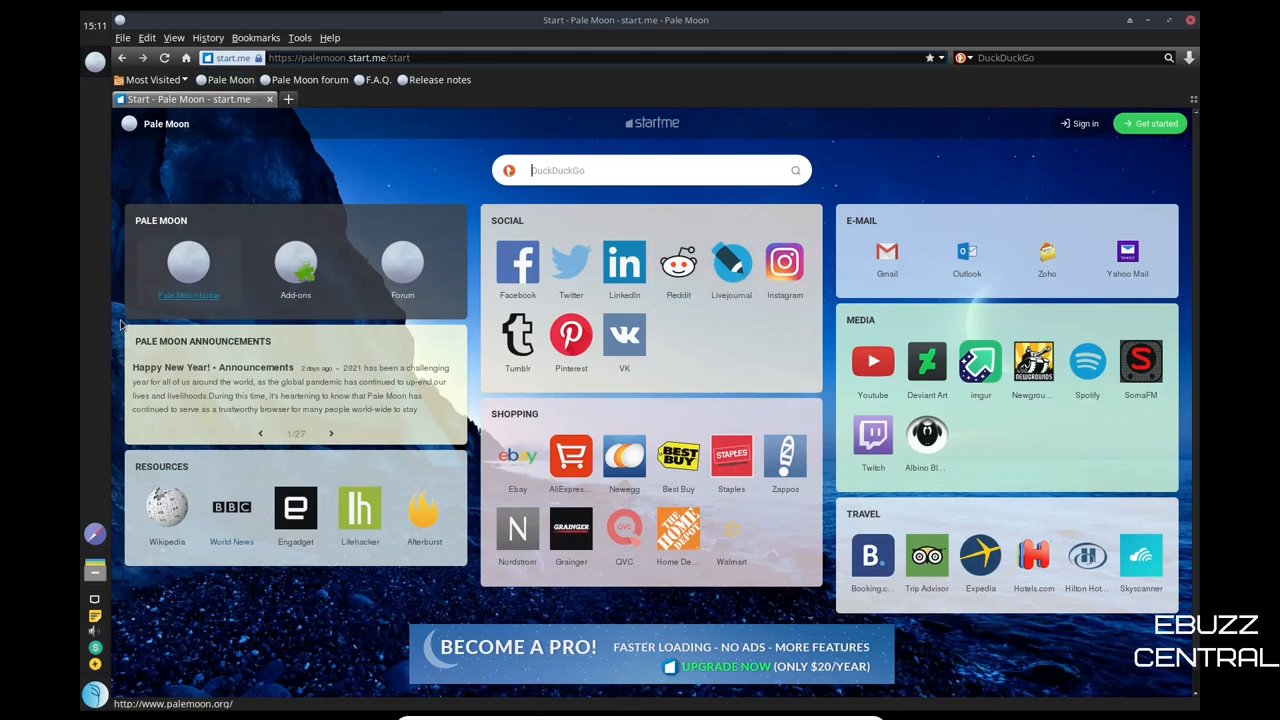
pyautogui.moveTo(296, 270)
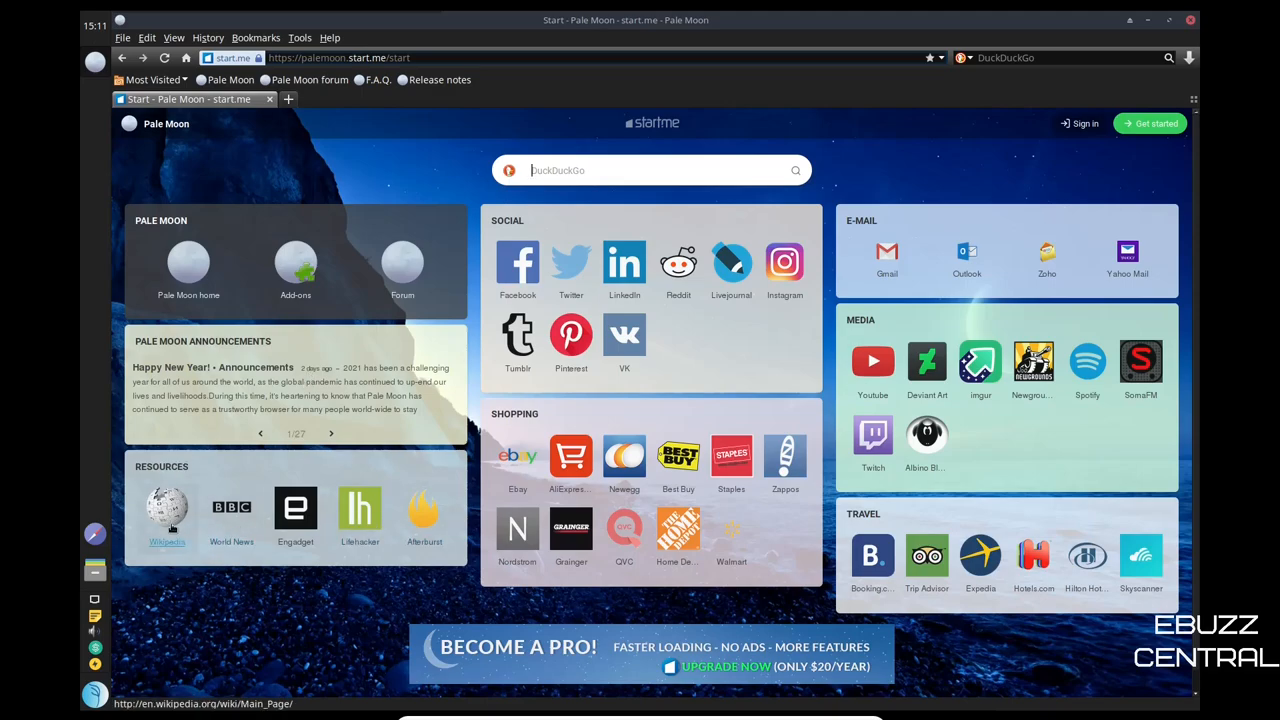
pyautogui.moveTo(360, 516)
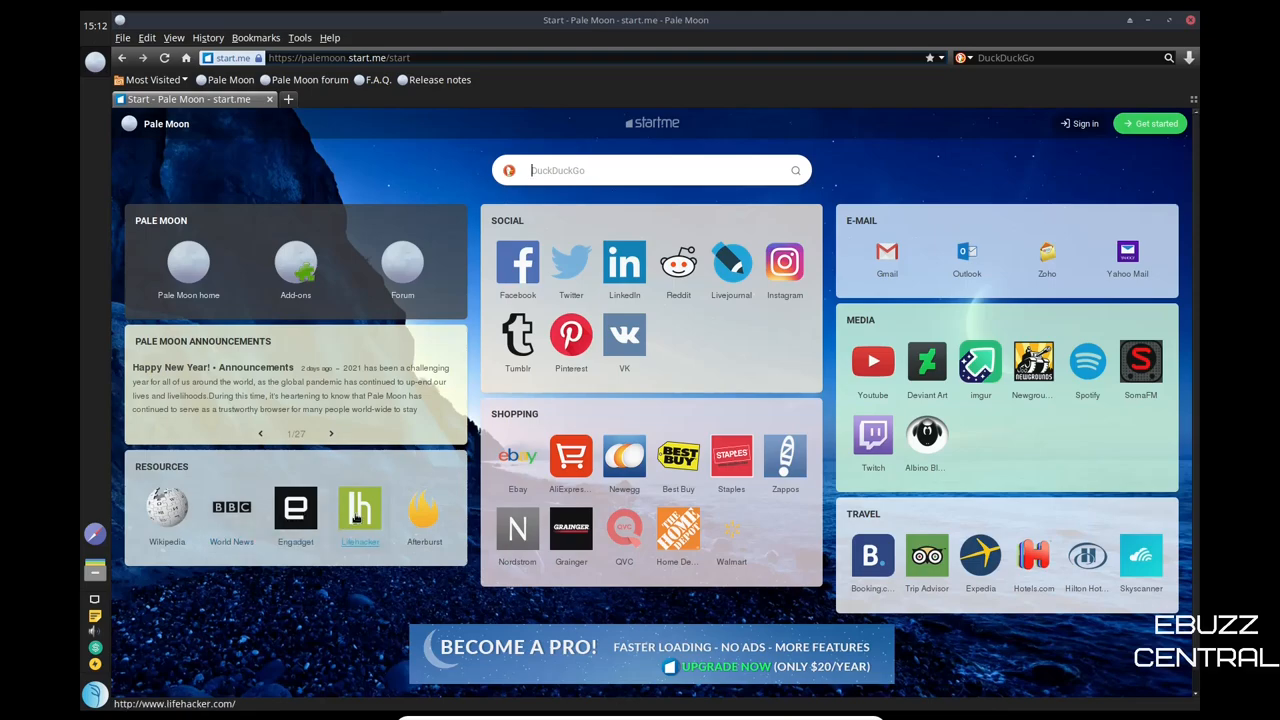
pyautogui.moveTo(516, 336)
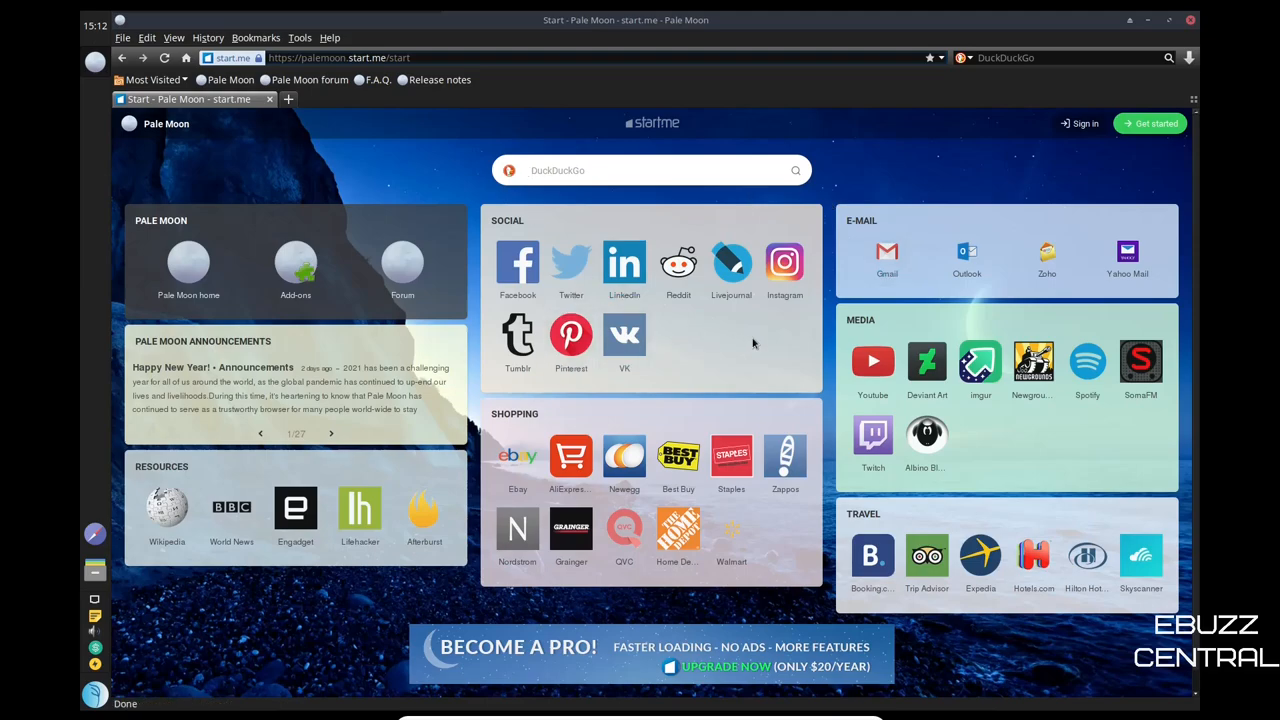
pyautogui.moveTo(516, 452)
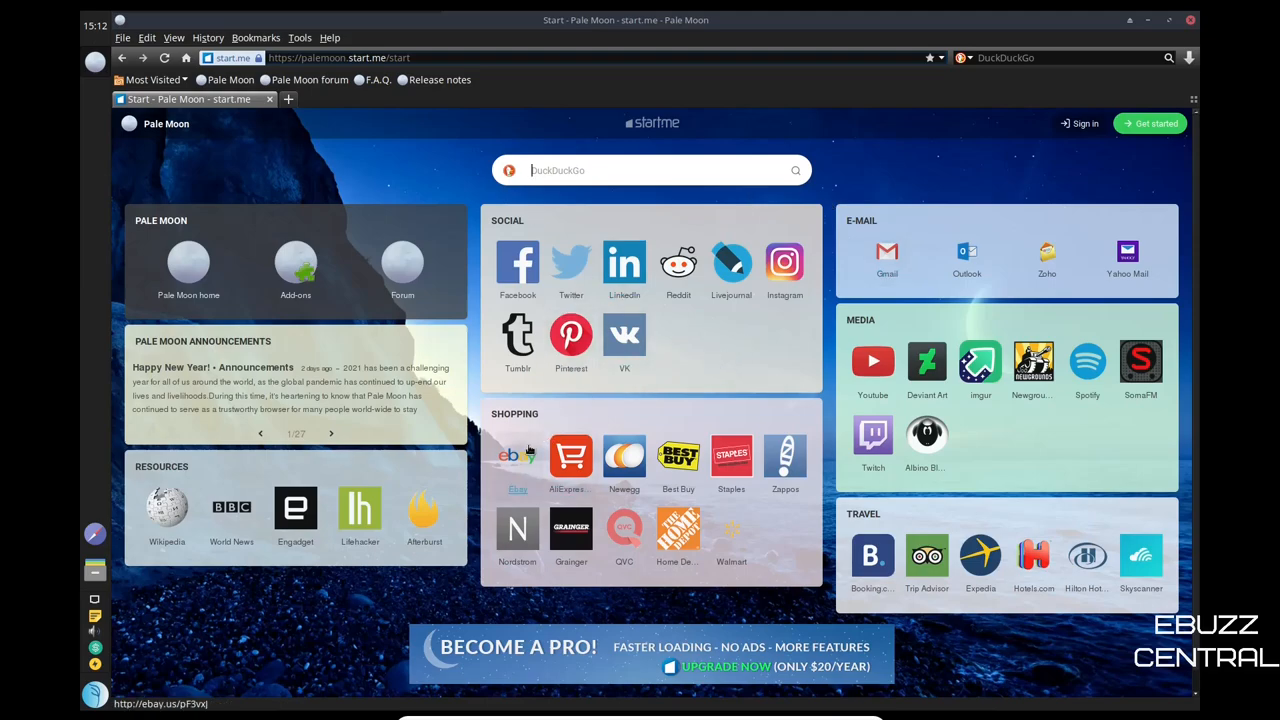
pyautogui.moveTo(520, 452)
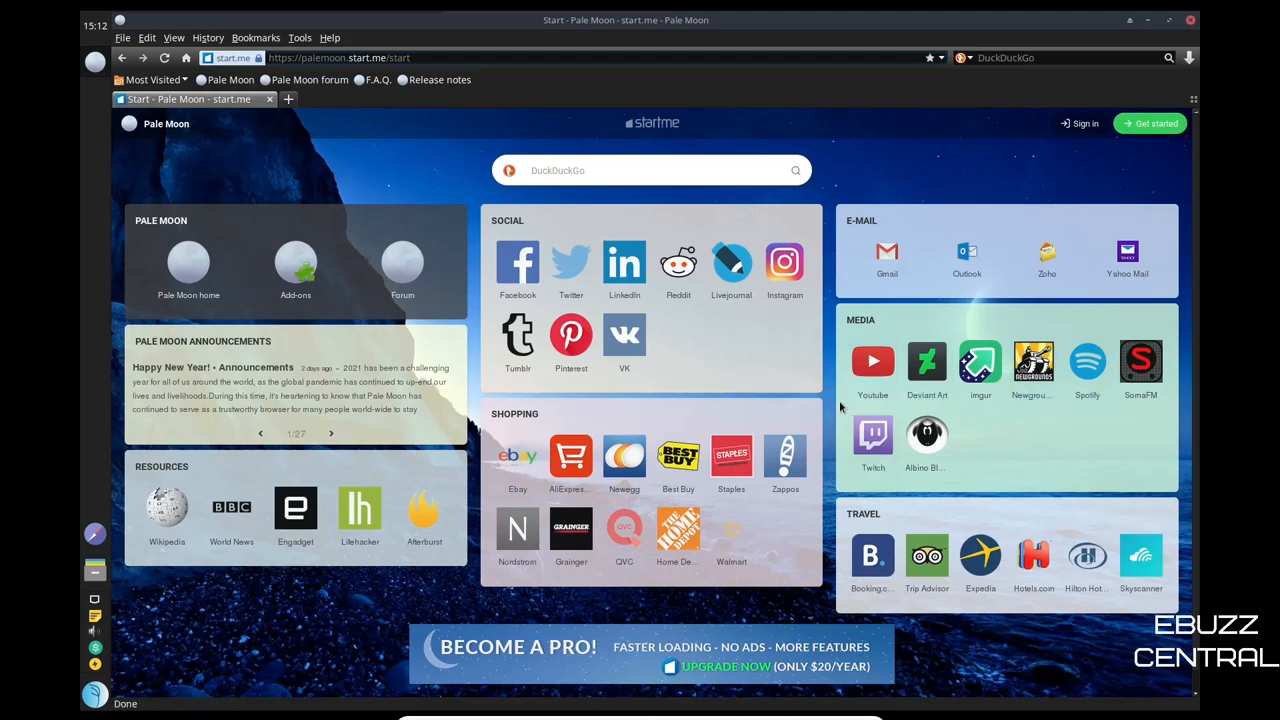
pyautogui.moveTo(872, 432)
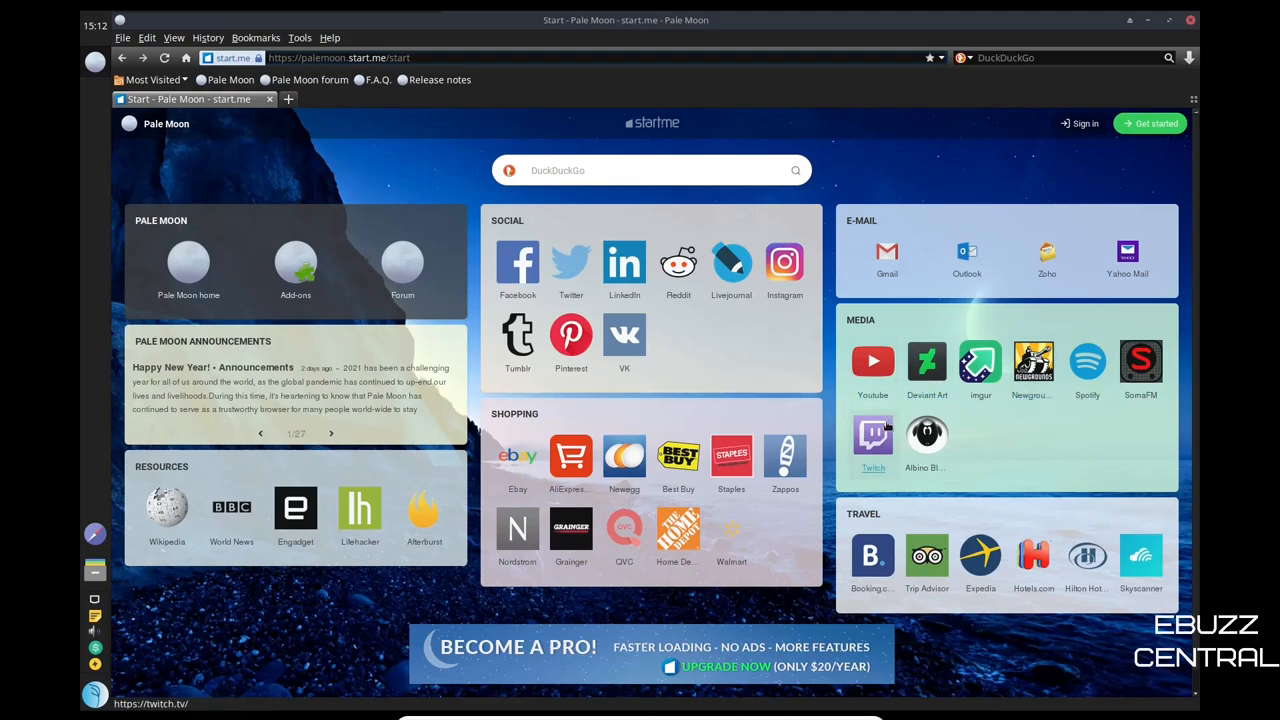
pyautogui.moveTo(872, 556)
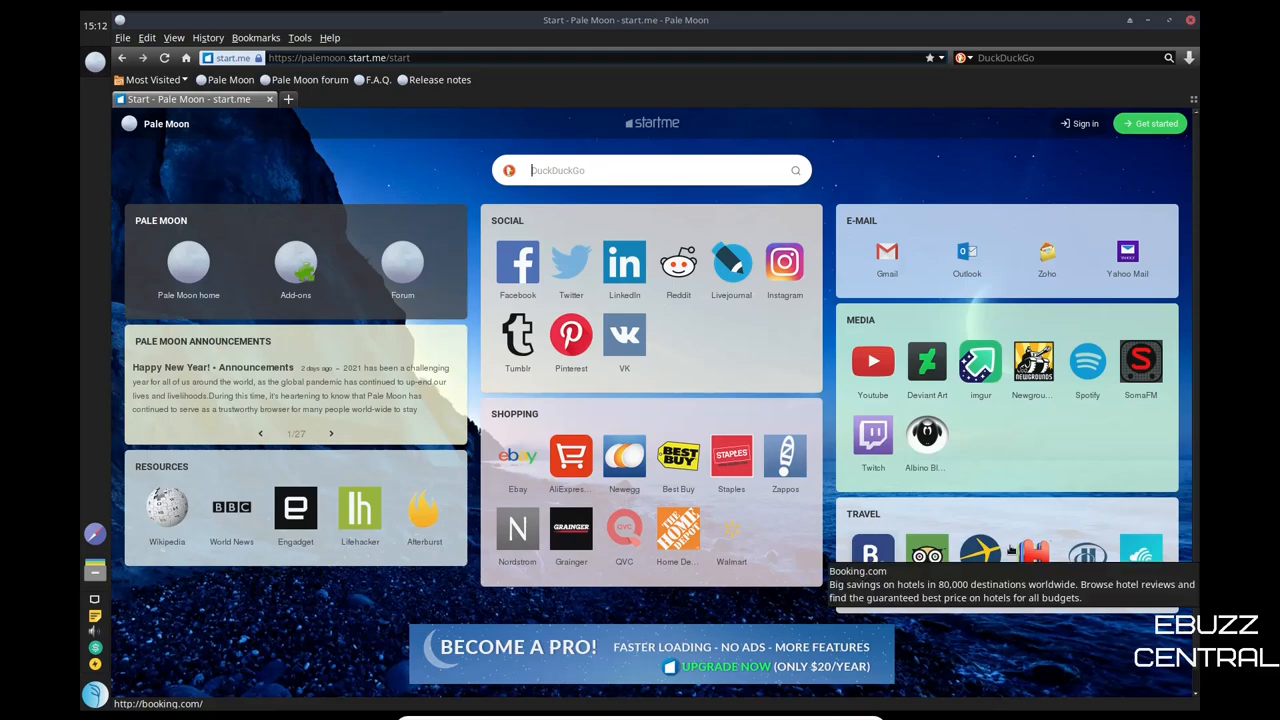
pyautogui.moveTo(1032, 556)
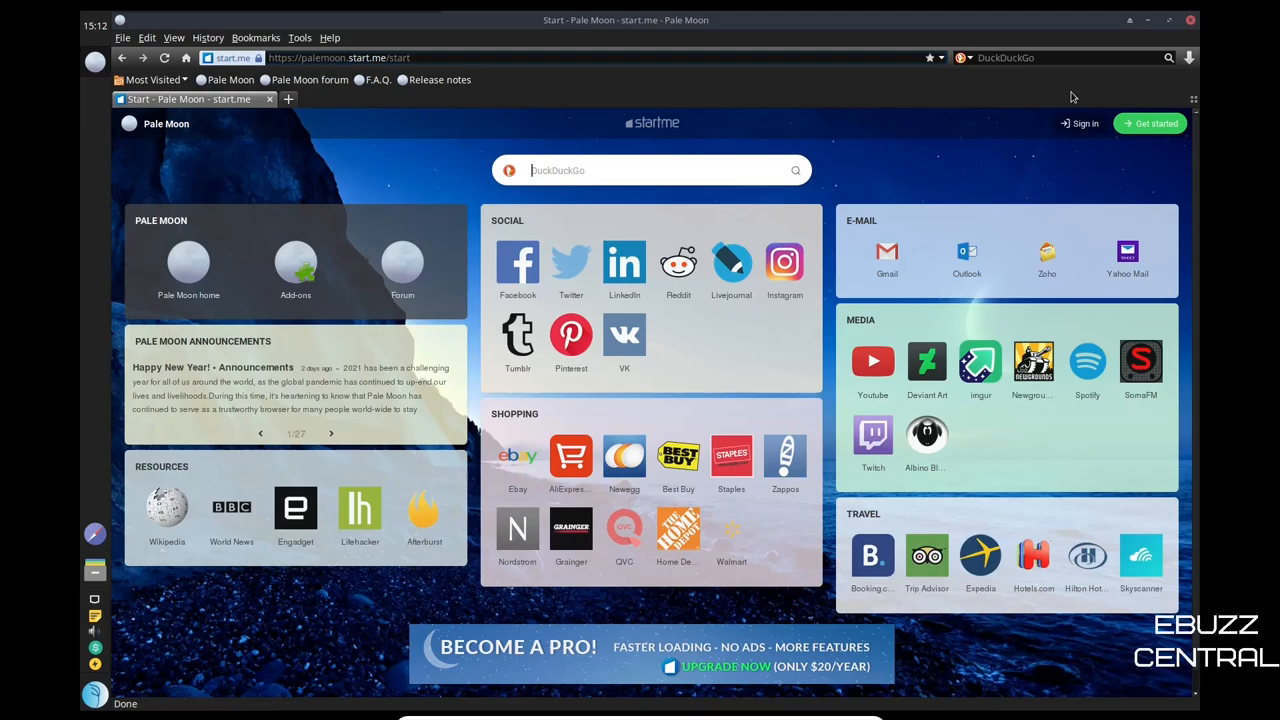
pyautogui.moveTo(986, 156)
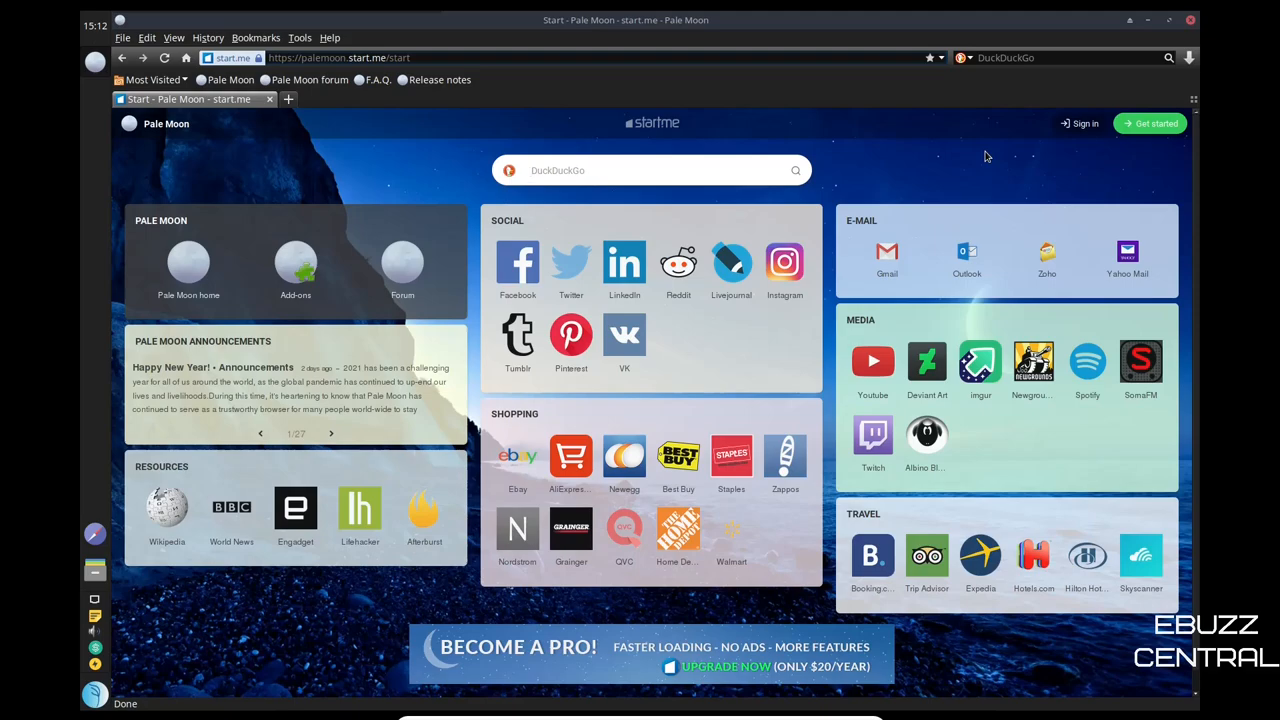
pyautogui.click(650, 170)
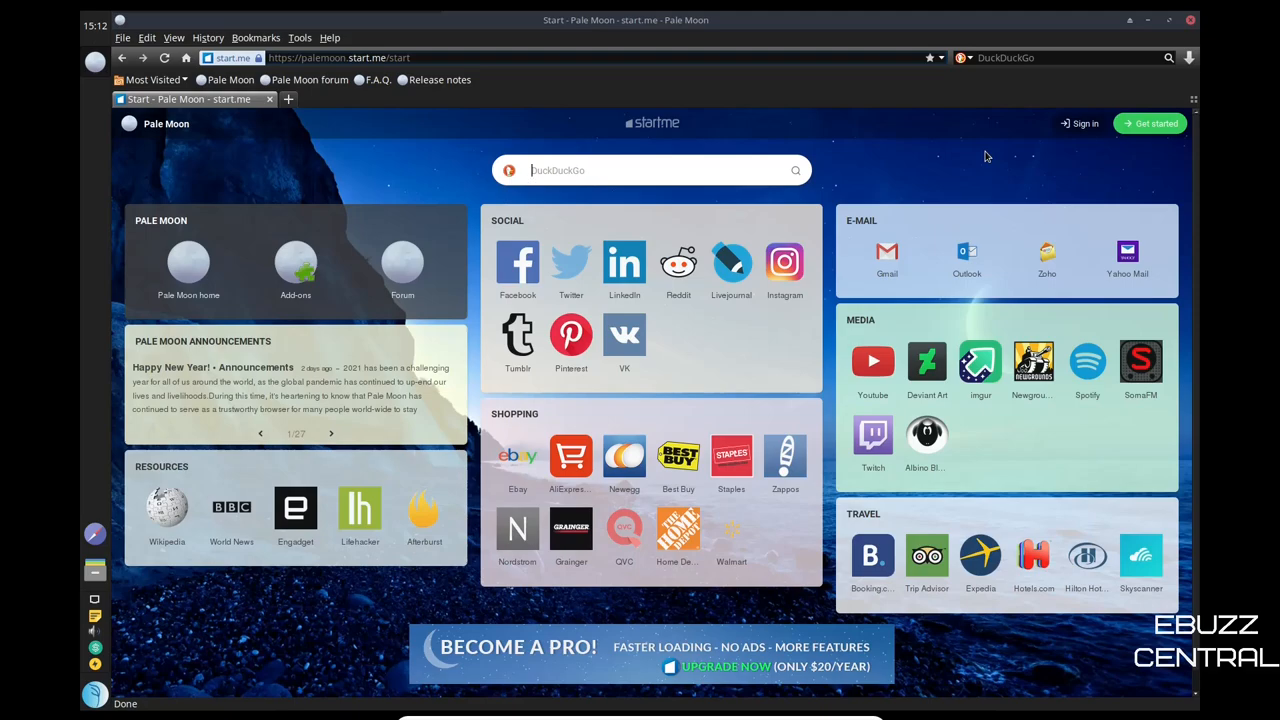
pyautogui.moveTo(624, 460)
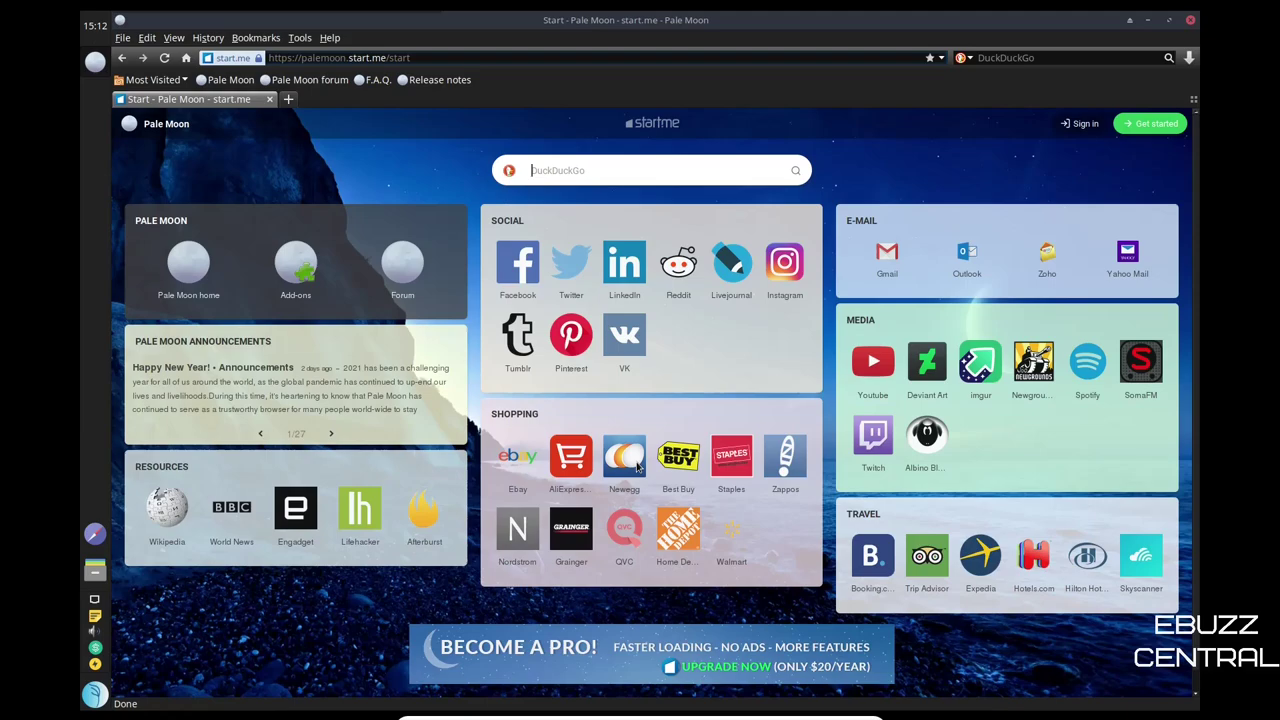
pyautogui.moveTo(818, 312)
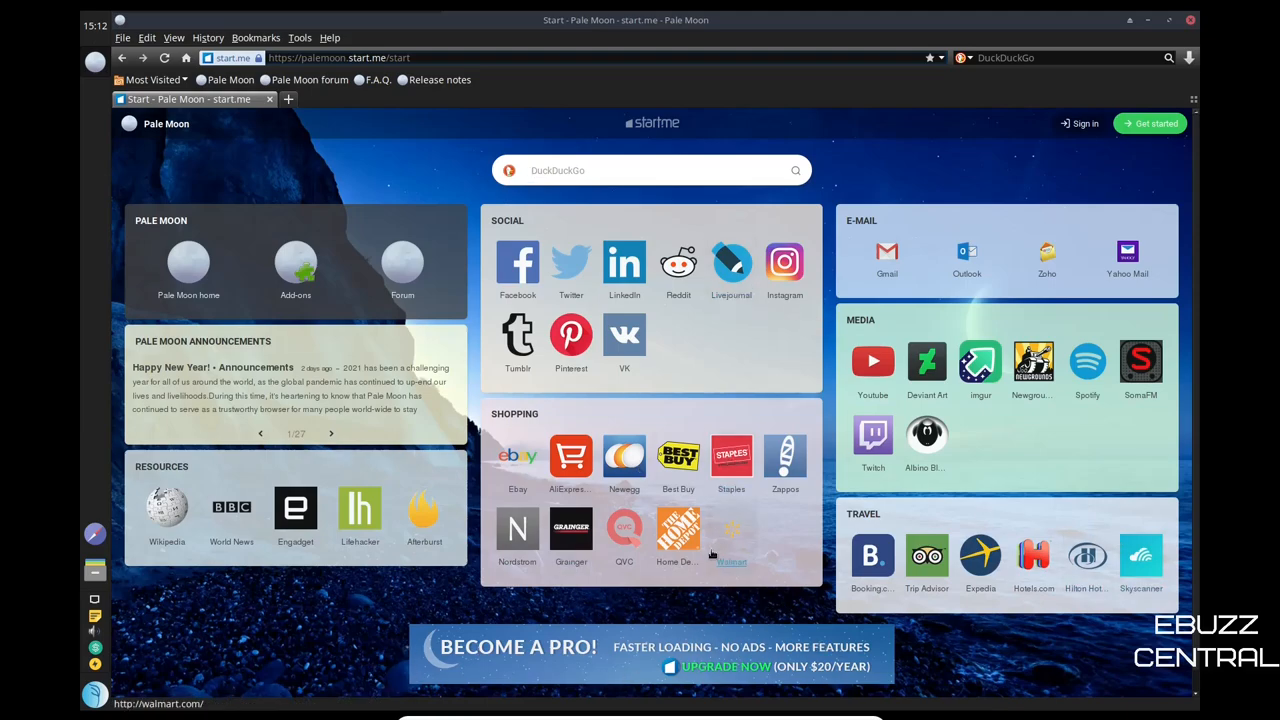
pyautogui.moveTo(714, 620)
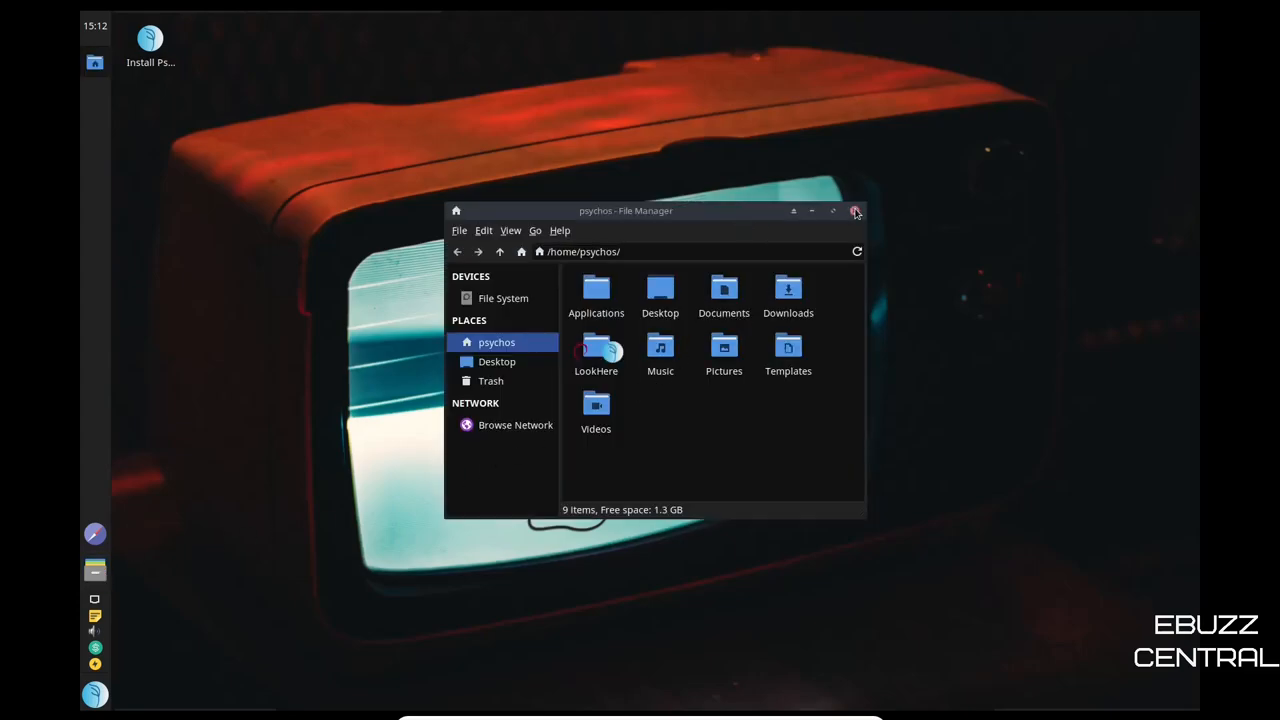
# - Restore the Thunar window, move it up-left and enlarge it to show all nine folders
pyautogui.click(856, 210)
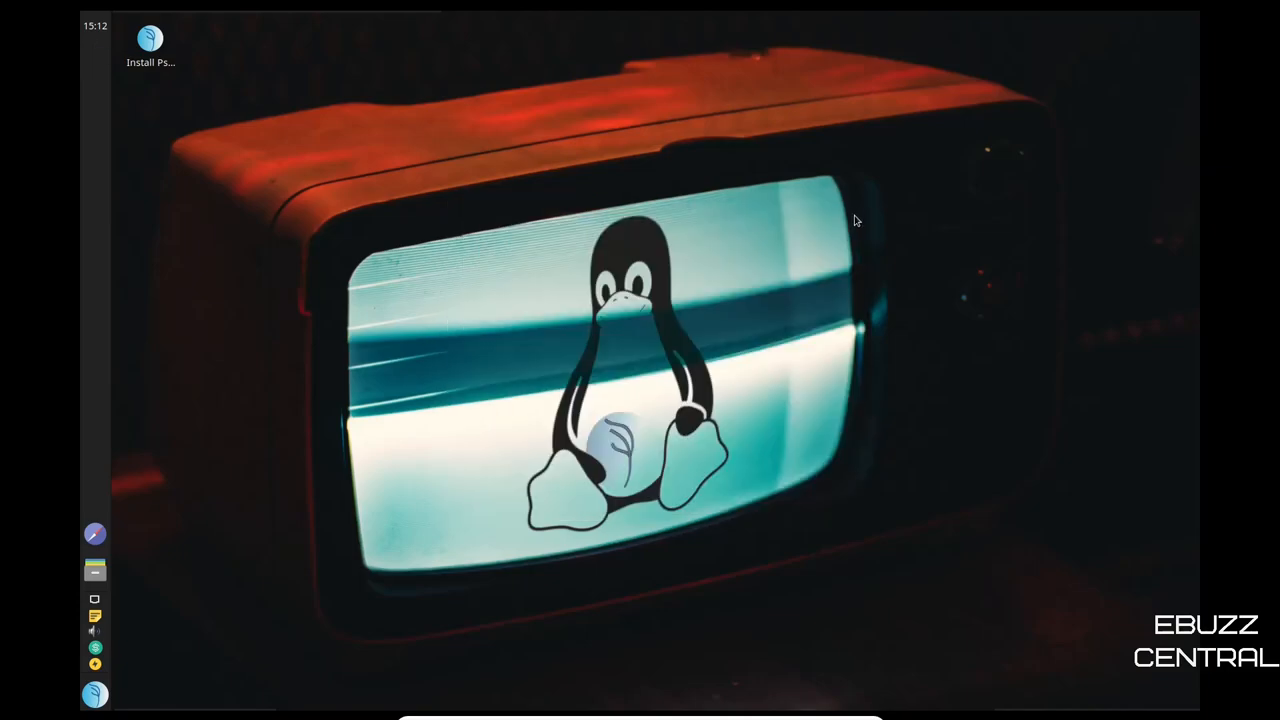
pyautogui.click(94, 570)
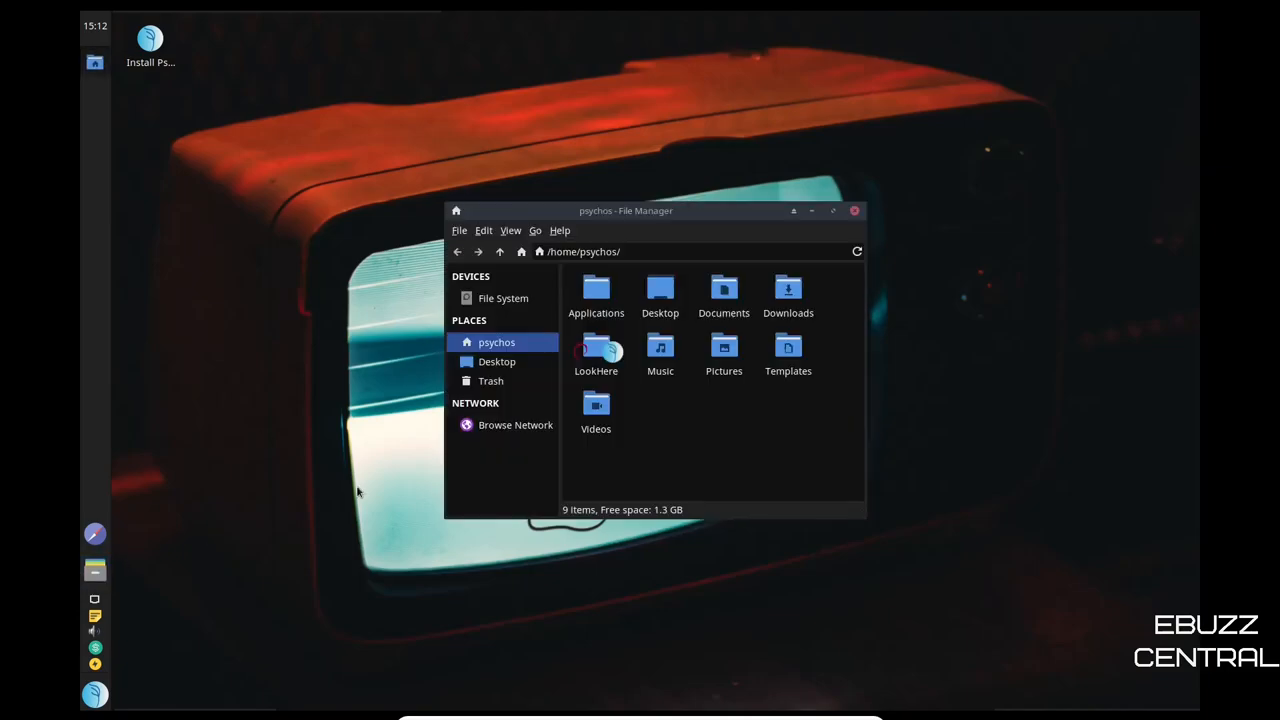
pyautogui.moveTo(624, 210); pyautogui.dragTo(572, 126)
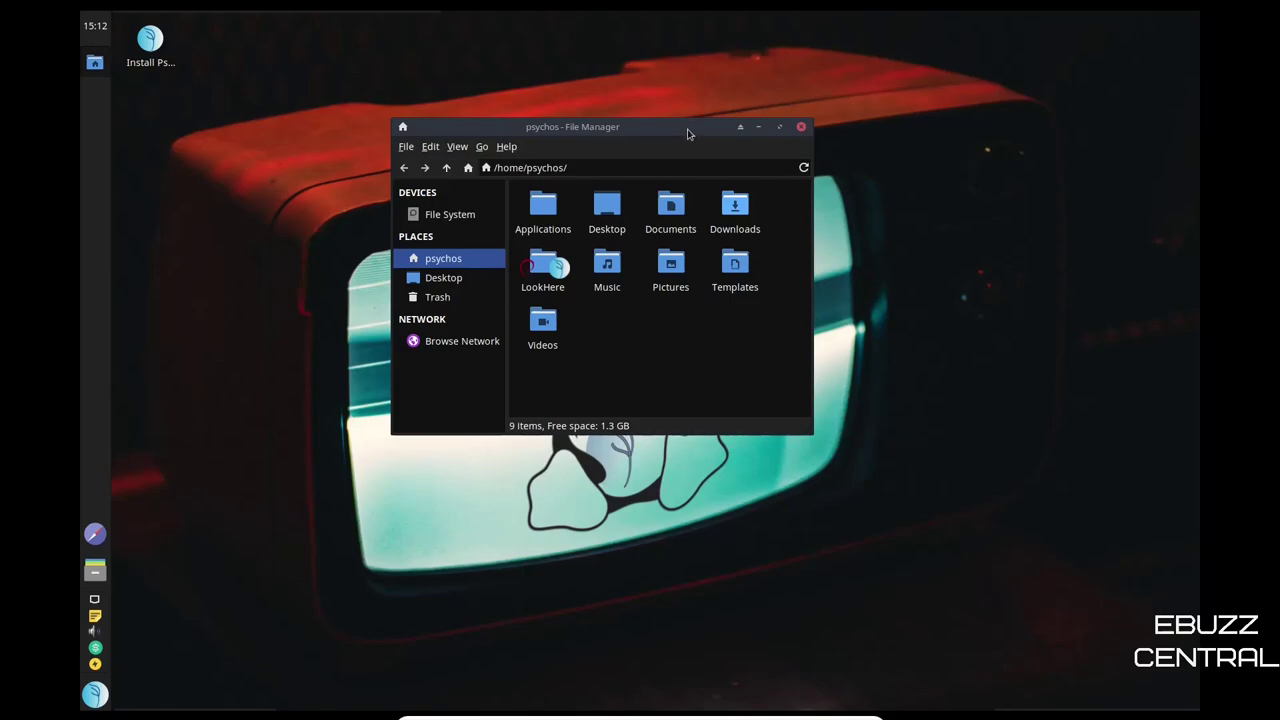
pyautogui.moveTo(812, 468)
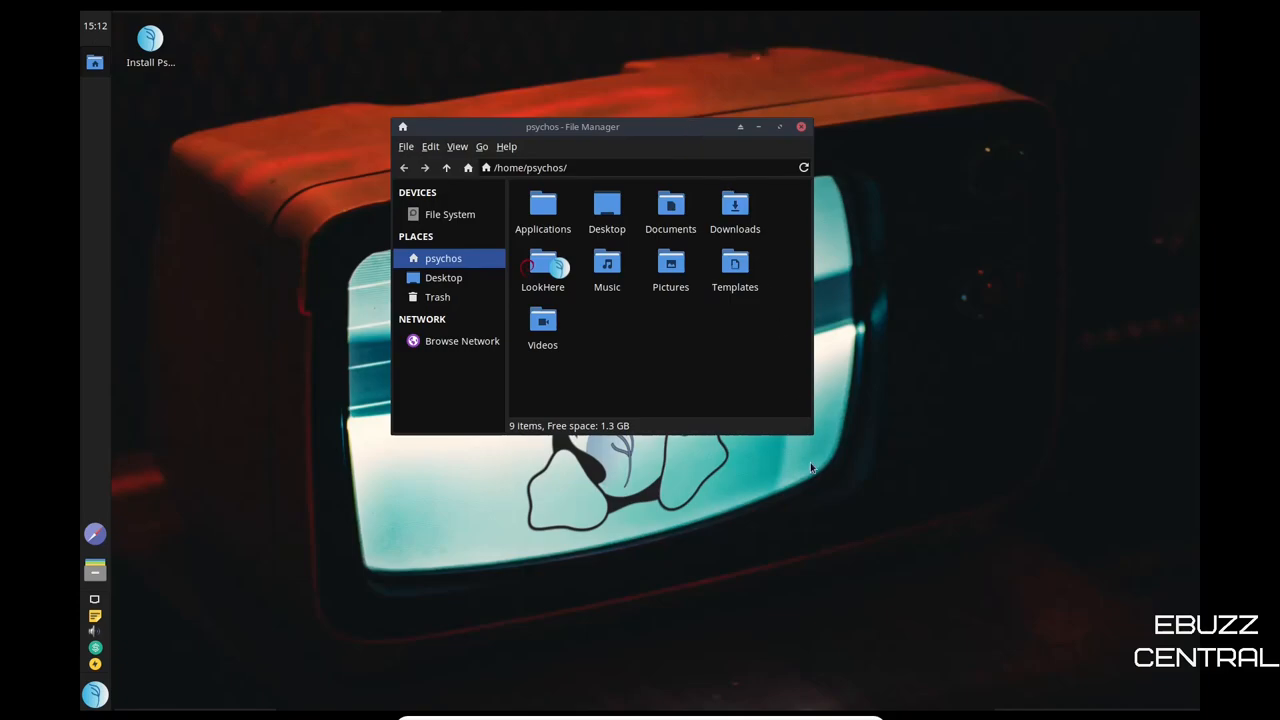
pyautogui.moveTo(816, 440)
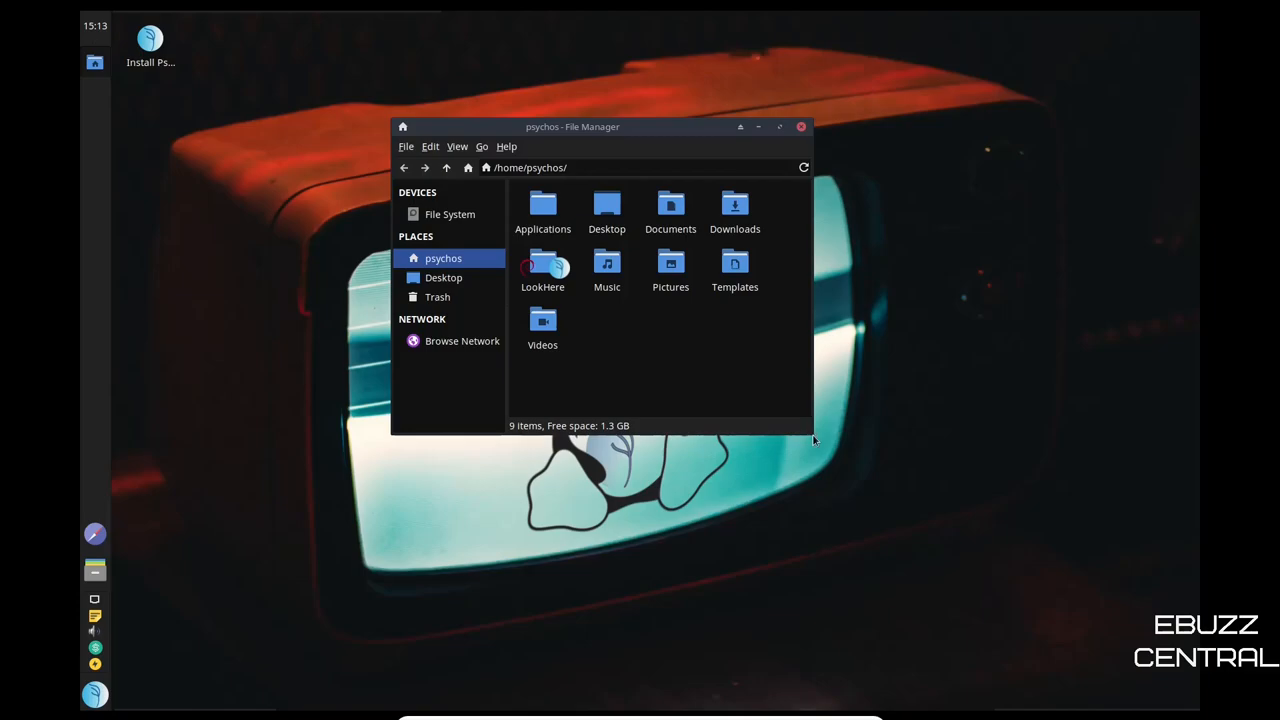
pyautogui.moveTo(812, 432); pyautogui.dragTo(836, 444)
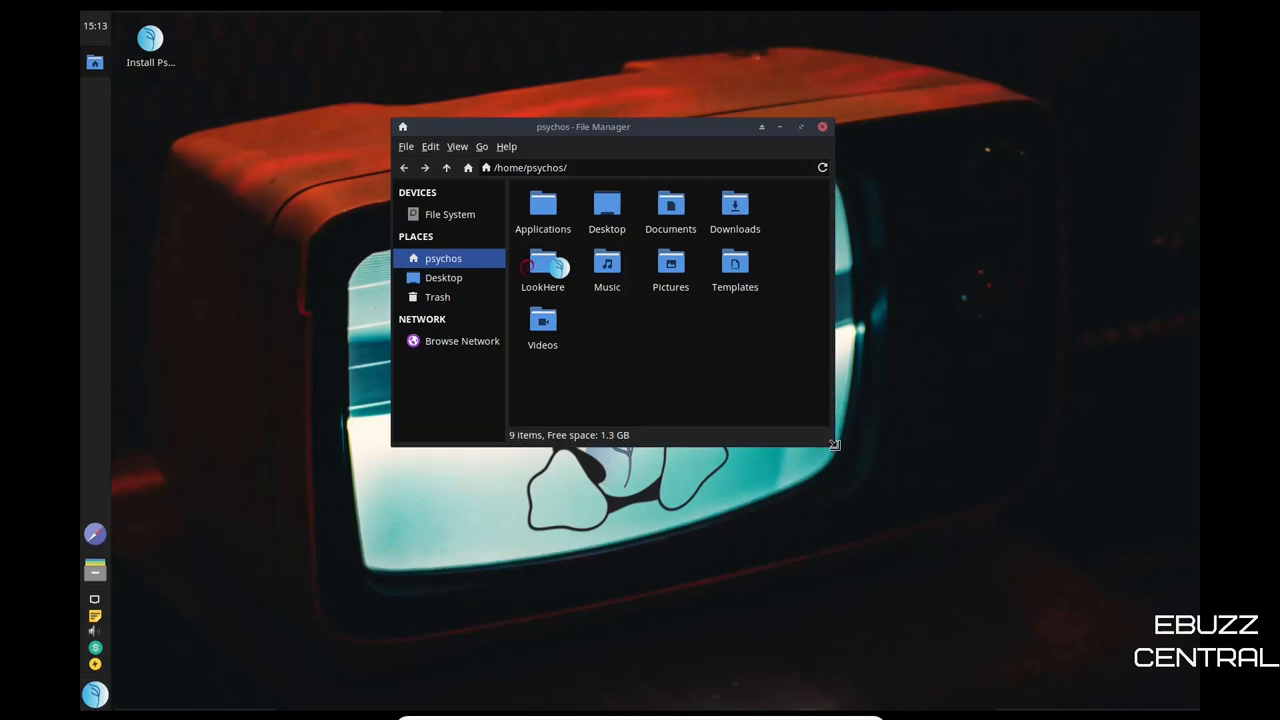
pyautogui.moveTo(834, 444); pyautogui.dragTo(962, 596)
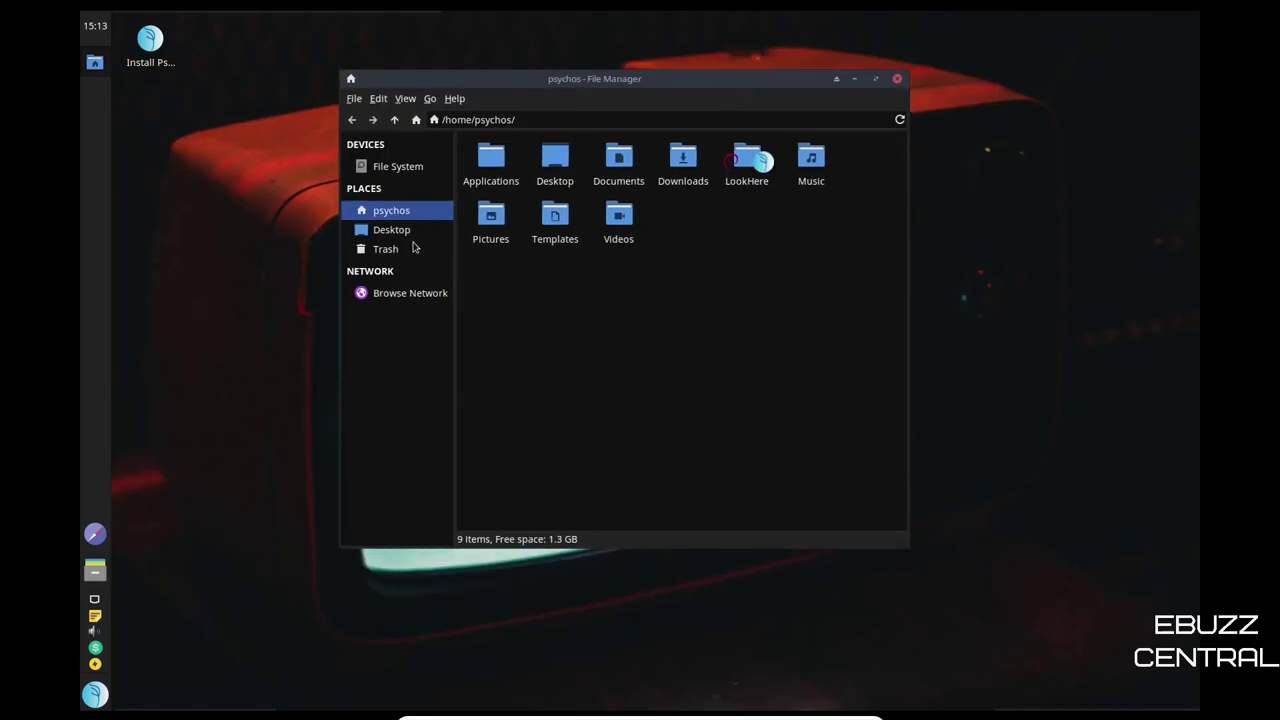
pyautogui.moveTo(392, 210)
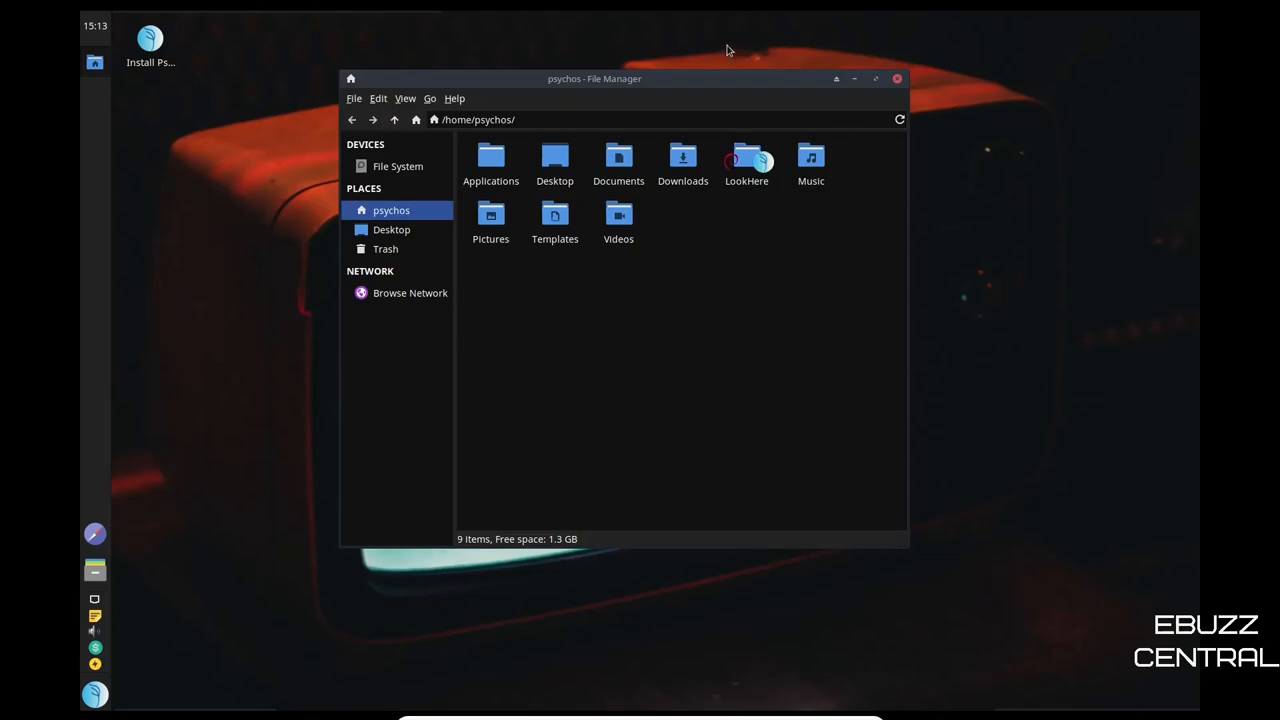
pyautogui.moveTo(726, 226)
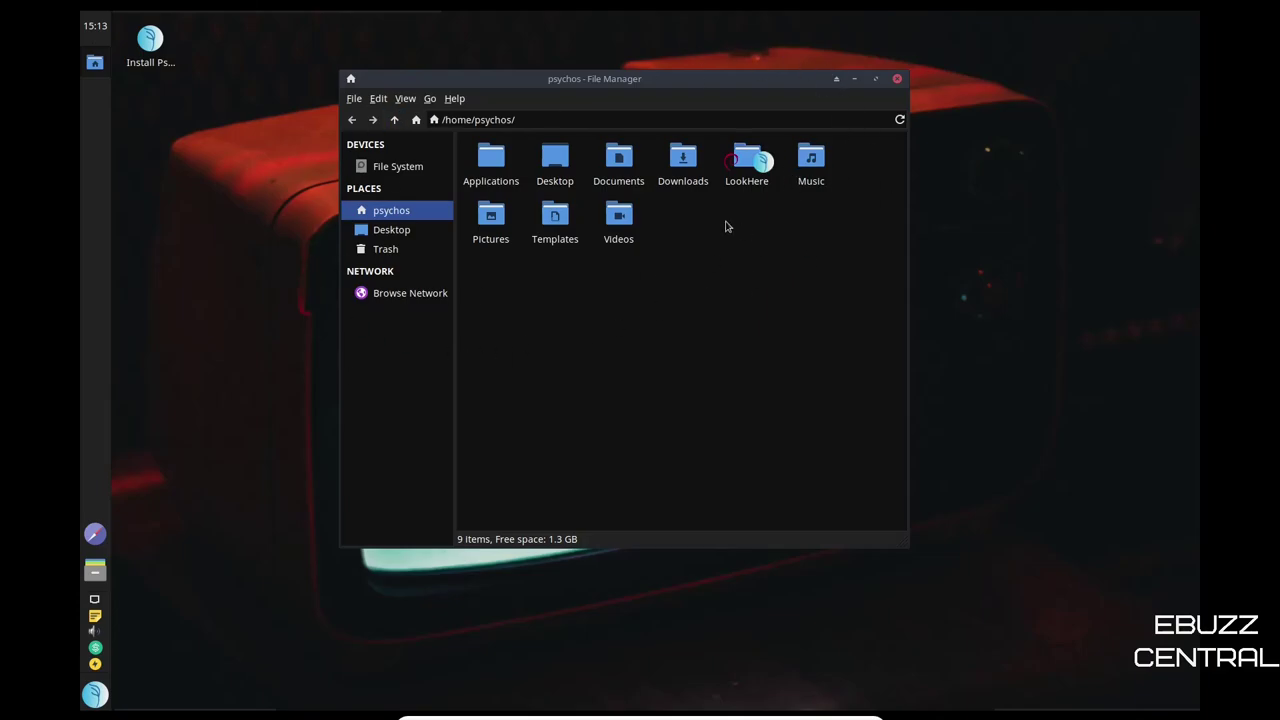
pyautogui.moveTo(728, 204)
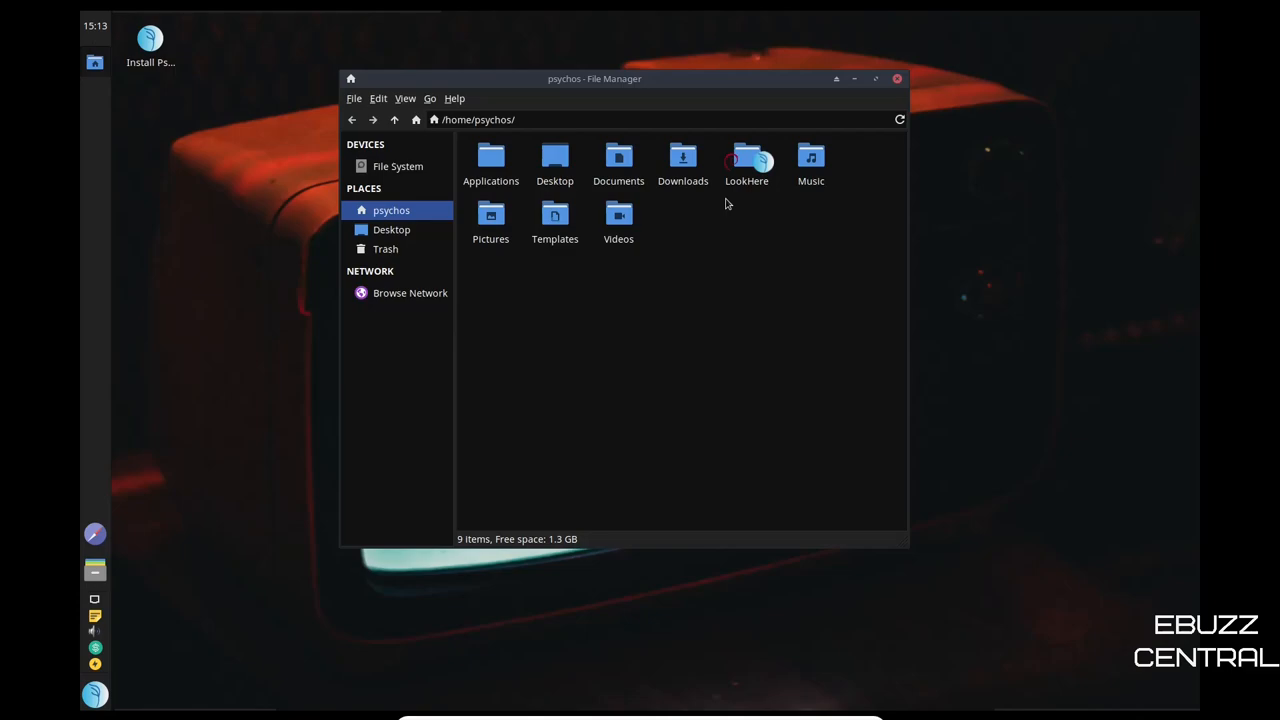
pyautogui.moveTo(748, 164)
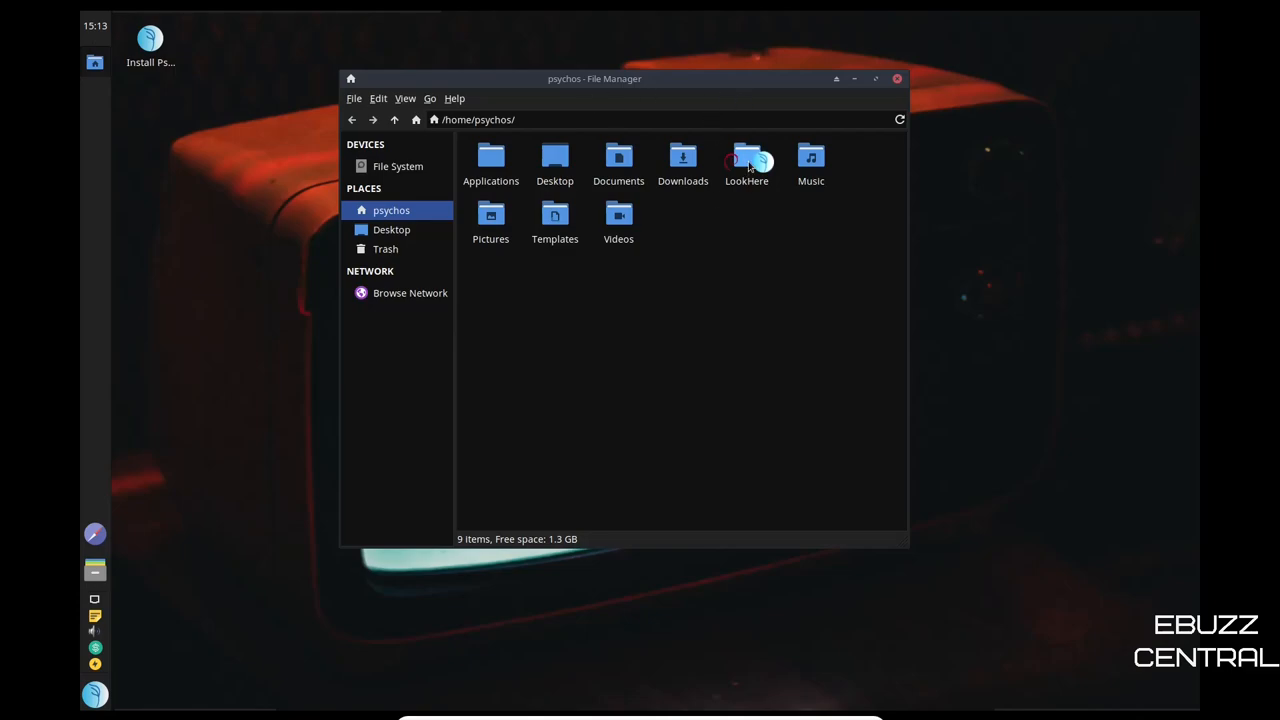
# - Enter the LookHere folder, select InstalledDDSoftware.txt, then open InstalledPackages.txt in Mousepad
pyautogui.doubleClick(746, 158)
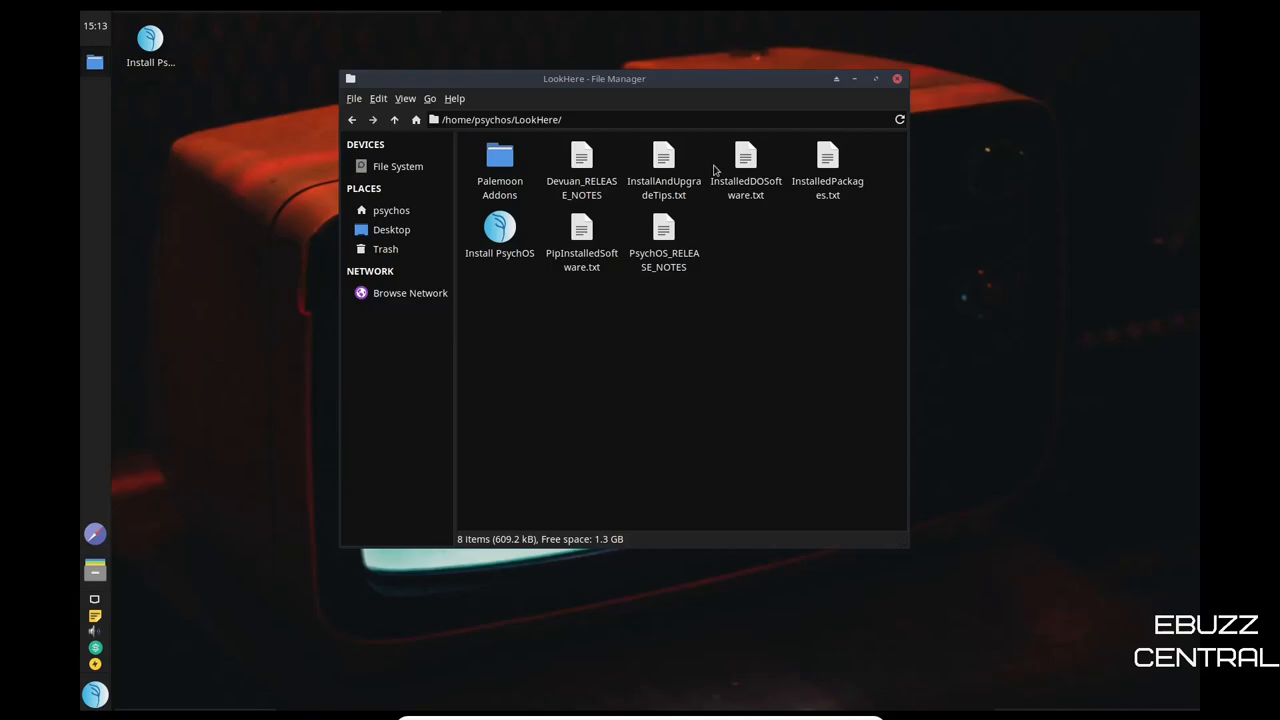
pyautogui.moveTo(748, 158)
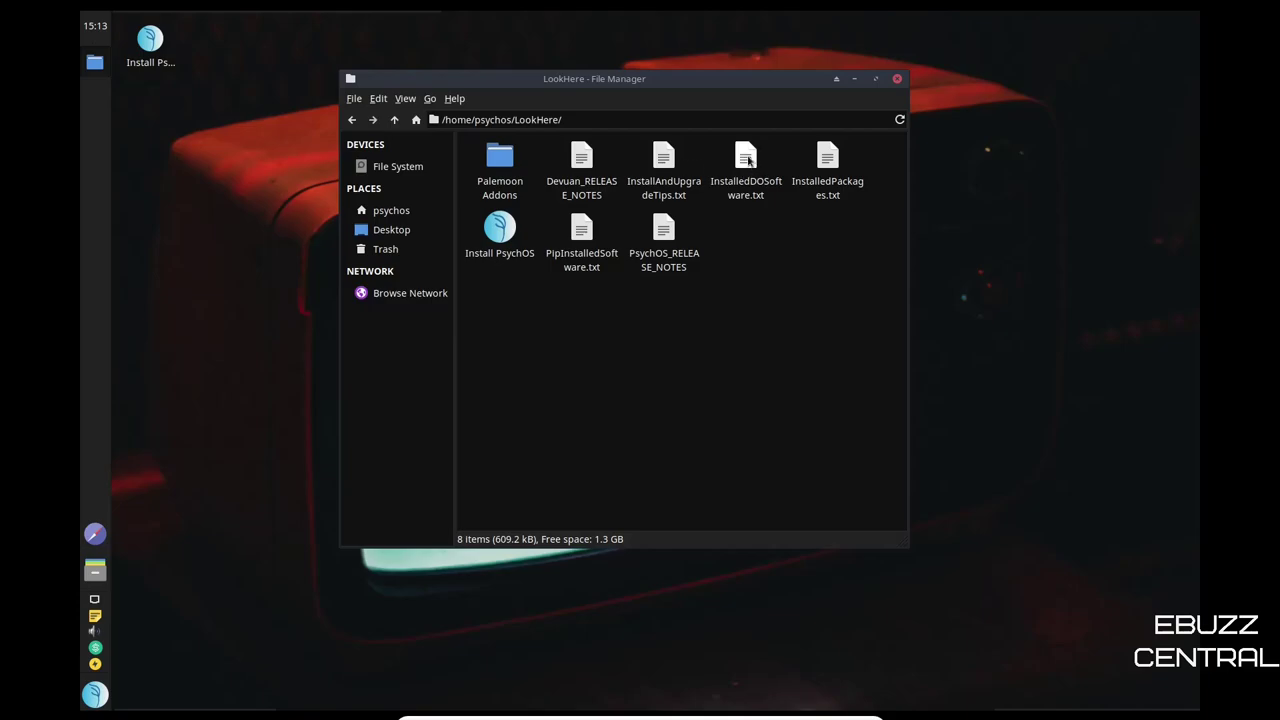
pyautogui.click(746, 160)
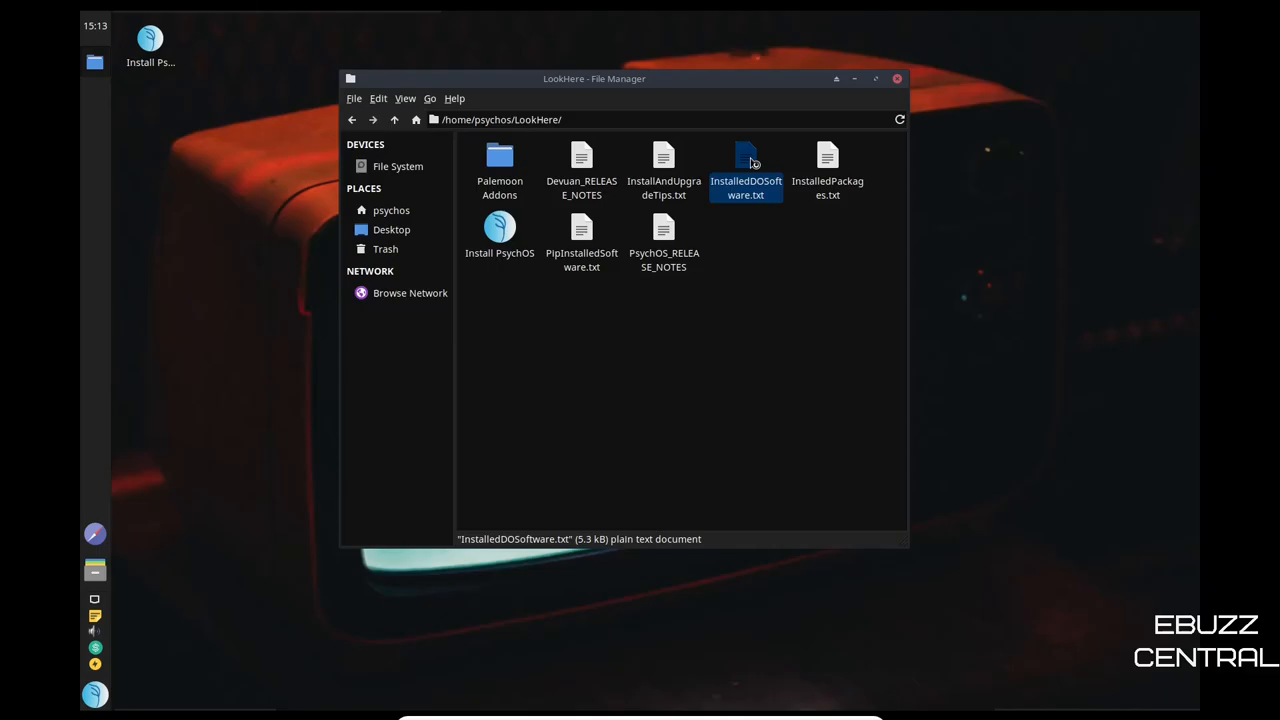
pyautogui.doubleClick(746, 160)
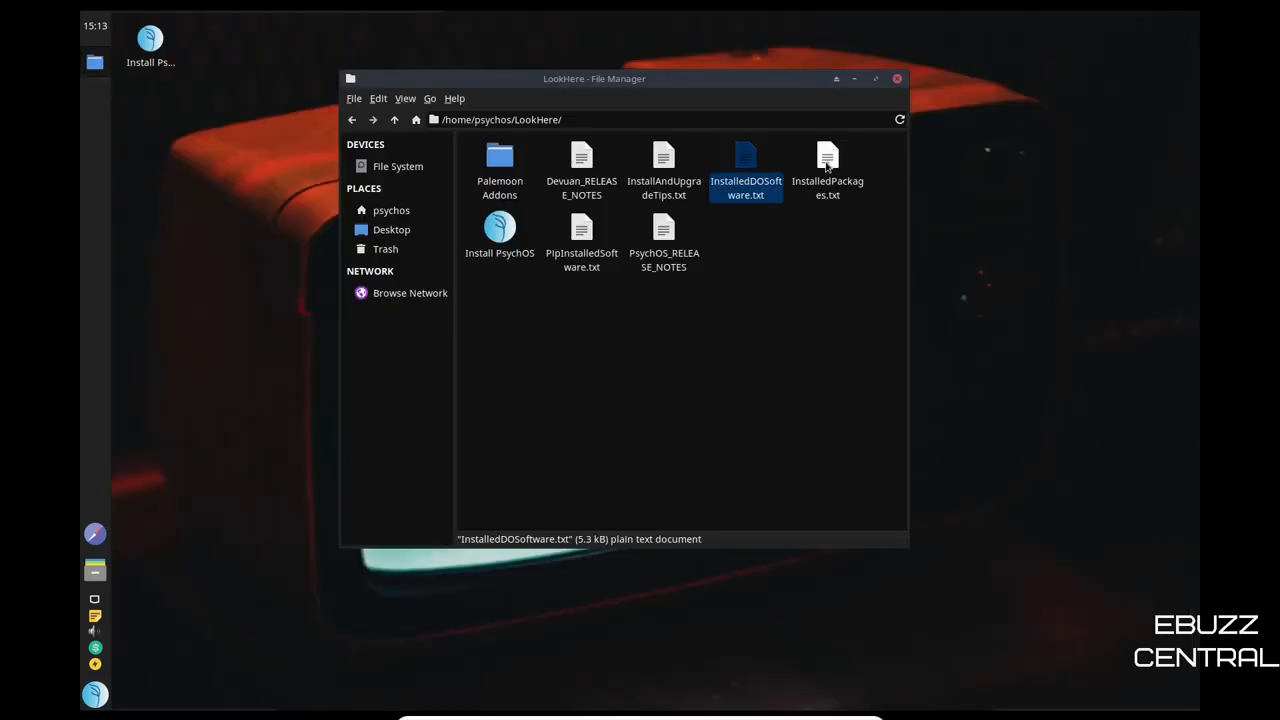
pyautogui.doubleClick(828, 160)
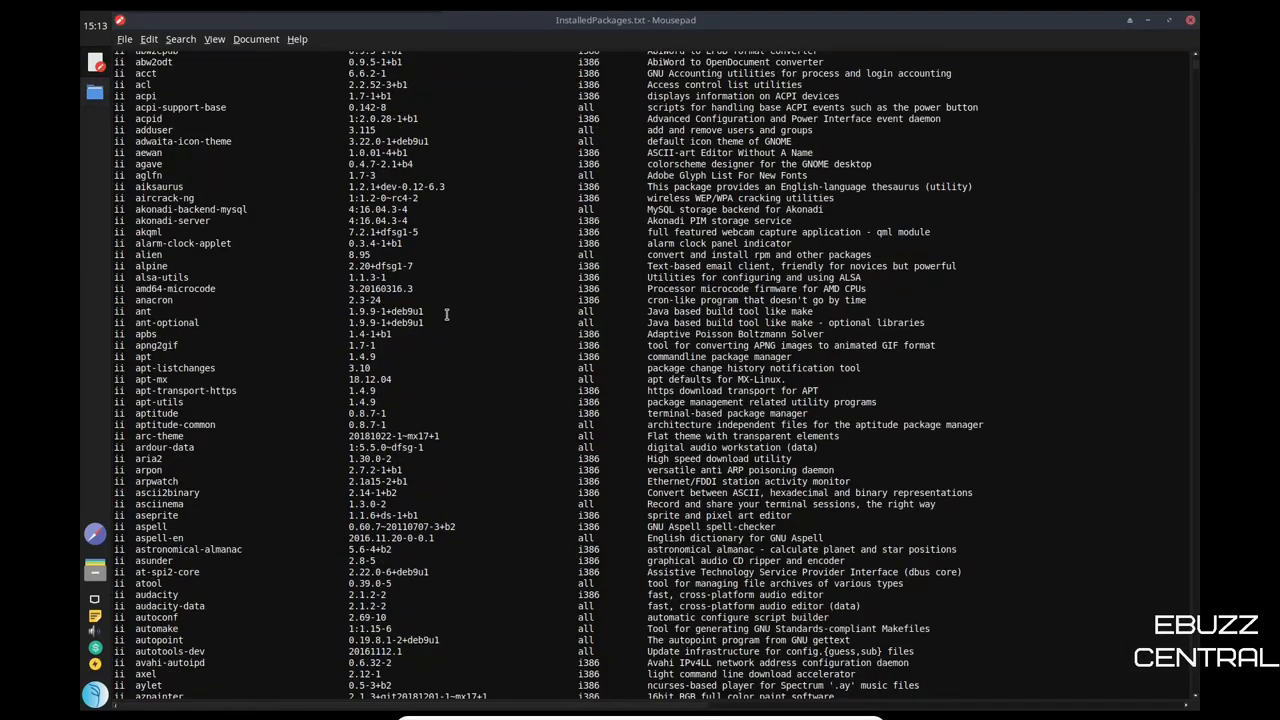
# - Scroll through the InstalledPackages.txt list and close the Mousepad window
pyautogui.scroll(-3)
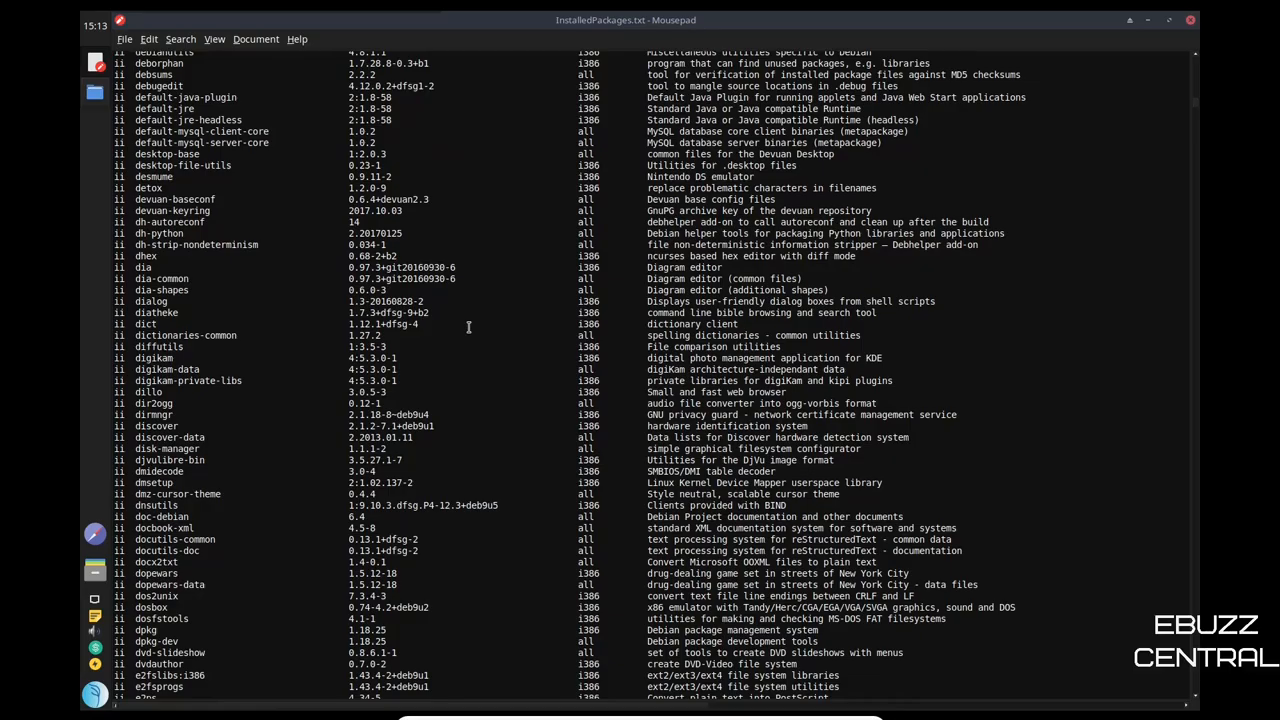
pyautogui.scroll(-3)
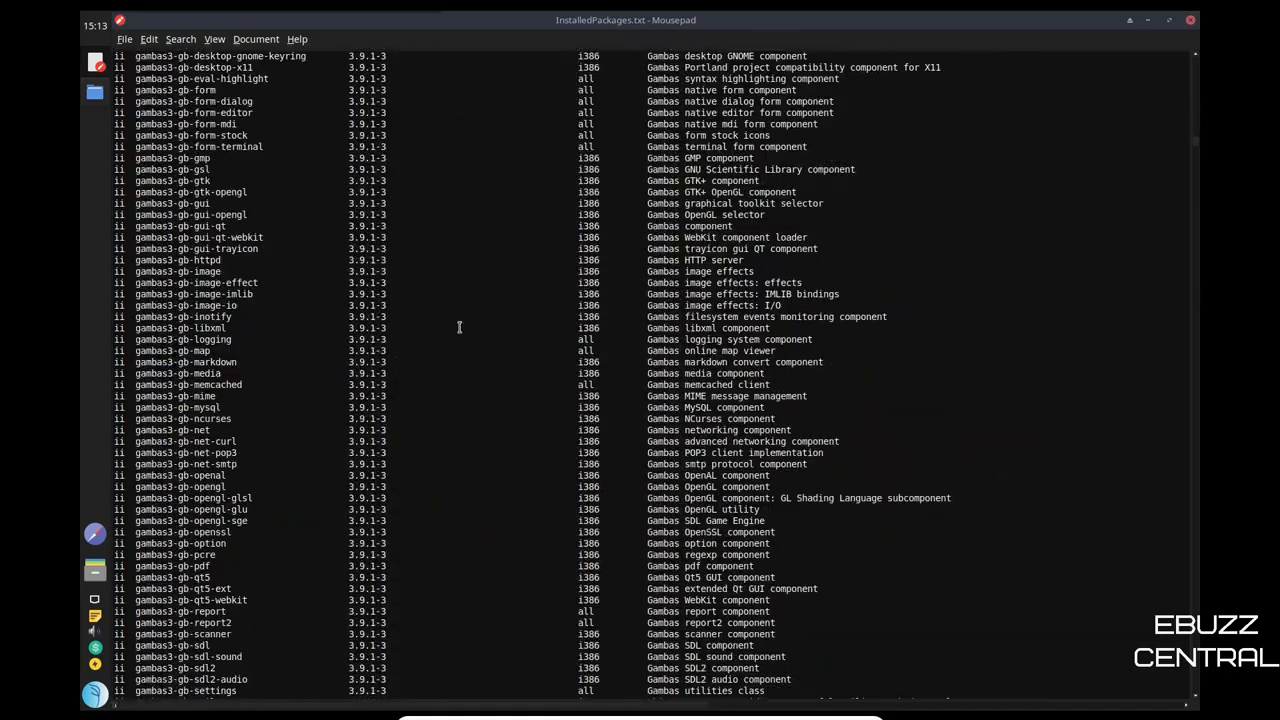
pyautogui.scroll(-3)
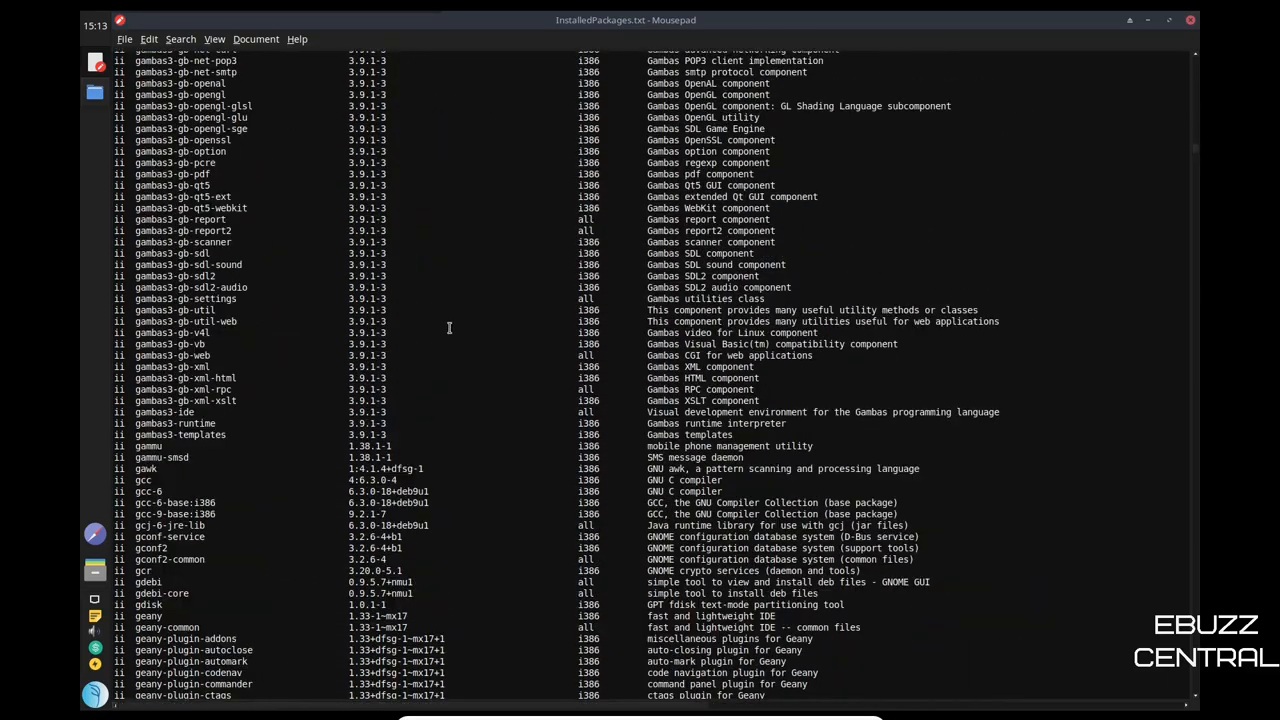
pyautogui.scroll(-3)
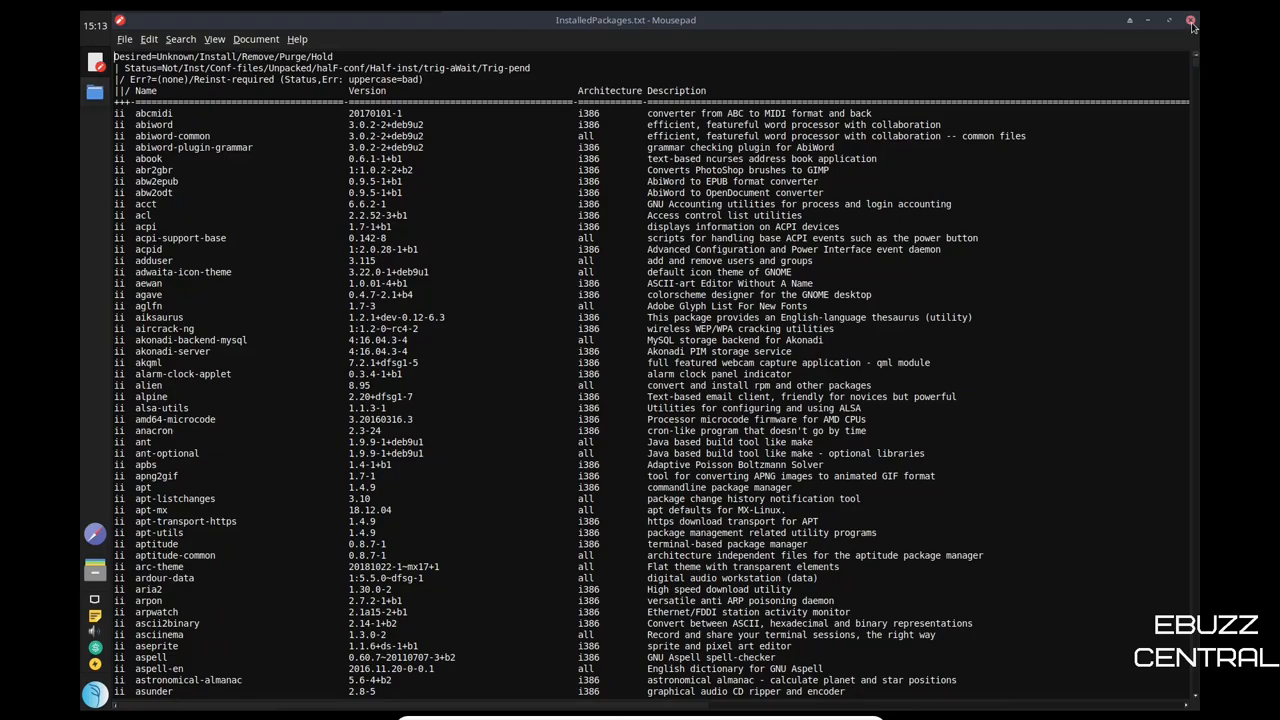
pyautogui.click(1192, 18)
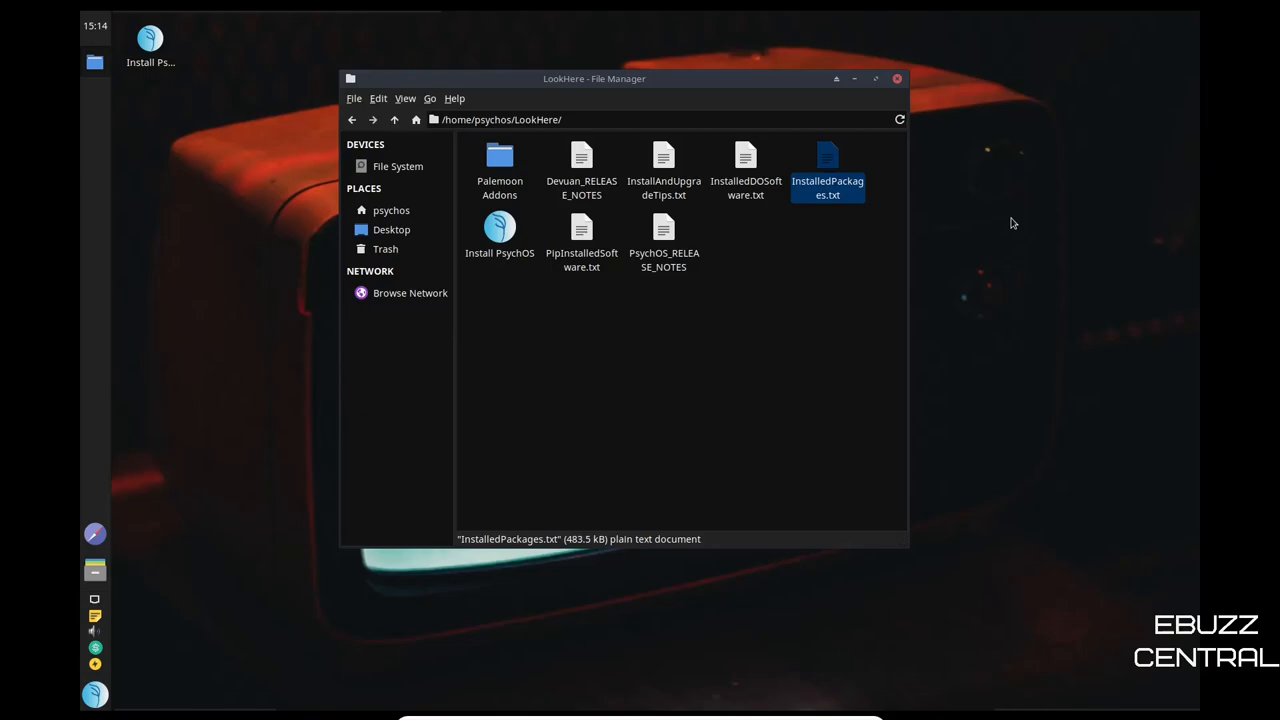
pyautogui.moveTo(588, 110)
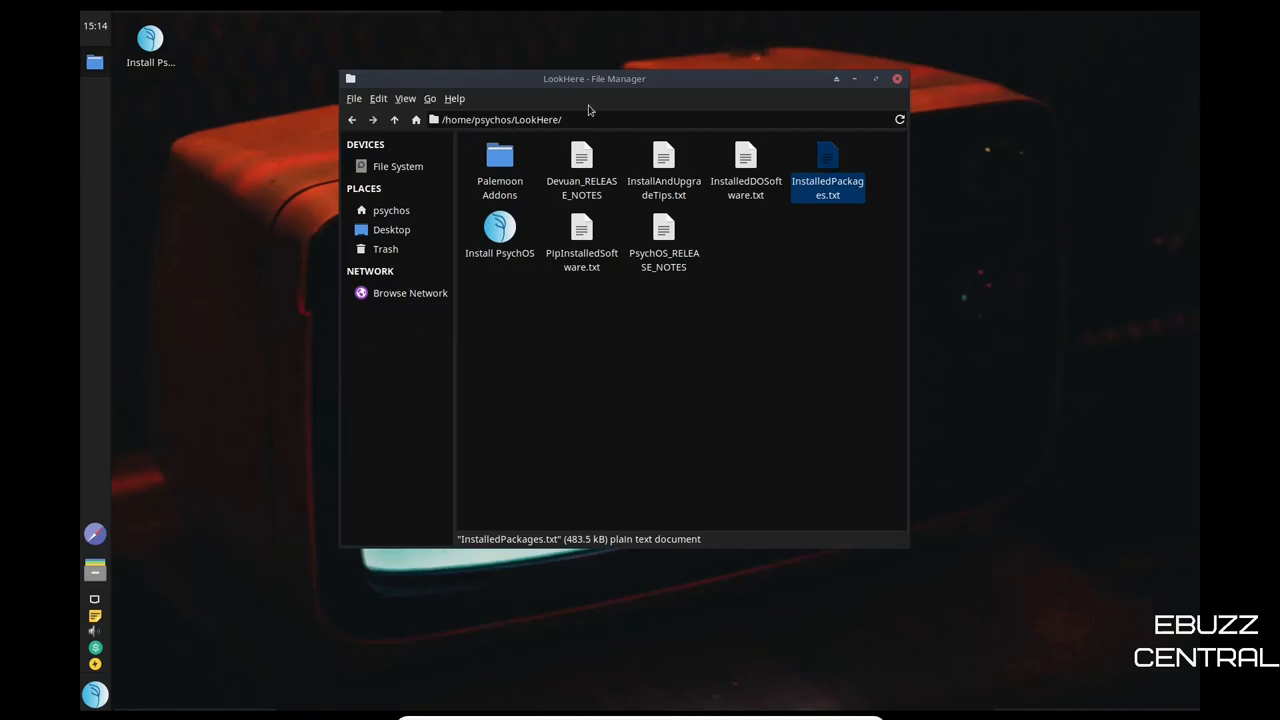
pyautogui.moveTo(902, 96)
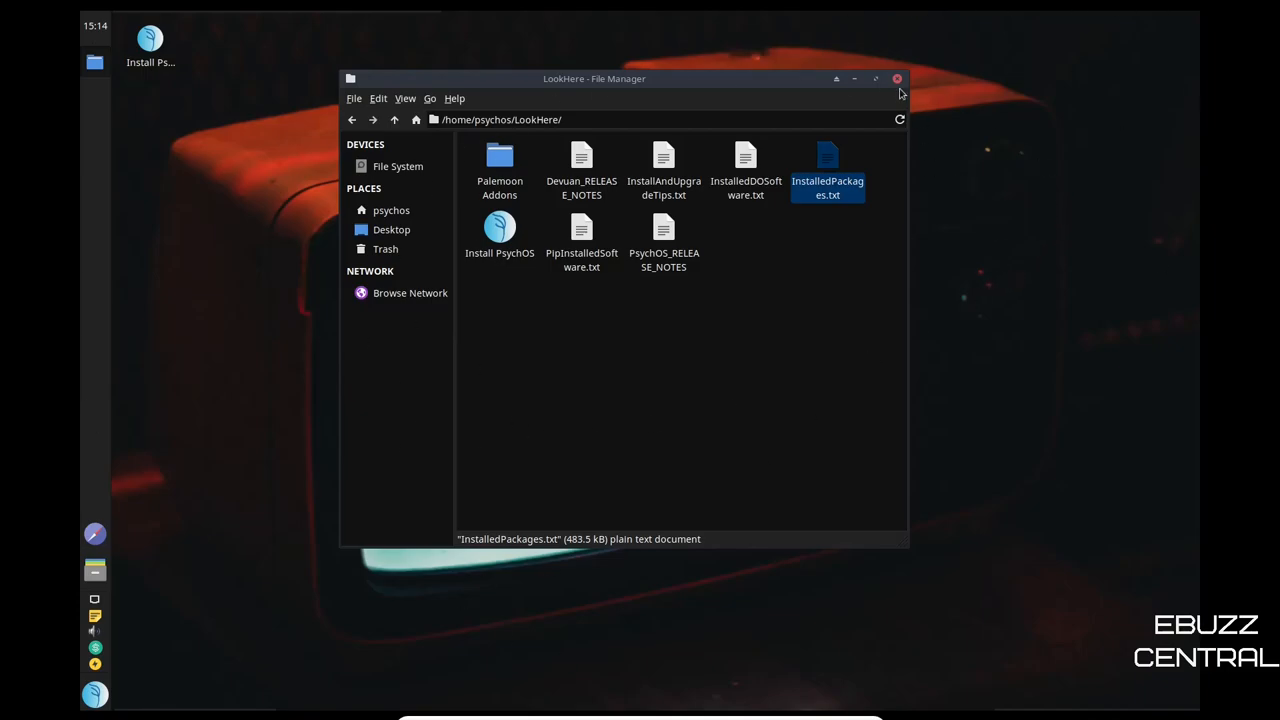
# - Close the Thunar window to return to the bare PsychOS desktop
pyautogui.click(896, 78)
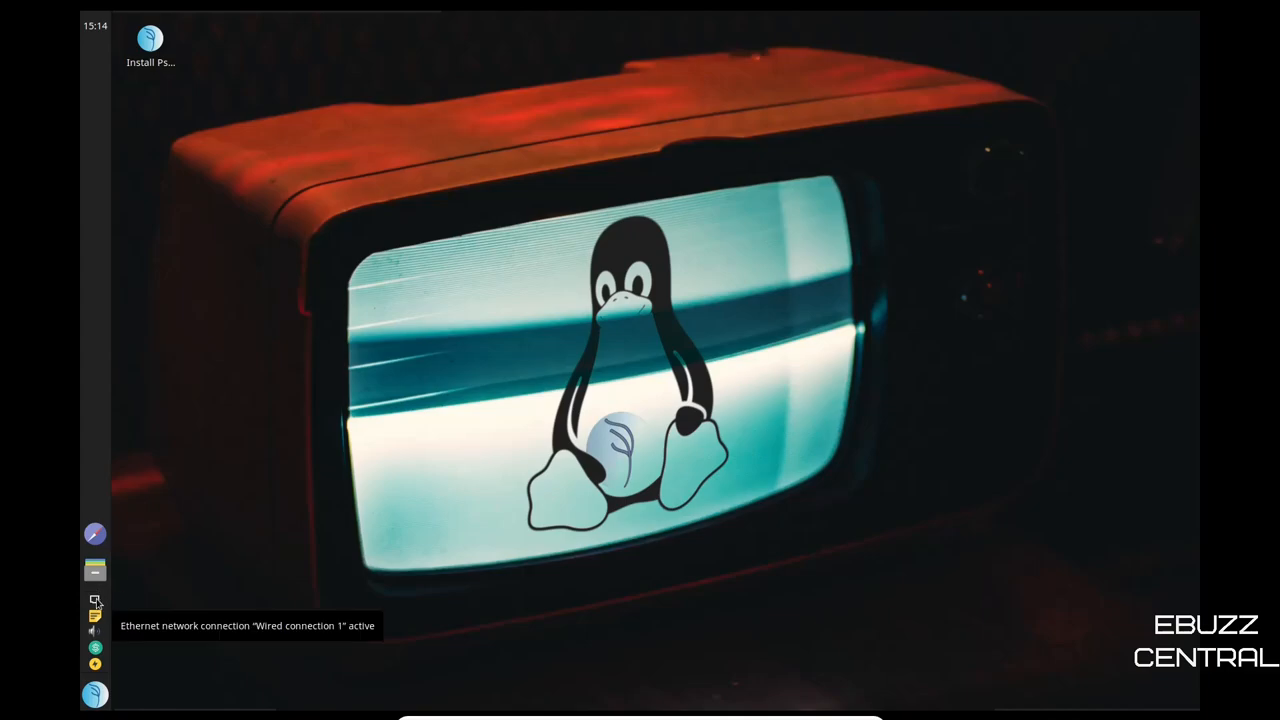
pyautogui.click(96, 616)
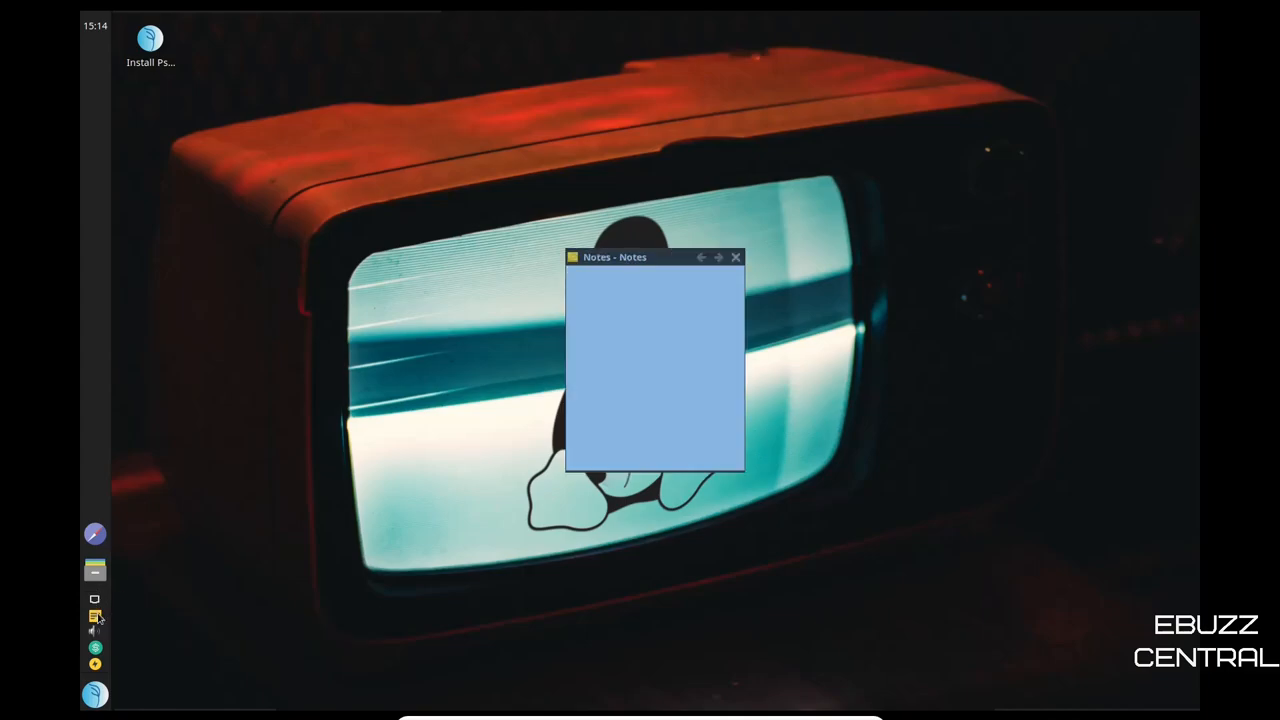
pyautogui.write('la')
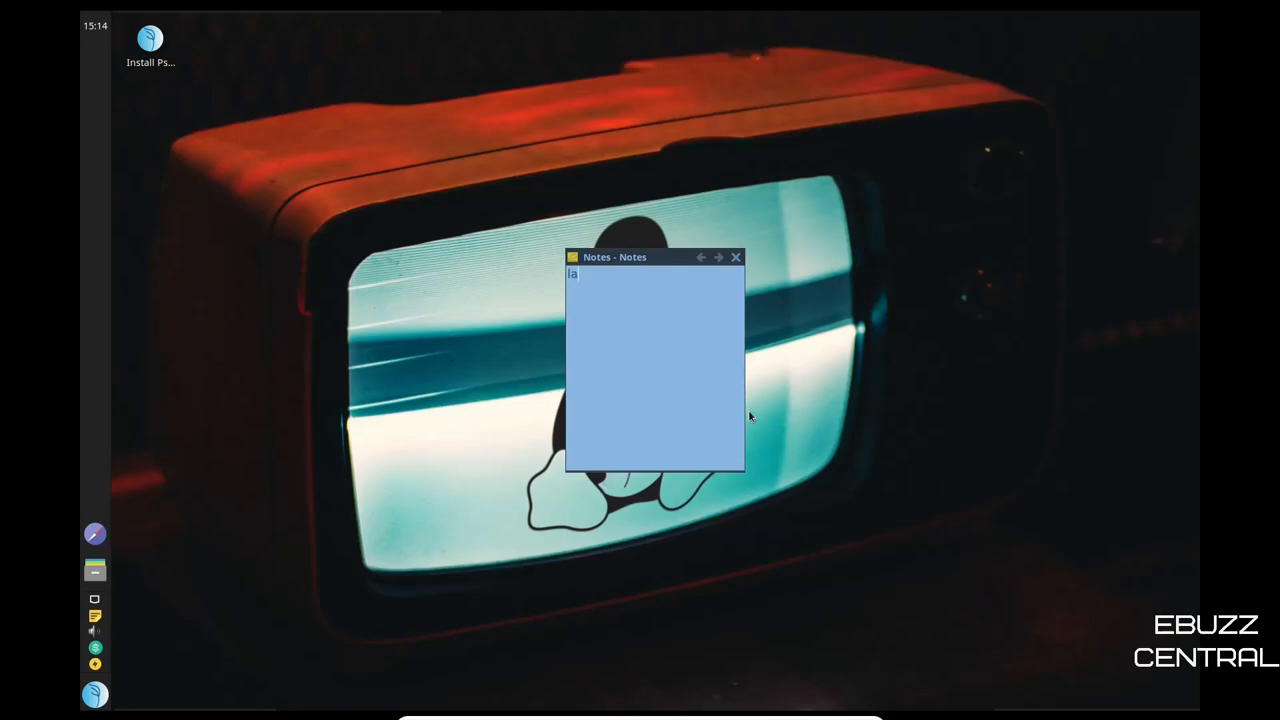
pyautogui.write('skjdf')
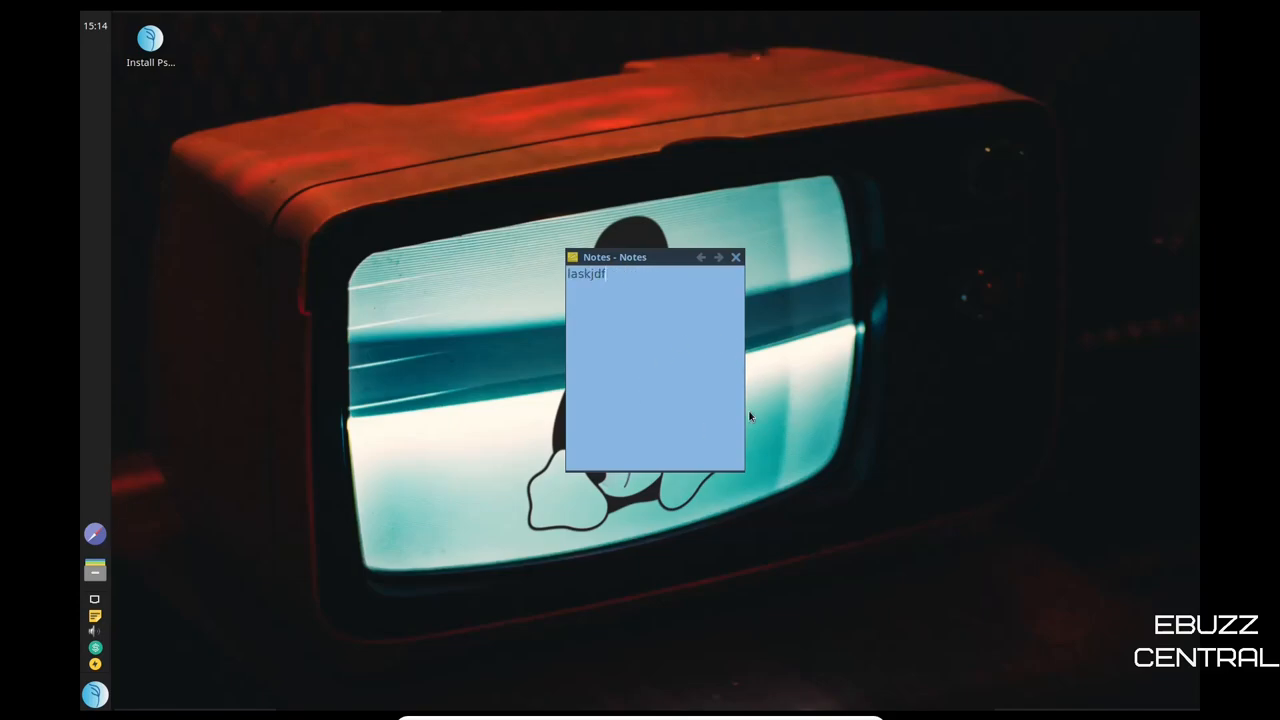
pyautogui.press('ctrl+a')
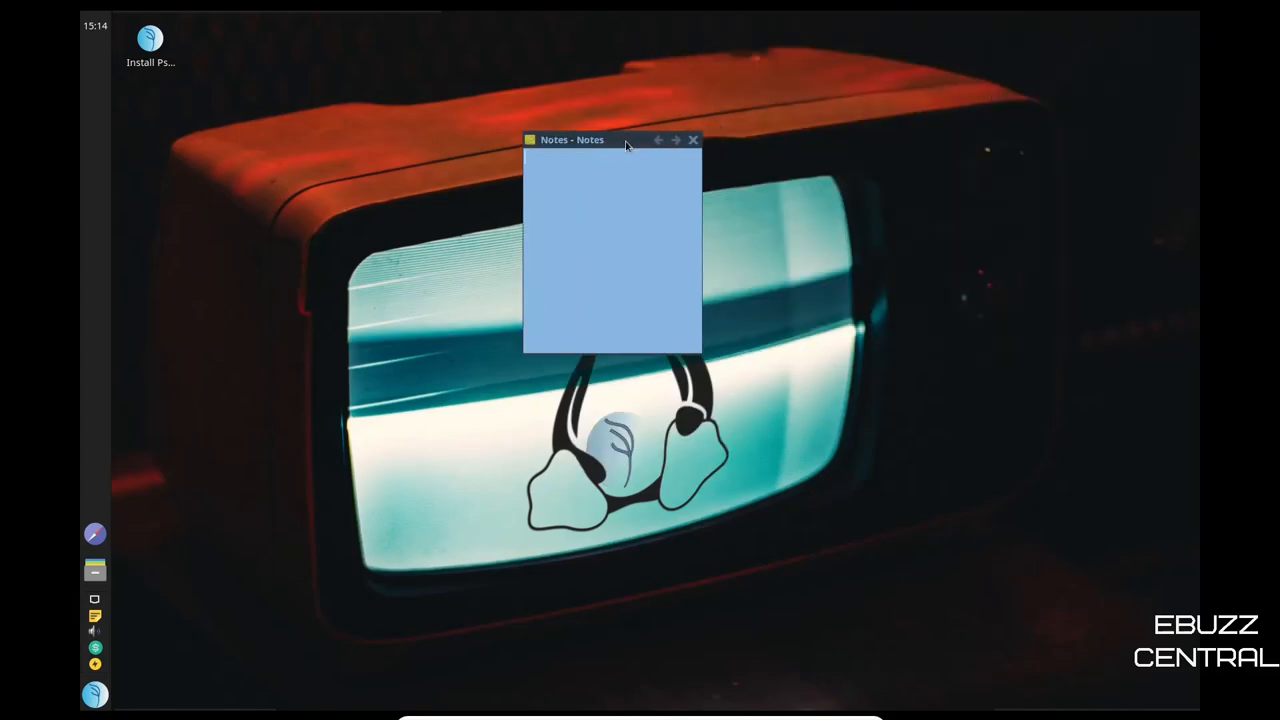
pyautogui.click(692, 140)
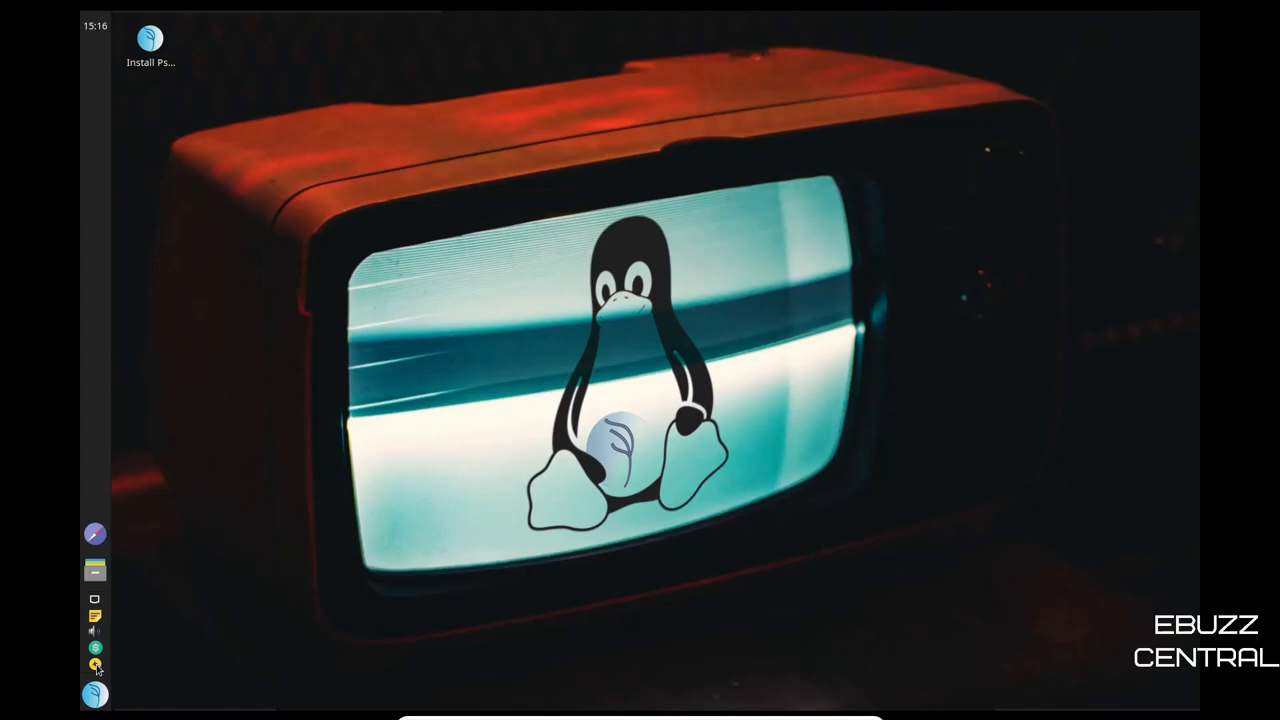
pyautogui.moveTo(320, 596)
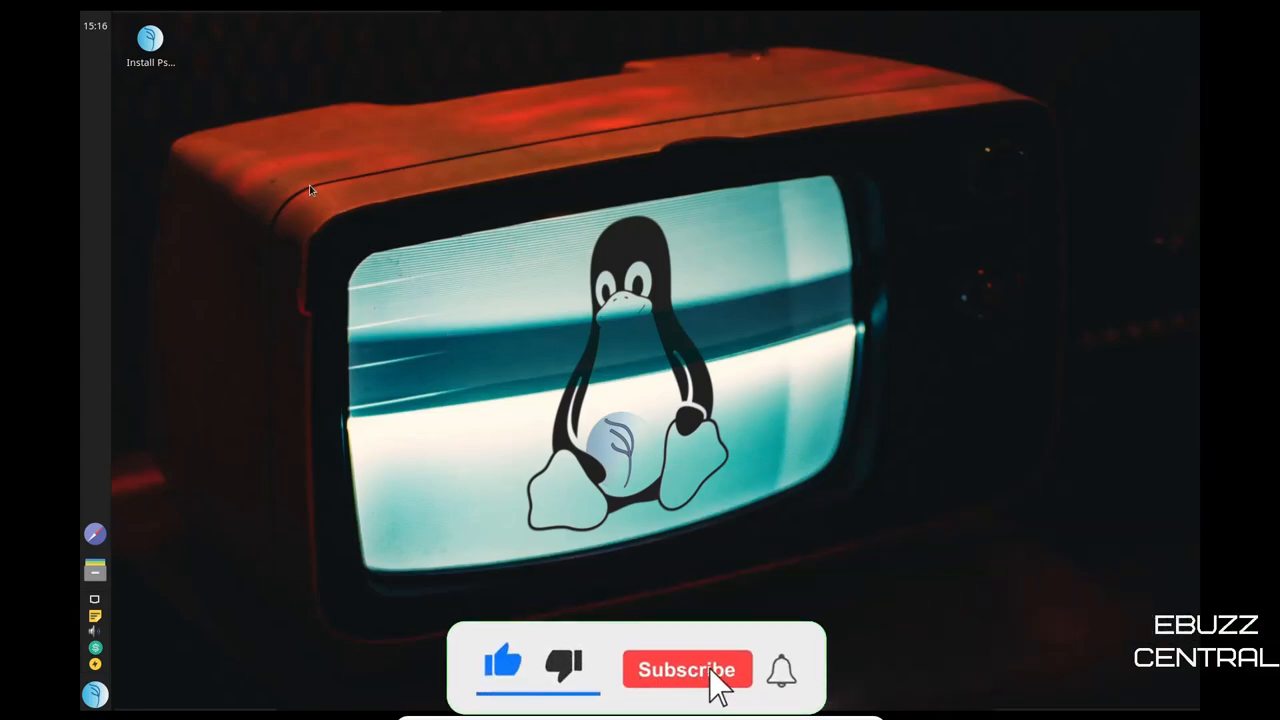
# - Bring up the Whisker applications menu listing favourites like Terminal Emulator and File Manager
pyautogui.click(688, 668)
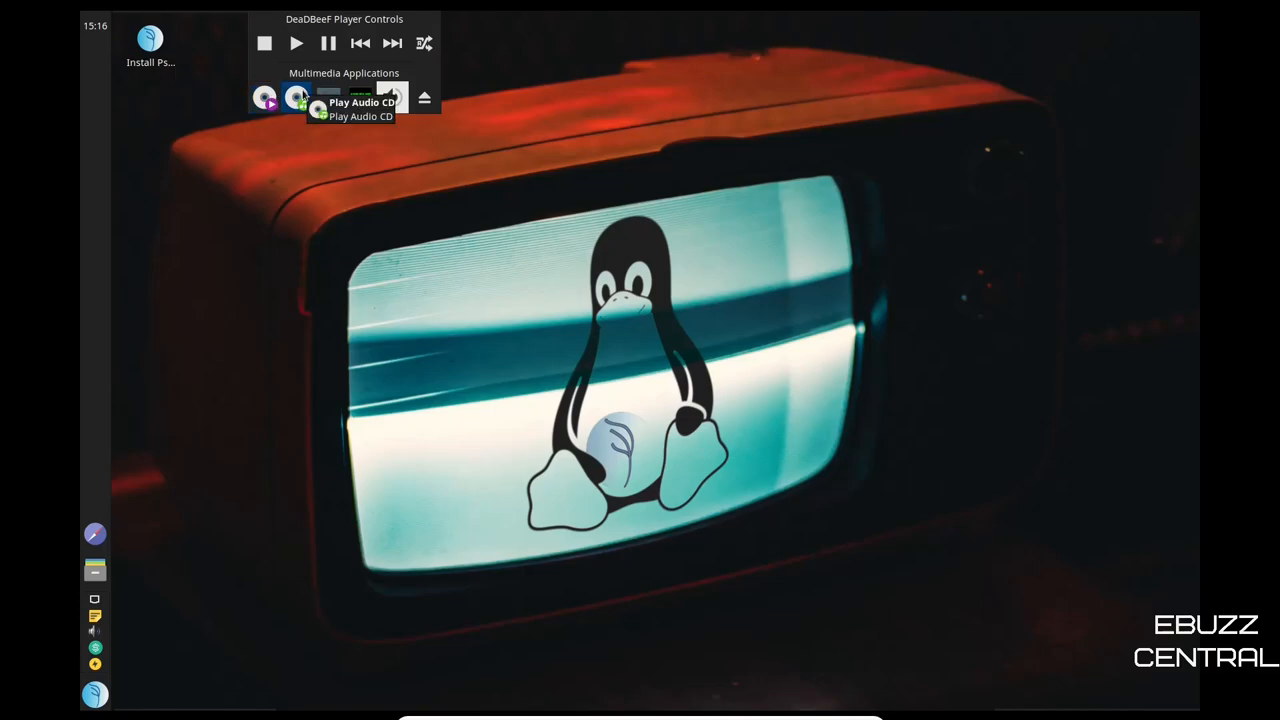
pyautogui.moveTo(328, 100)
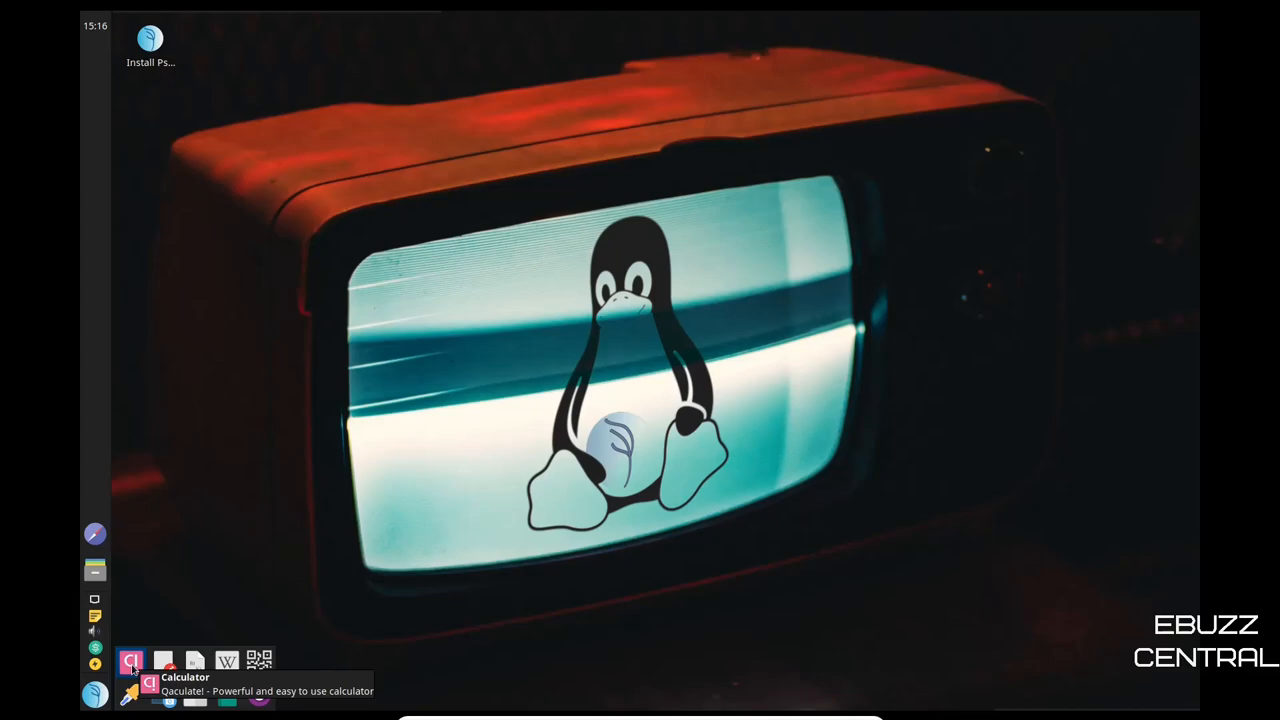
pyautogui.moveTo(196, 660)
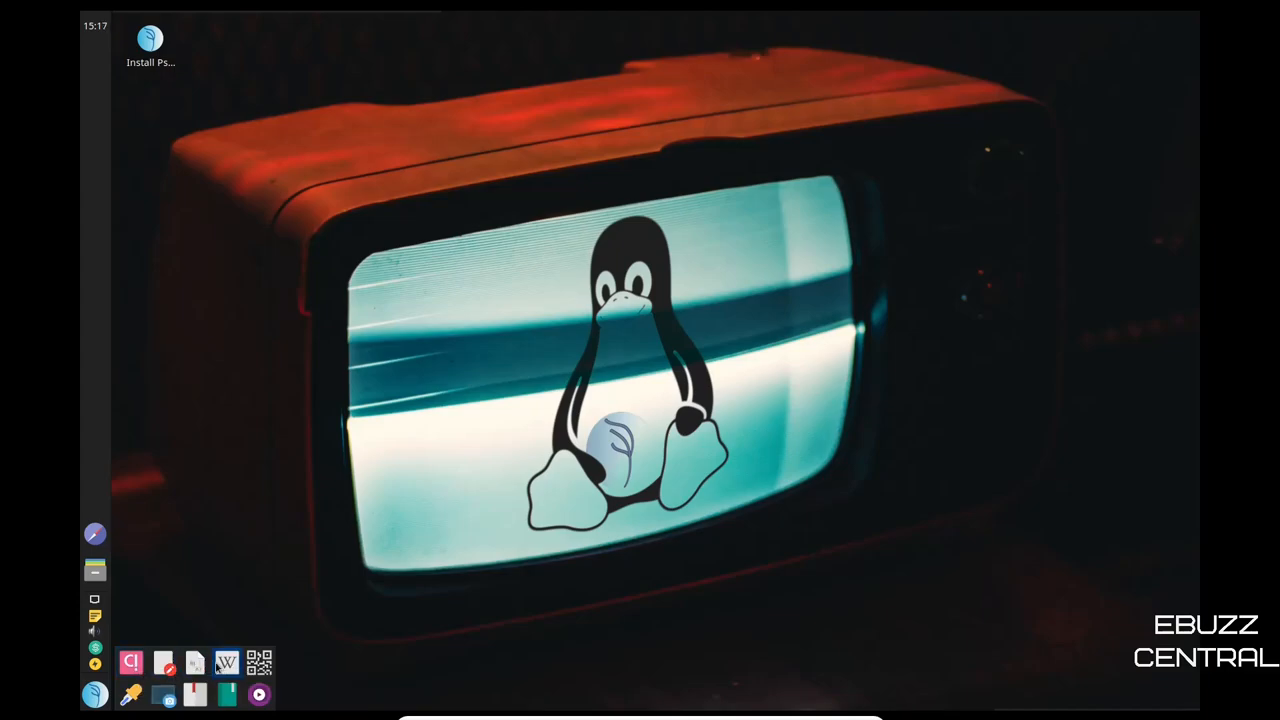
pyautogui.moveTo(258, 660)
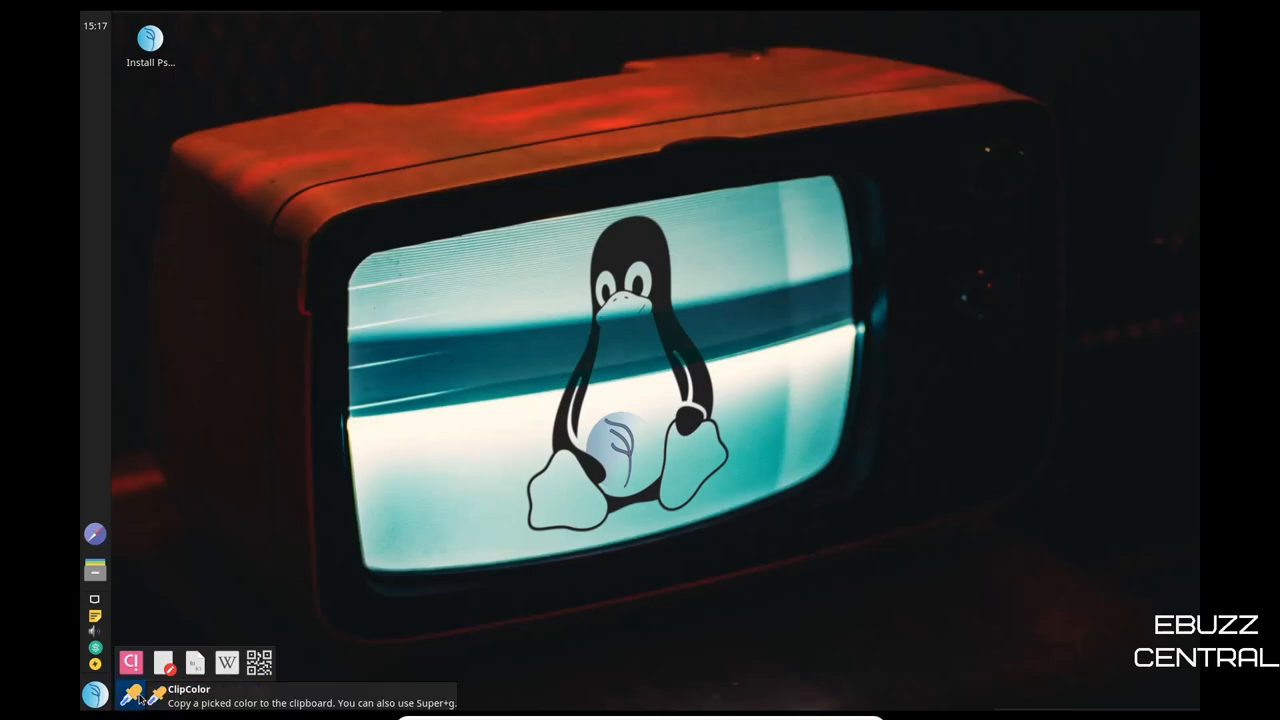
pyautogui.moveTo(1096, 704)
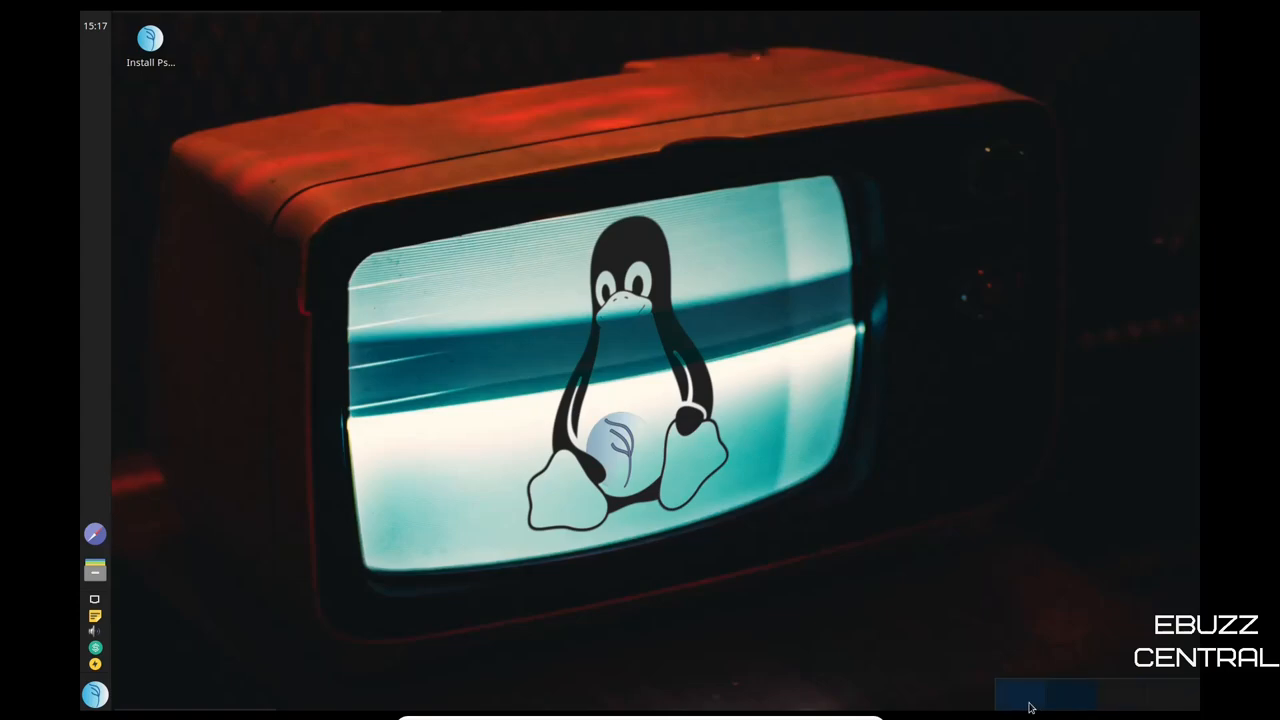
pyautogui.moveTo(632, 264)
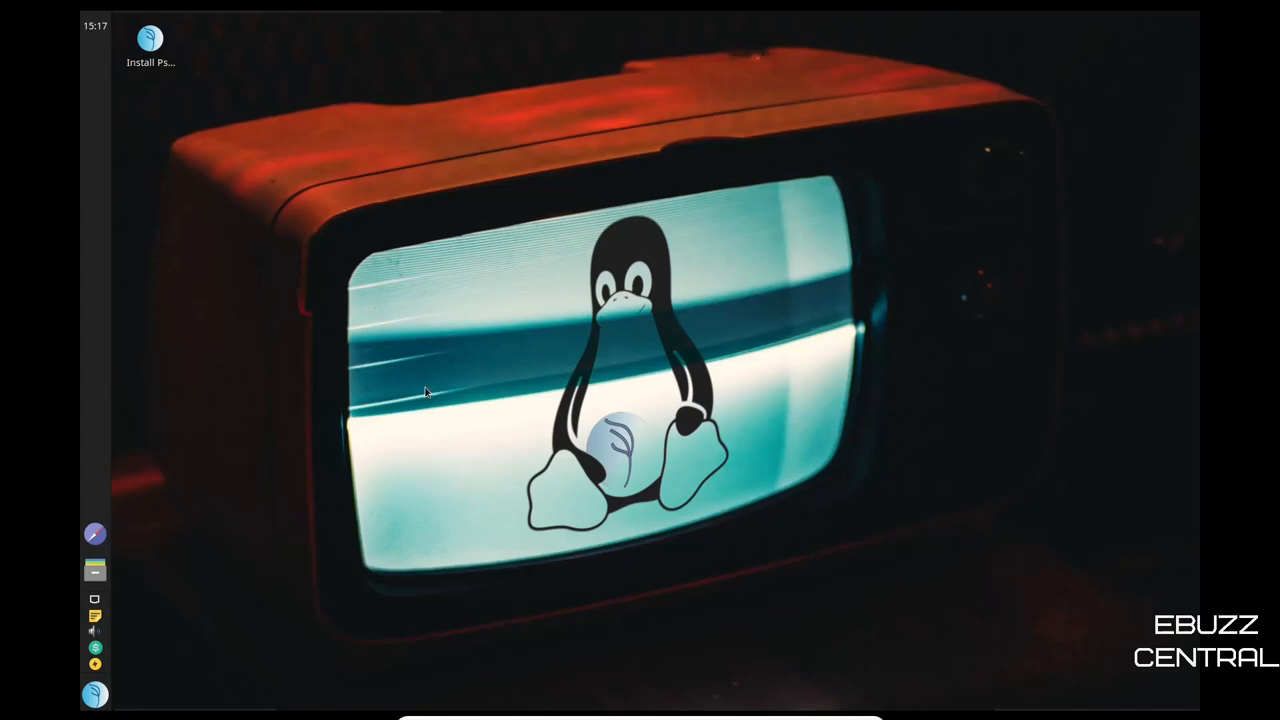
pyautogui.moveTo(416, 388)
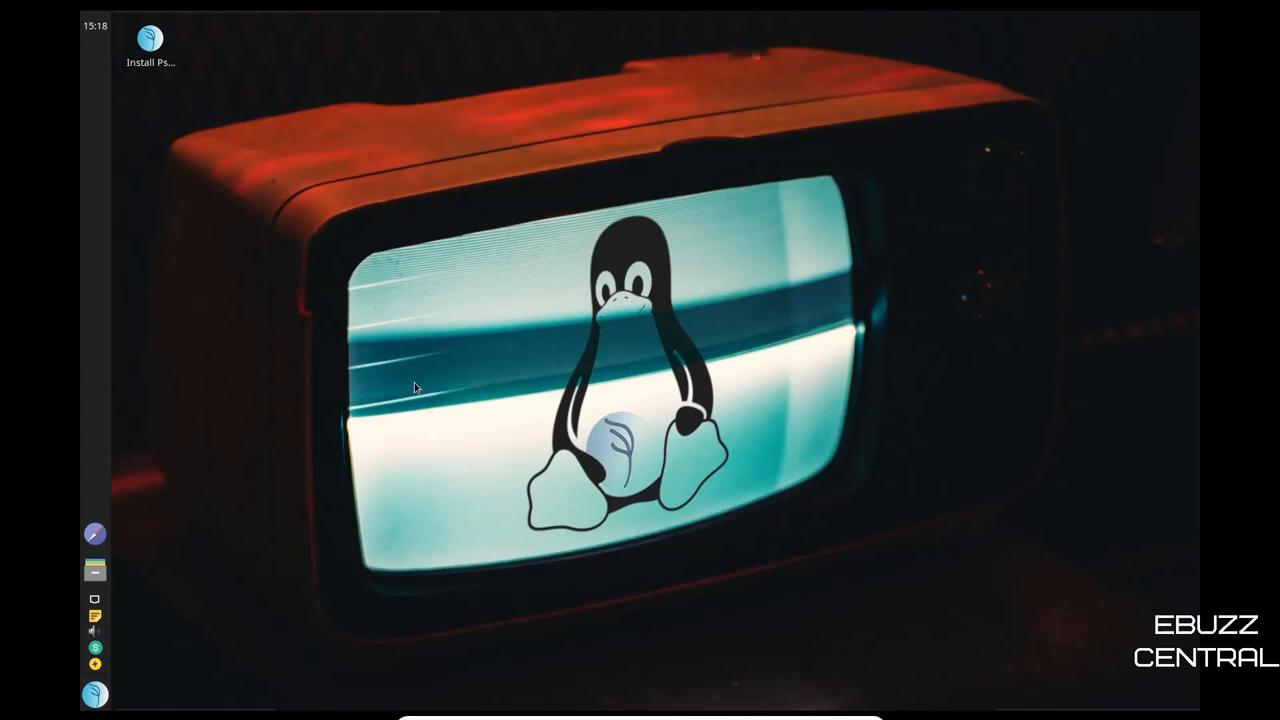
pyautogui.click(94, 694)
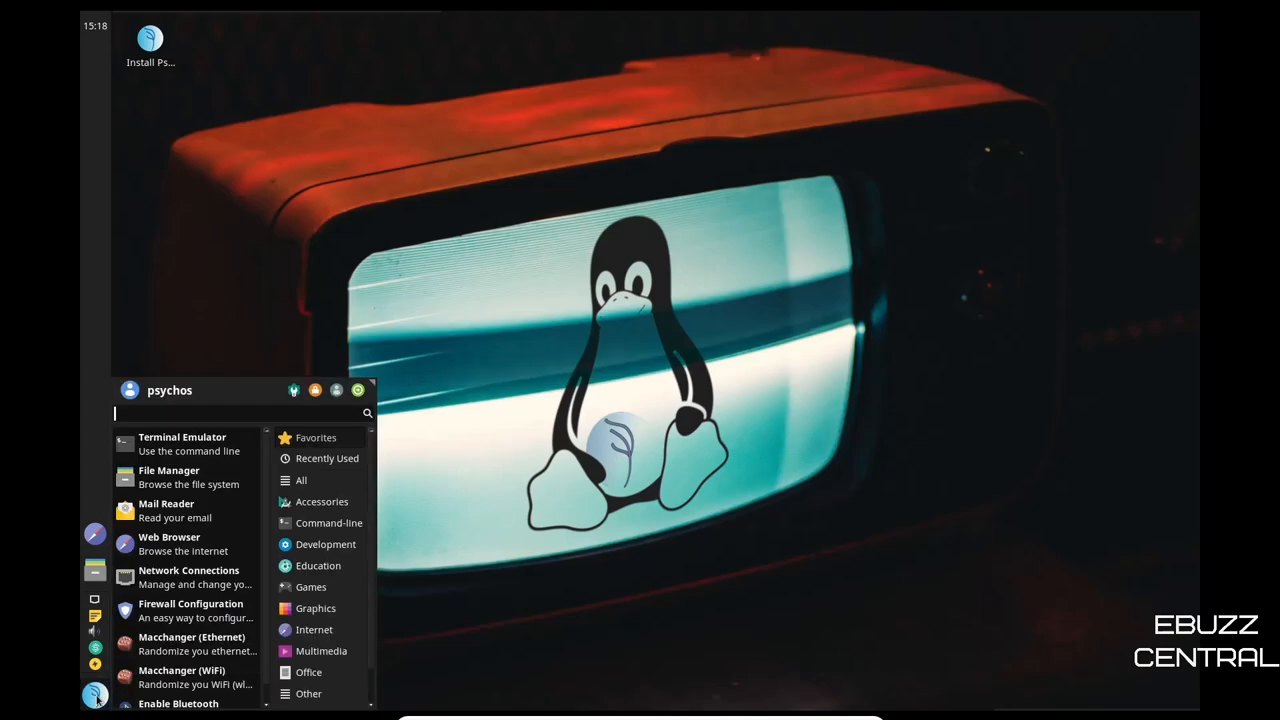
pyautogui.moveTo(328, 458)
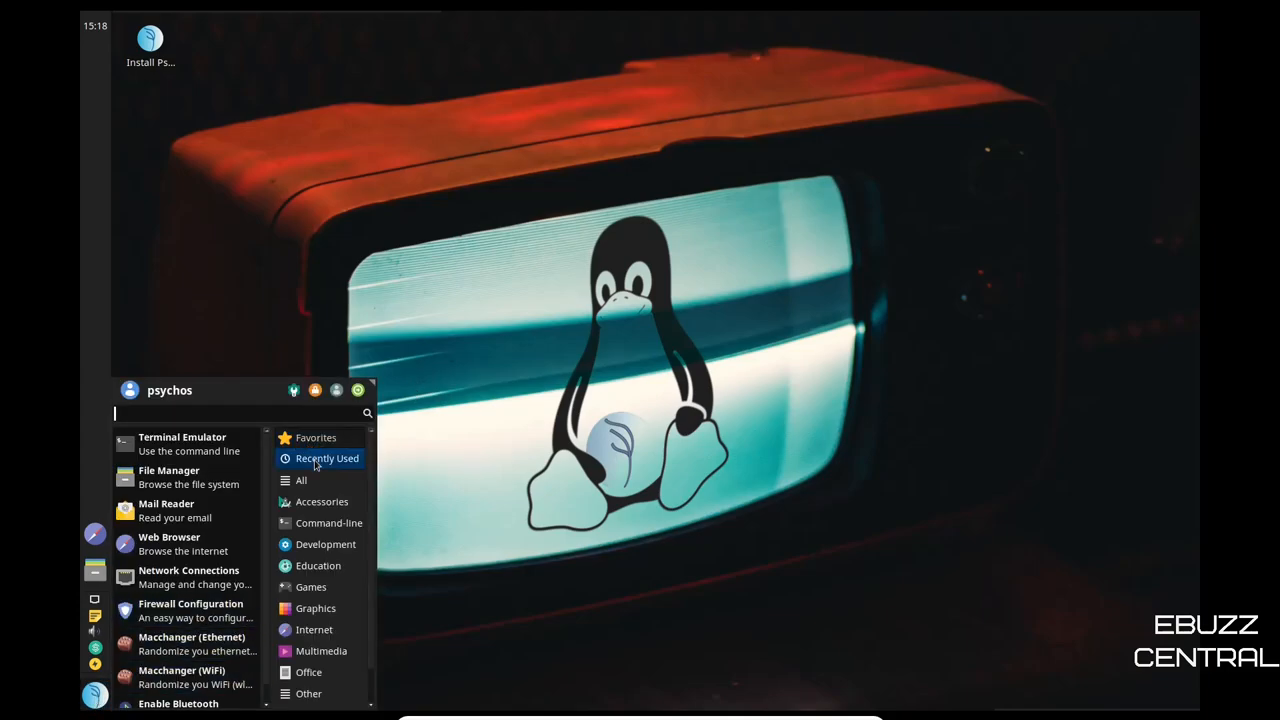
pyautogui.moveTo(184, 444)
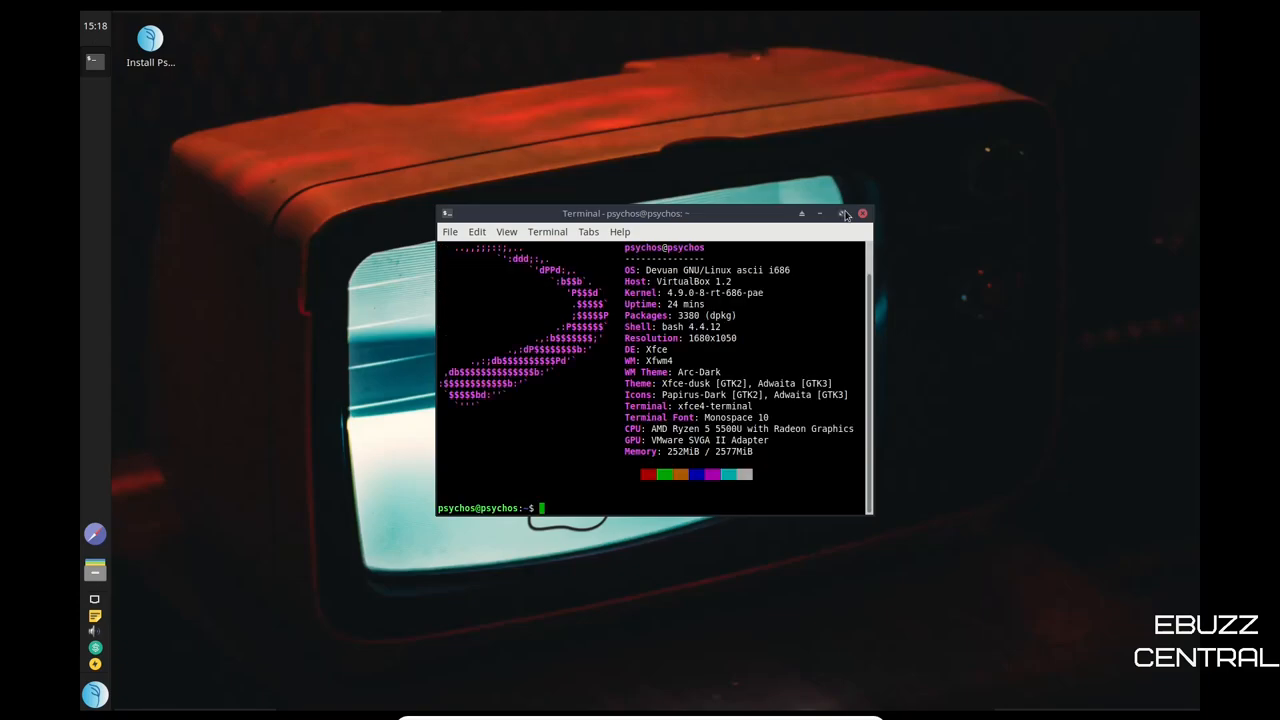
# - Maximize the terminal window showing the neofetch Devuan summary
pyautogui.click(844, 212)
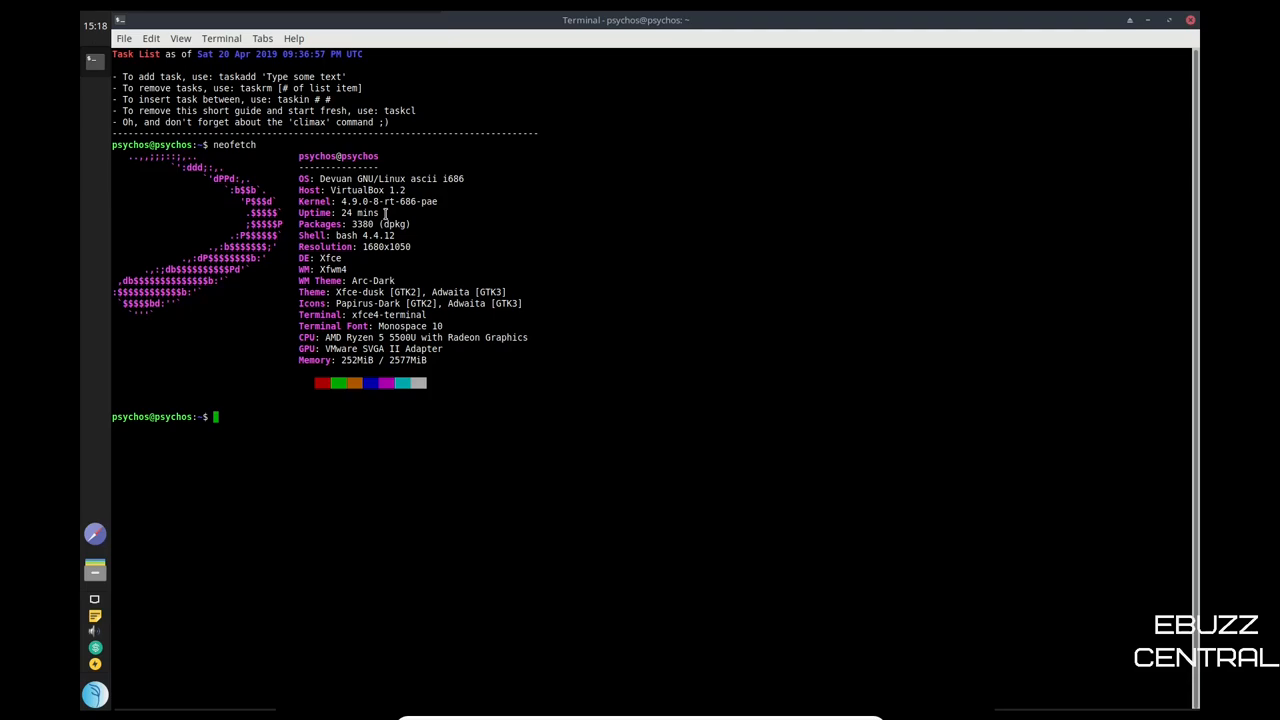
pyautogui.moveTo(360, 190)
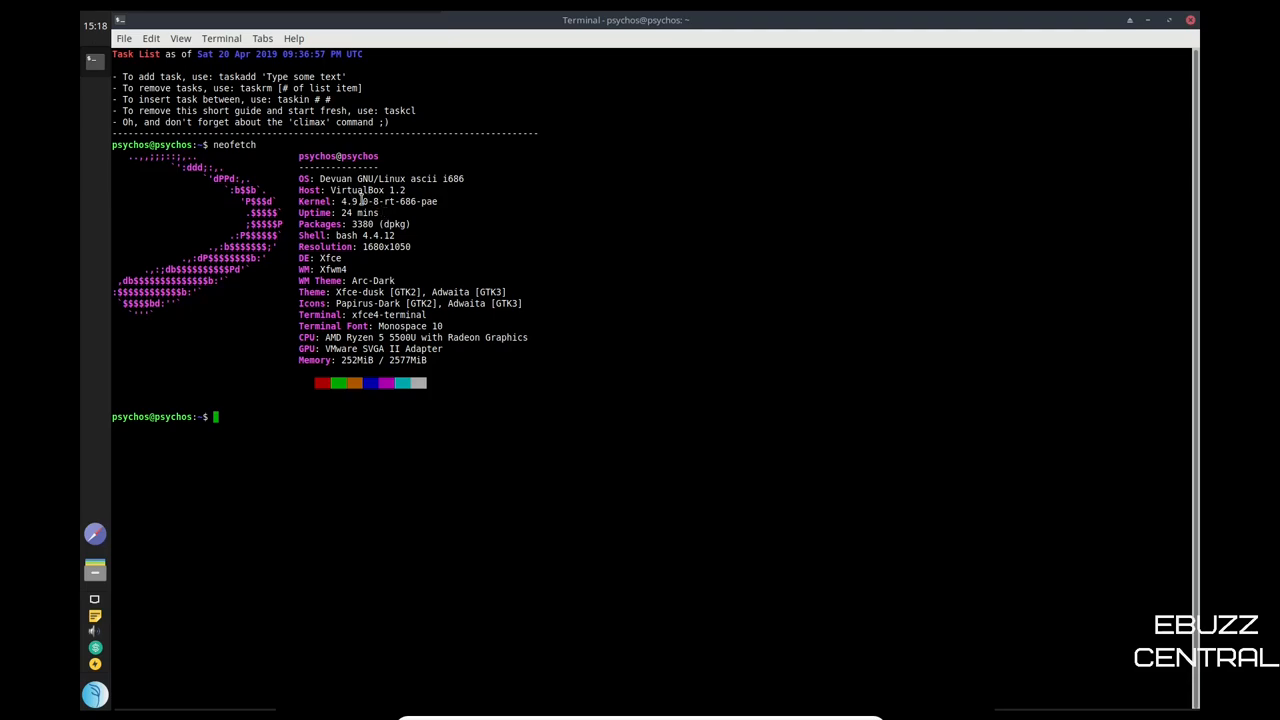
pyautogui.moveTo(400, 200)
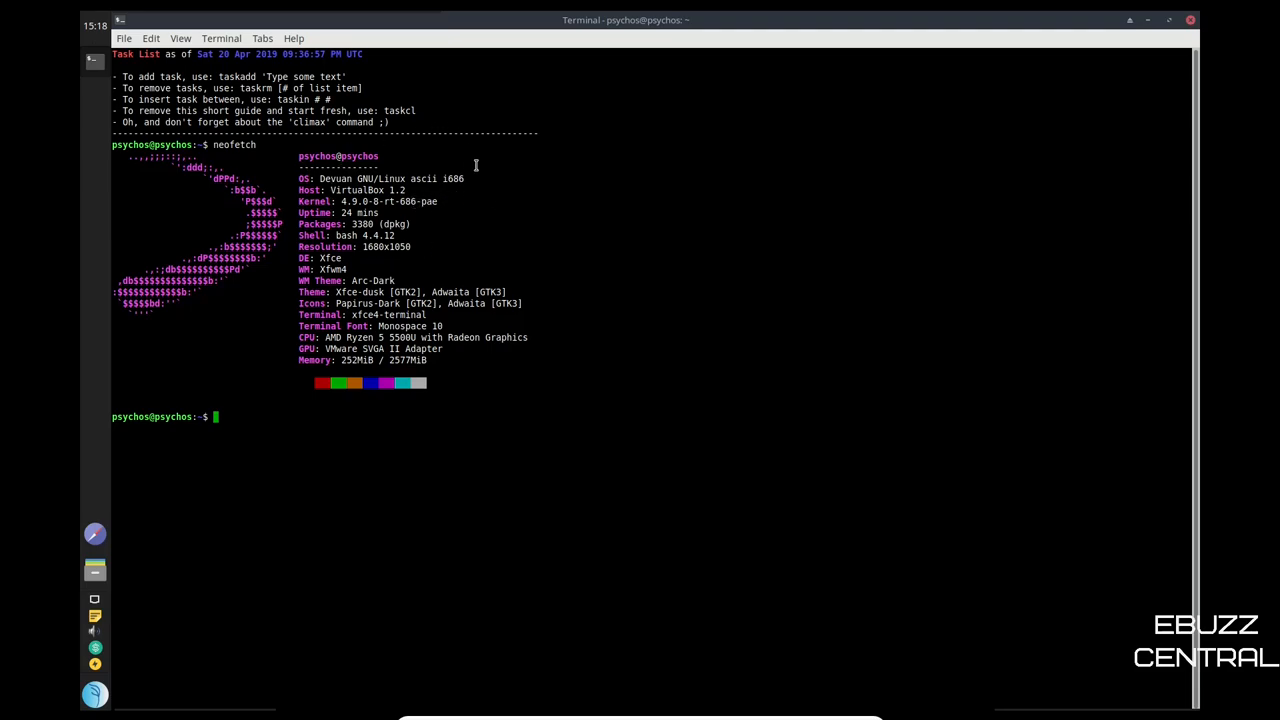
pyautogui.moveTo(330, 258)
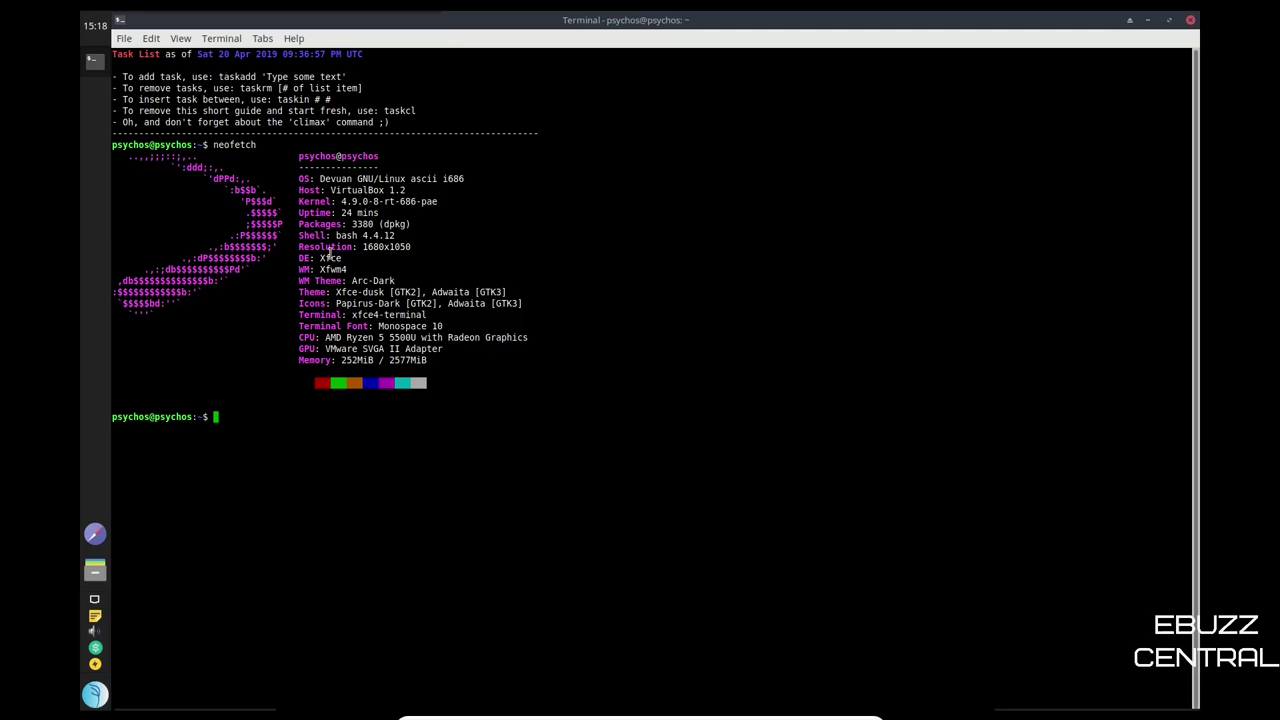
pyautogui.moveTo(348, 360)
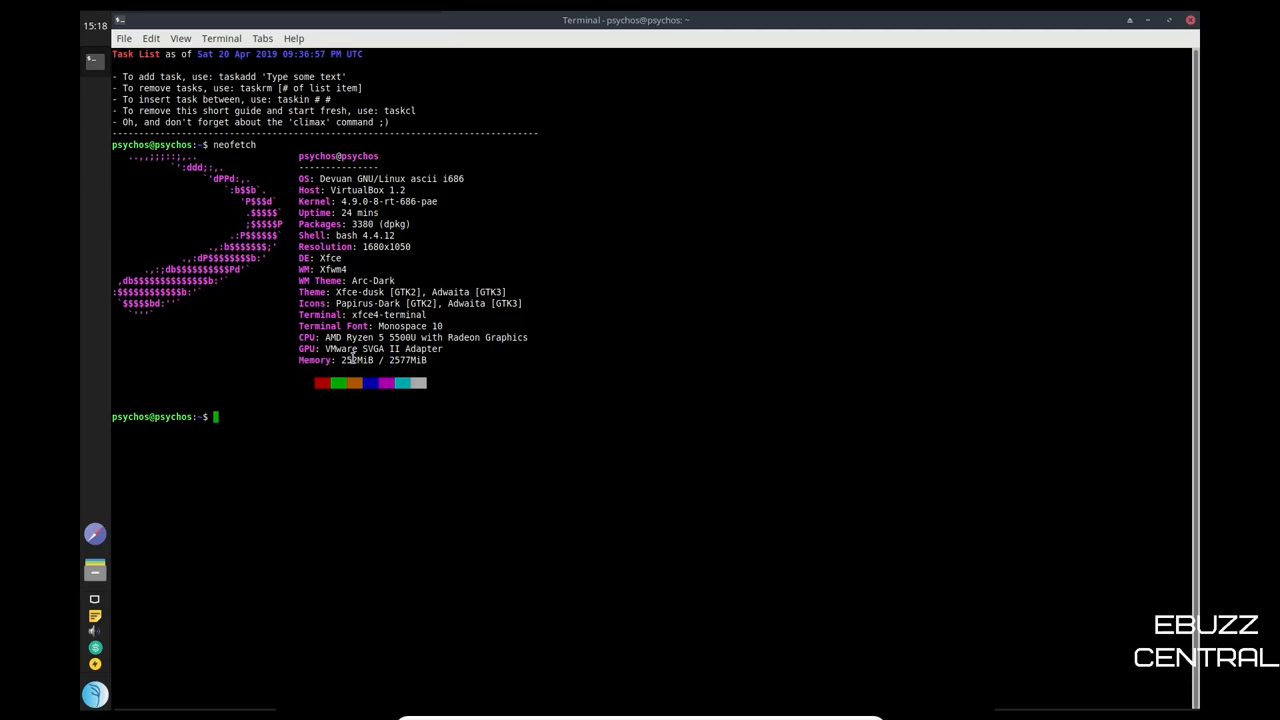
pyautogui.moveTo(336, 360)
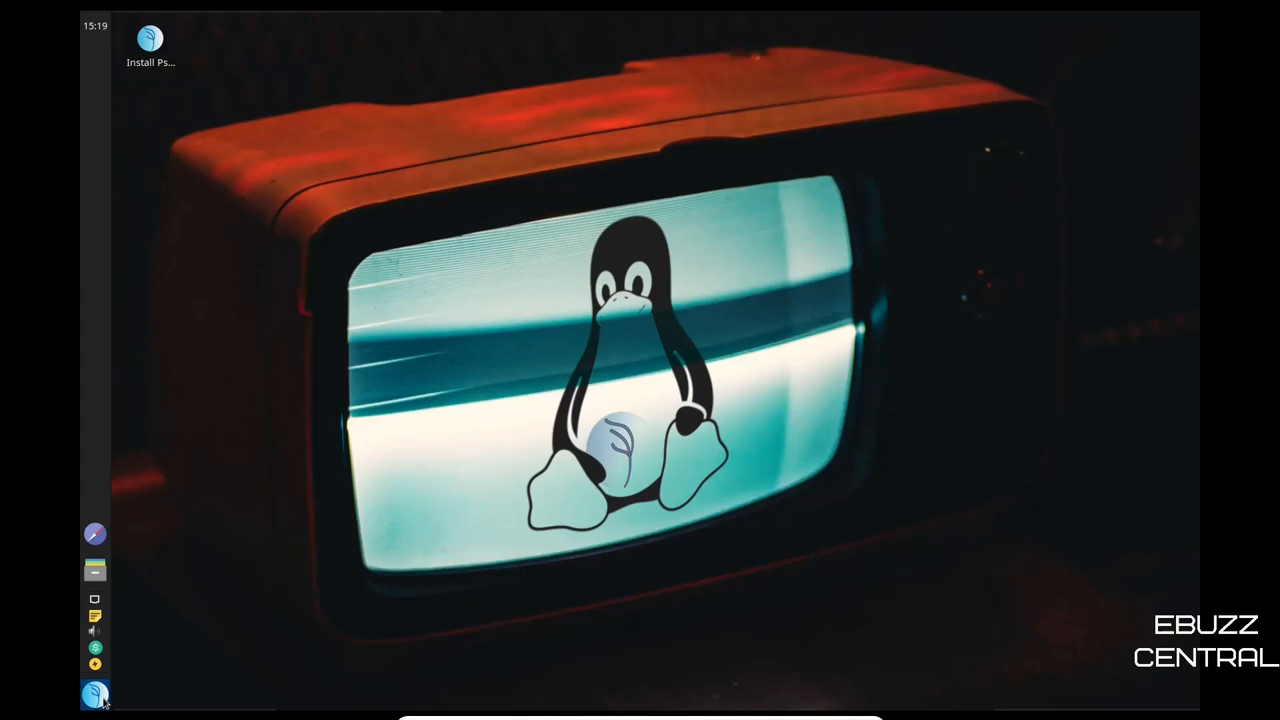
# - Reopen the Whisker menu and scroll through the Accessories programs down to Thunar File Manager
pyautogui.click(96, 690)
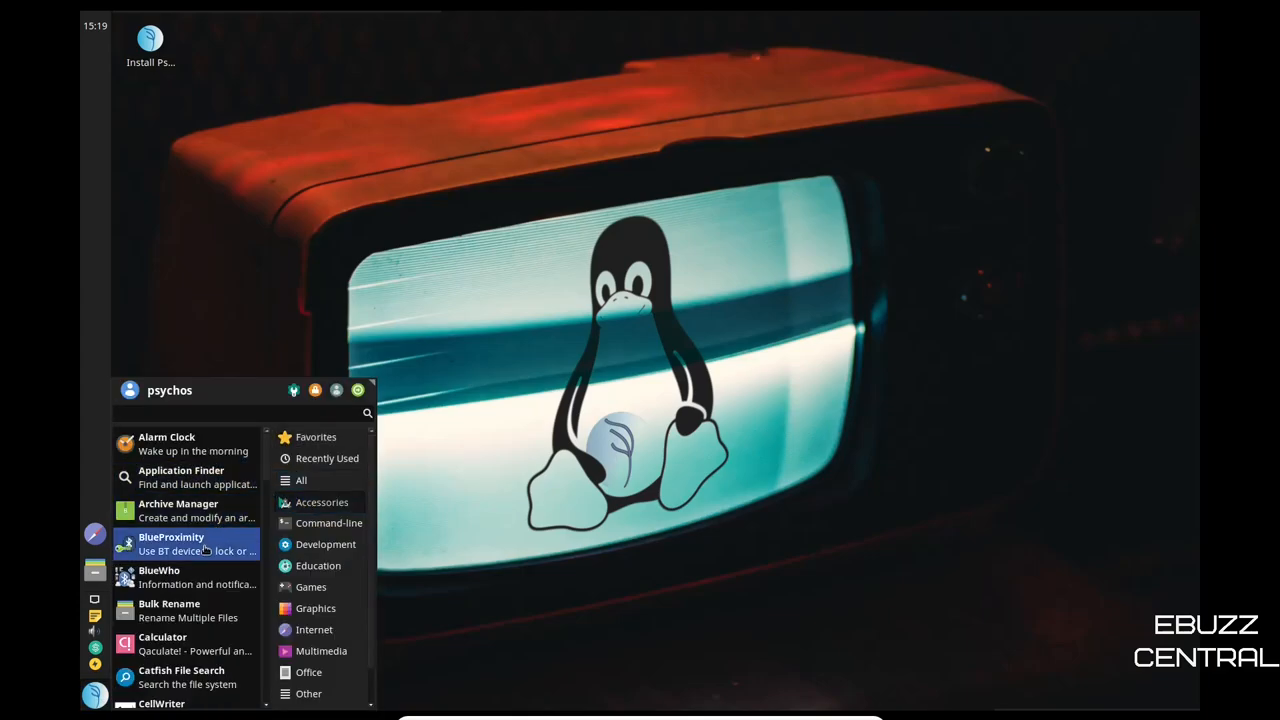
pyautogui.scroll(-3)
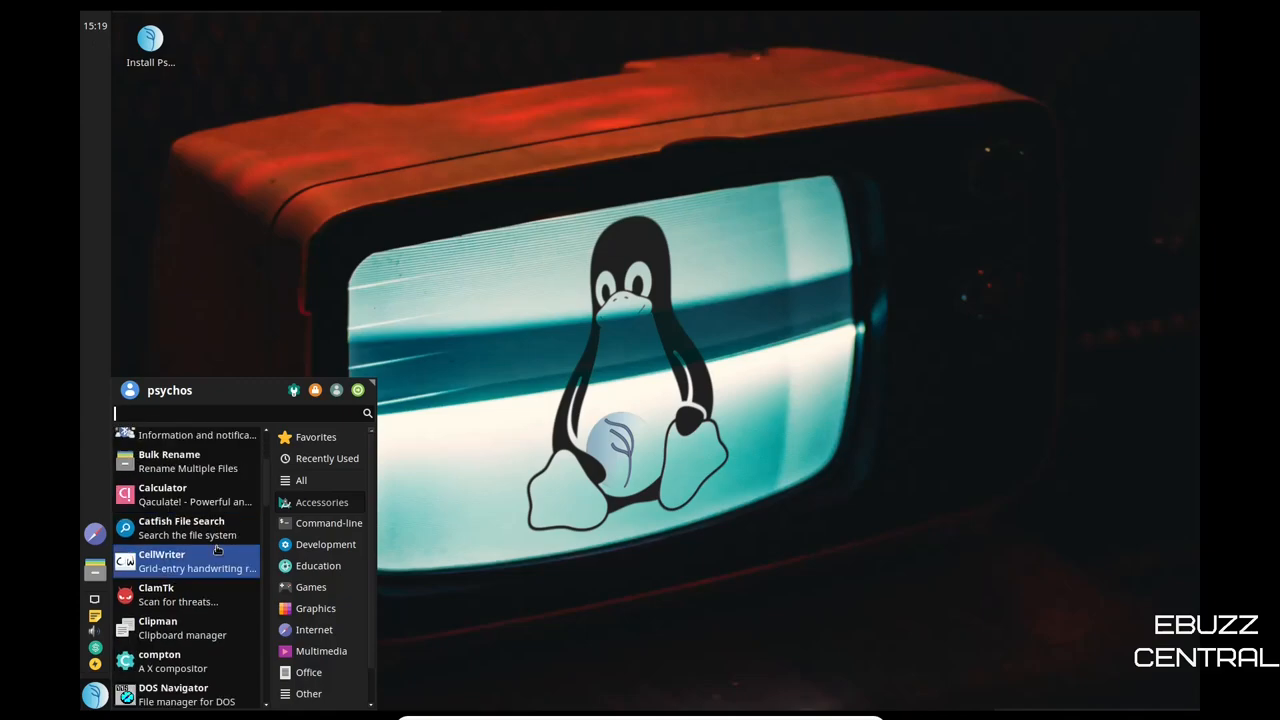
pyautogui.scroll(-3)
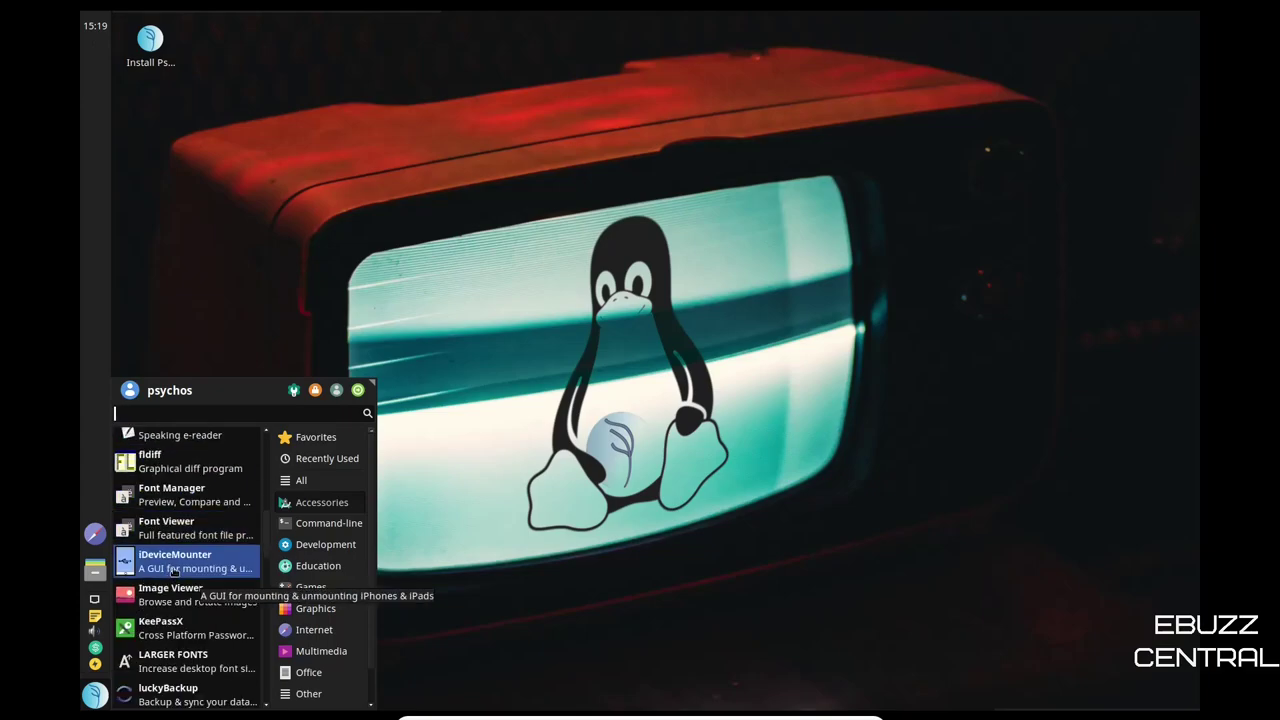
pyautogui.scroll(-3)
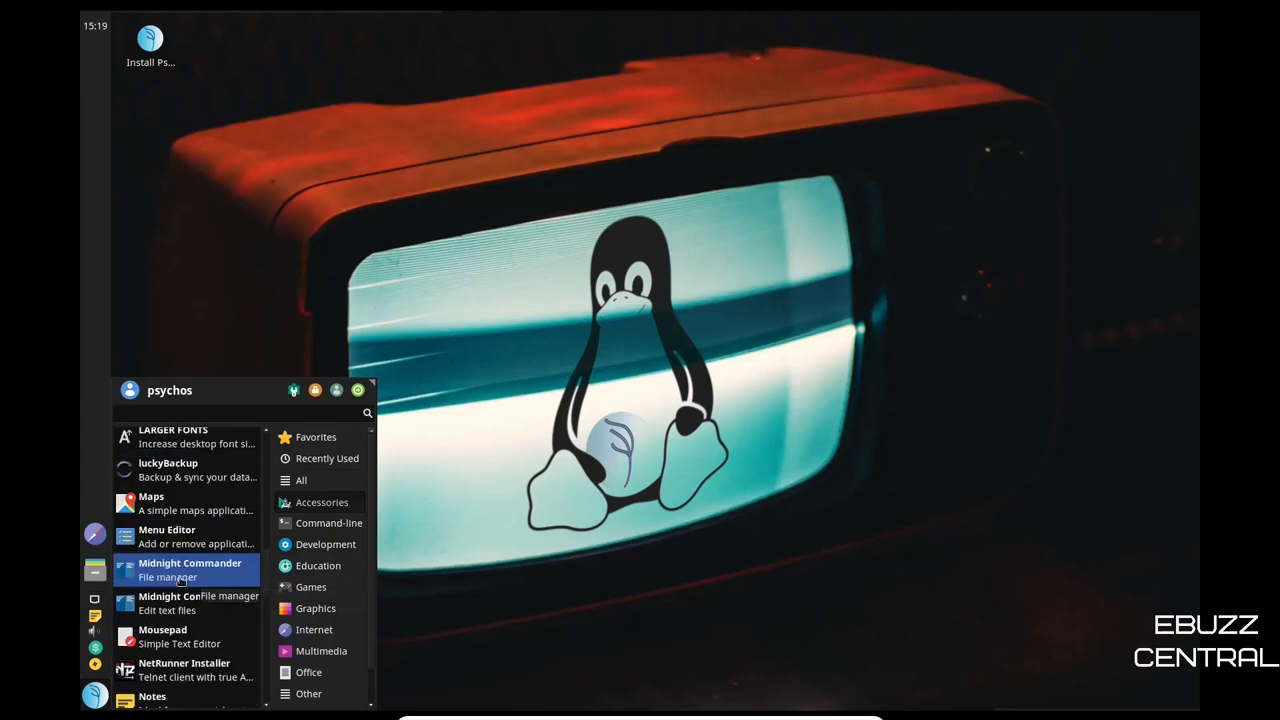
pyautogui.scroll(-3)
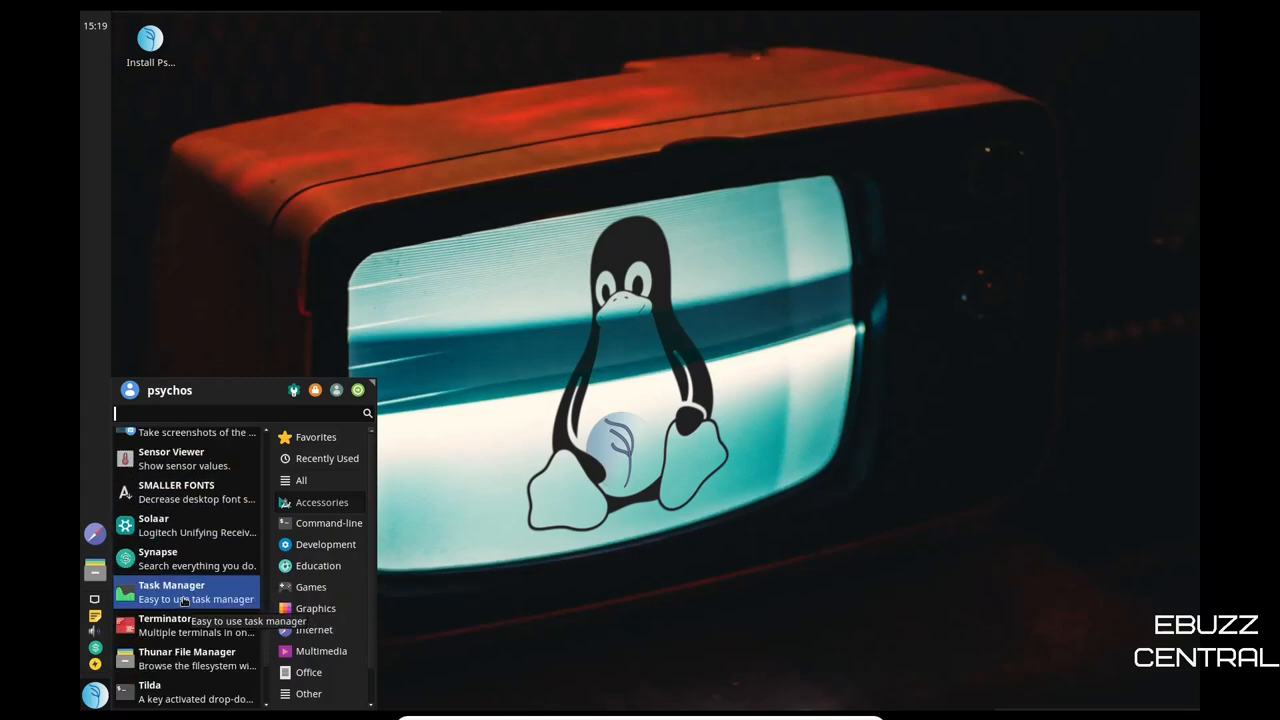
pyautogui.scroll(-3)
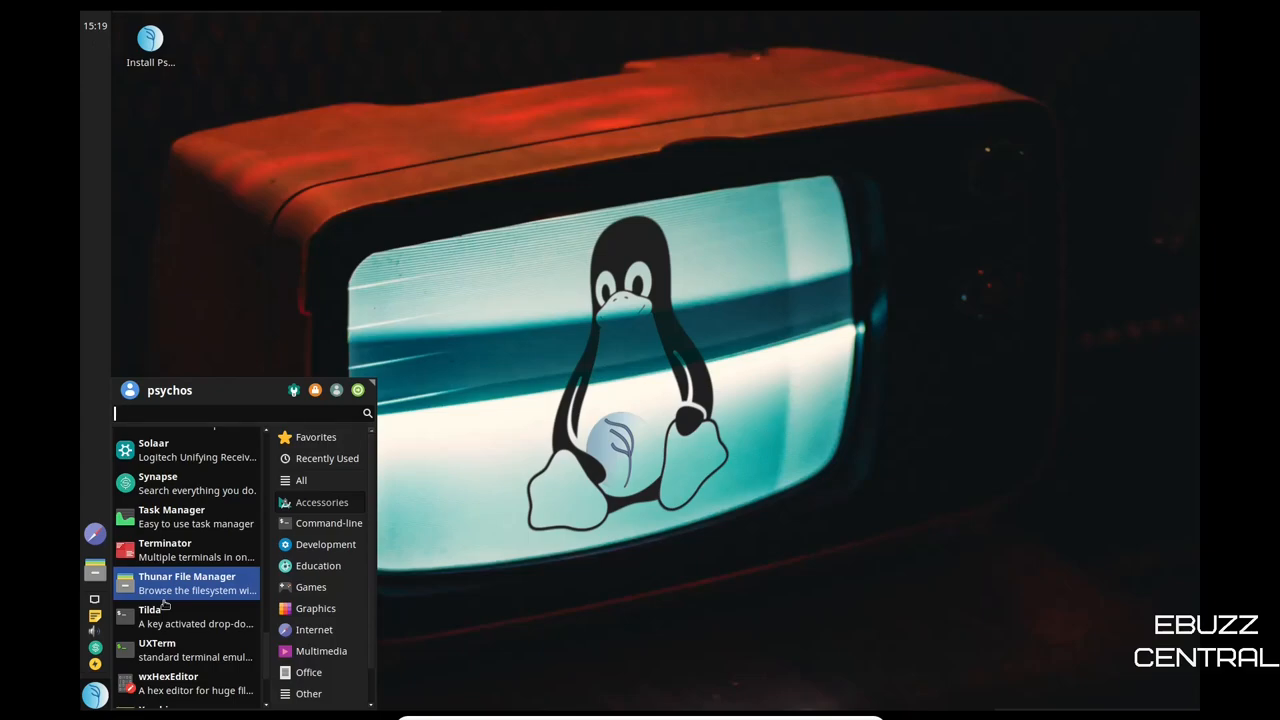
pyautogui.scroll(-3)
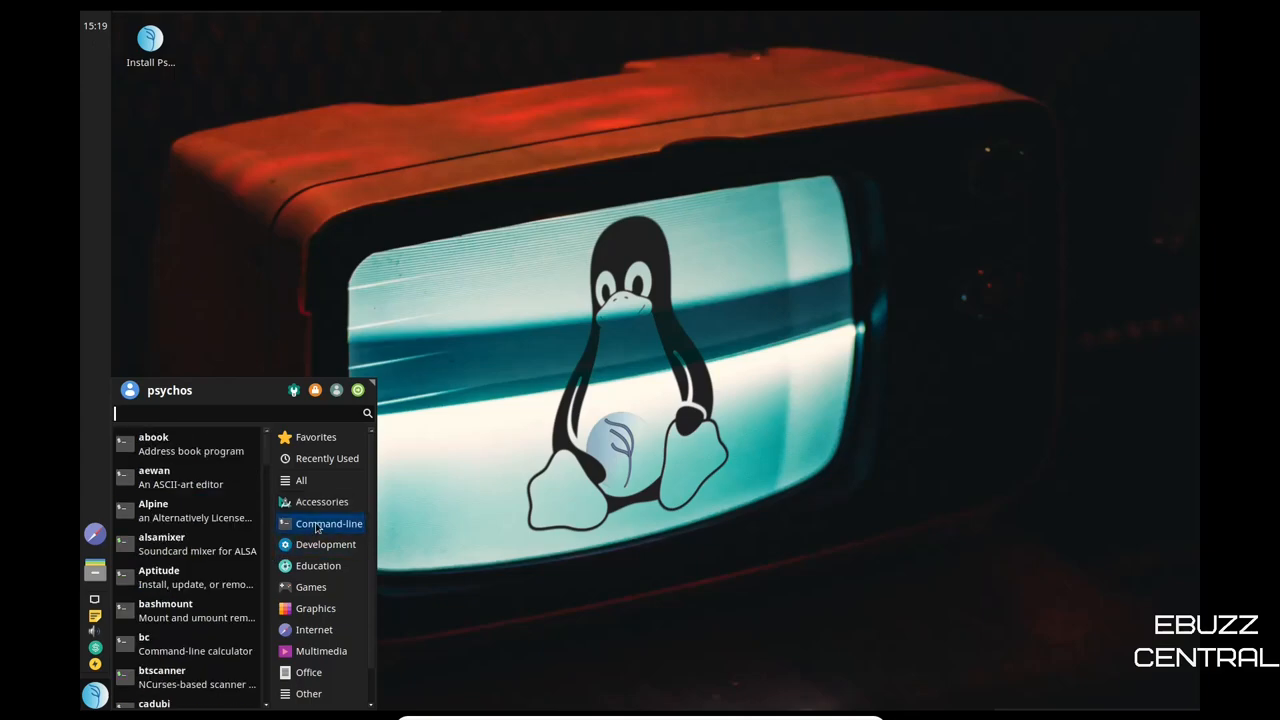
pyautogui.moveTo(190, 504)
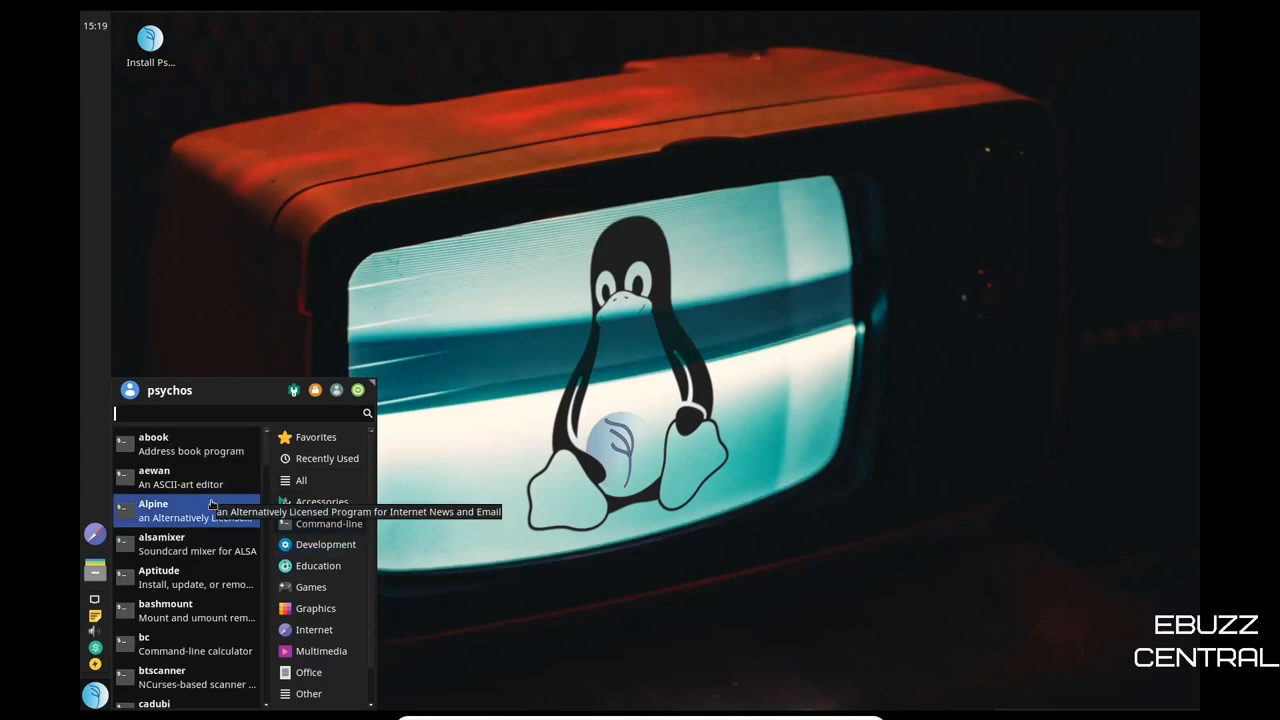
# - Scroll through the Command-line, Development and Education category lists to GNU Octave and LibreOffice Math
pyautogui.scroll(-3)
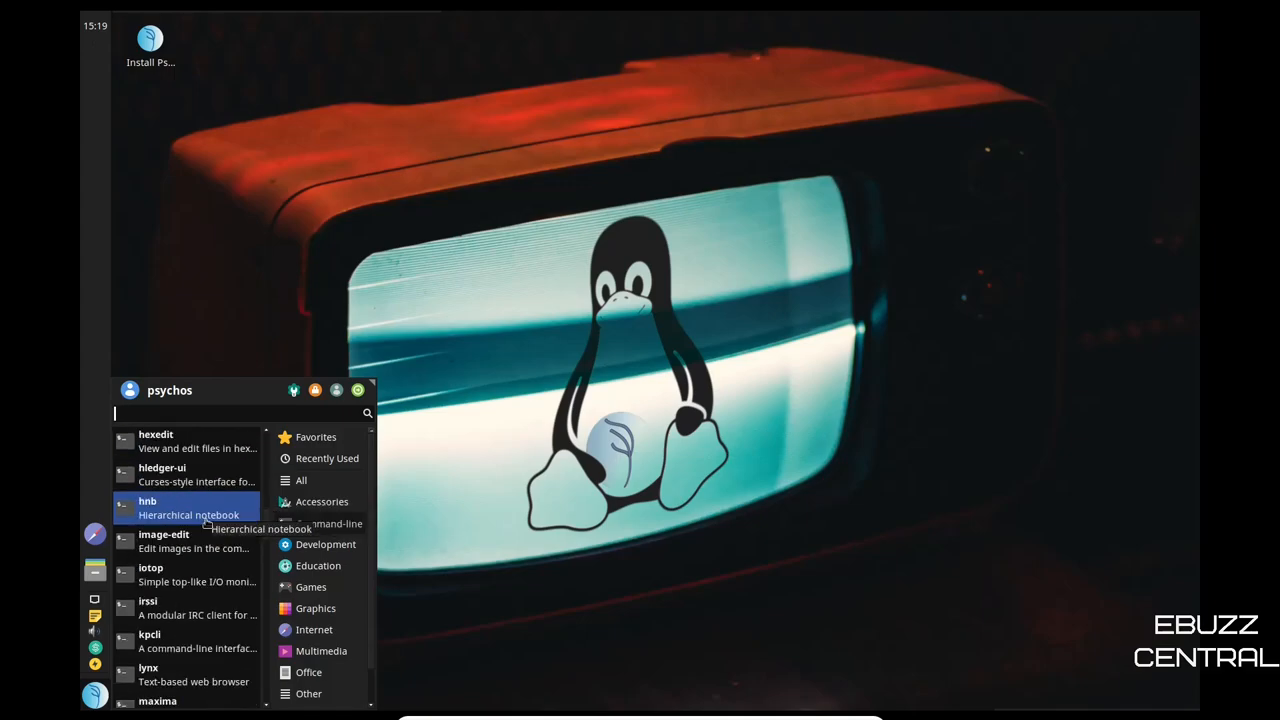
pyautogui.scroll(-3)
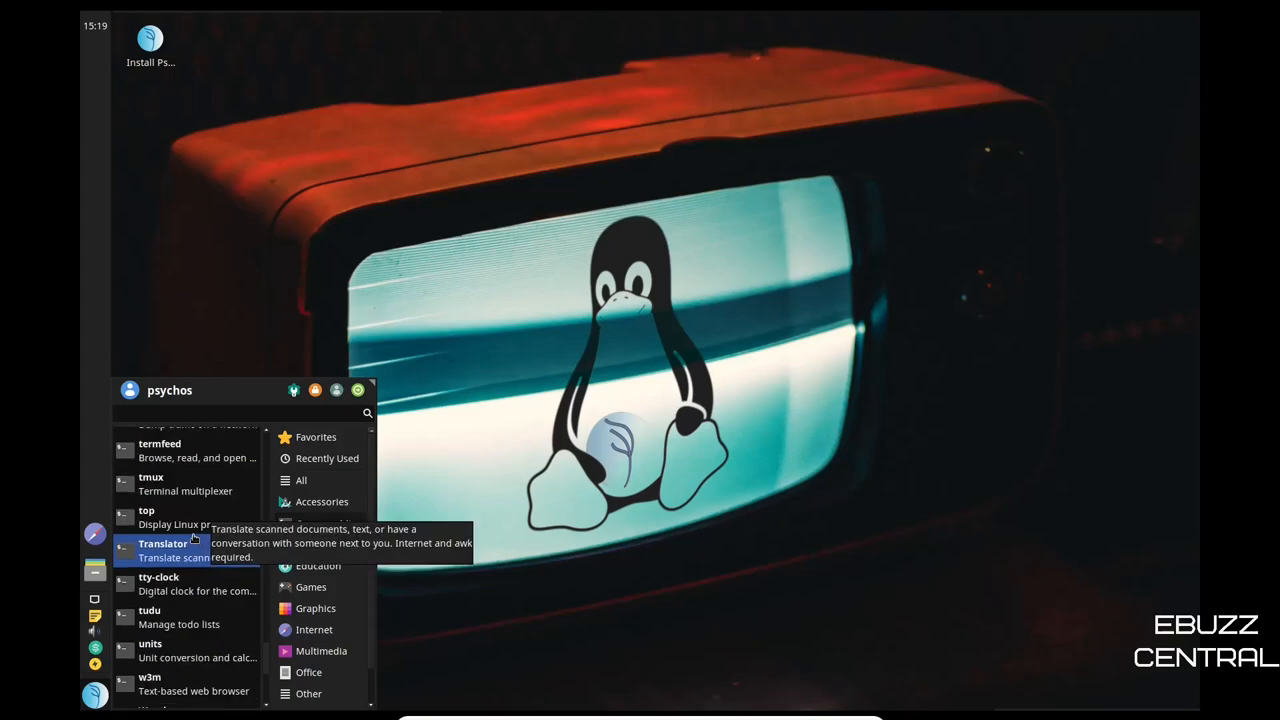
pyautogui.scroll(-3)
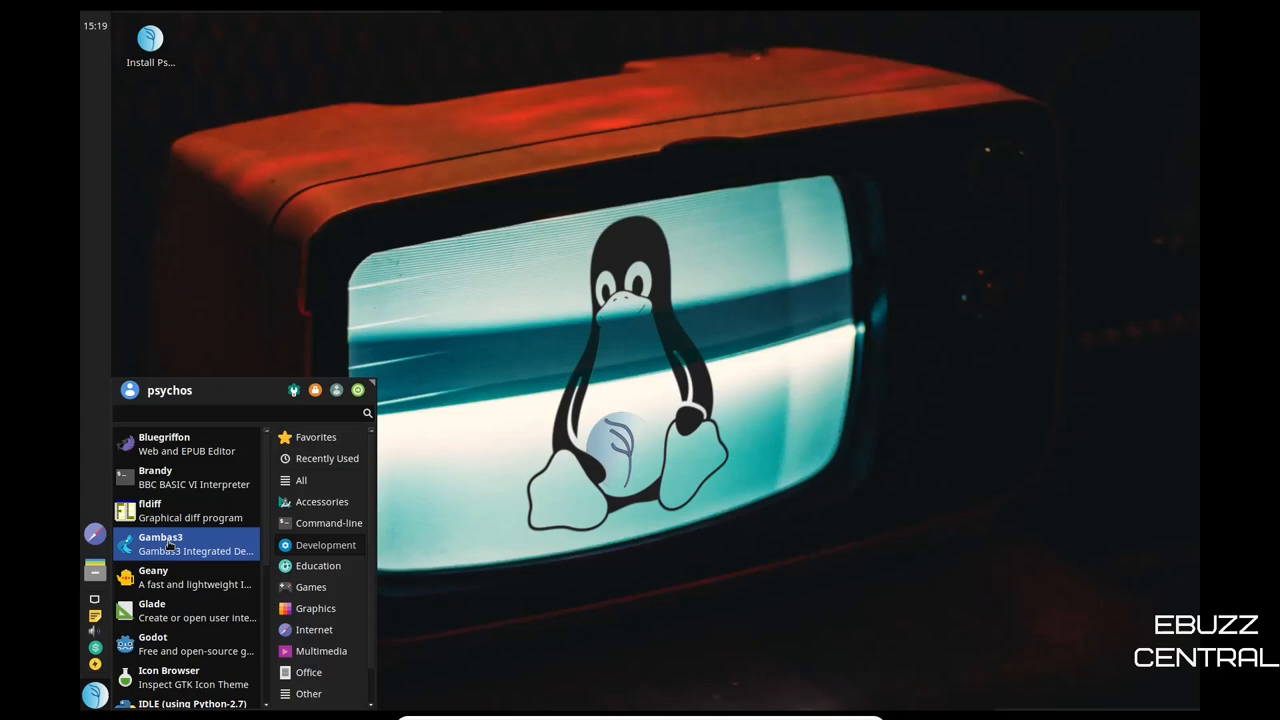
pyautogui.moveTo(184, 476)
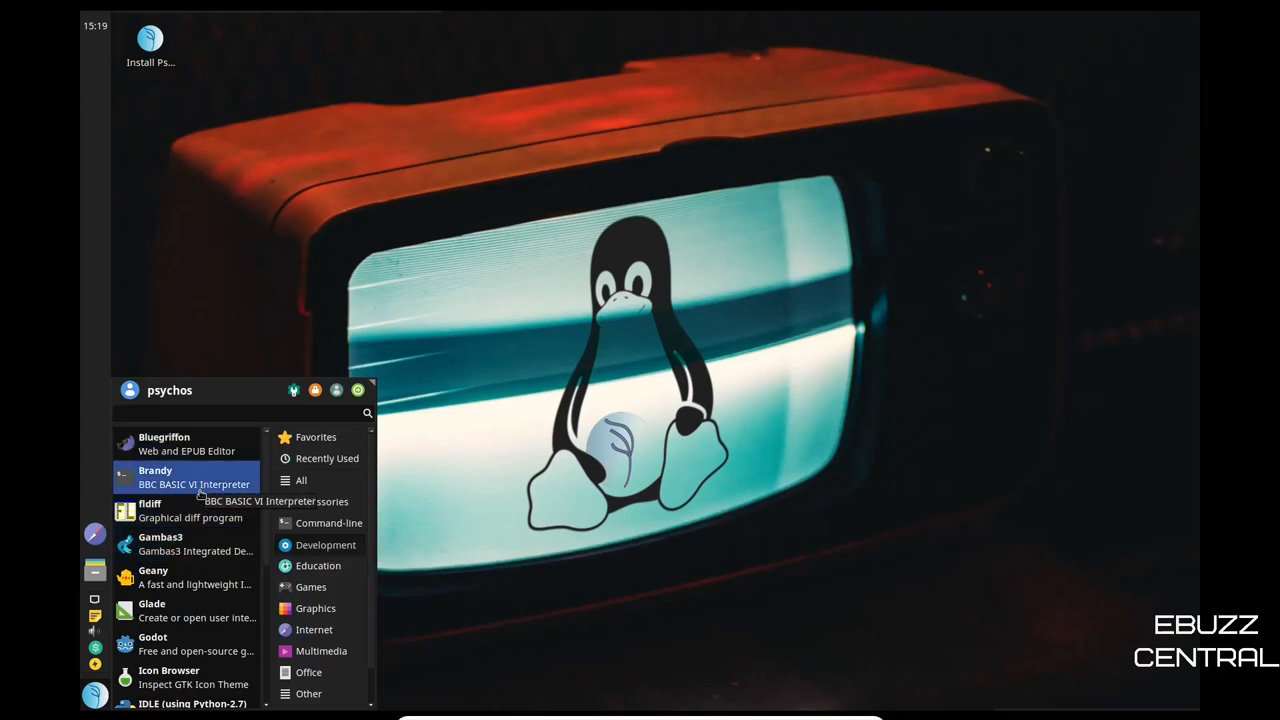
pyautogui.scroll(-3)
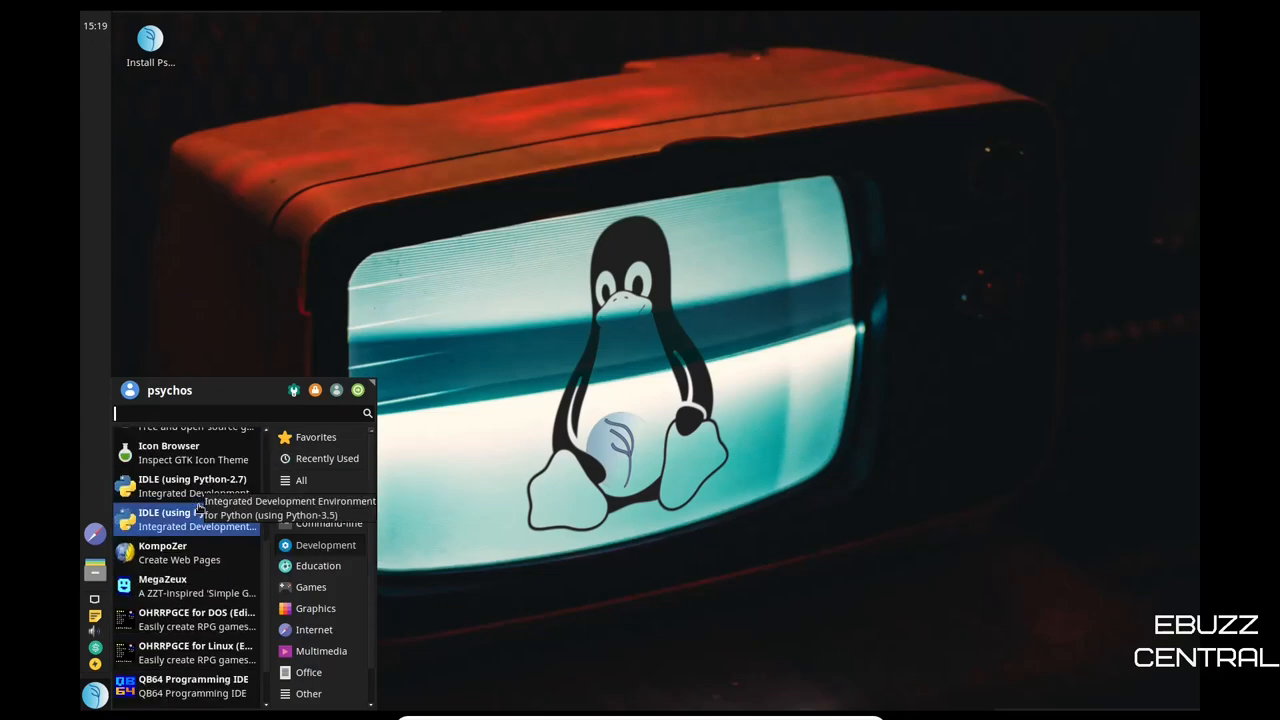
pyautogui.scroll(-3)
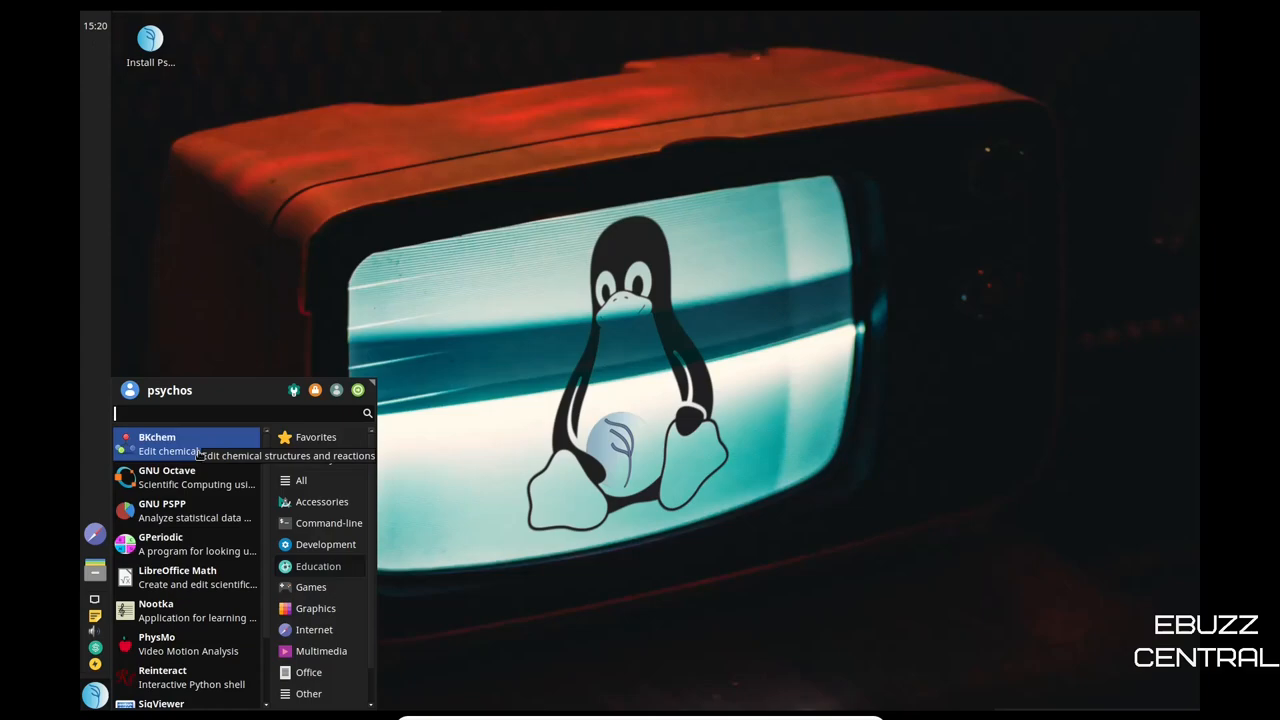
pyautogui.scroll(-3)
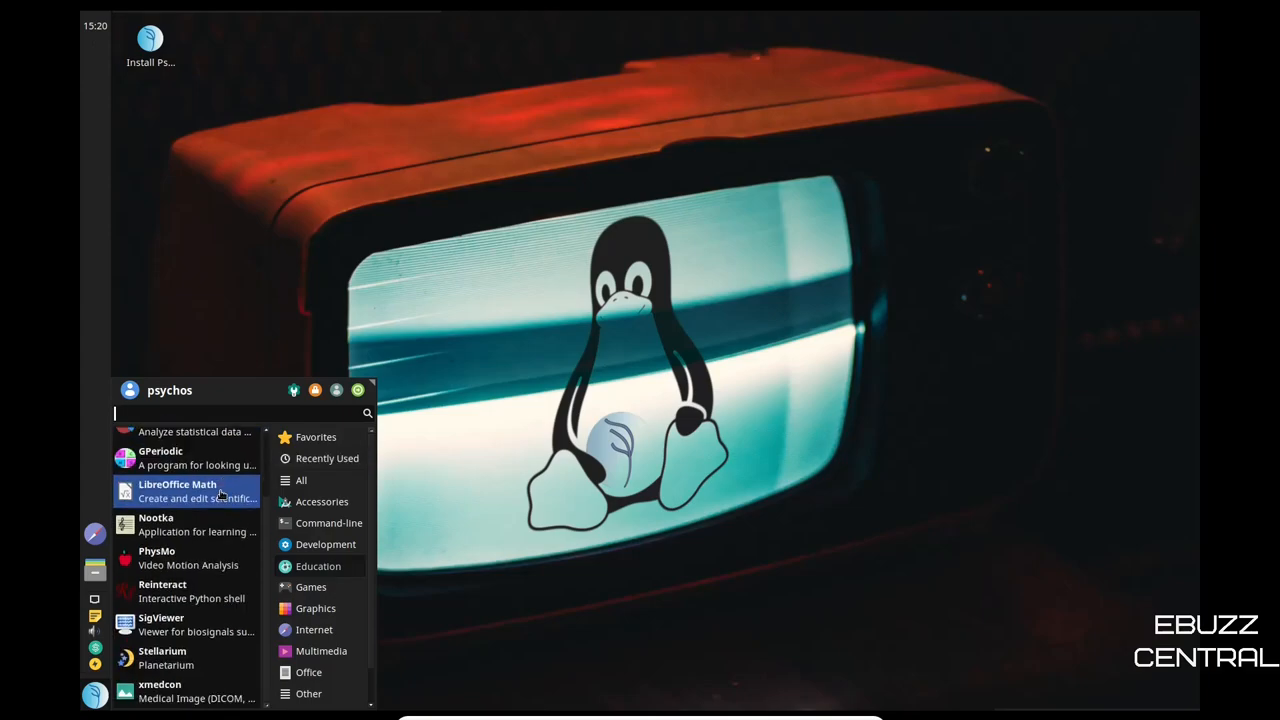
pyautogui.moveTo(180, 590)
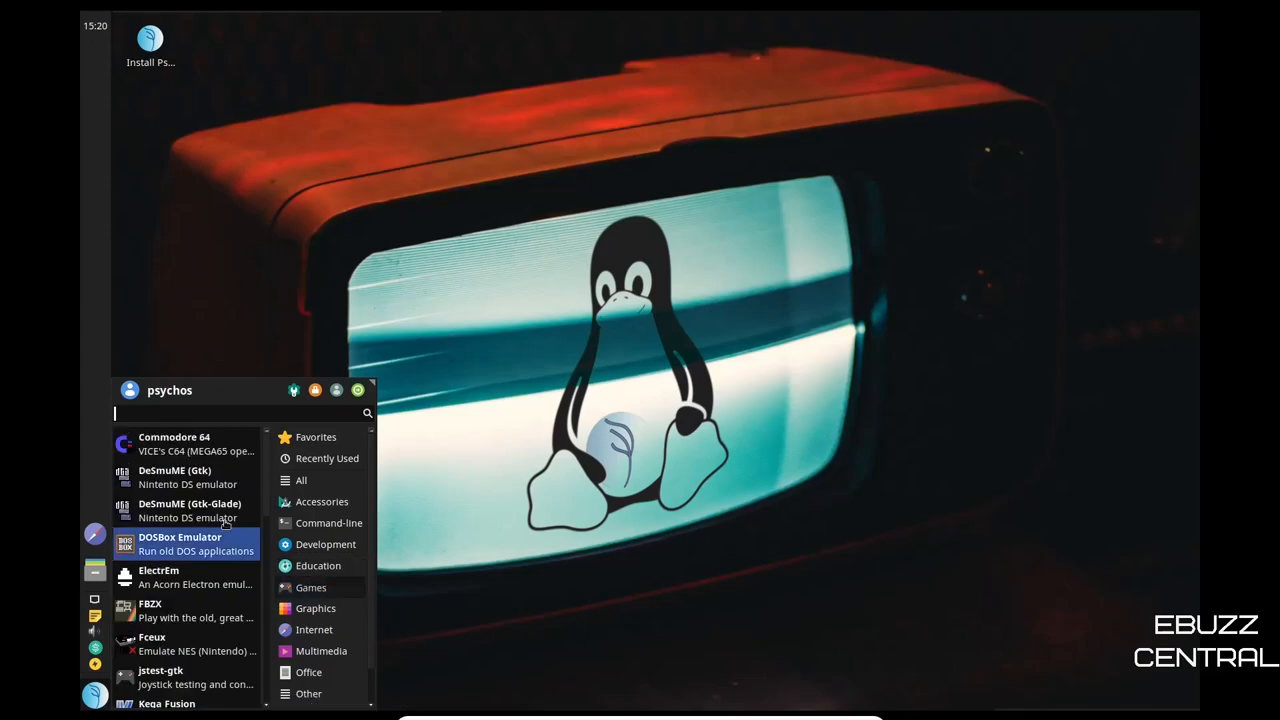
pyautogui.moveTo(196, 444)
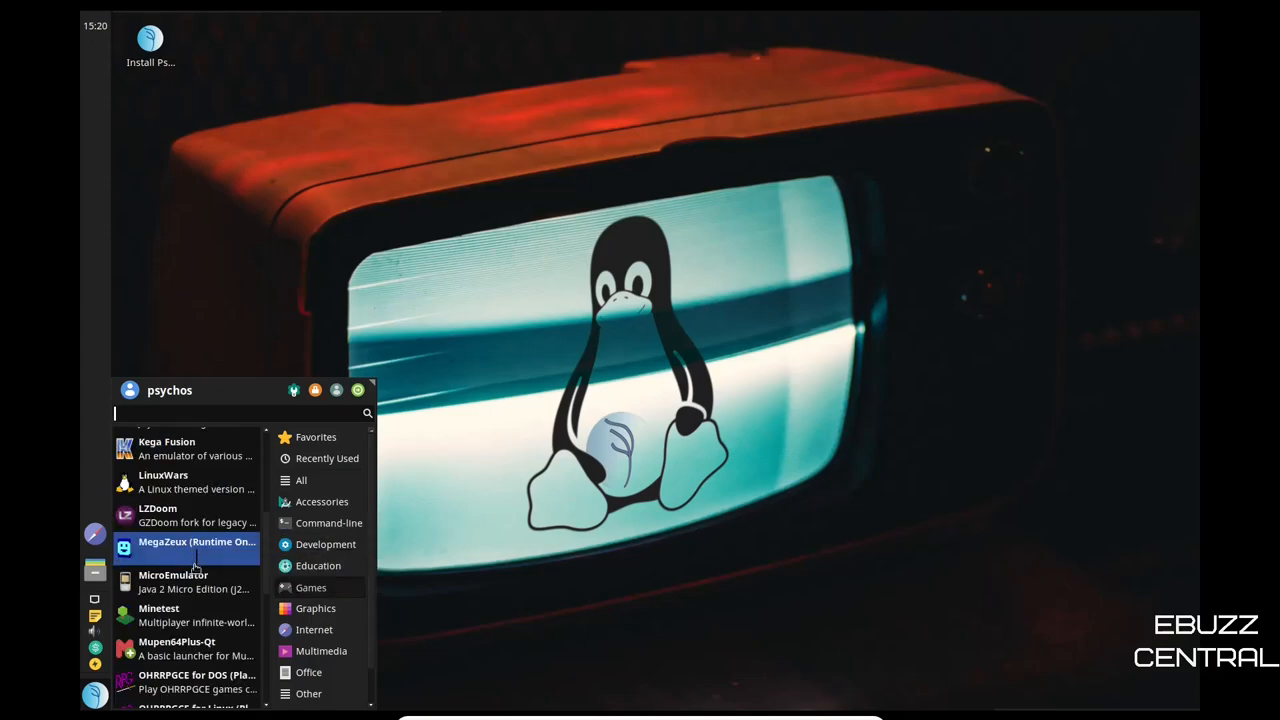
pyautogui.moveTo(190, 616)
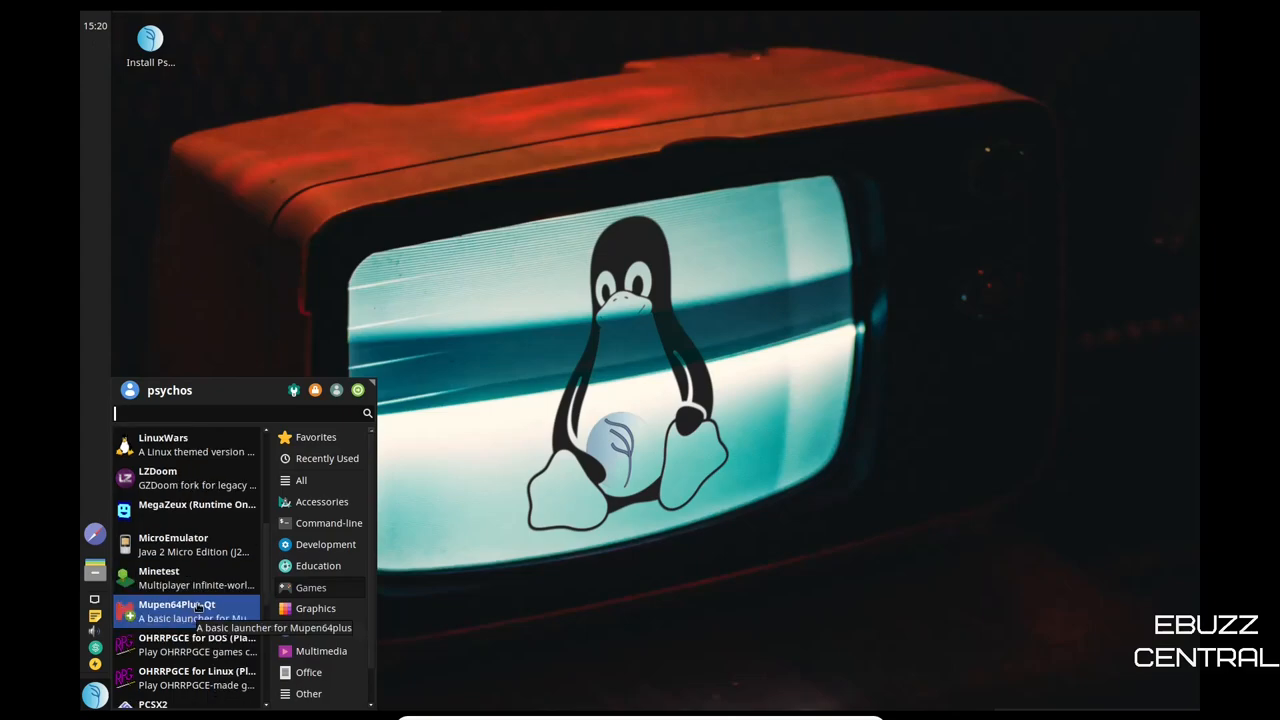
pyautogui.scroll(-3)
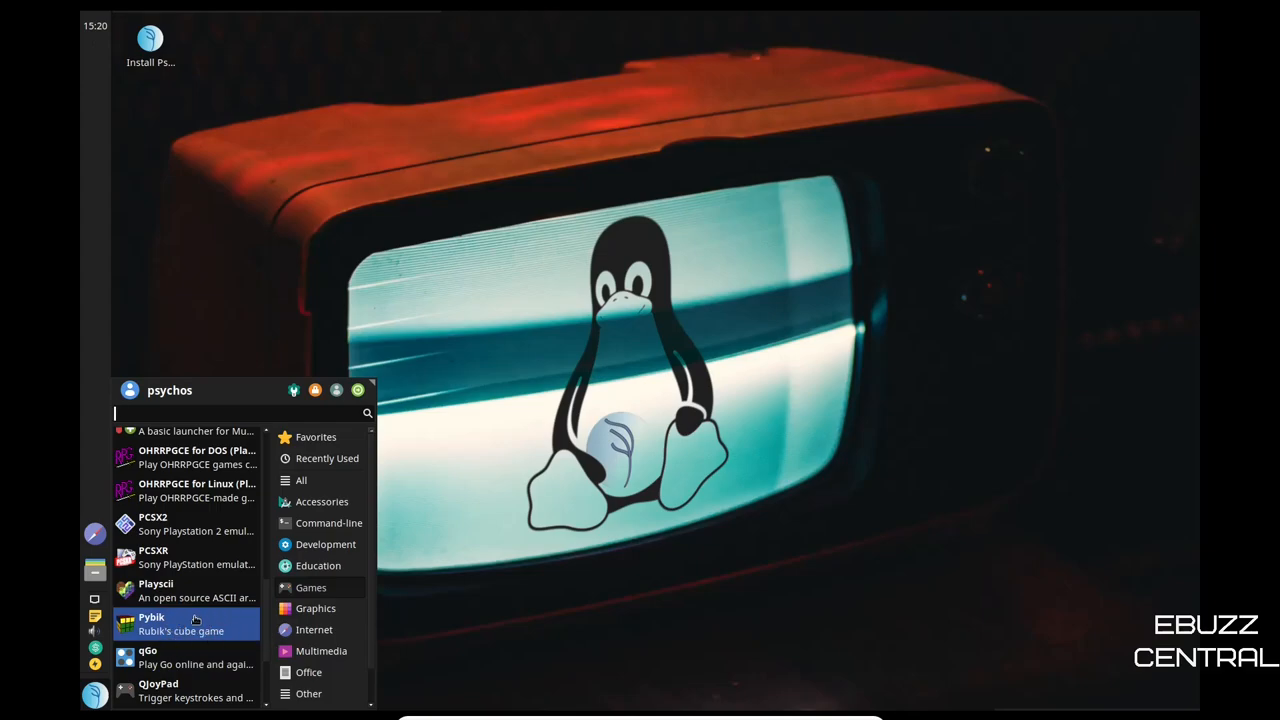
pyautogui.scroll(-3)
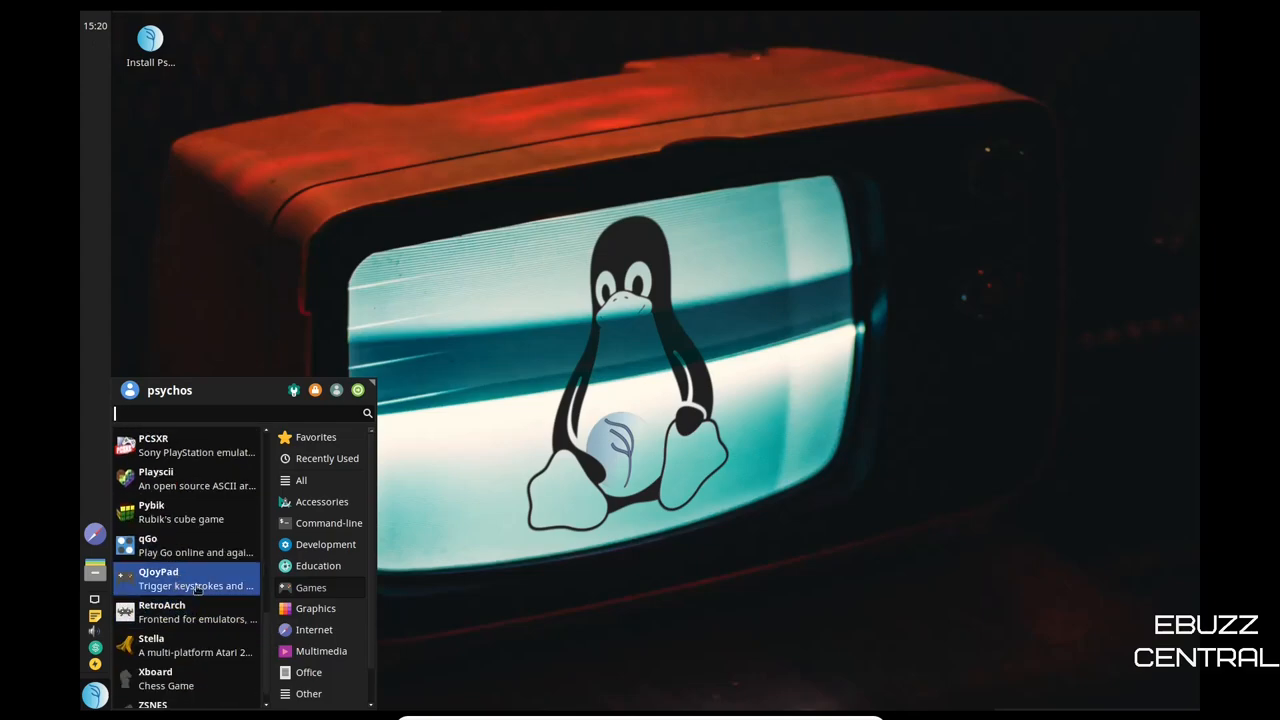
pyautogui.moveTo(190, 580)
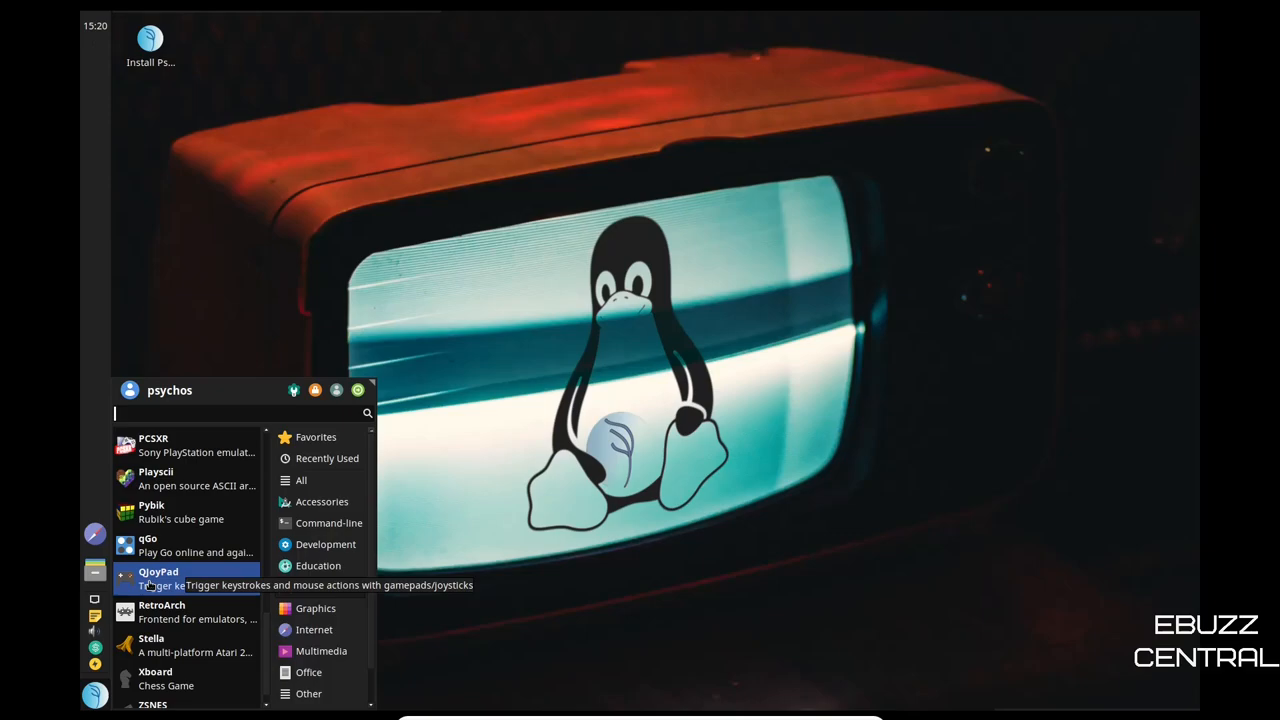
pyautogui.moveTo(158, 584)
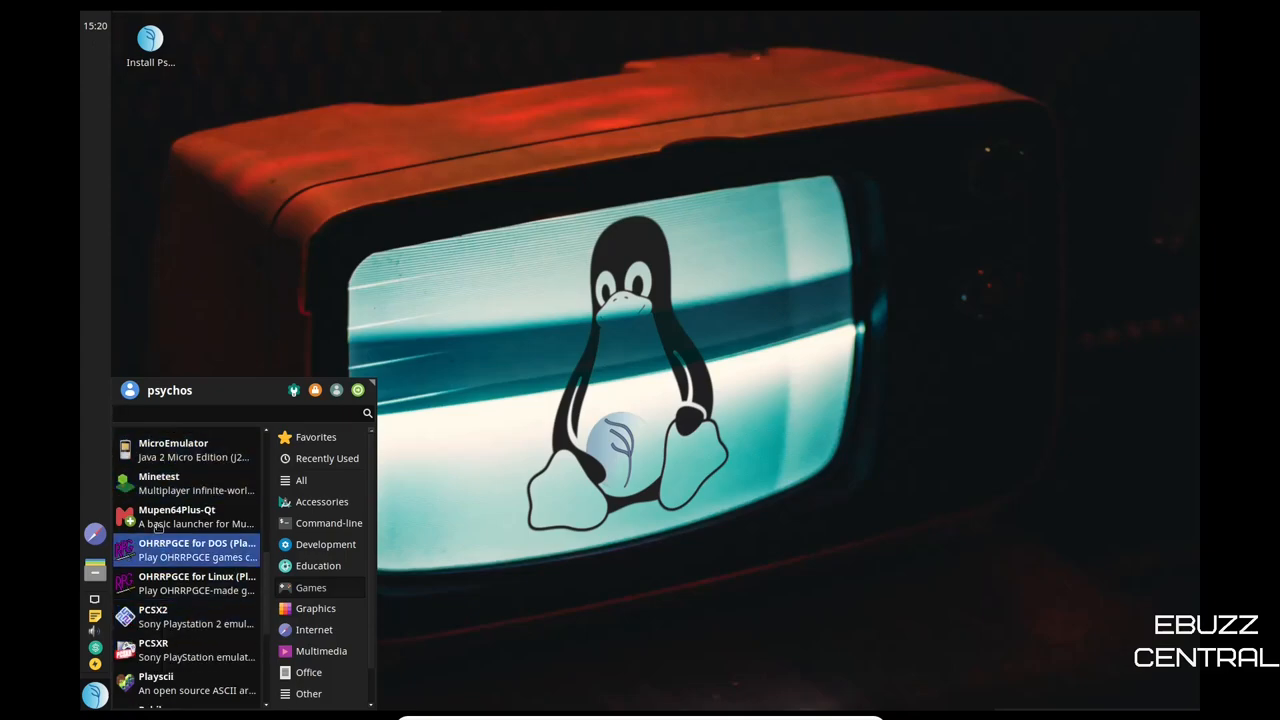
# - Launch Minetest, create and enter a new world, then close the game window
pyautogui.click(160, 482)
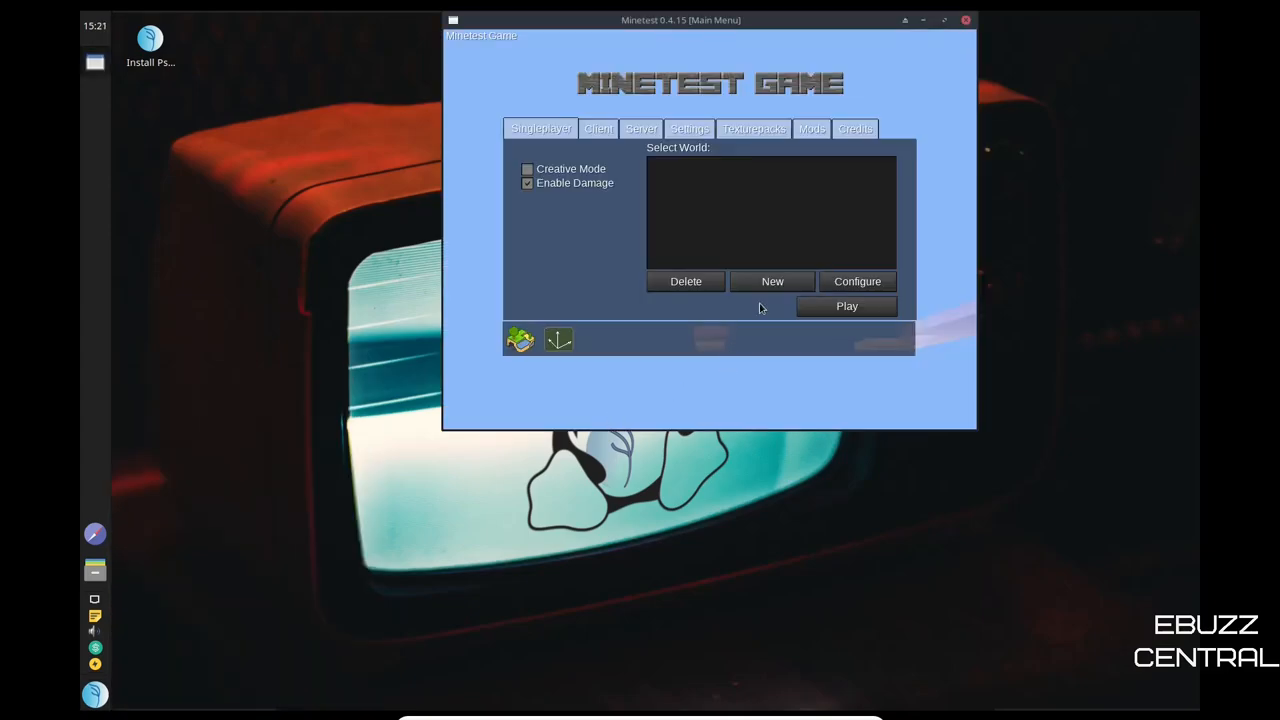
pyautogui.click(772, 280)
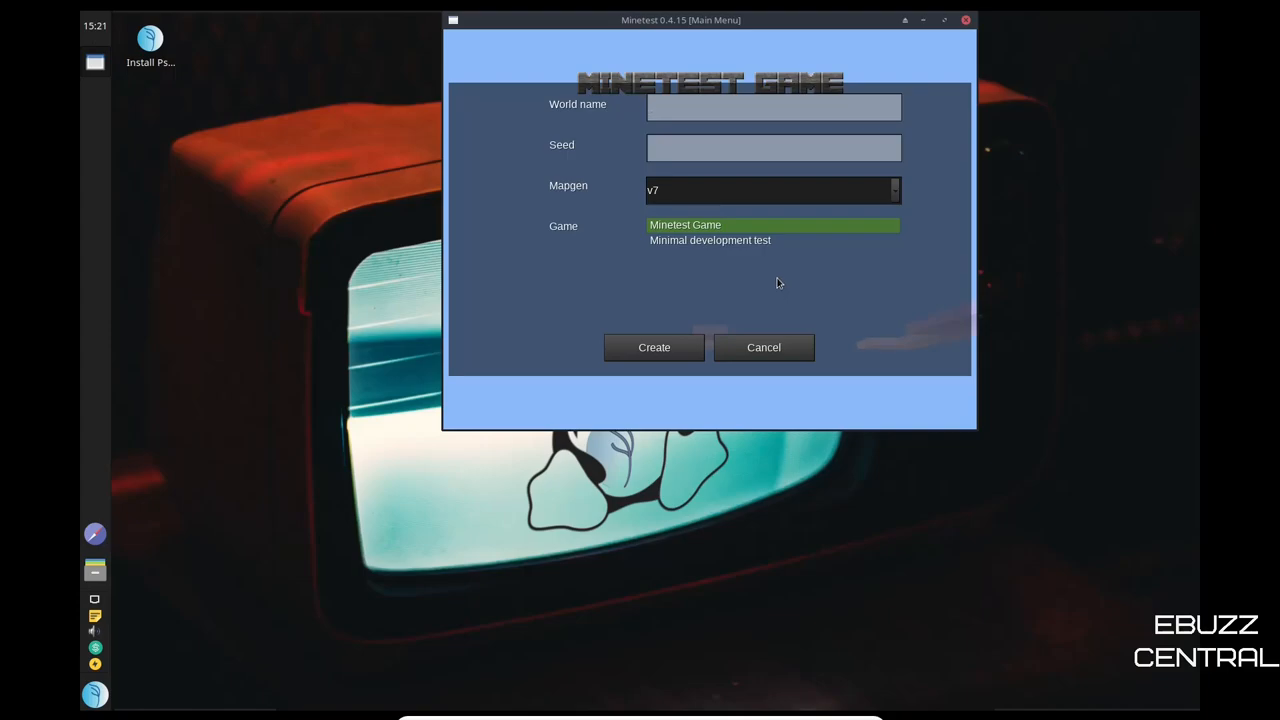
pyautogui.click(654, 348)
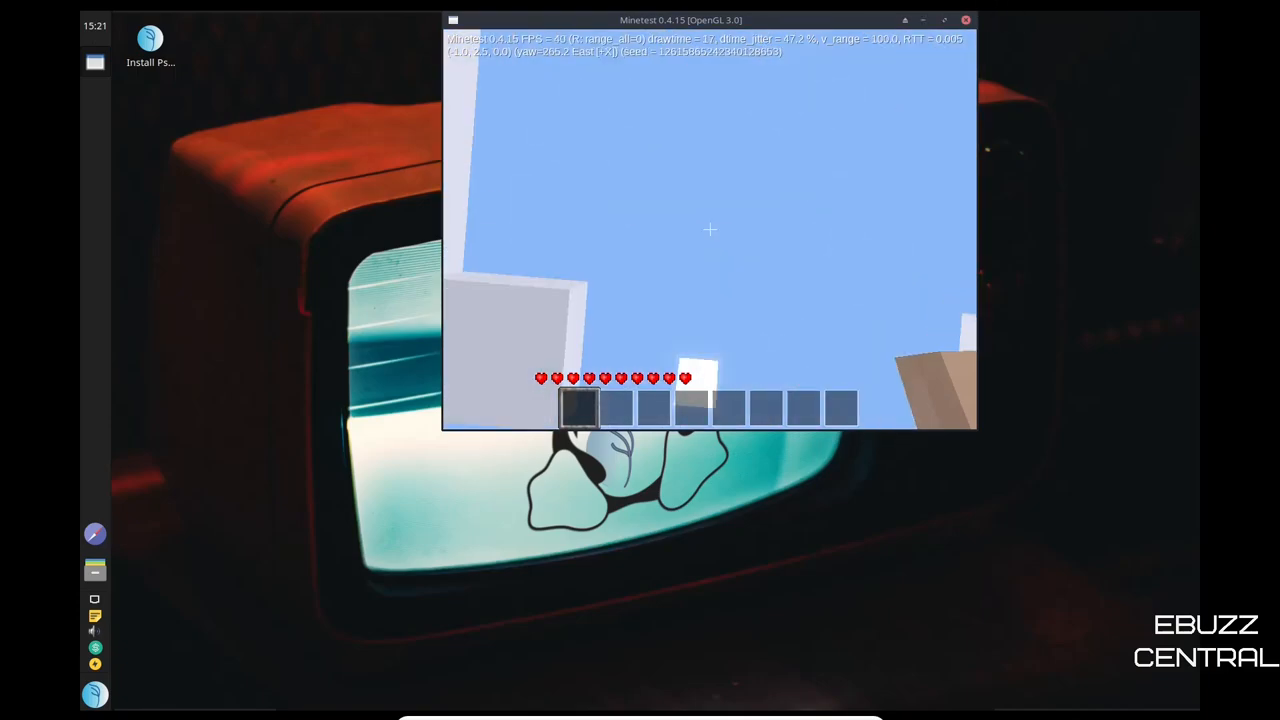
pyautogui.click(964, 20)
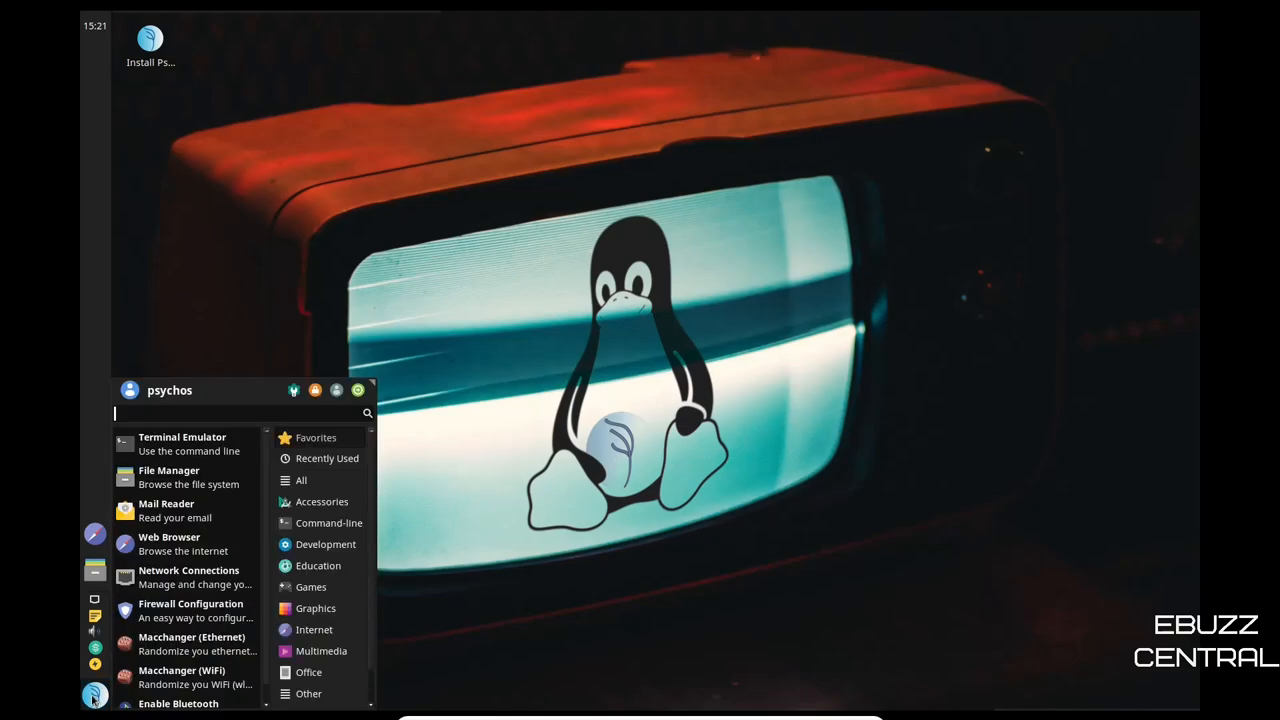
pyautogui.moveTo(314, 608)
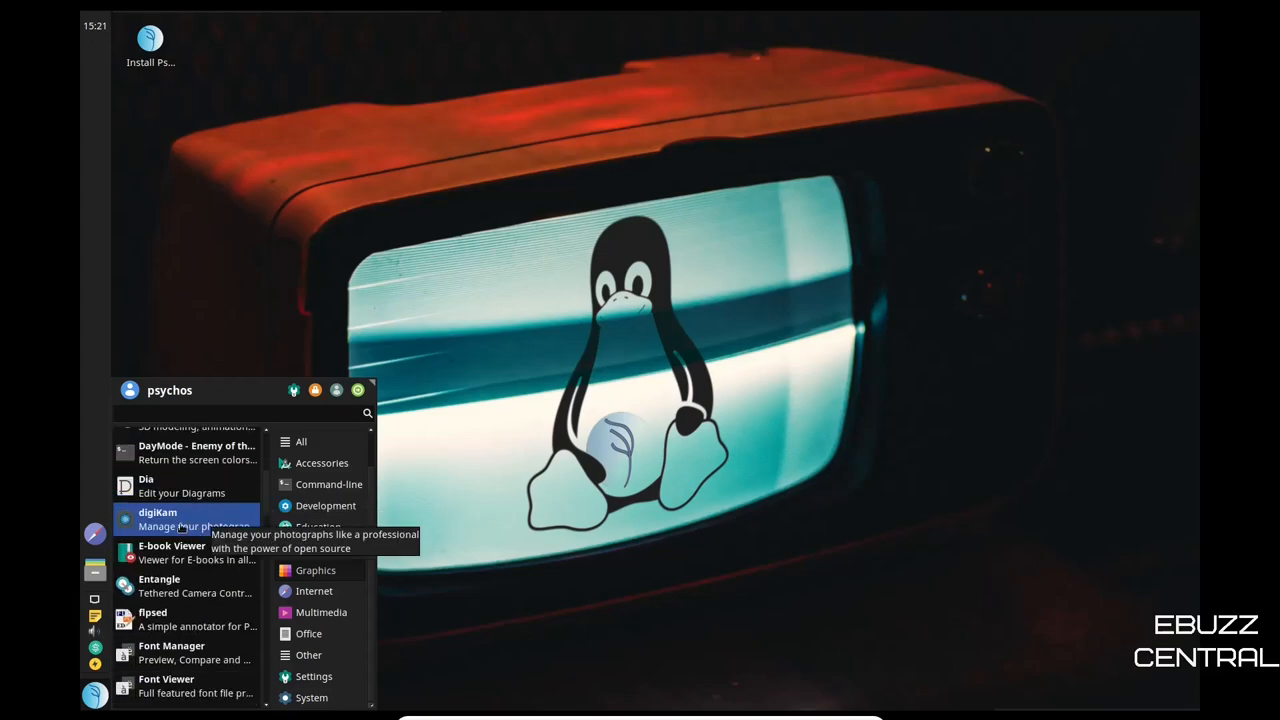
# - Scroll the Graphics category list down to GNU Image Manipulation Program
pyautogui.scroll(-3)
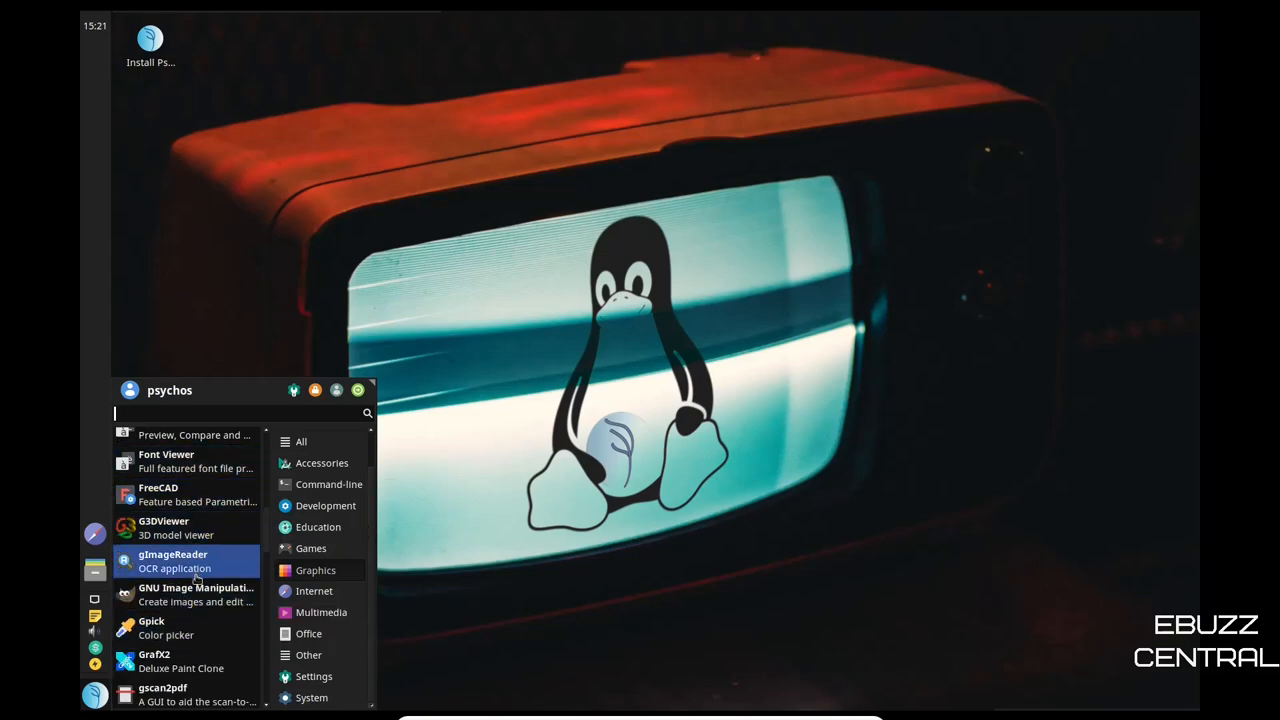
pyautogui.moveTo(170, 594)
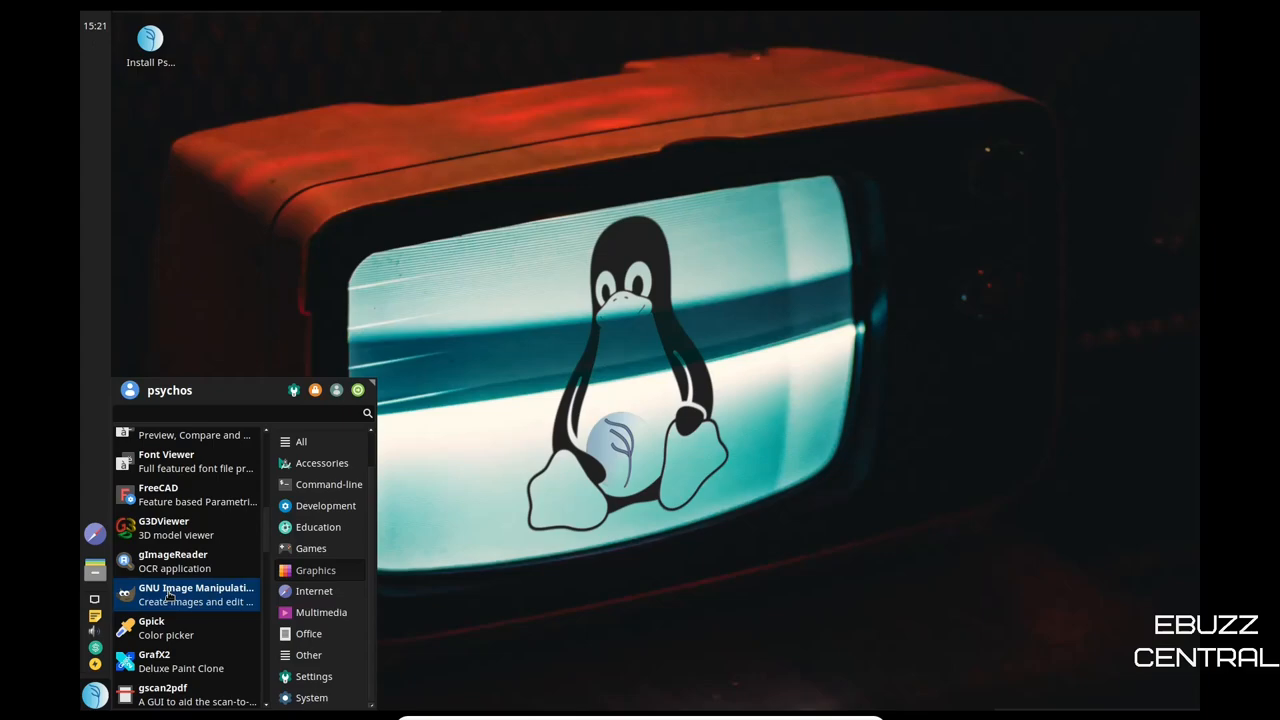
pyautogui.click(196, 594)
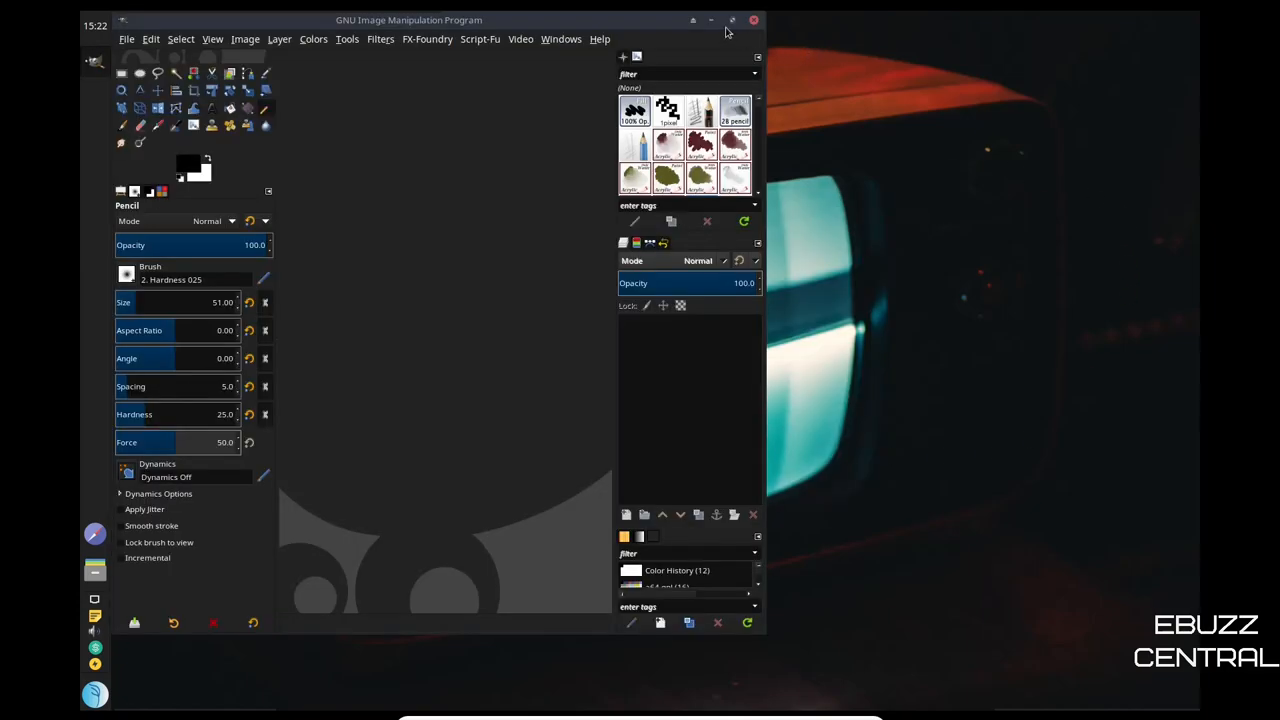
pyautogui.click(732, 20)
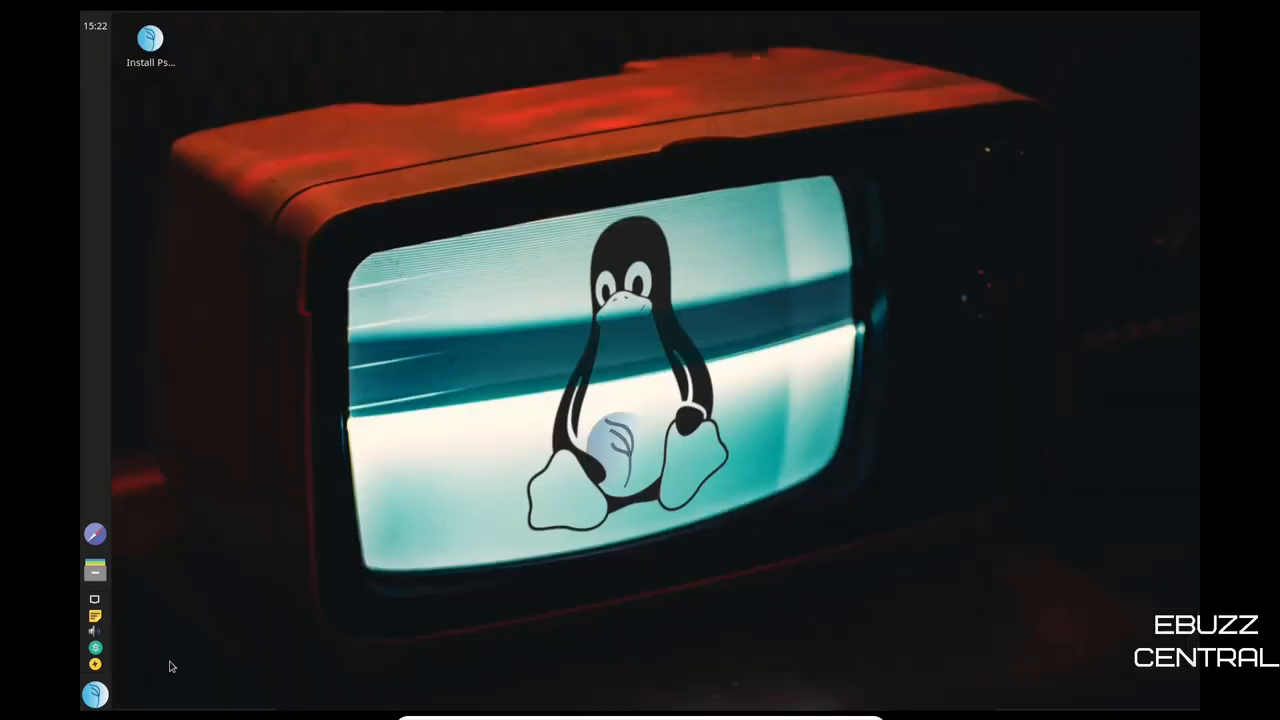
pyautogui.click(94, 694)
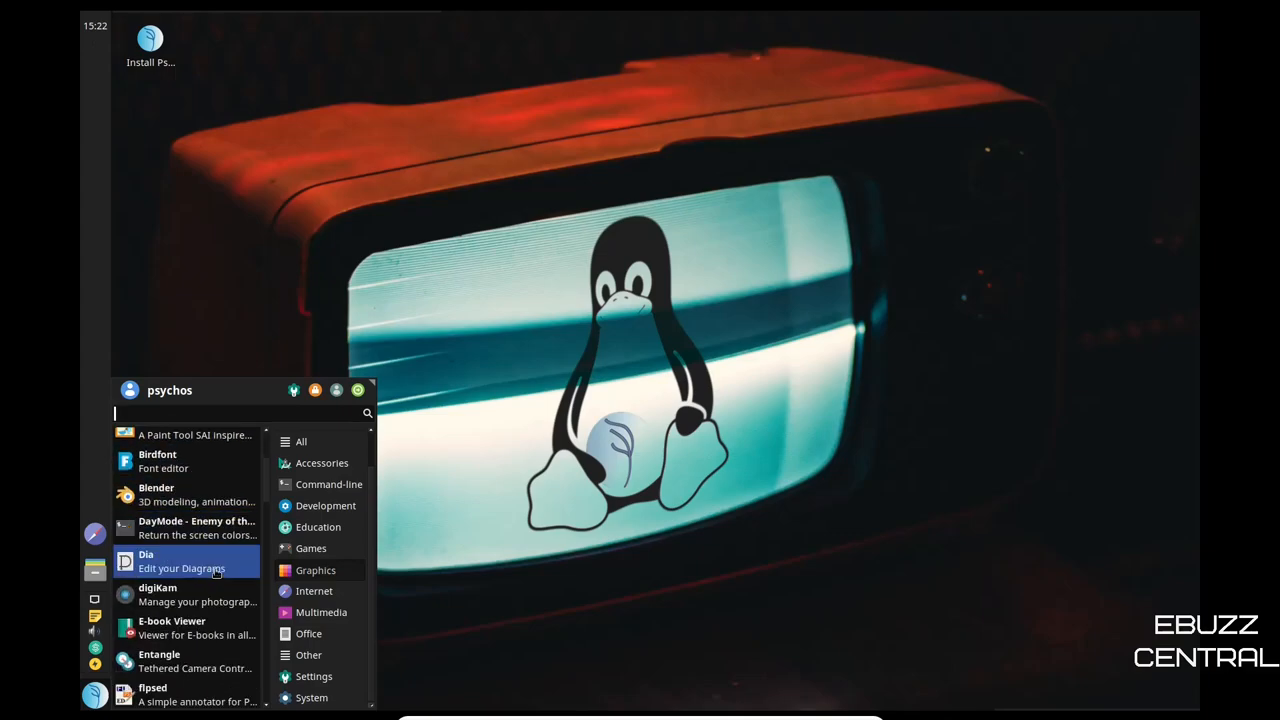
# - Launch GIMP full-screen from the Graphics menu and close it again
pyautogui.scroll(-3)
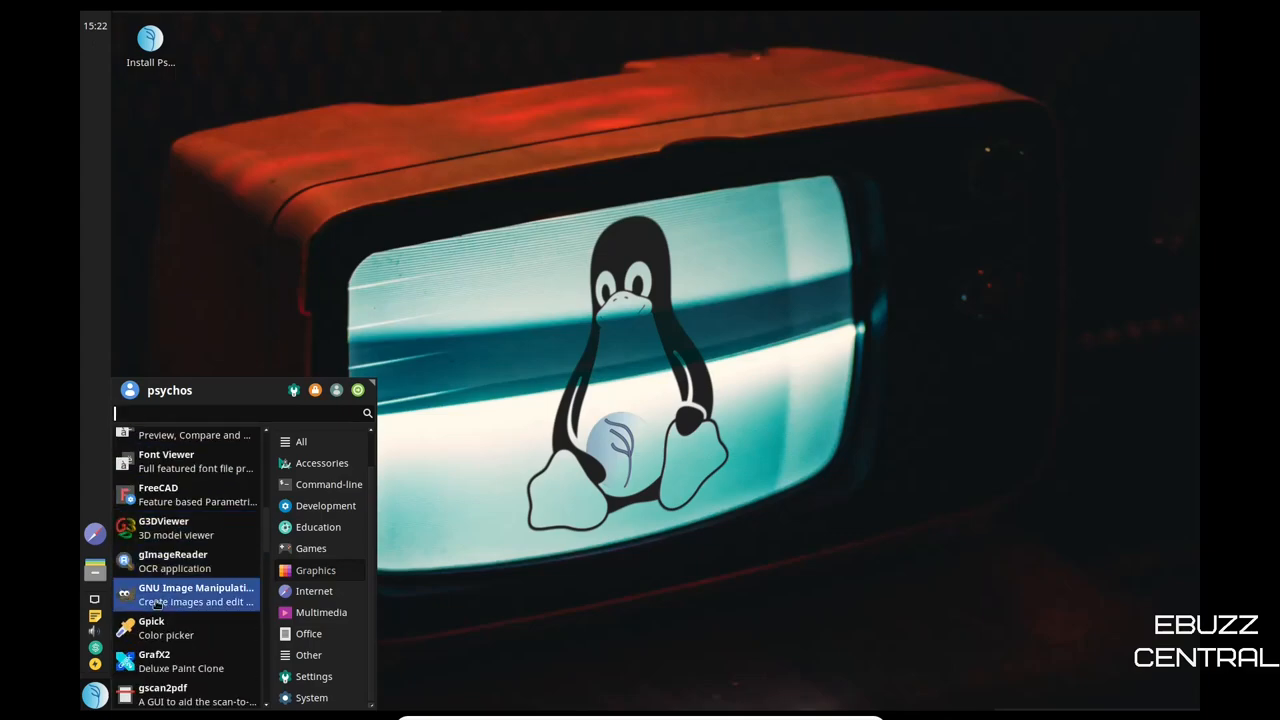
pyautogui.click(196, 594)
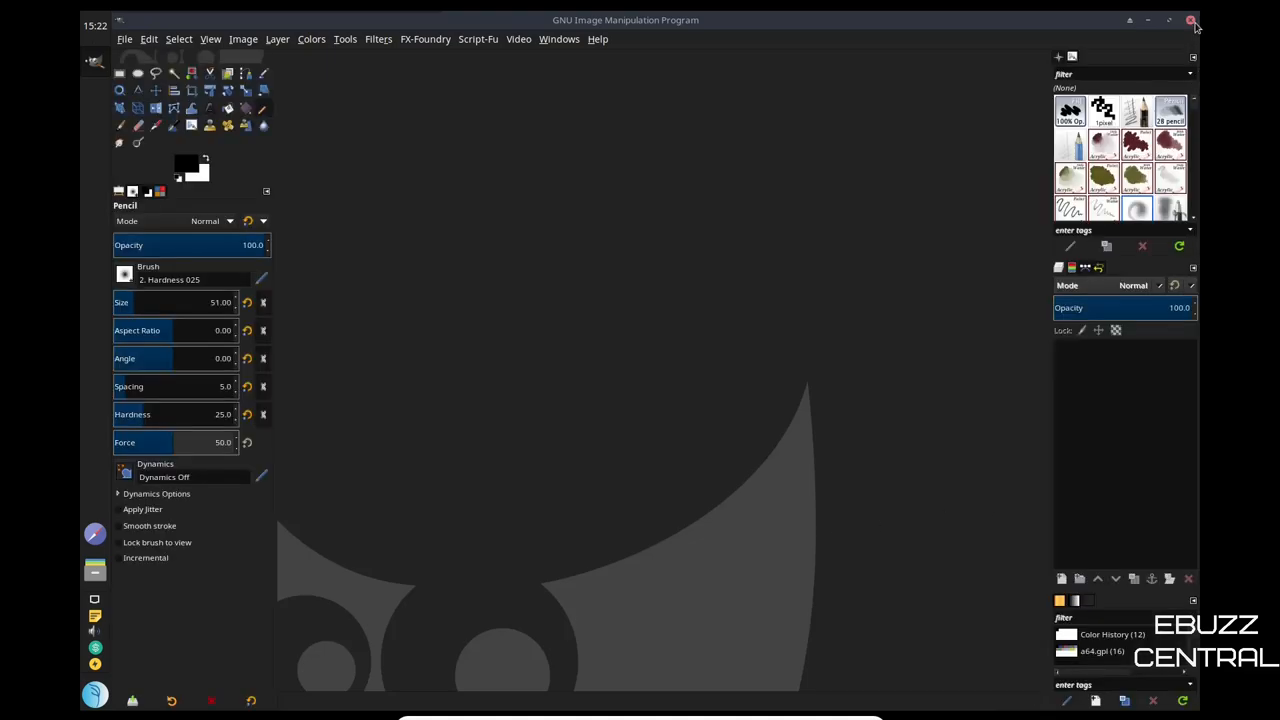
pyautogui.click(1190, 20)
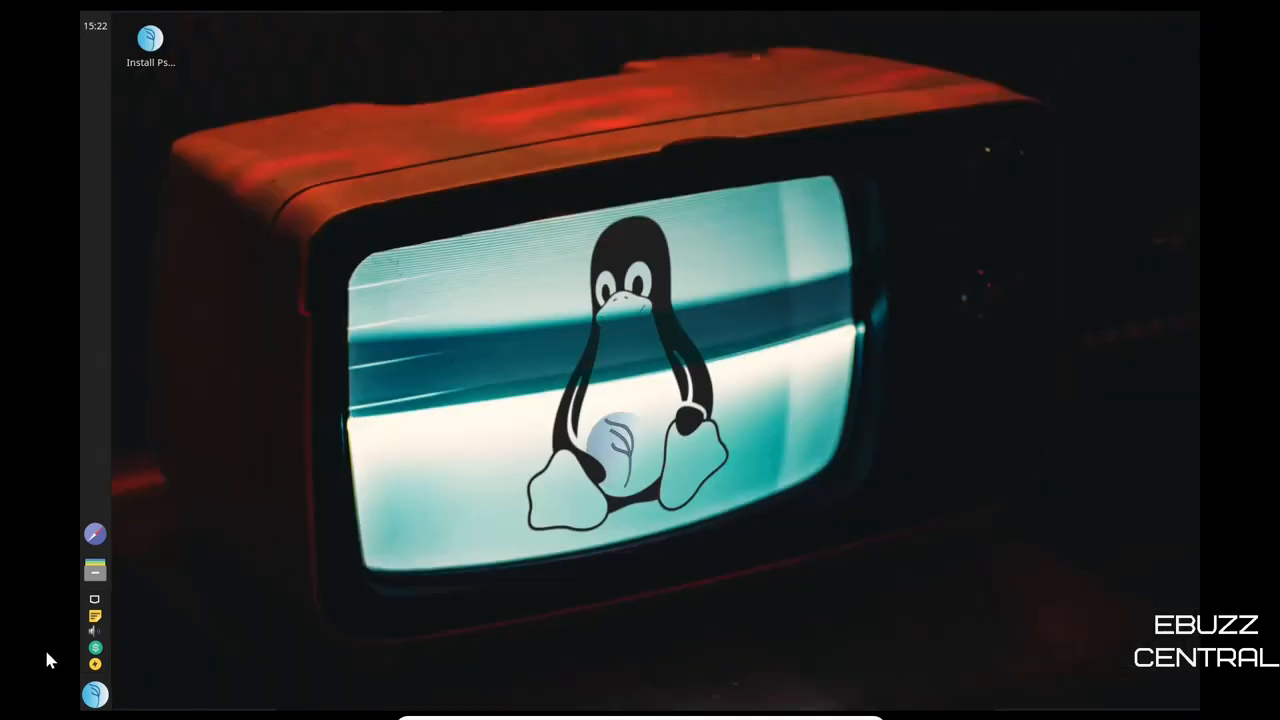
# - Browse the Graphics category in the Whisker menu, scrolling past Krita, MyPaint and Scribus to xhtml2ps
pyautogui.click(94, 694)
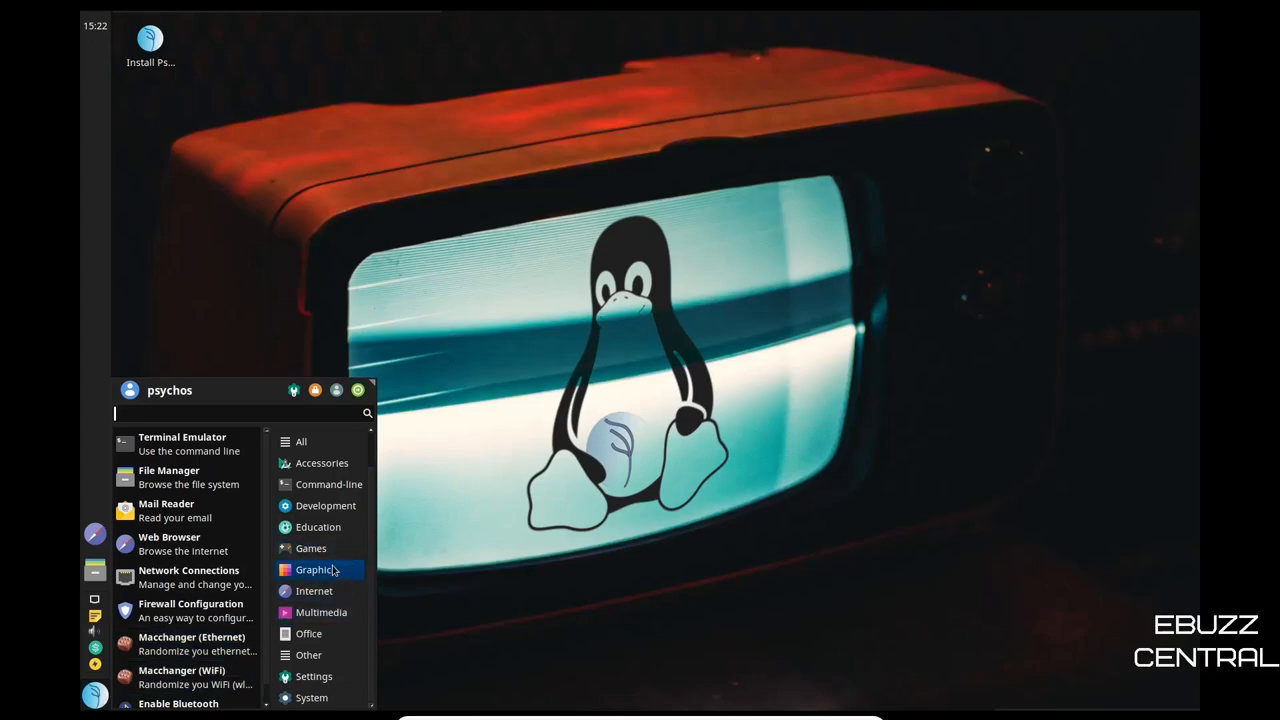
pyautogui.click(316, 568)
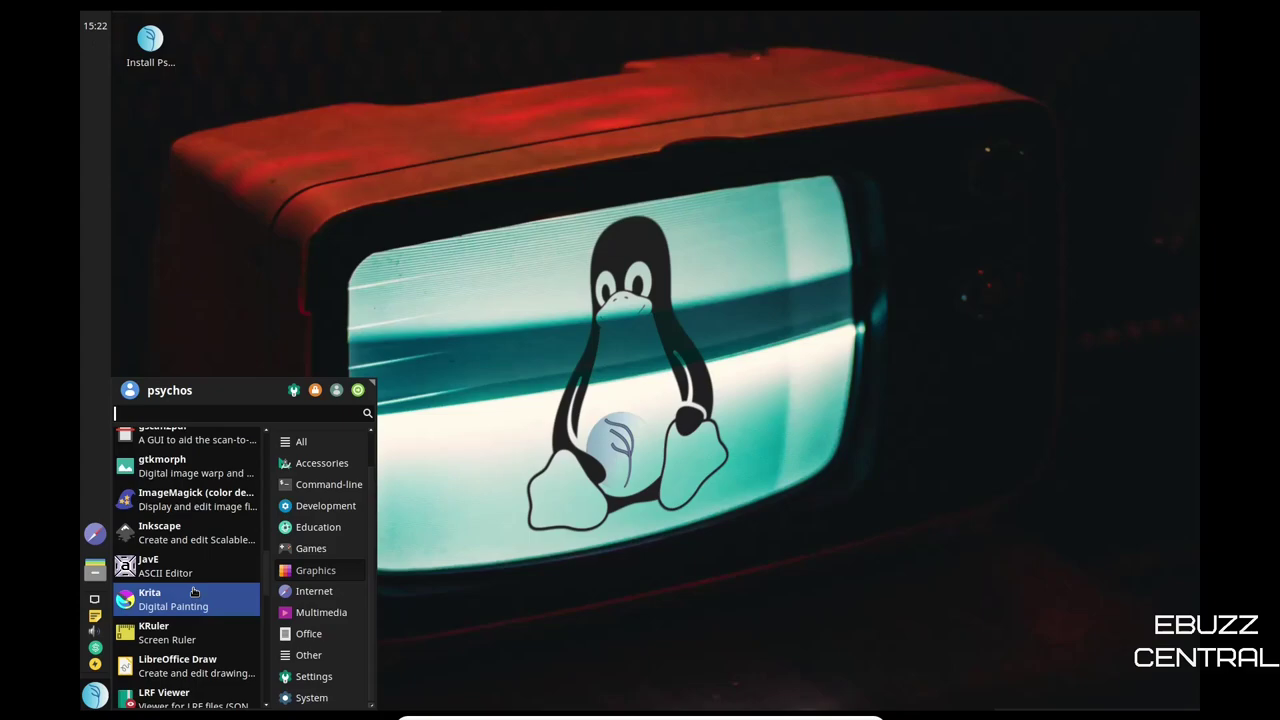
pyautogui.scroll(-3)
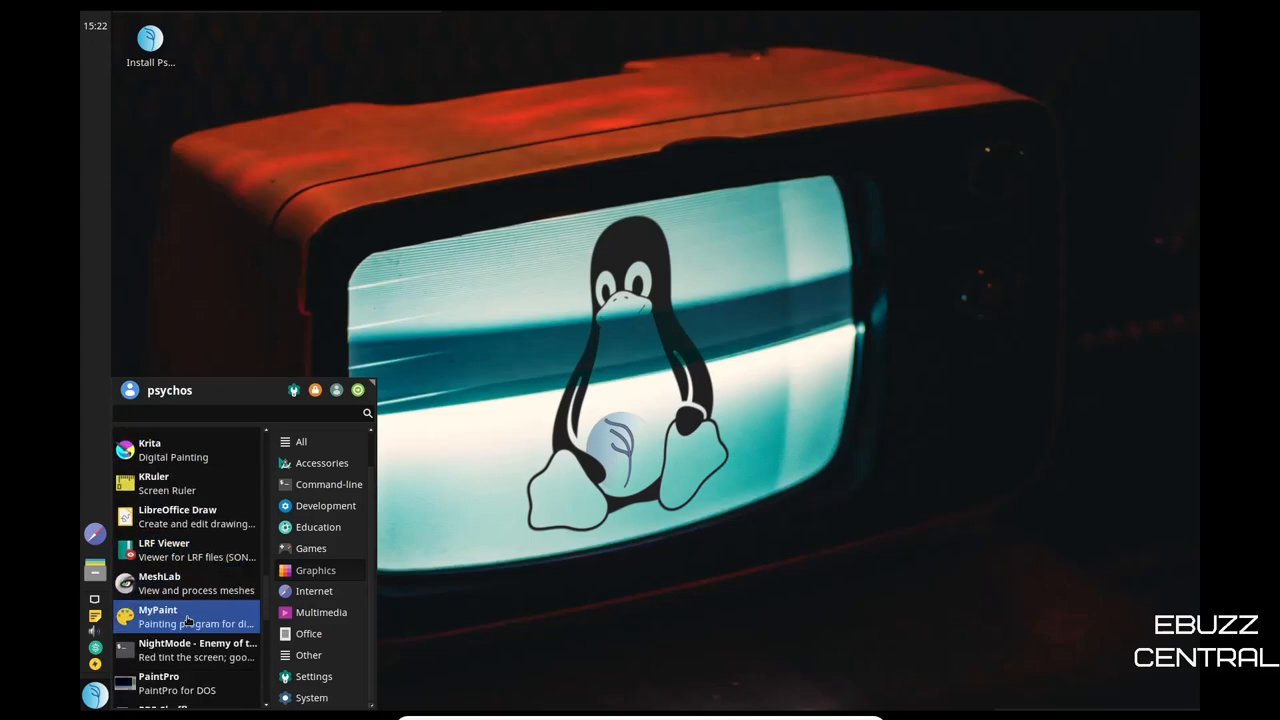
pyautogui.scroll(-3)
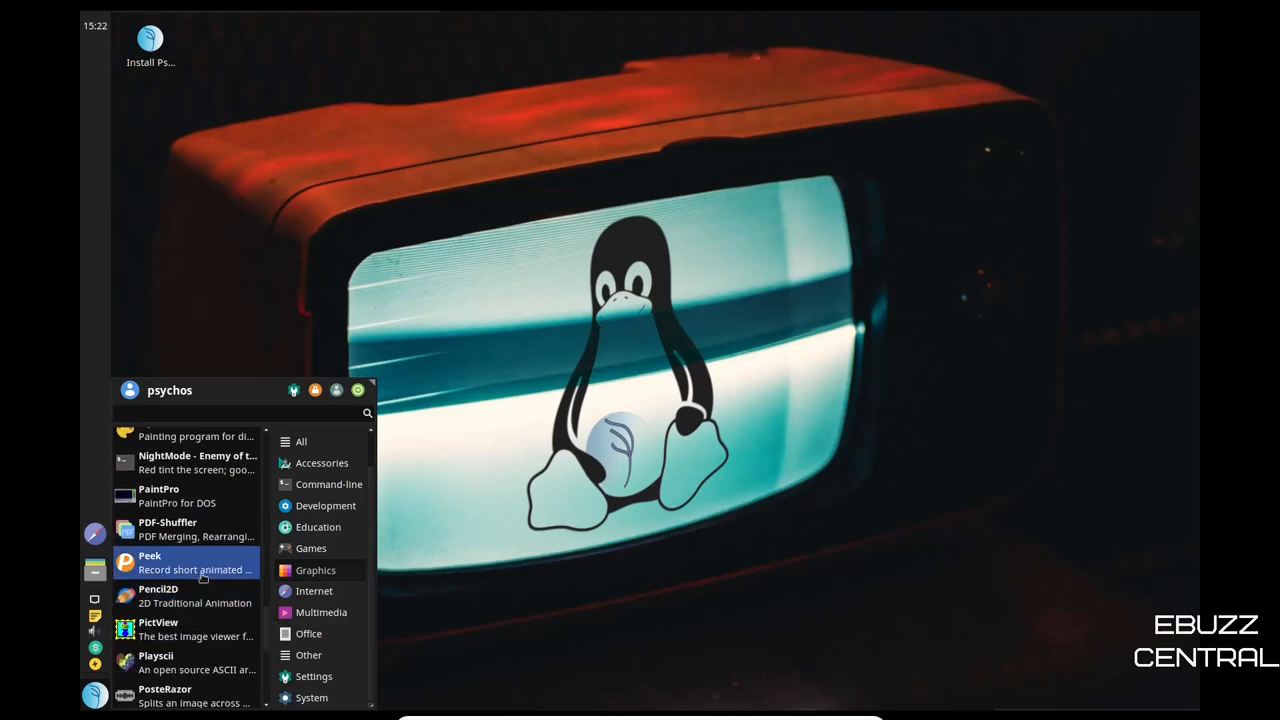
pyautogui.scroll(-3)
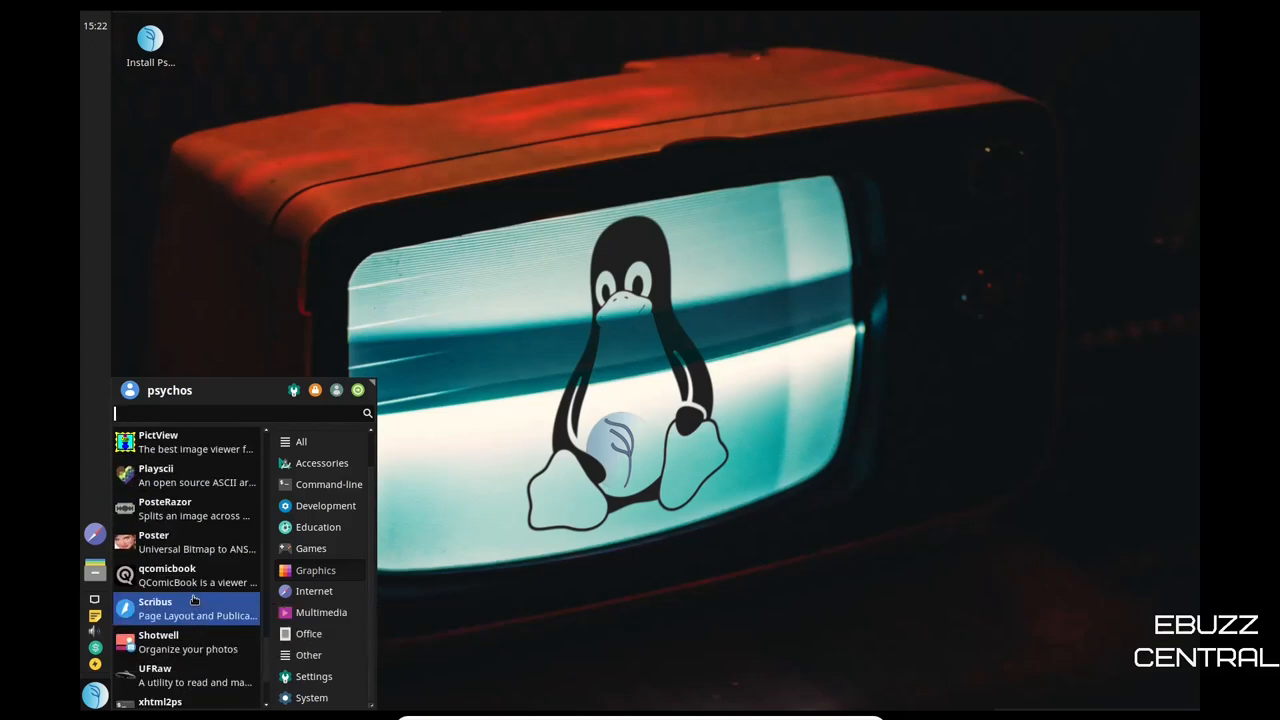
pyautogui.scroll(-3)
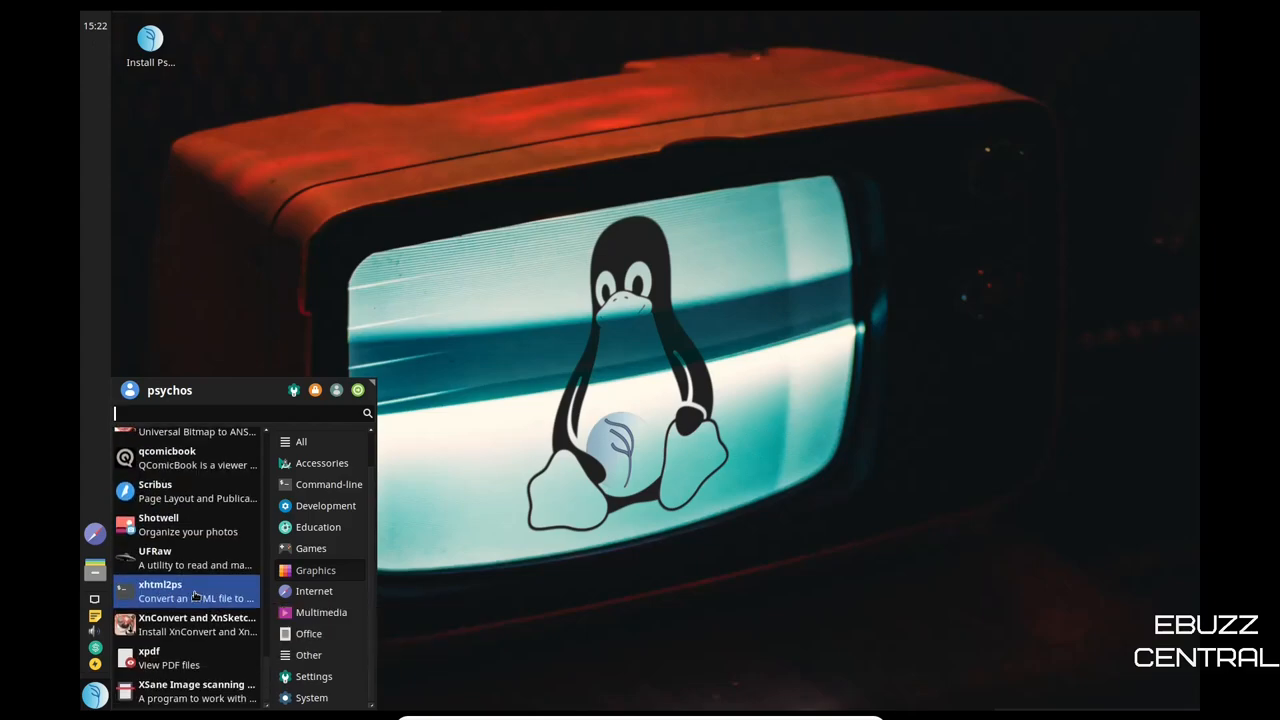
pyautogui.moveTo(196, 592)
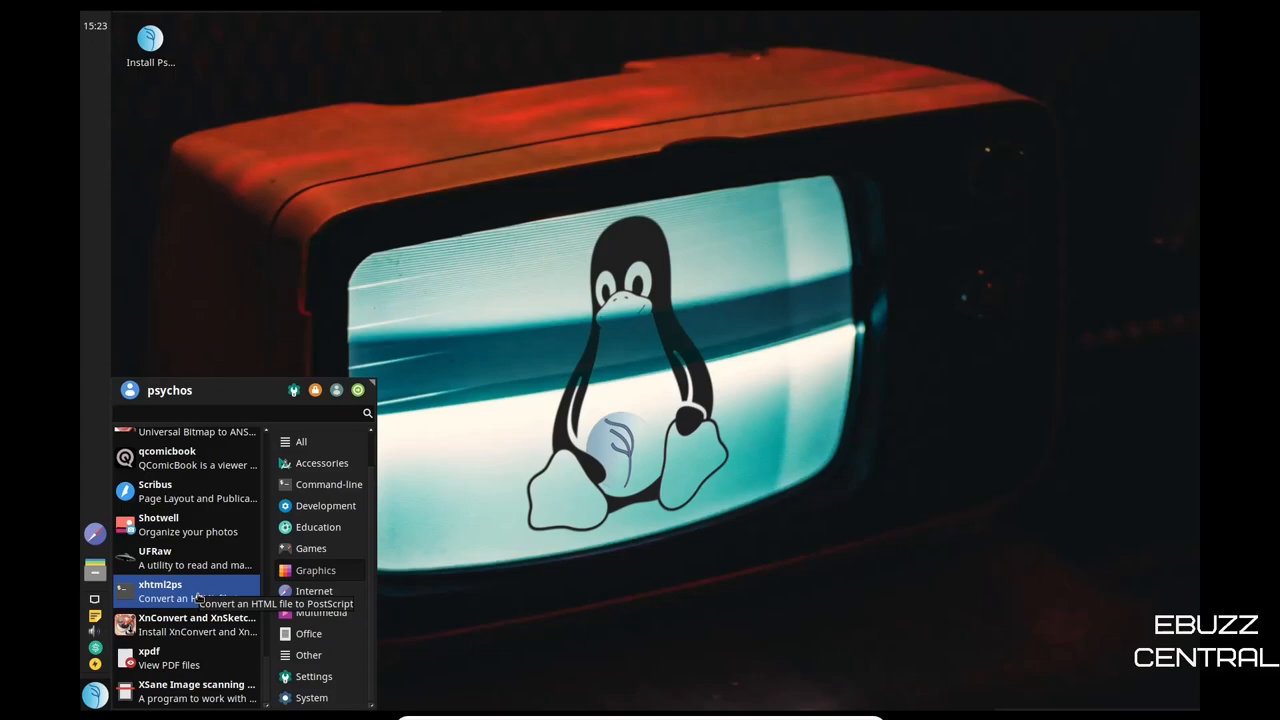
# - Browse the Internet category, scrolling past HexChat and Kodi to Thunderbird, Transmission and uTox
pyautogui.click(314, 592)
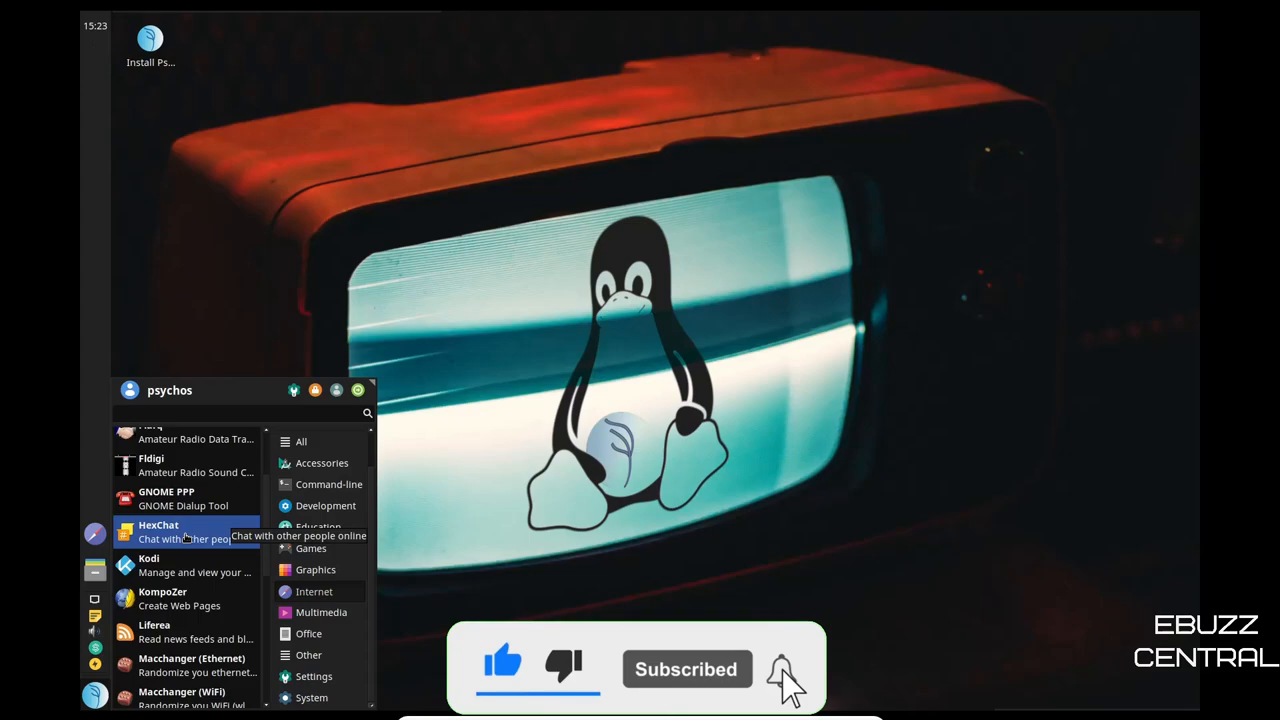
pyautogui.scroll(-3)
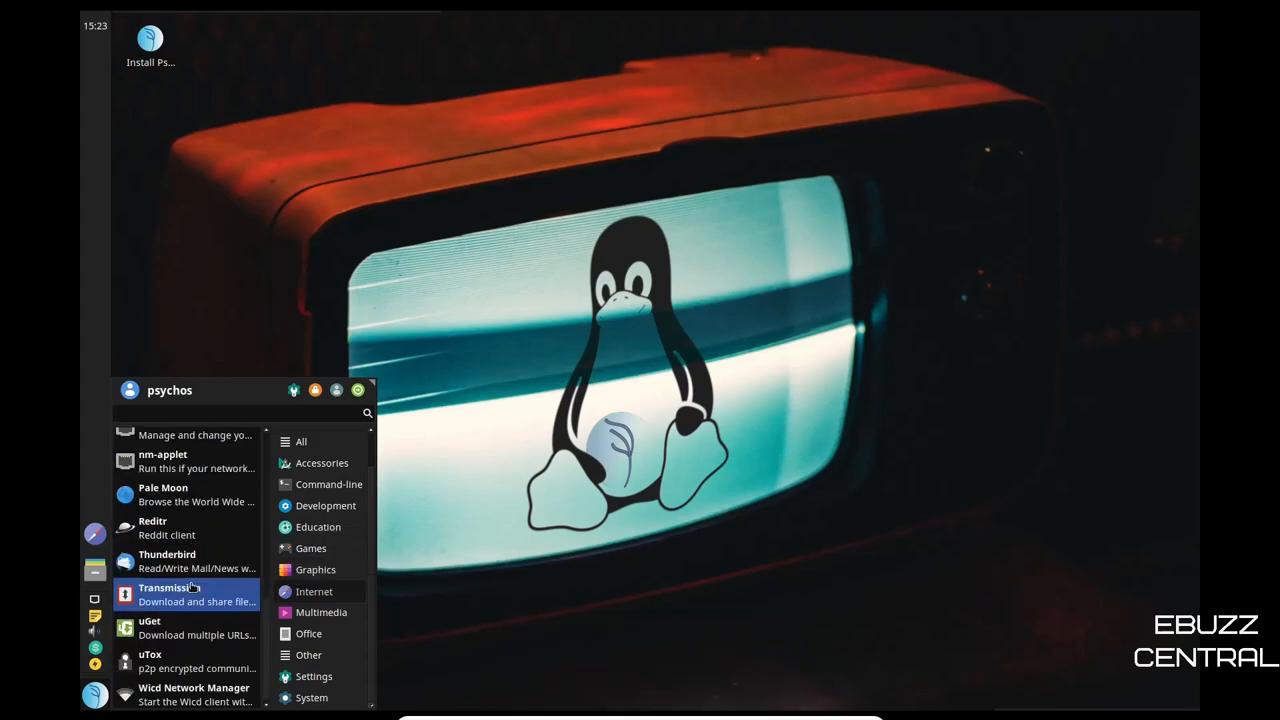
pyautogui.moveTo(204, 692)
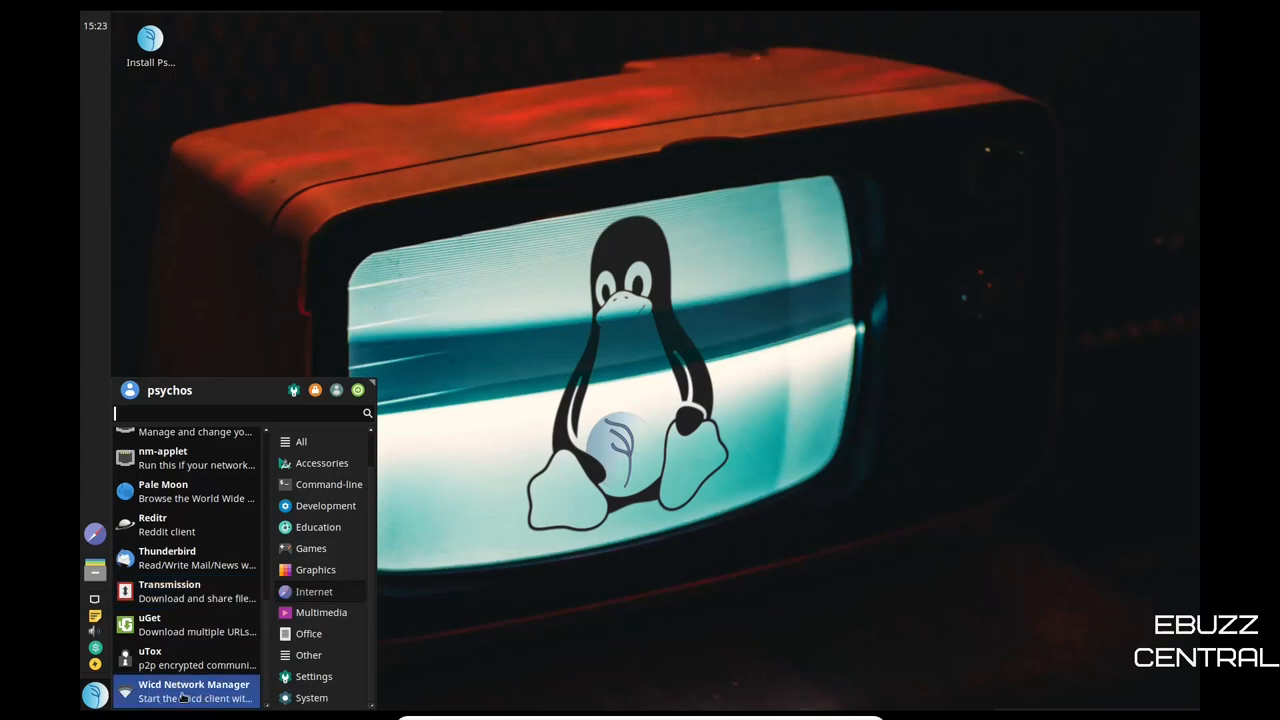
pyautogui.moveTo(308, 632)
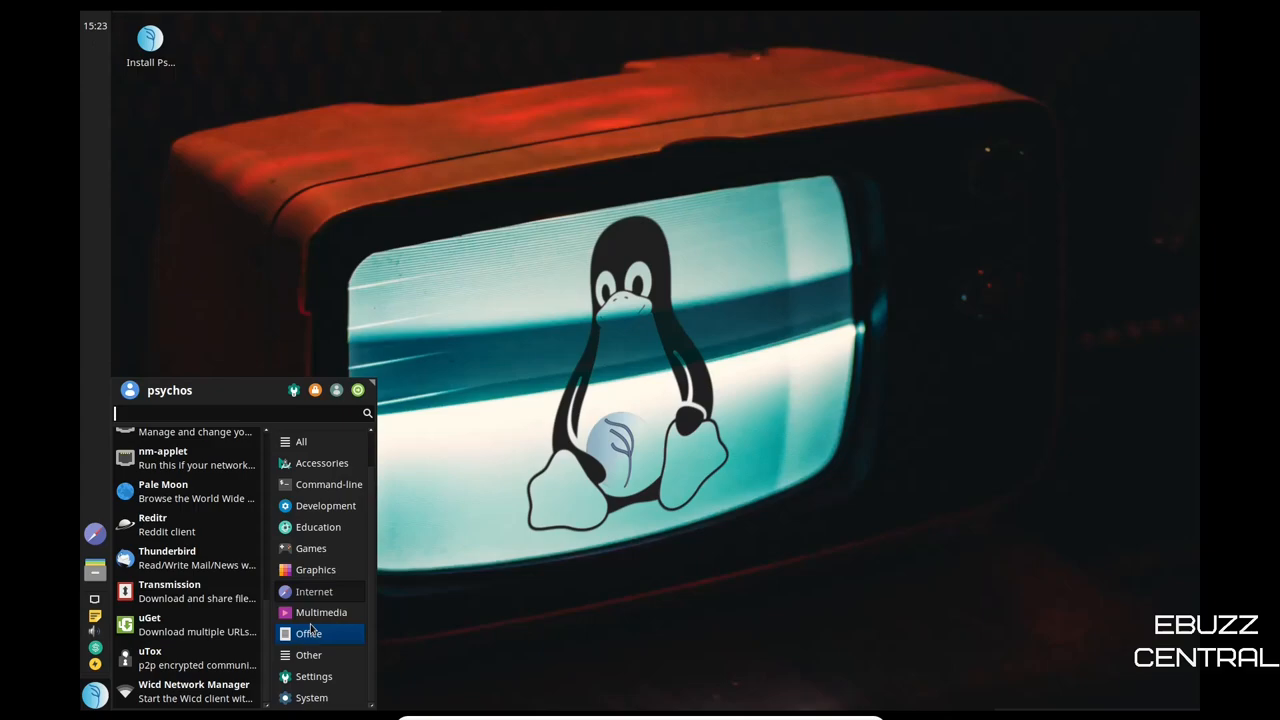
# - Browse Multimedia apps like HandBrake and VLC, then switch to the Other category
pyautogui.click(320, 612)
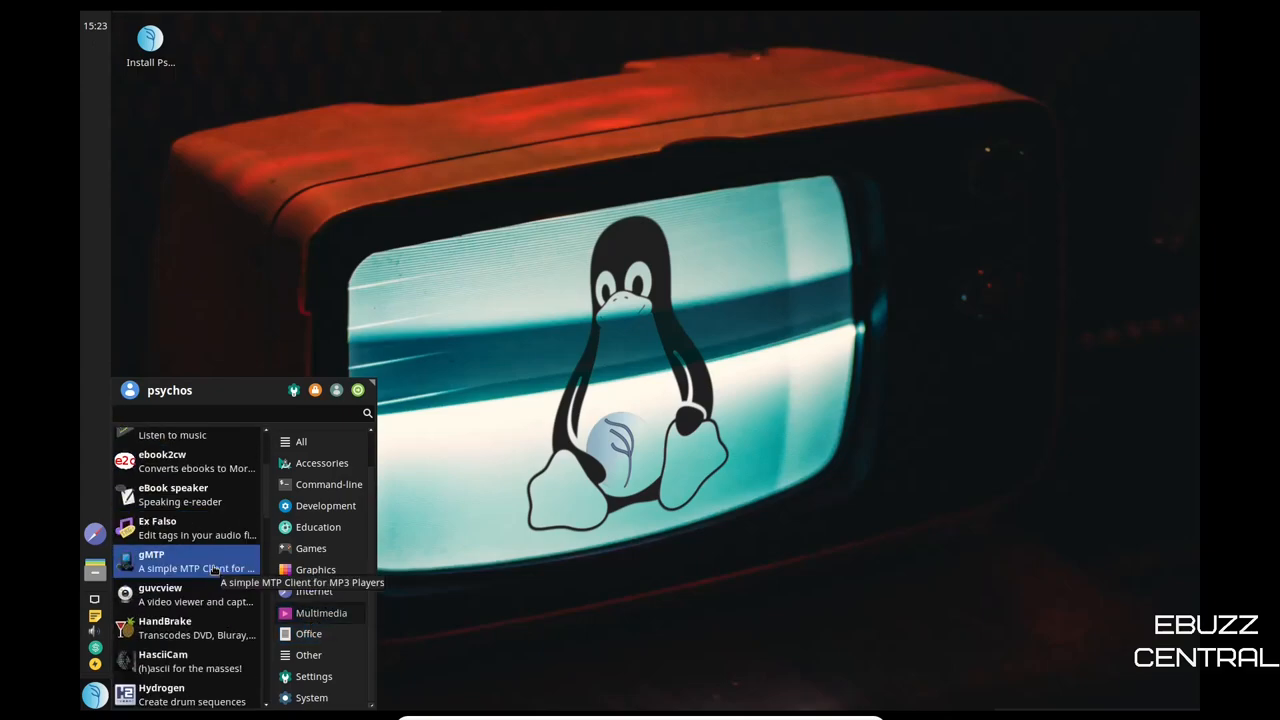
pyautogui.scroll(-3)
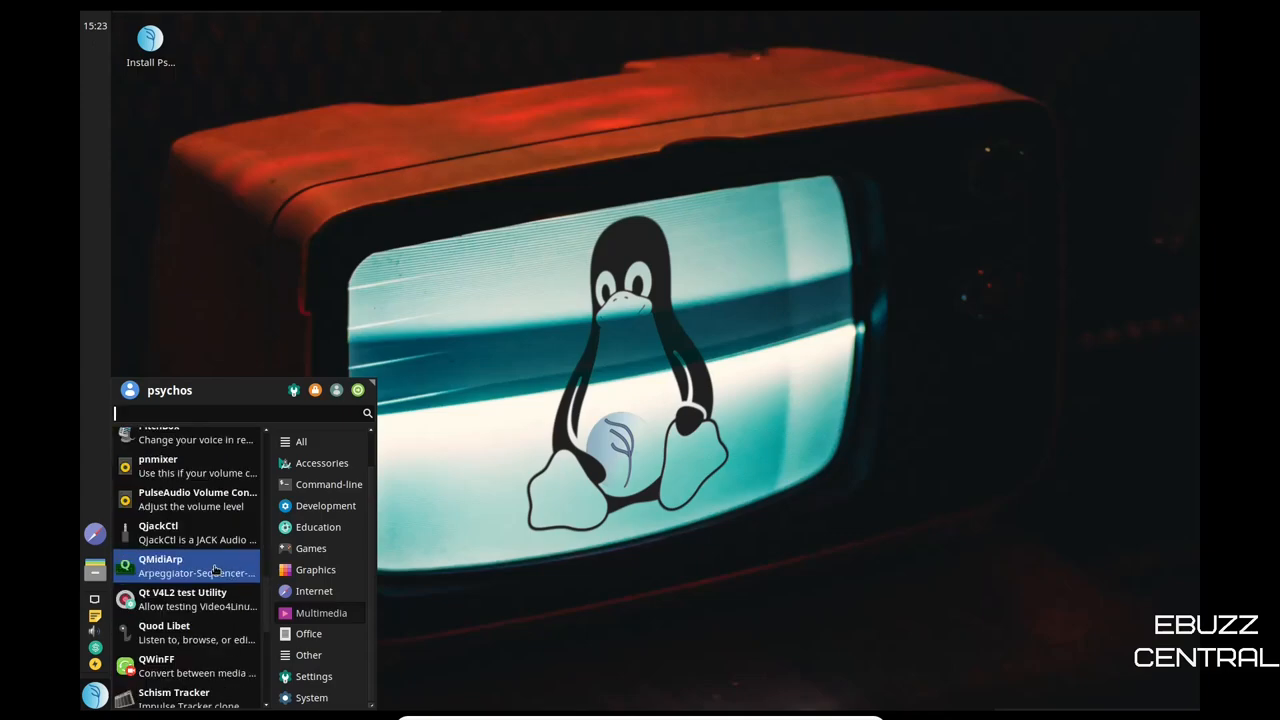
pyautogui.scroll(-3)
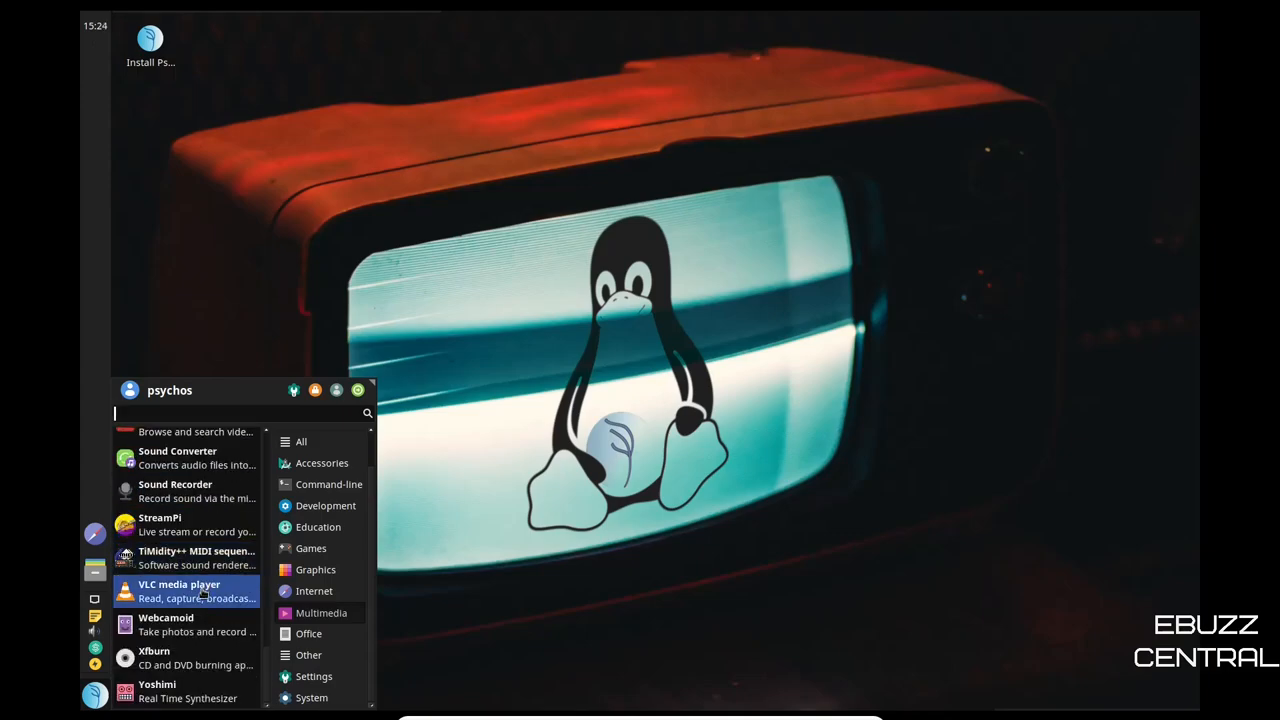
pyautogui.click(308, 634)
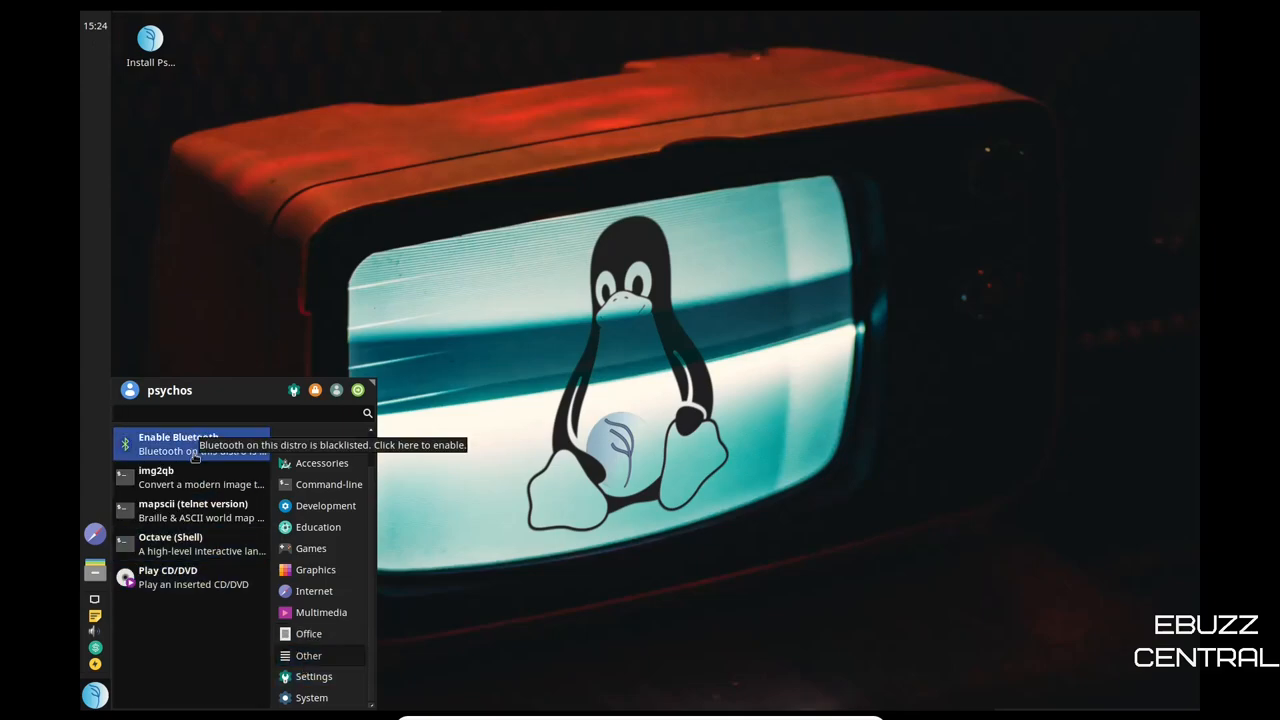
pyautogui.moveTo(184, 588)
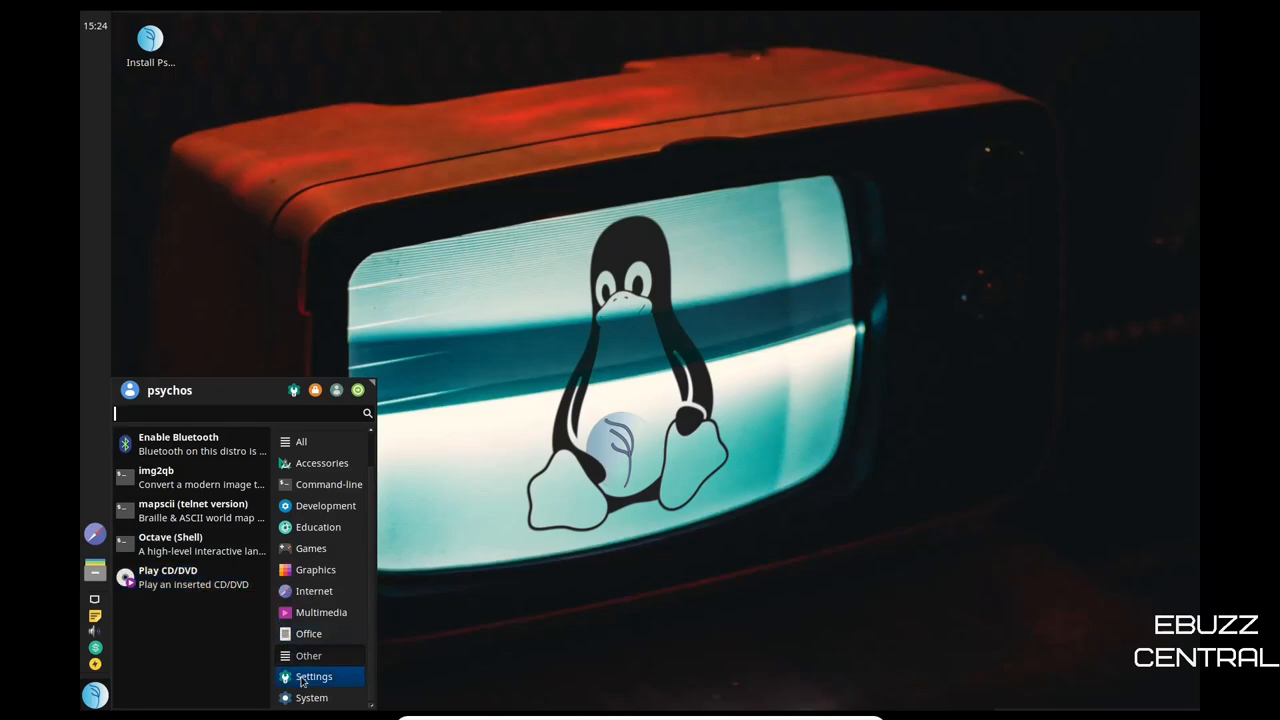
# - Launch Settings Manager from the Settings category, maximize it to view all panels, then close it
pyautogui.click(312, 676)
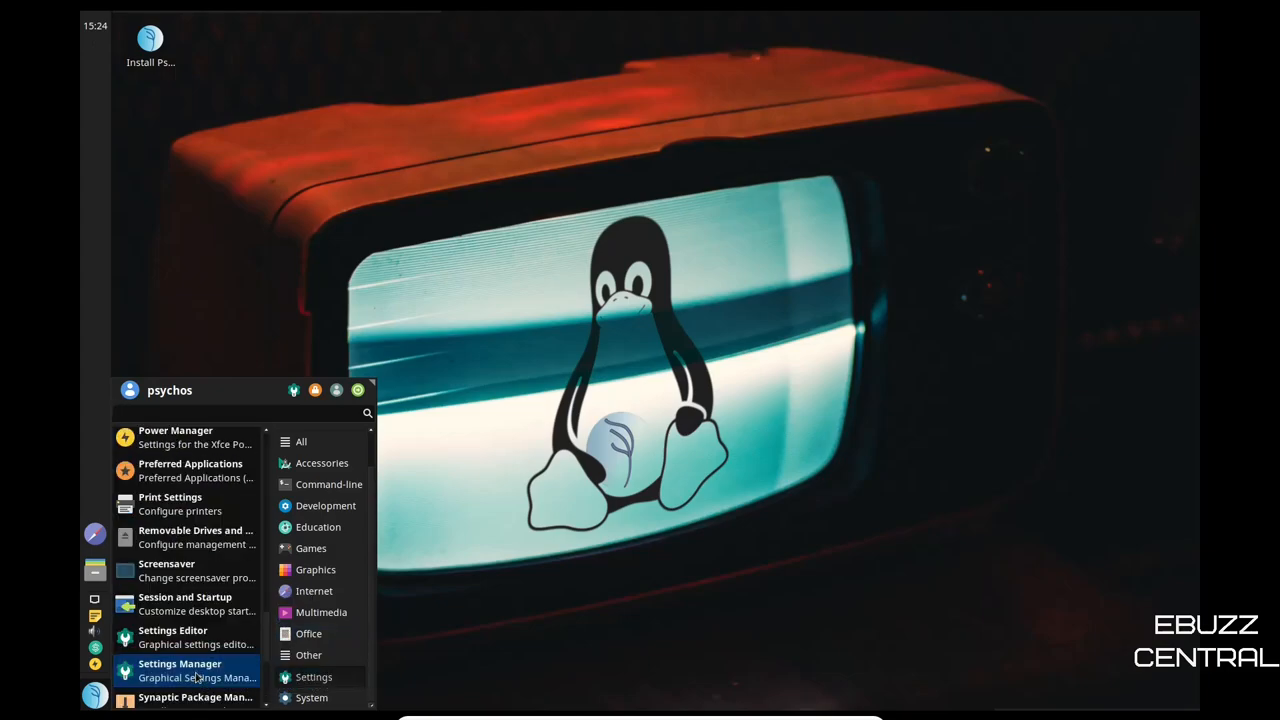
pyautogui.click(184, 672)
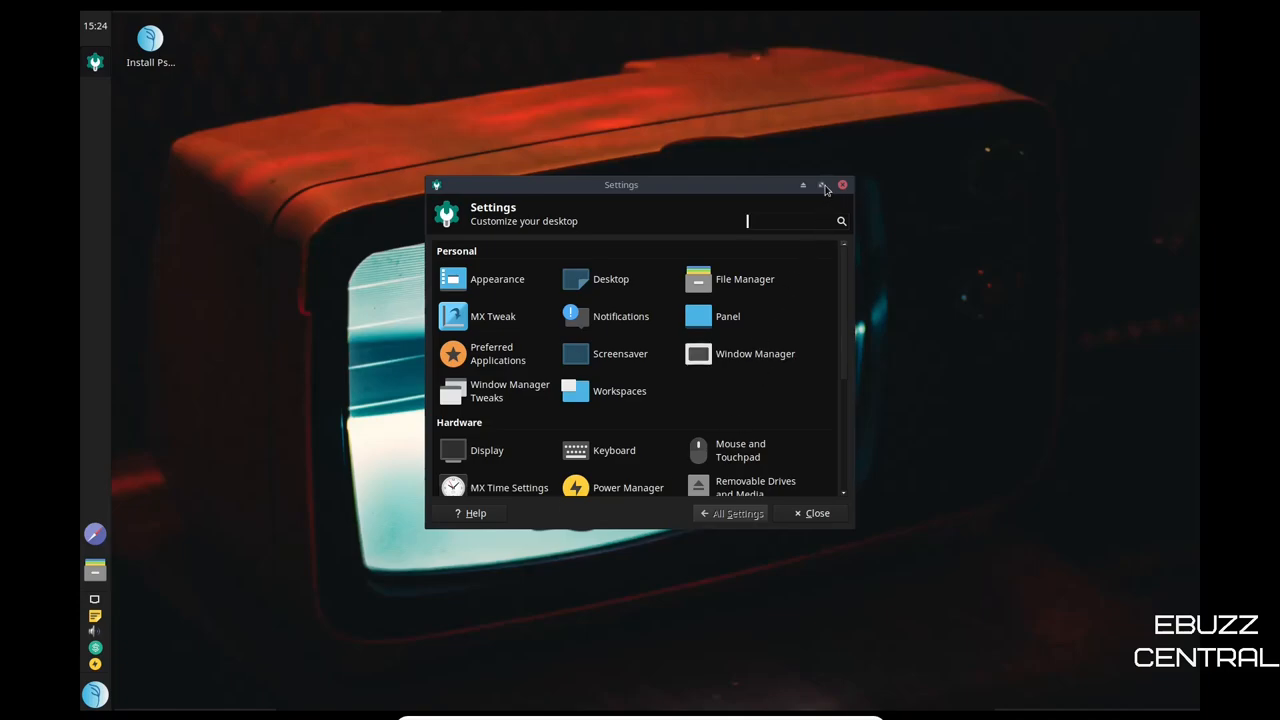
pyautogui.click(824, 188)
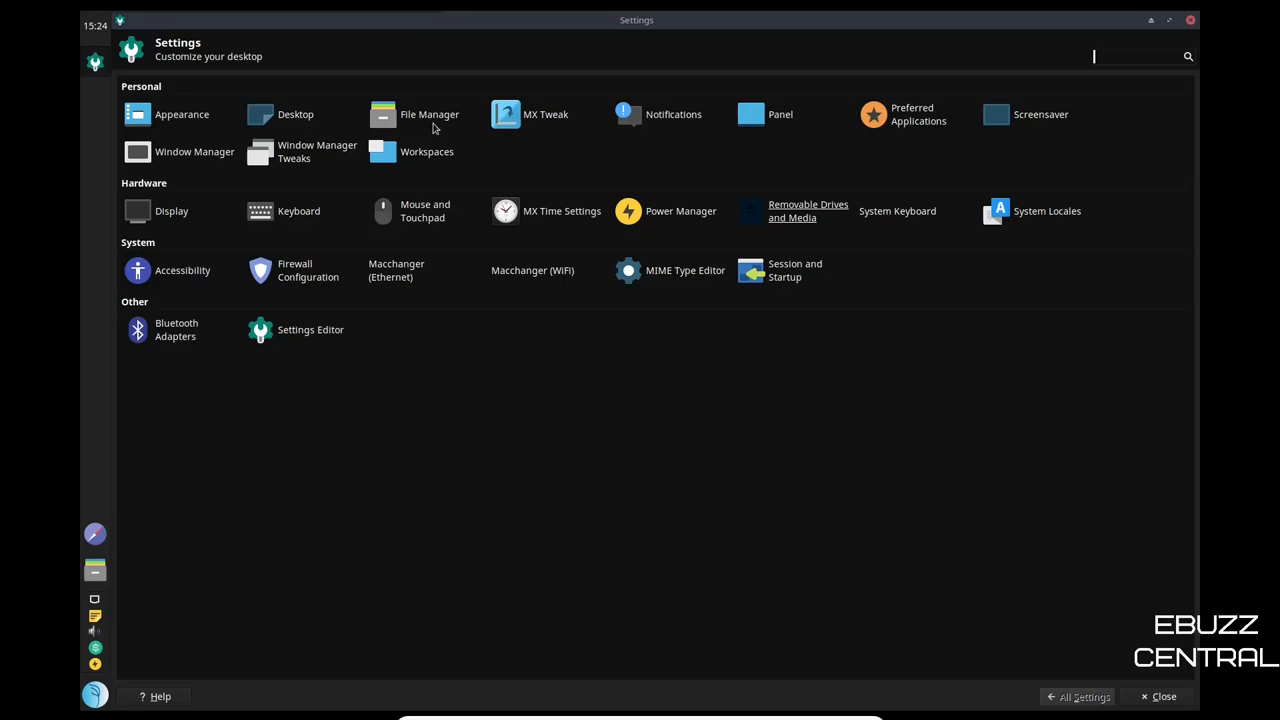
pyautogui.moveTo(548, 126)
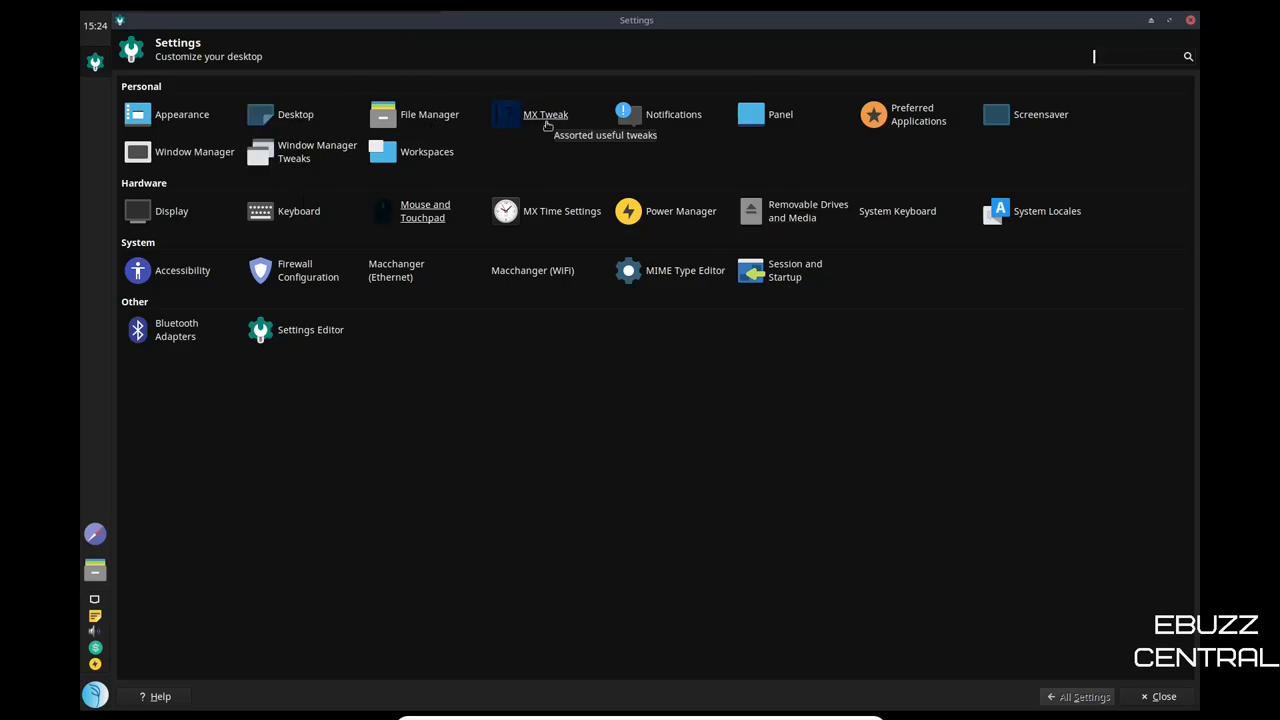
pyautogui.moveTo(544, 142)
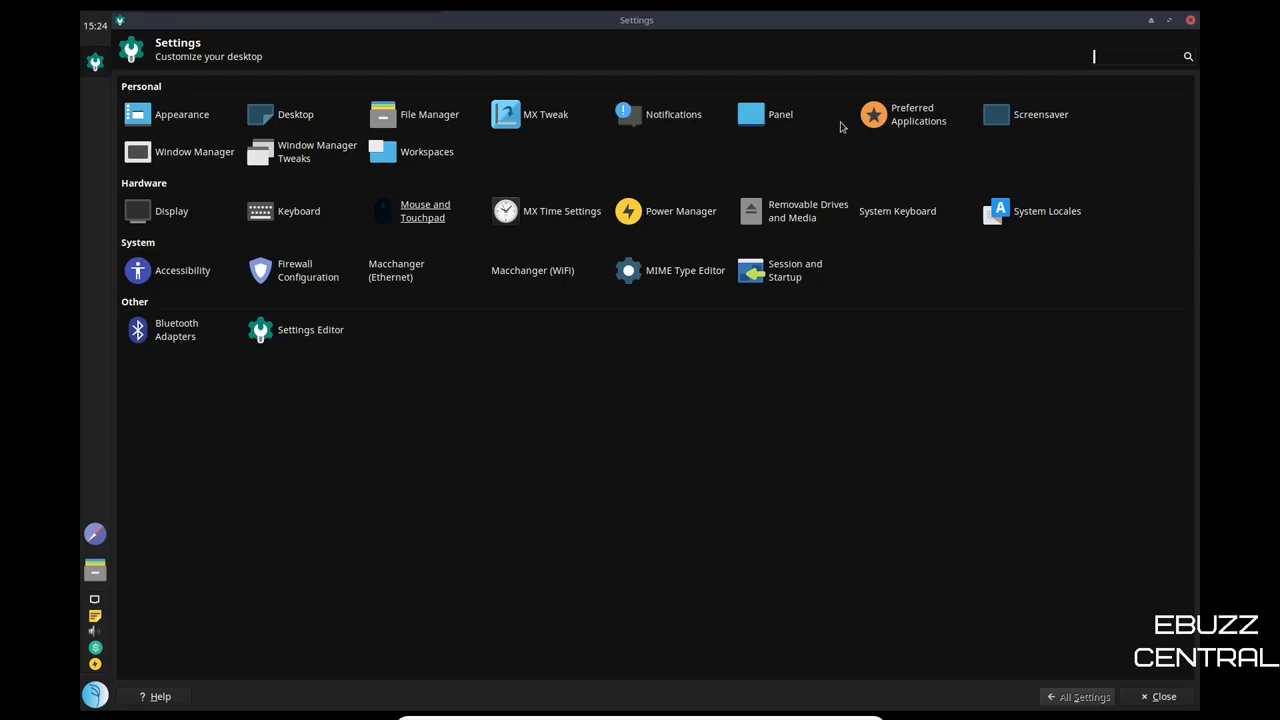
pyautogui.moveTo(848, 222)
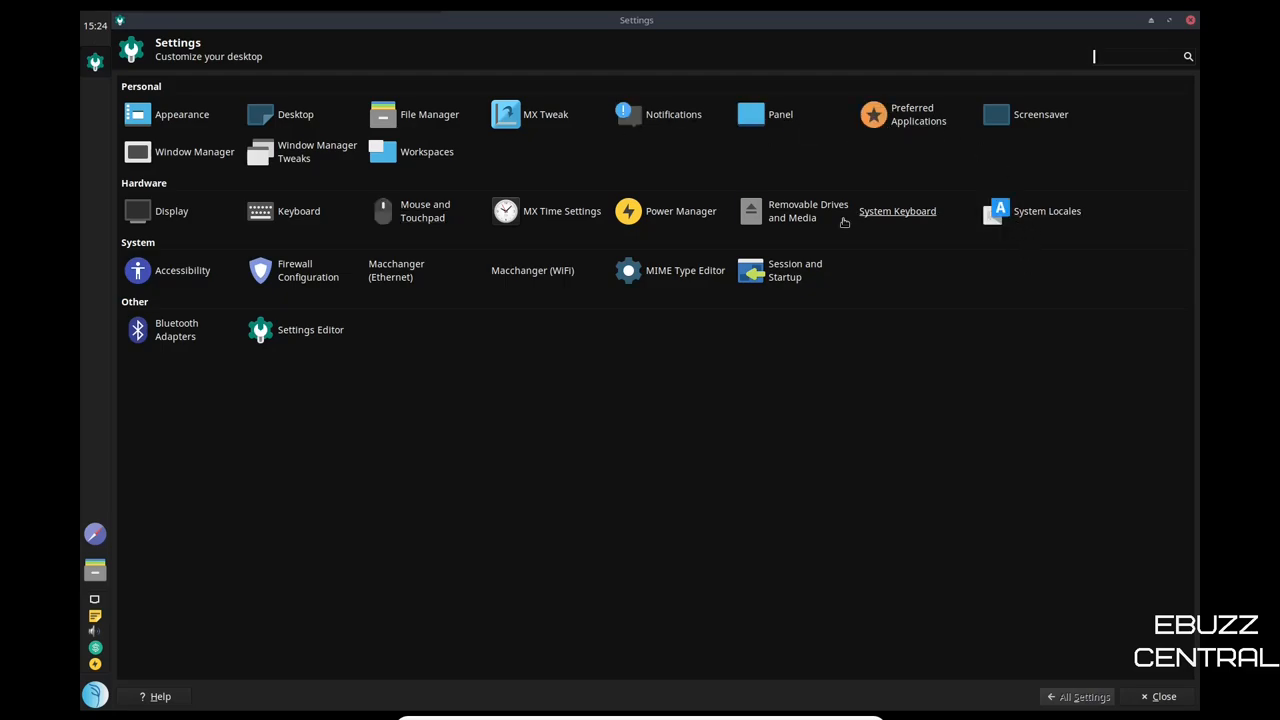
pyautogui.moveTo(424, 212)
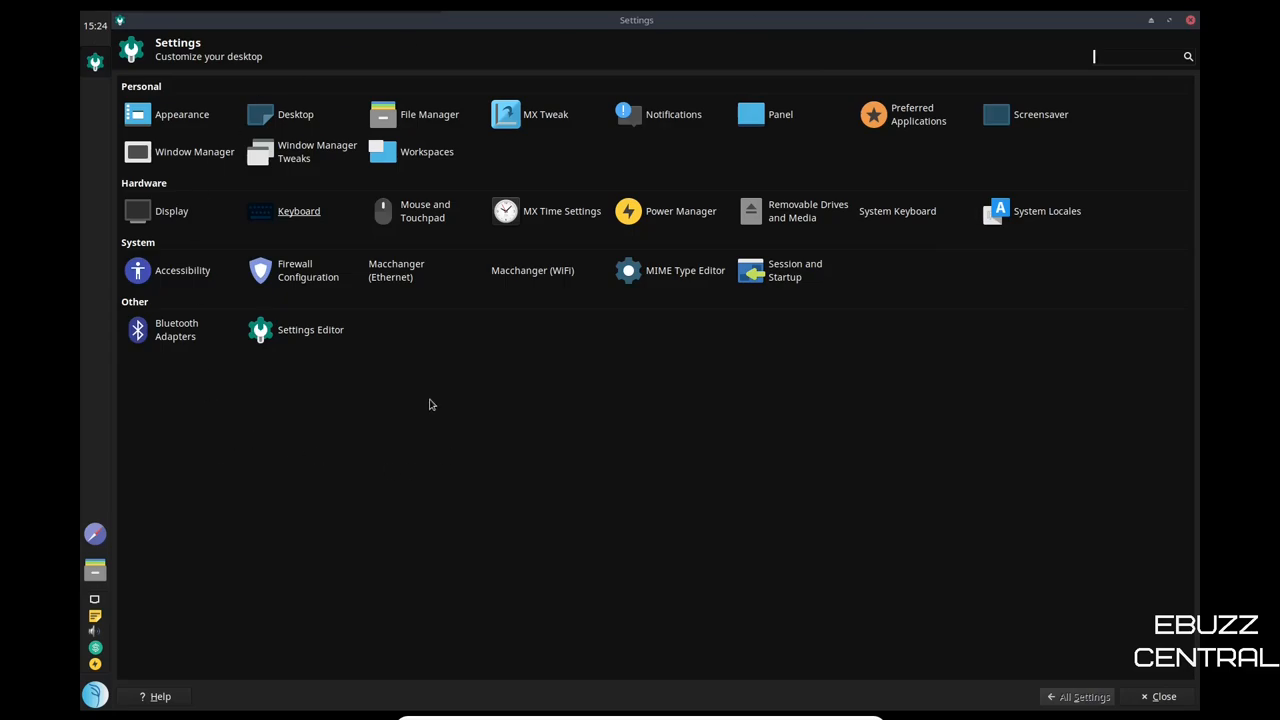
pyautogui.moveTo(452, 410)
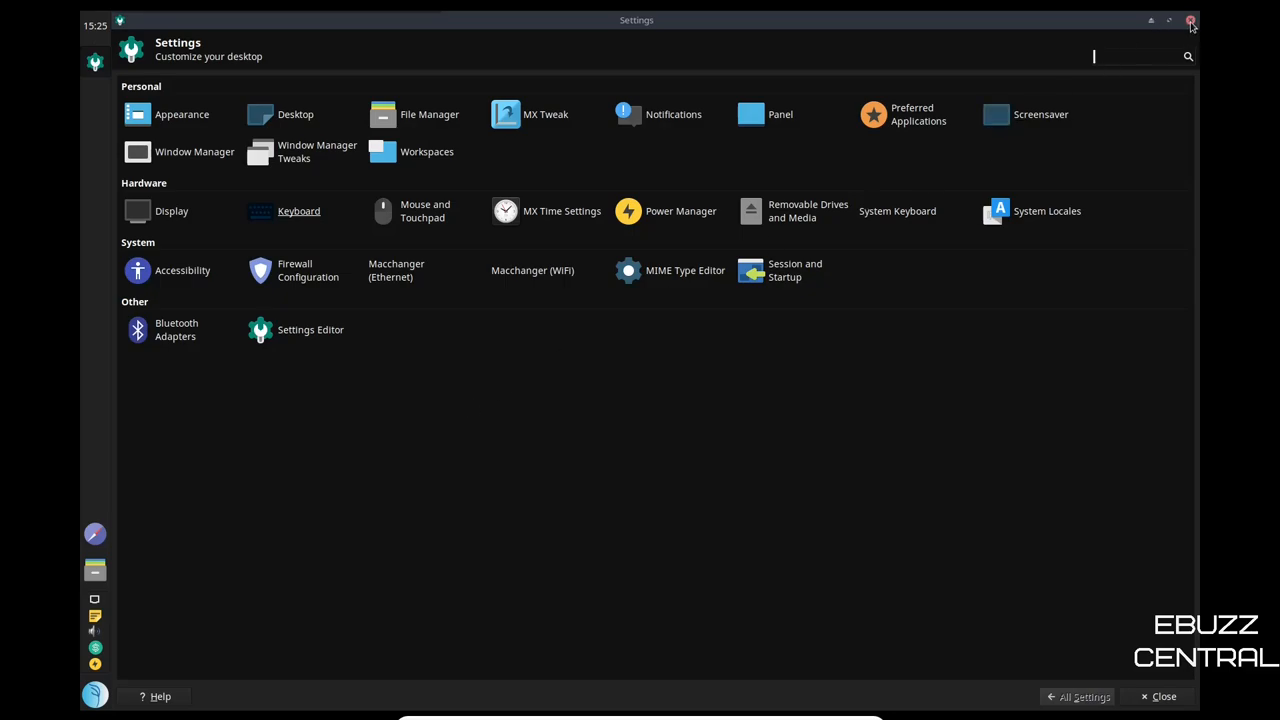
pyautogui.click(1192, 20)
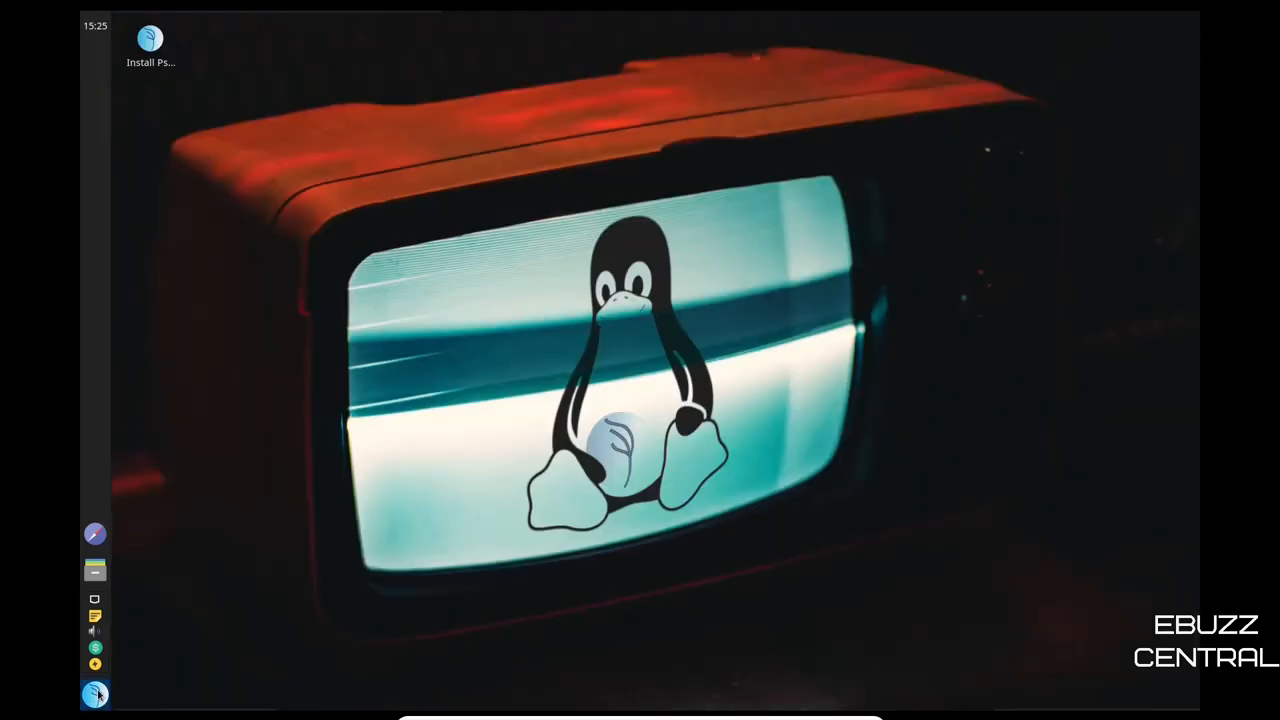
# - Browse the System category tools, scrolling past BleachBit, MX Package Installer, PsychOS Update and Terminator
pyautogui.click(96, 692)
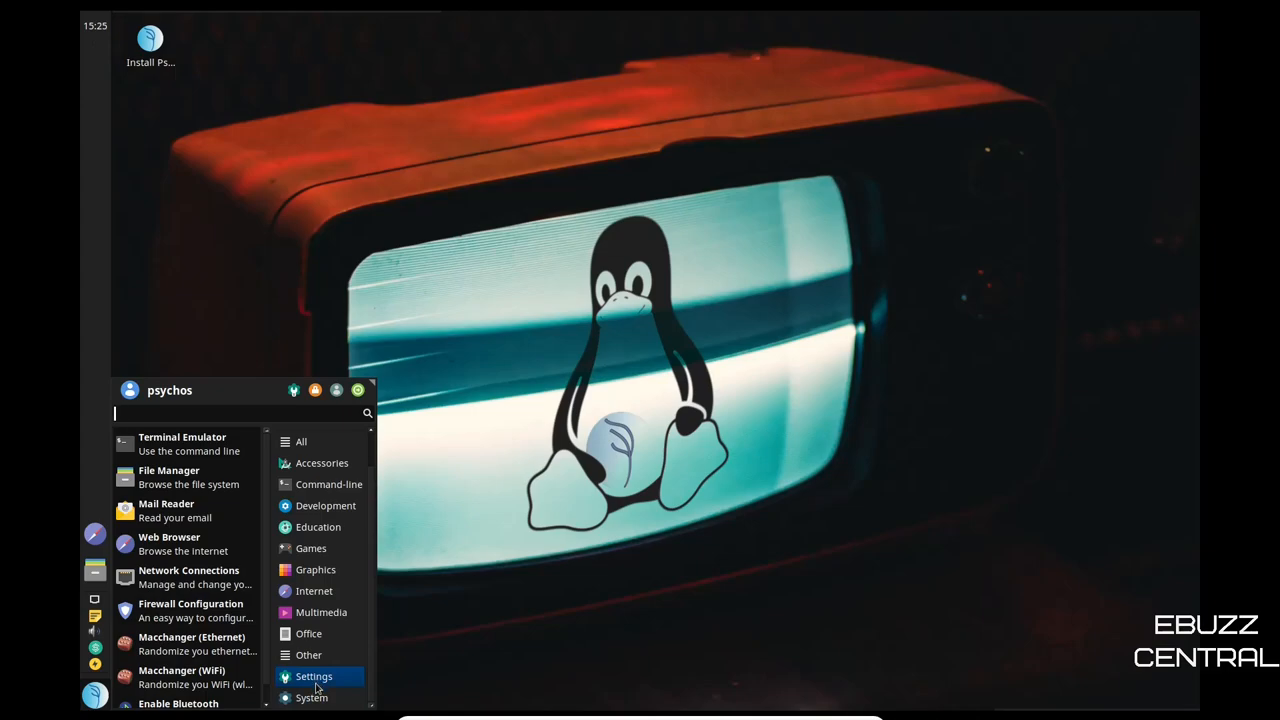
pyautogui.click(312, 698)
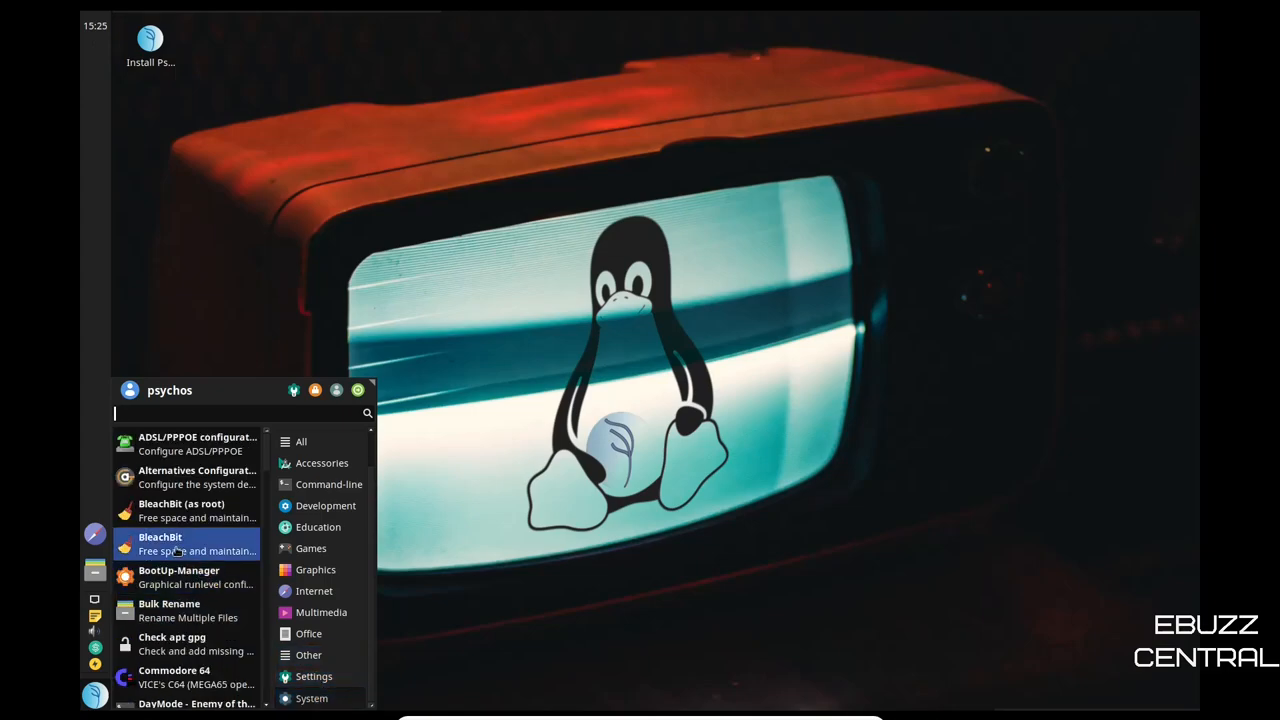
pyautogui.scroll(-3)
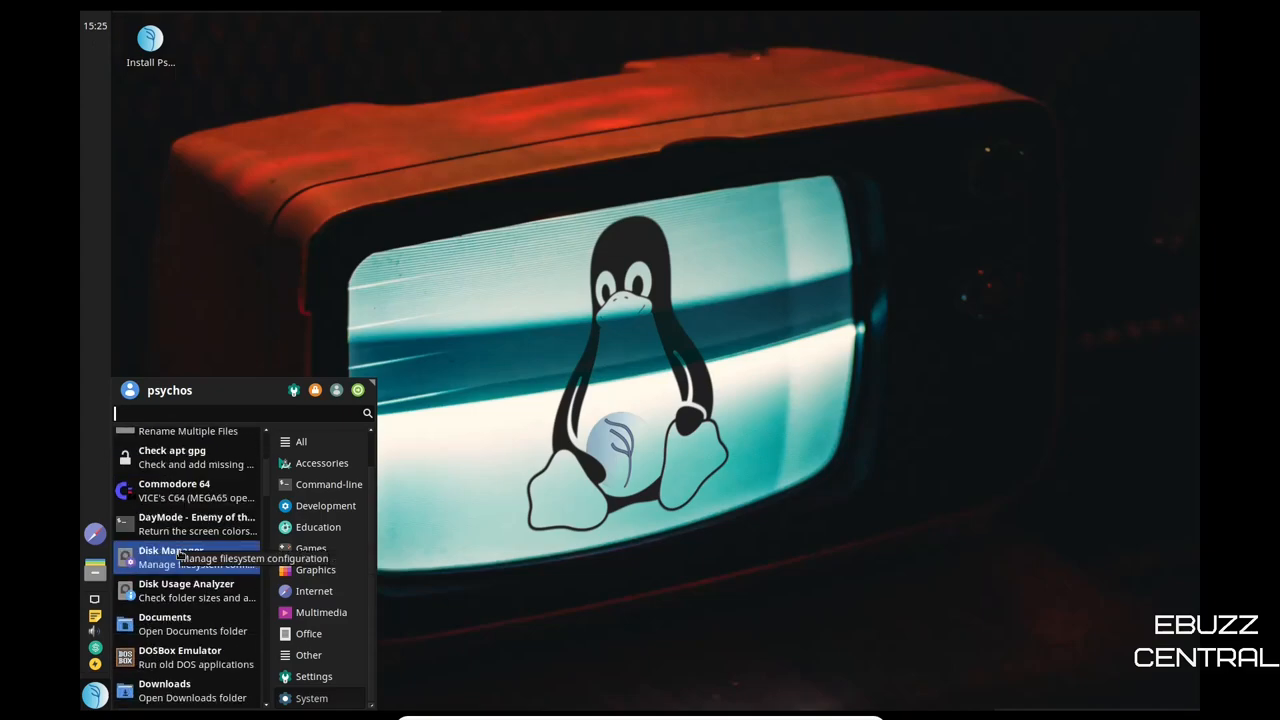
pyautogui.scroll(-3)
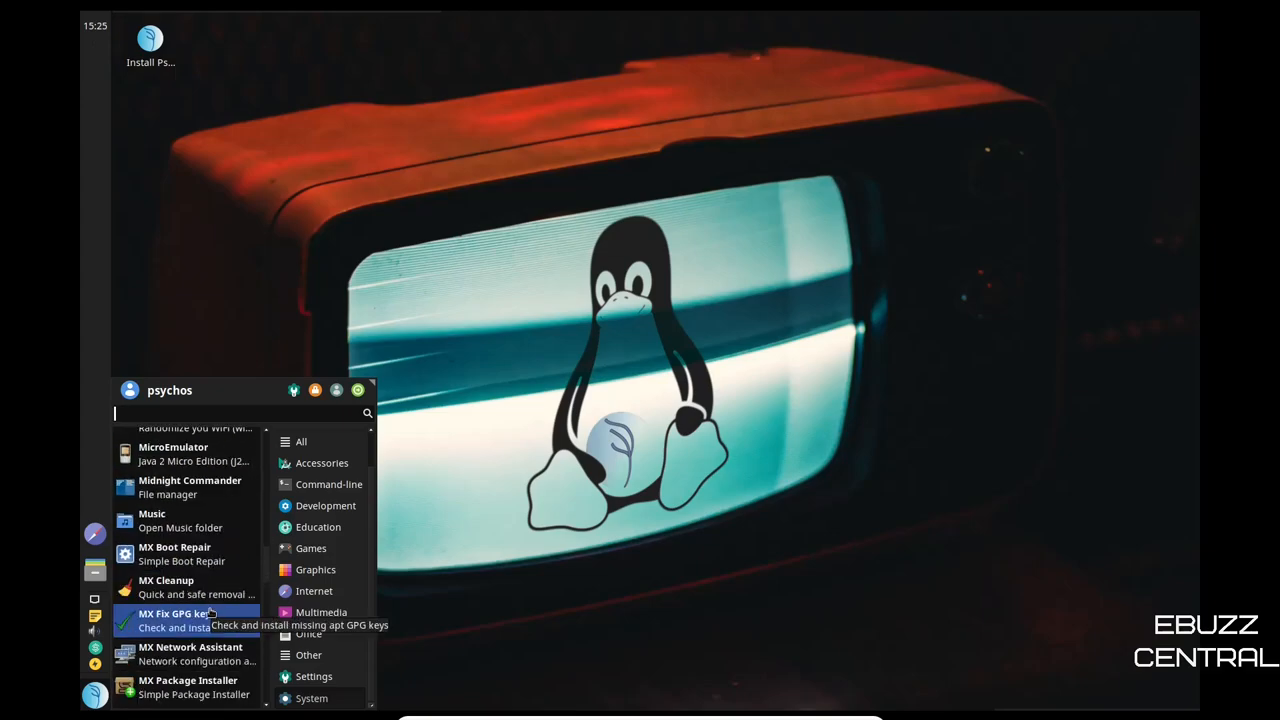
pyautogui.scroll(-3)
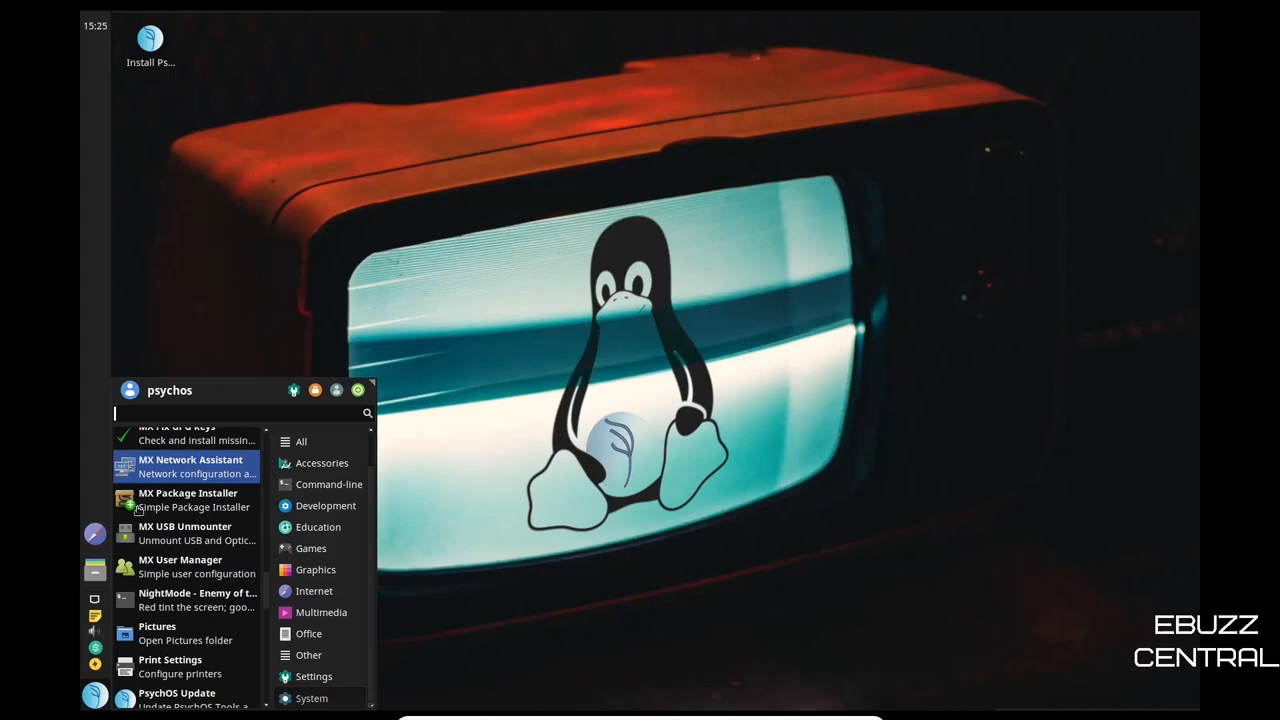
pyautogui.moveTo(184, 568)
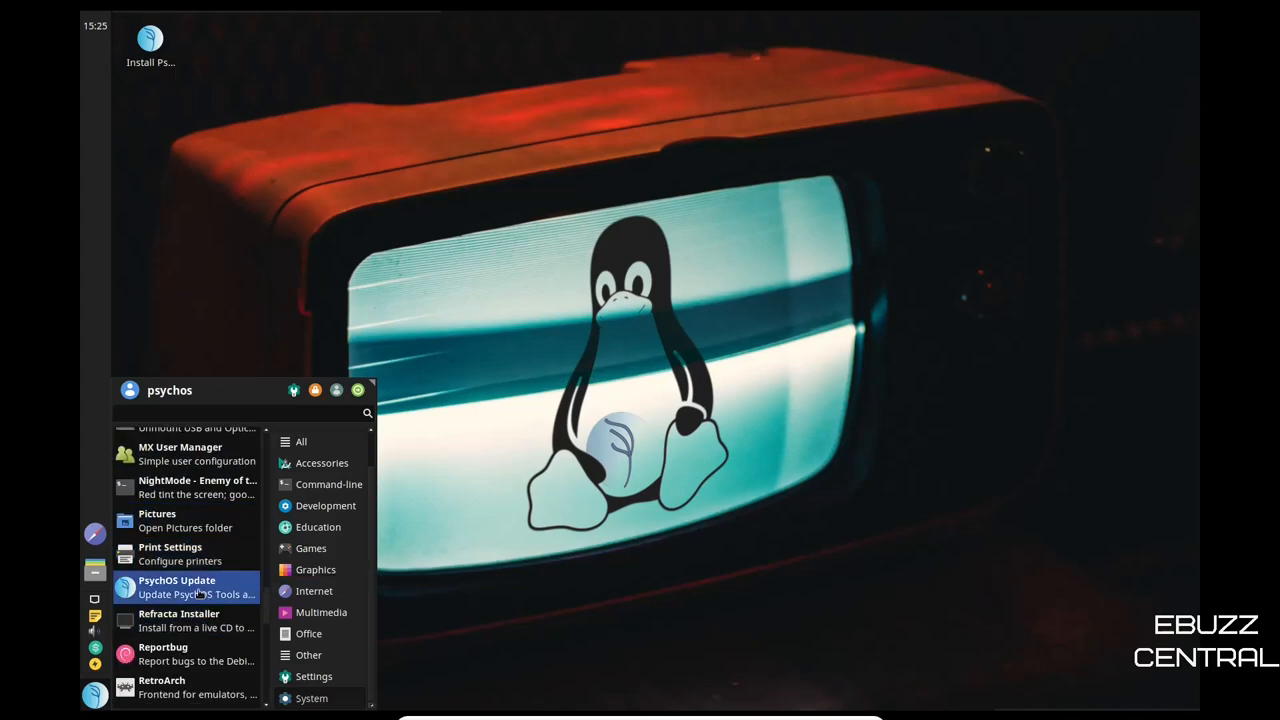
pyautogui.scroll(-3)
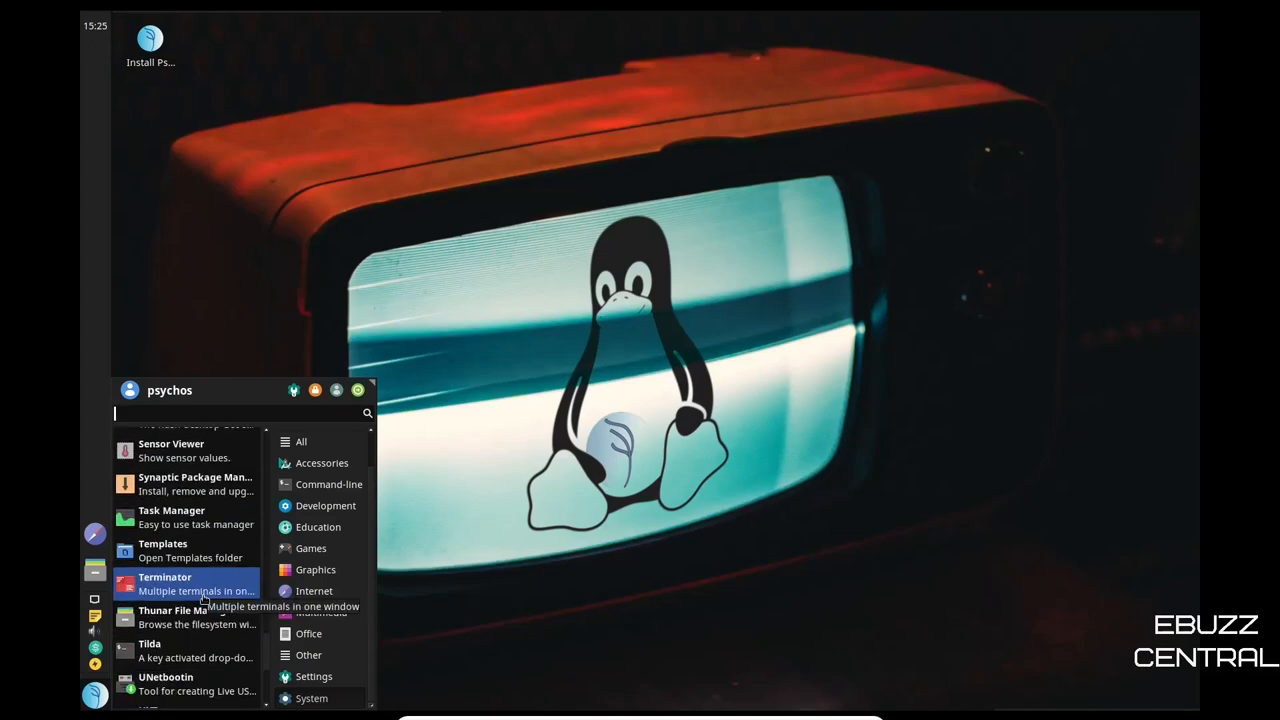
pyautogui.moveTo(188, 616)
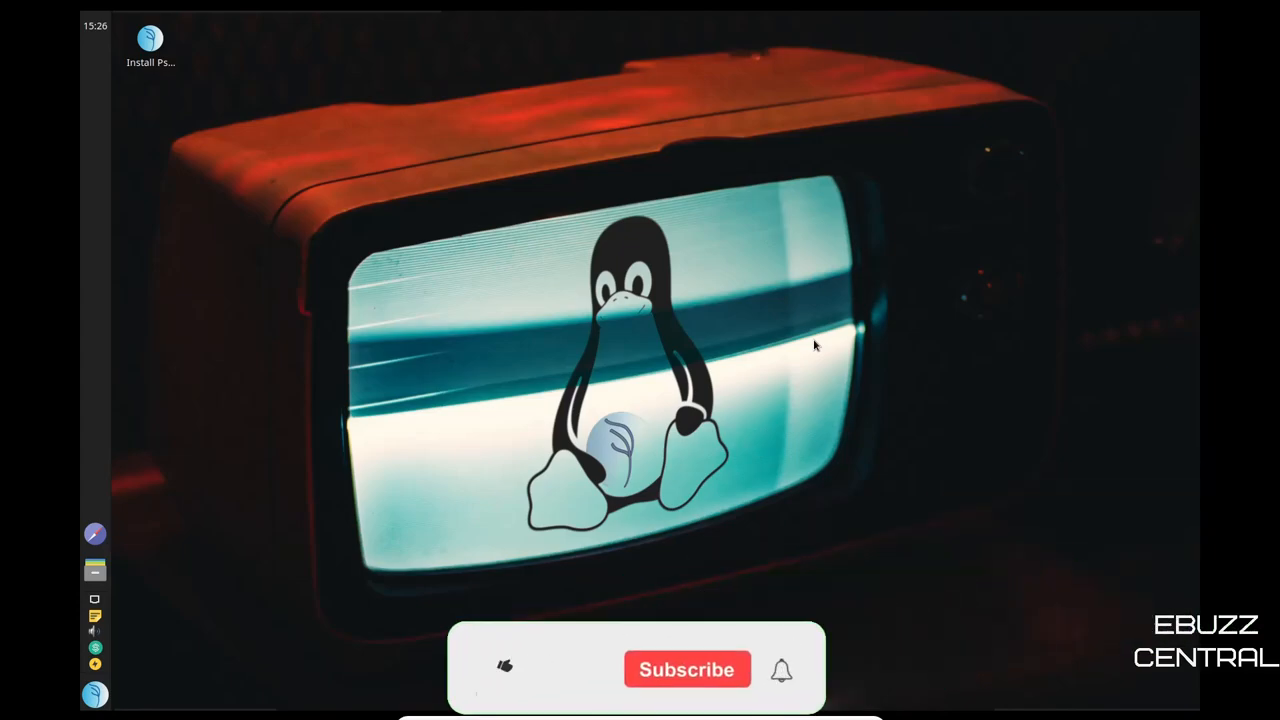
# - Dismiss the Whisker menu by clicking the desktop, leaving the bare wallpaper
pyautogui.click(512, 670)
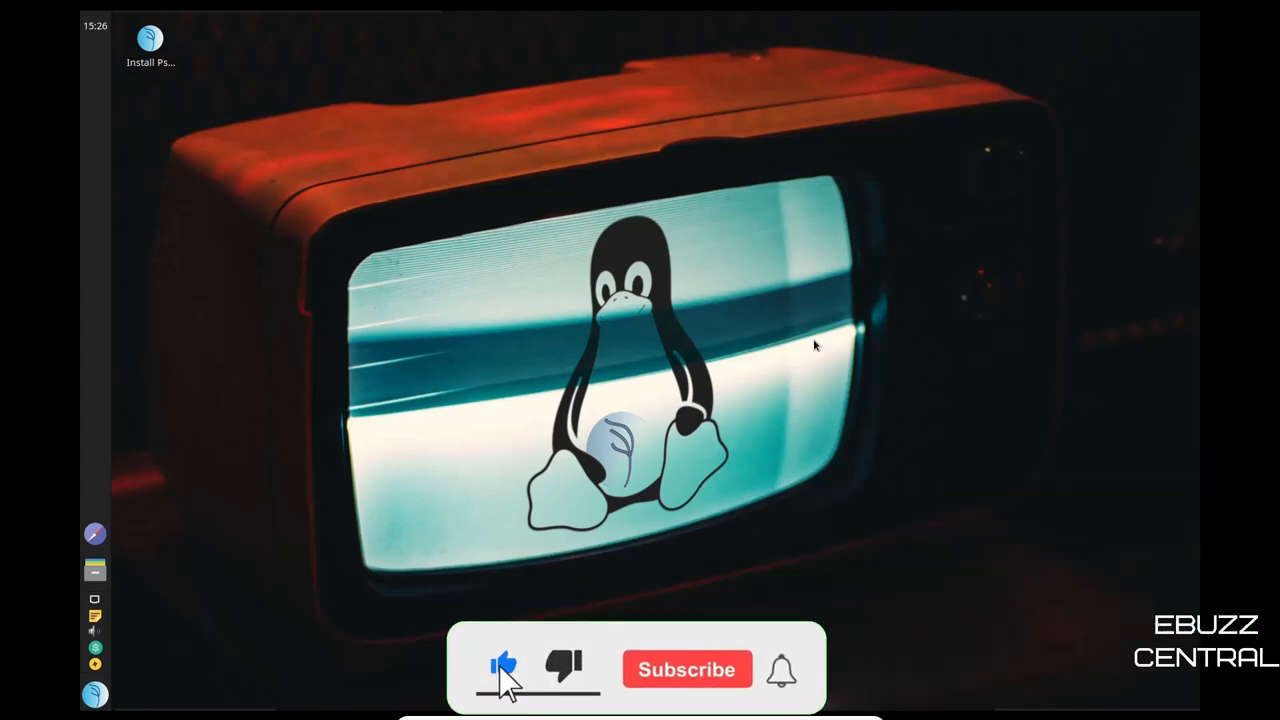
pyautogui.click(688, 668)
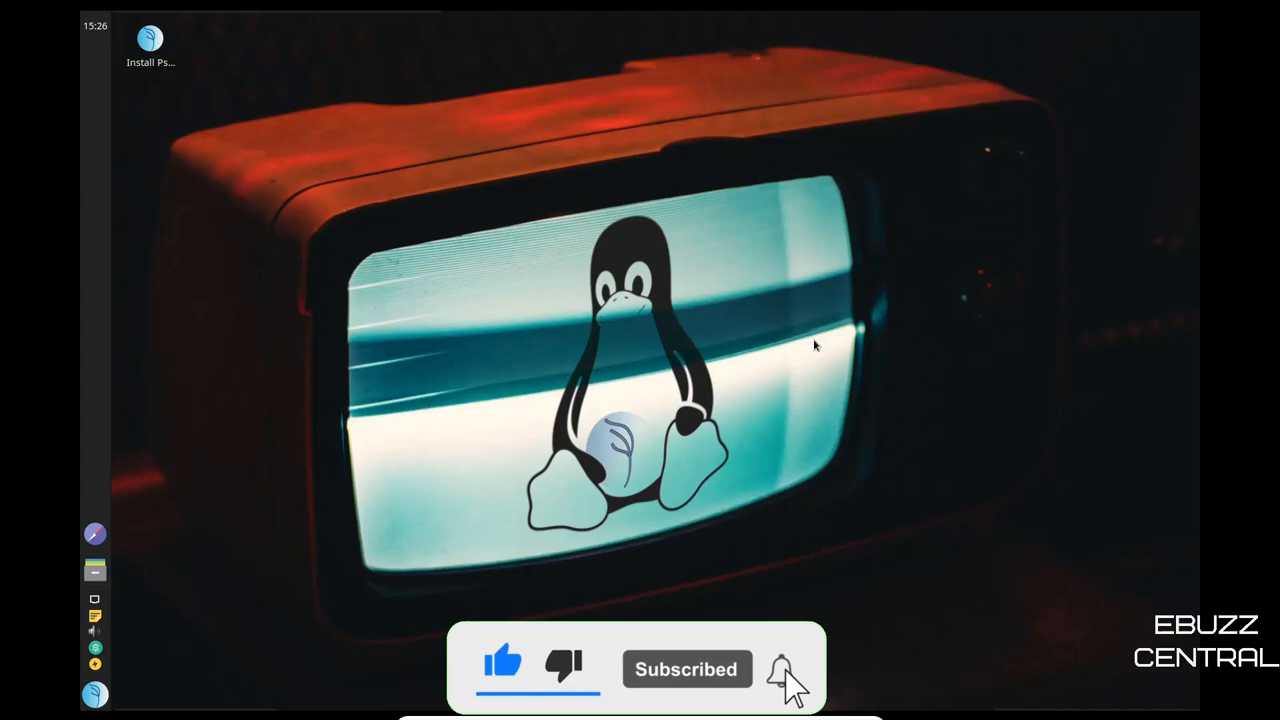